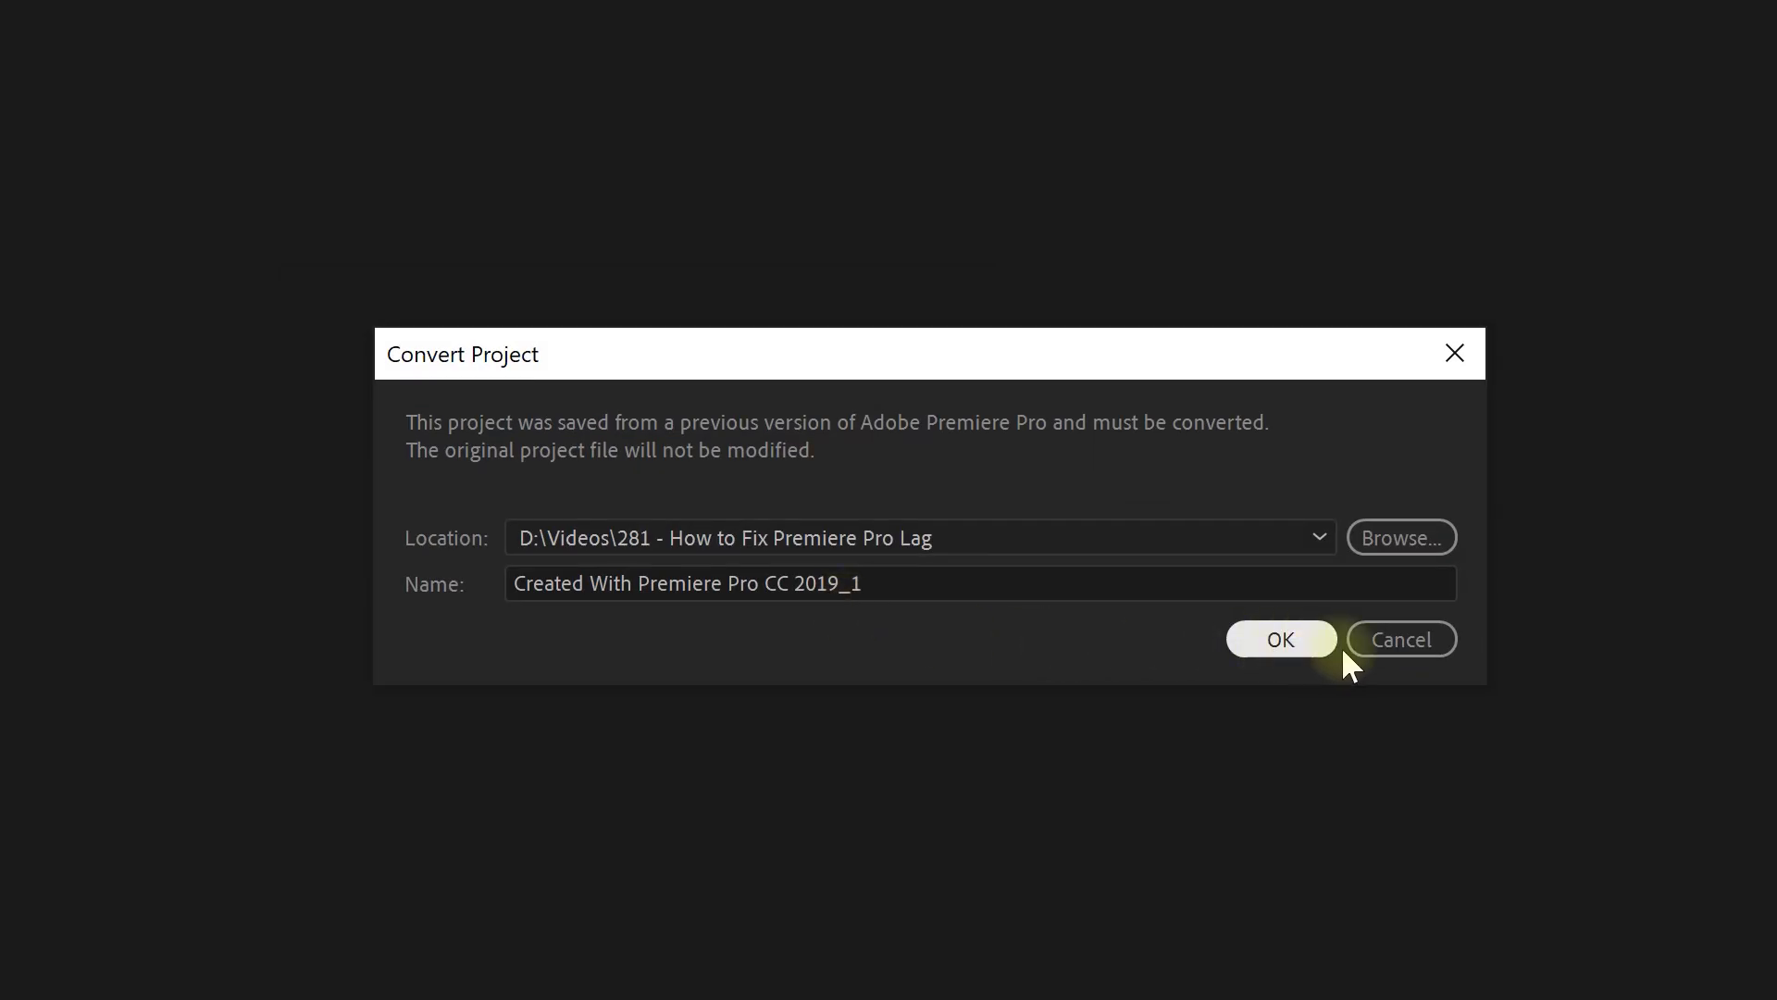
pyautogui.moveTo(1400, 651)
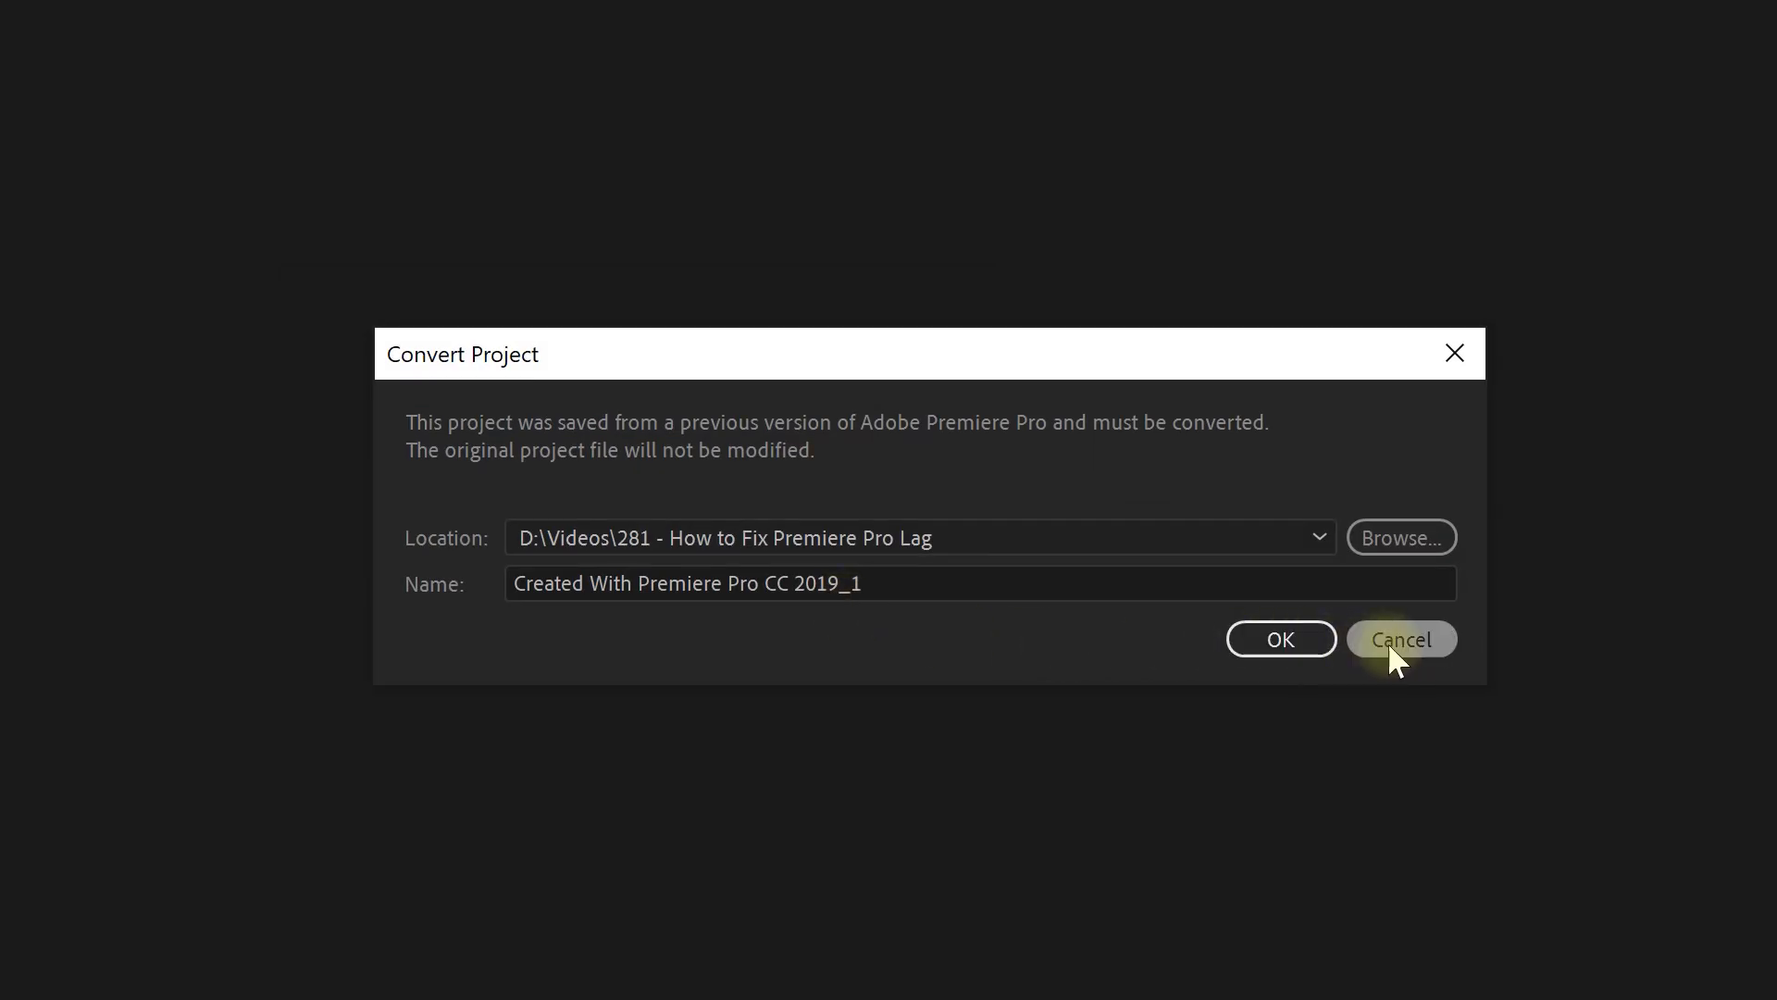
# Cancel the Convert Project prompt so the older project stays unconverted
pyautogui.click(1387, 646)
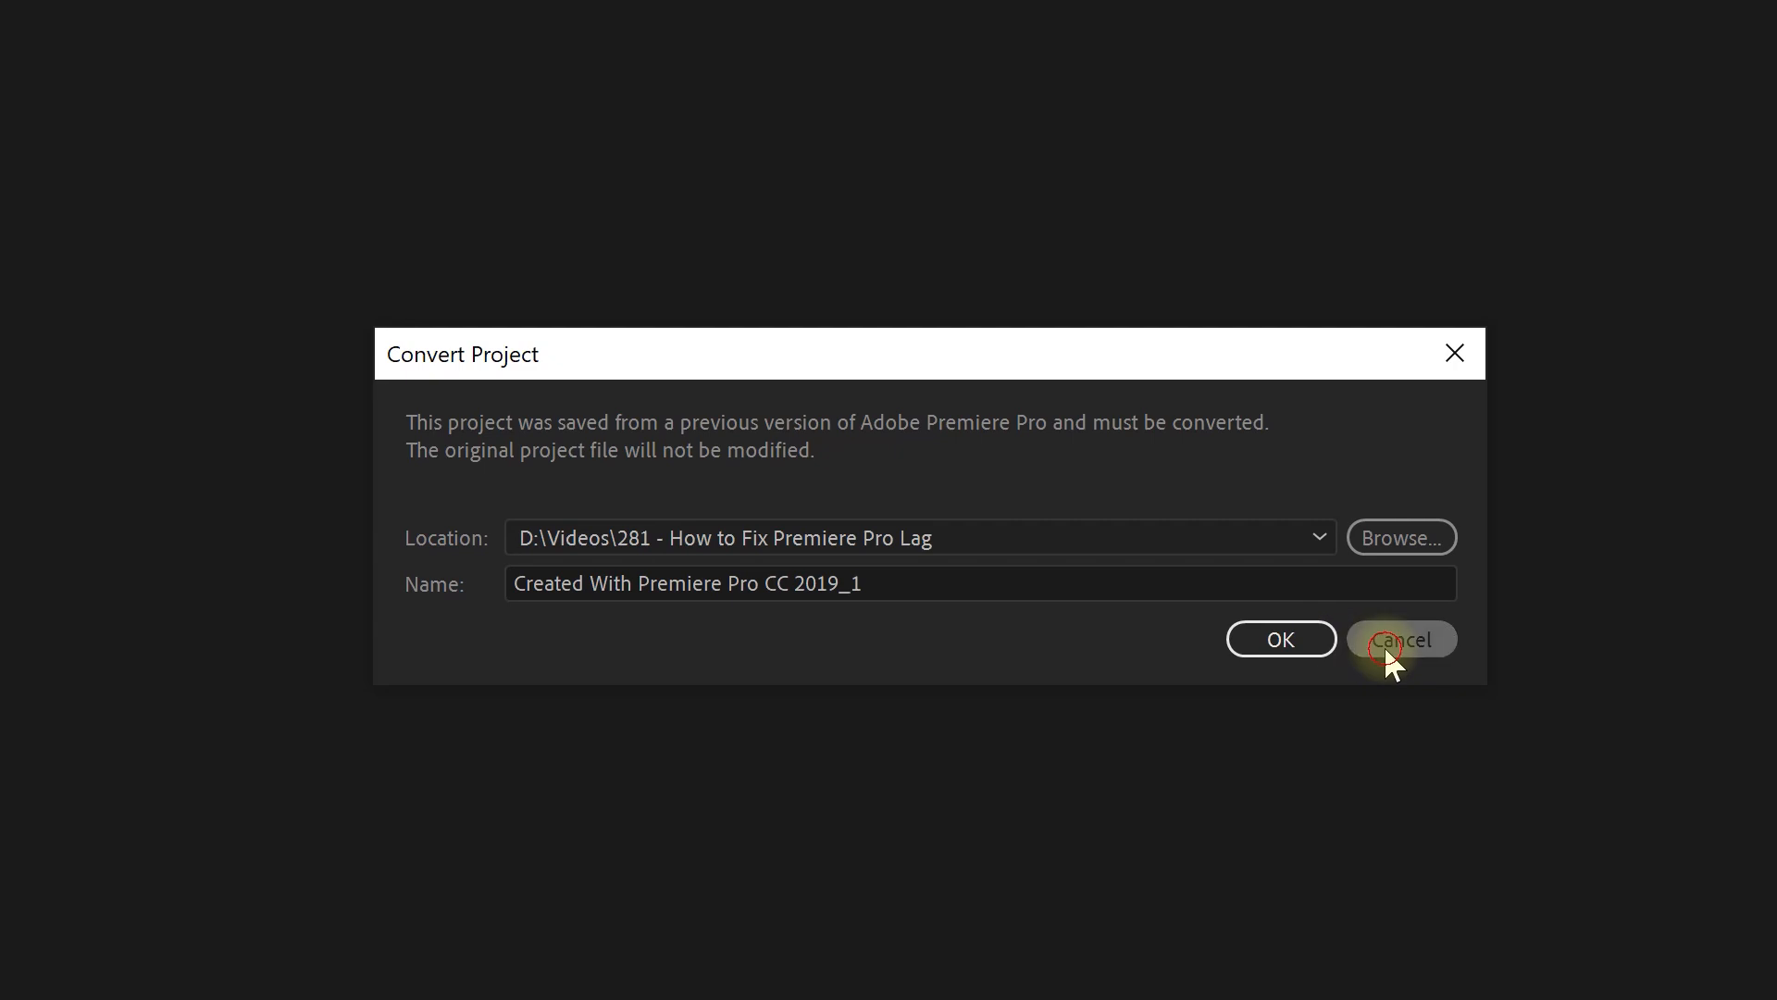
pyautogui.click(1400, 638)
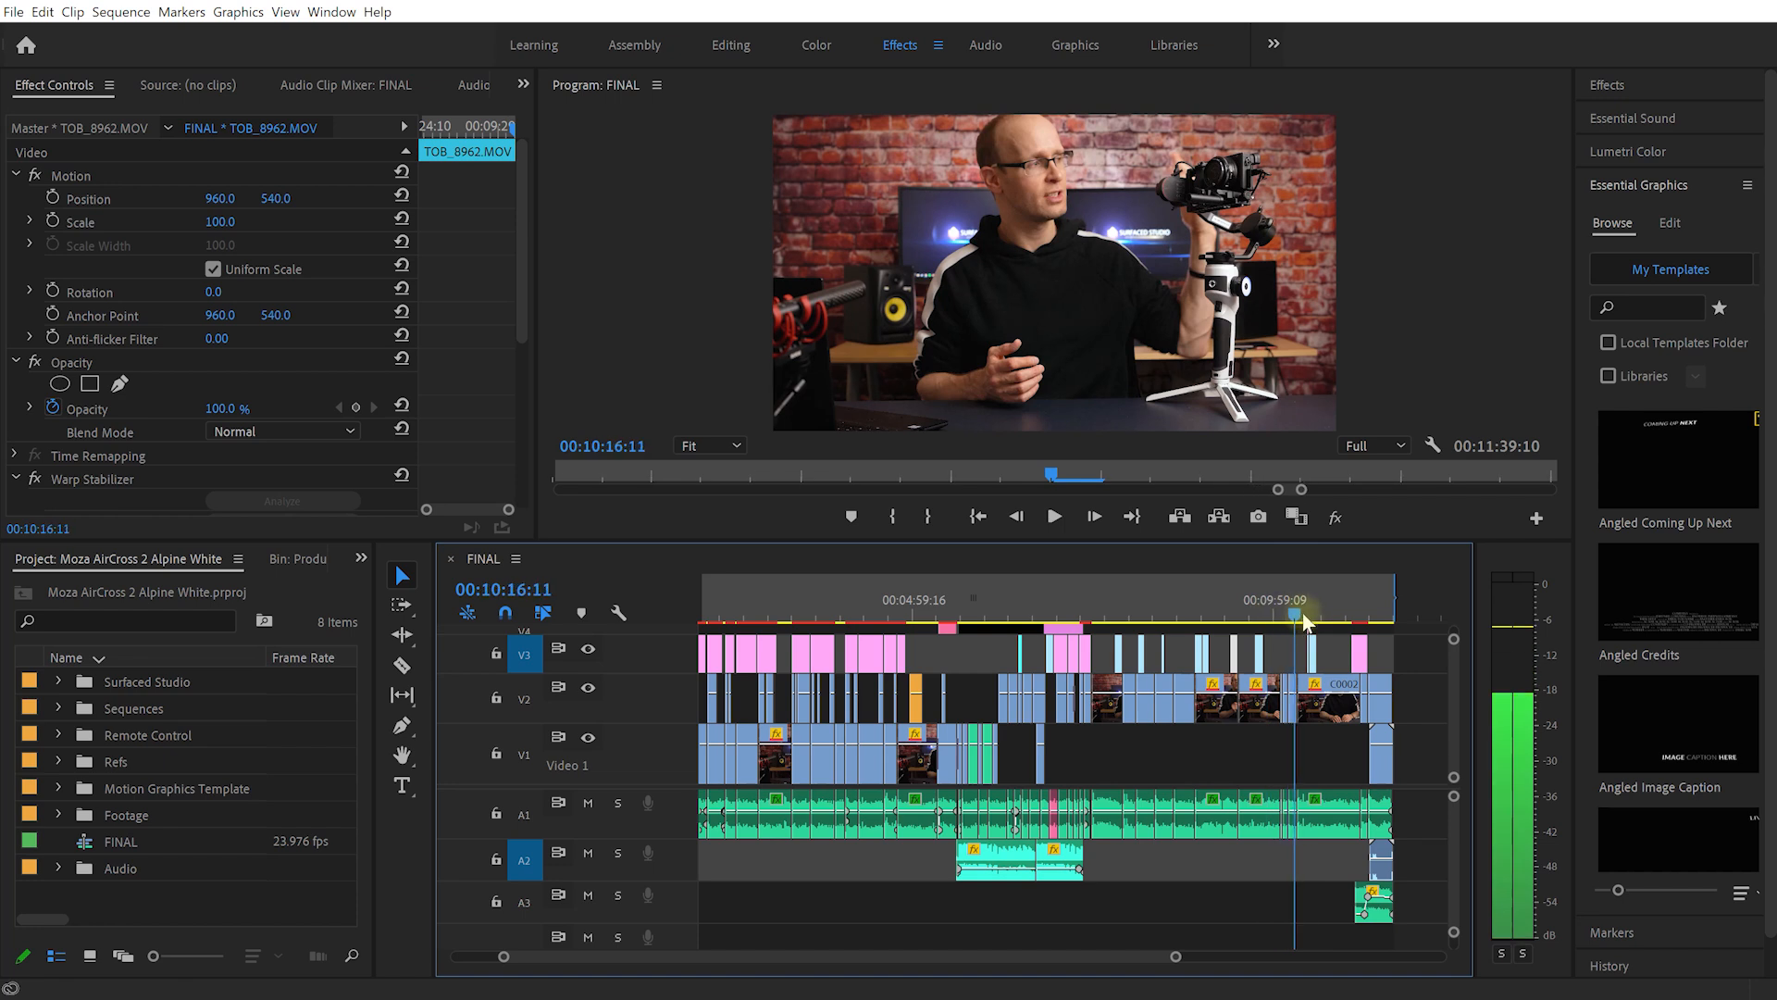
pyautogui.click(1276, 611)
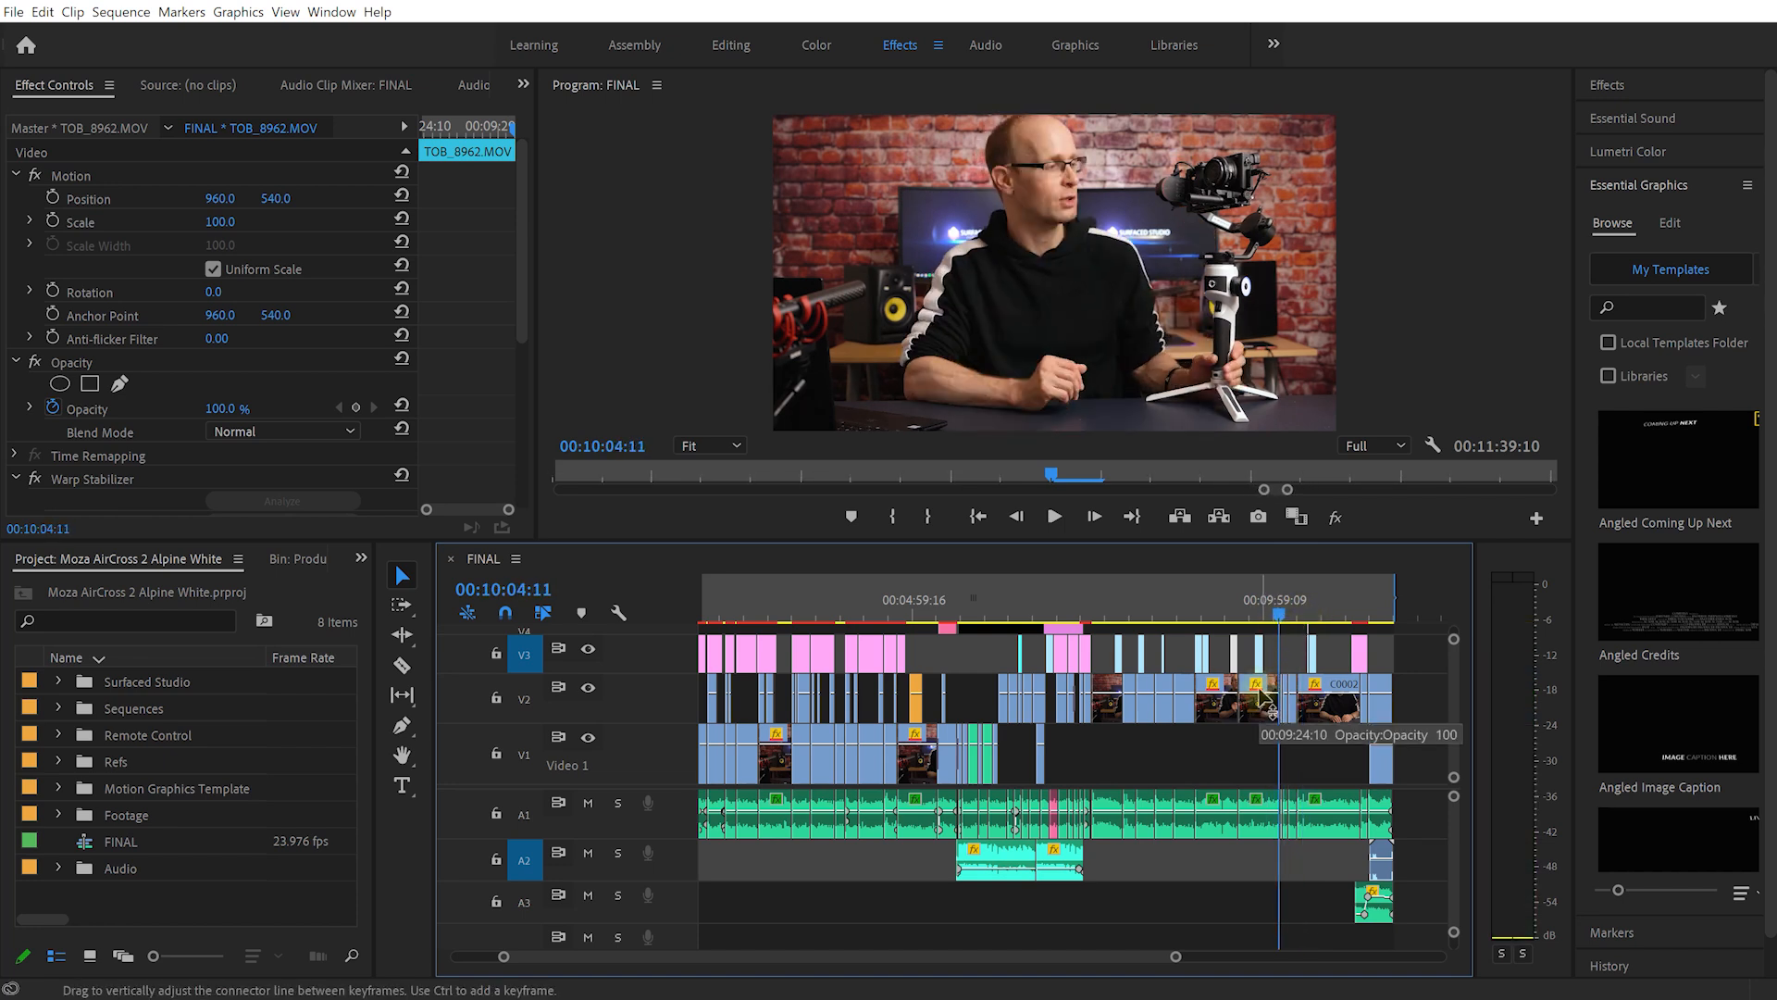
pyautogui.press('Space')
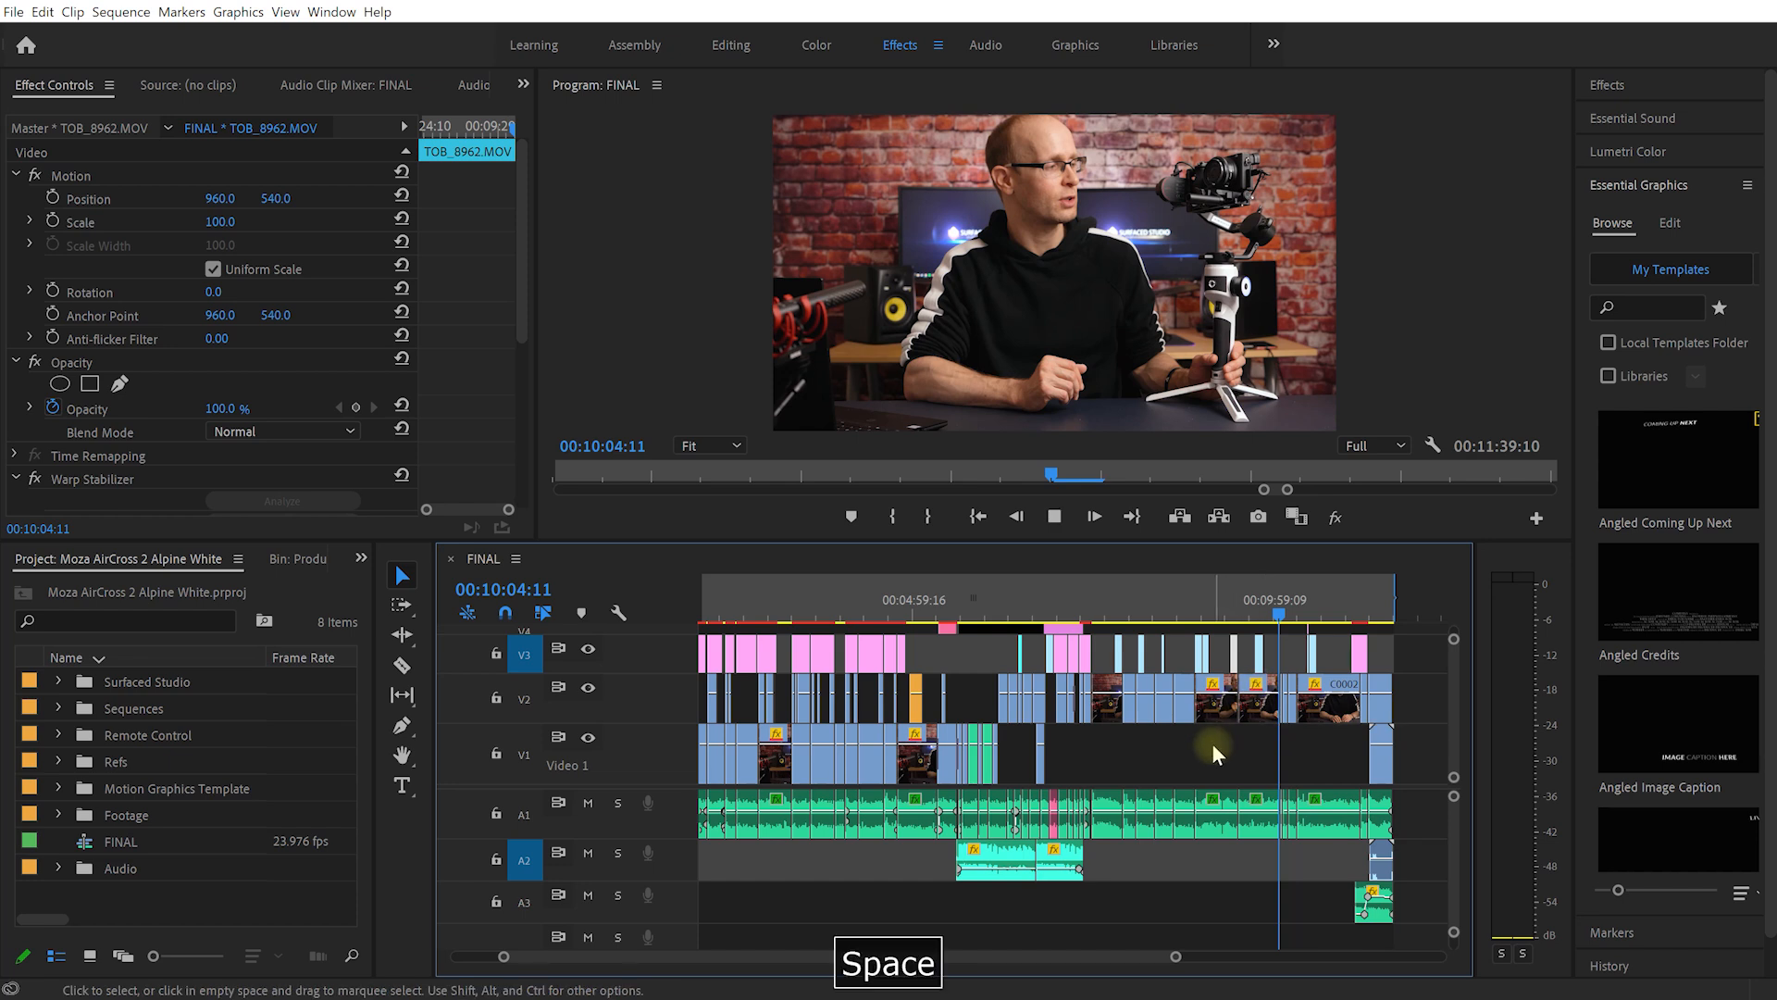
pyautogui.press('Space')
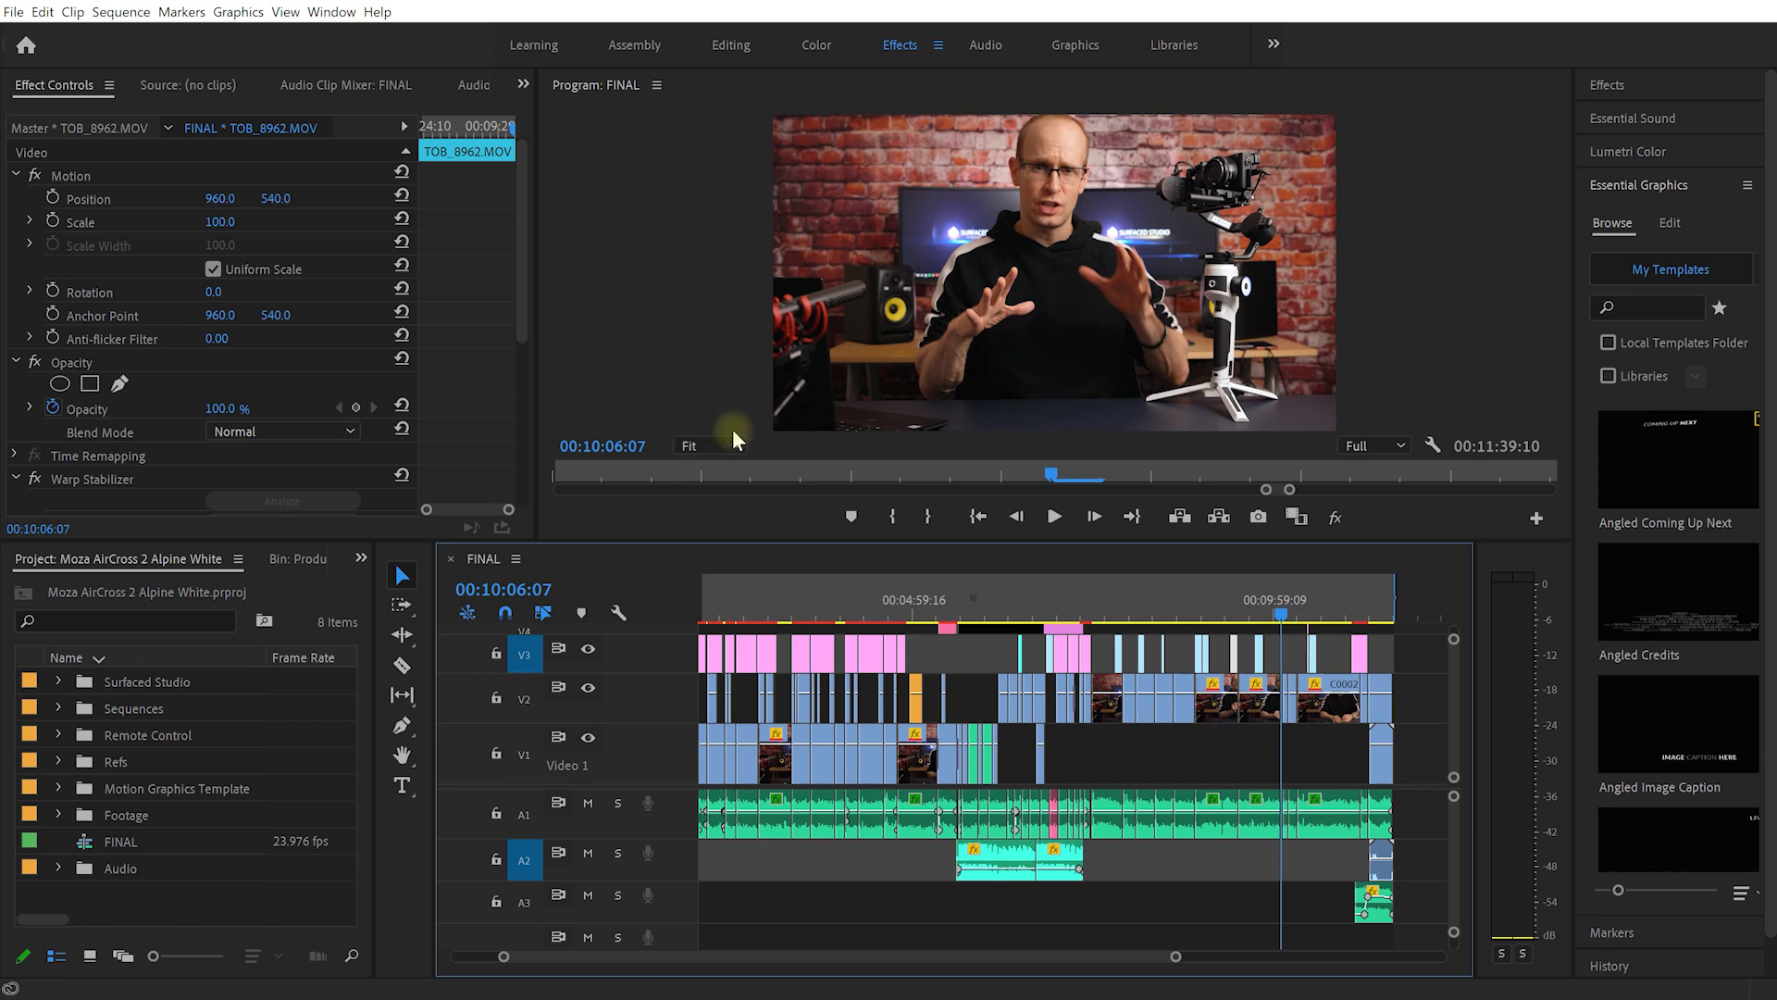
pyautogui.click(11, 10)
pyautogui.write('Fixed Project')
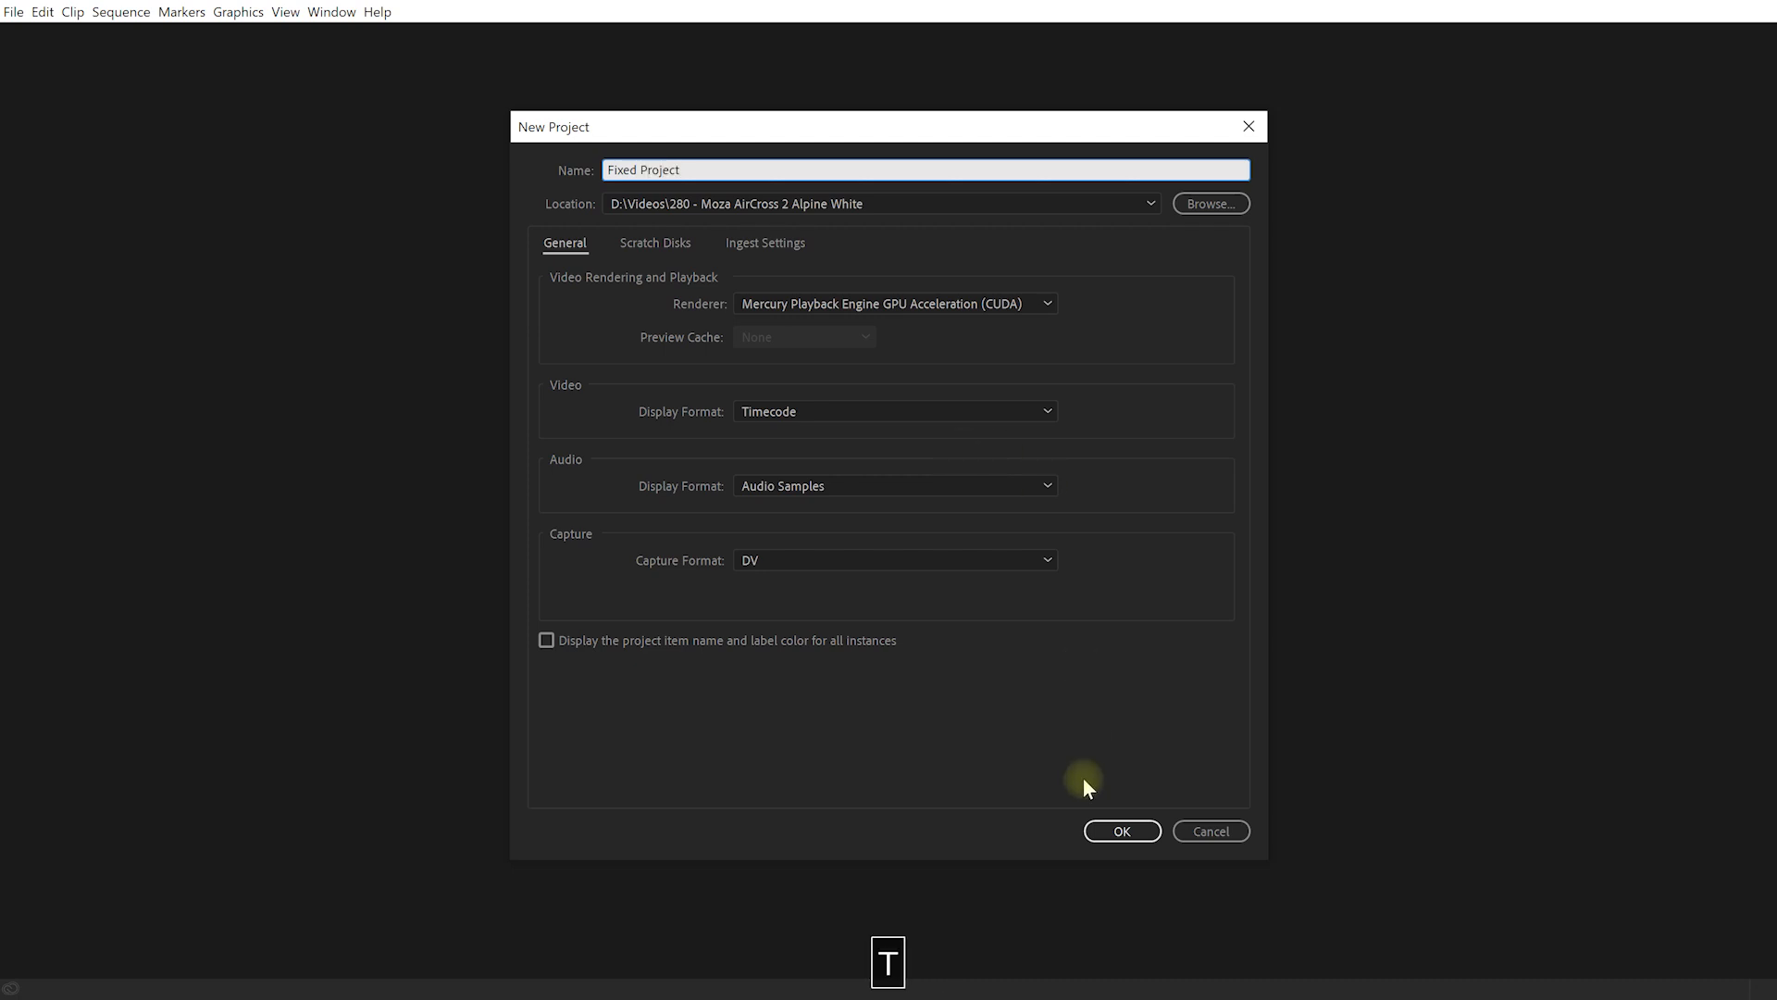
# Create 'Fixed Project' and import the whole Moza AirCross 2 Alpine White project
pyautogui.click(1122, 831)
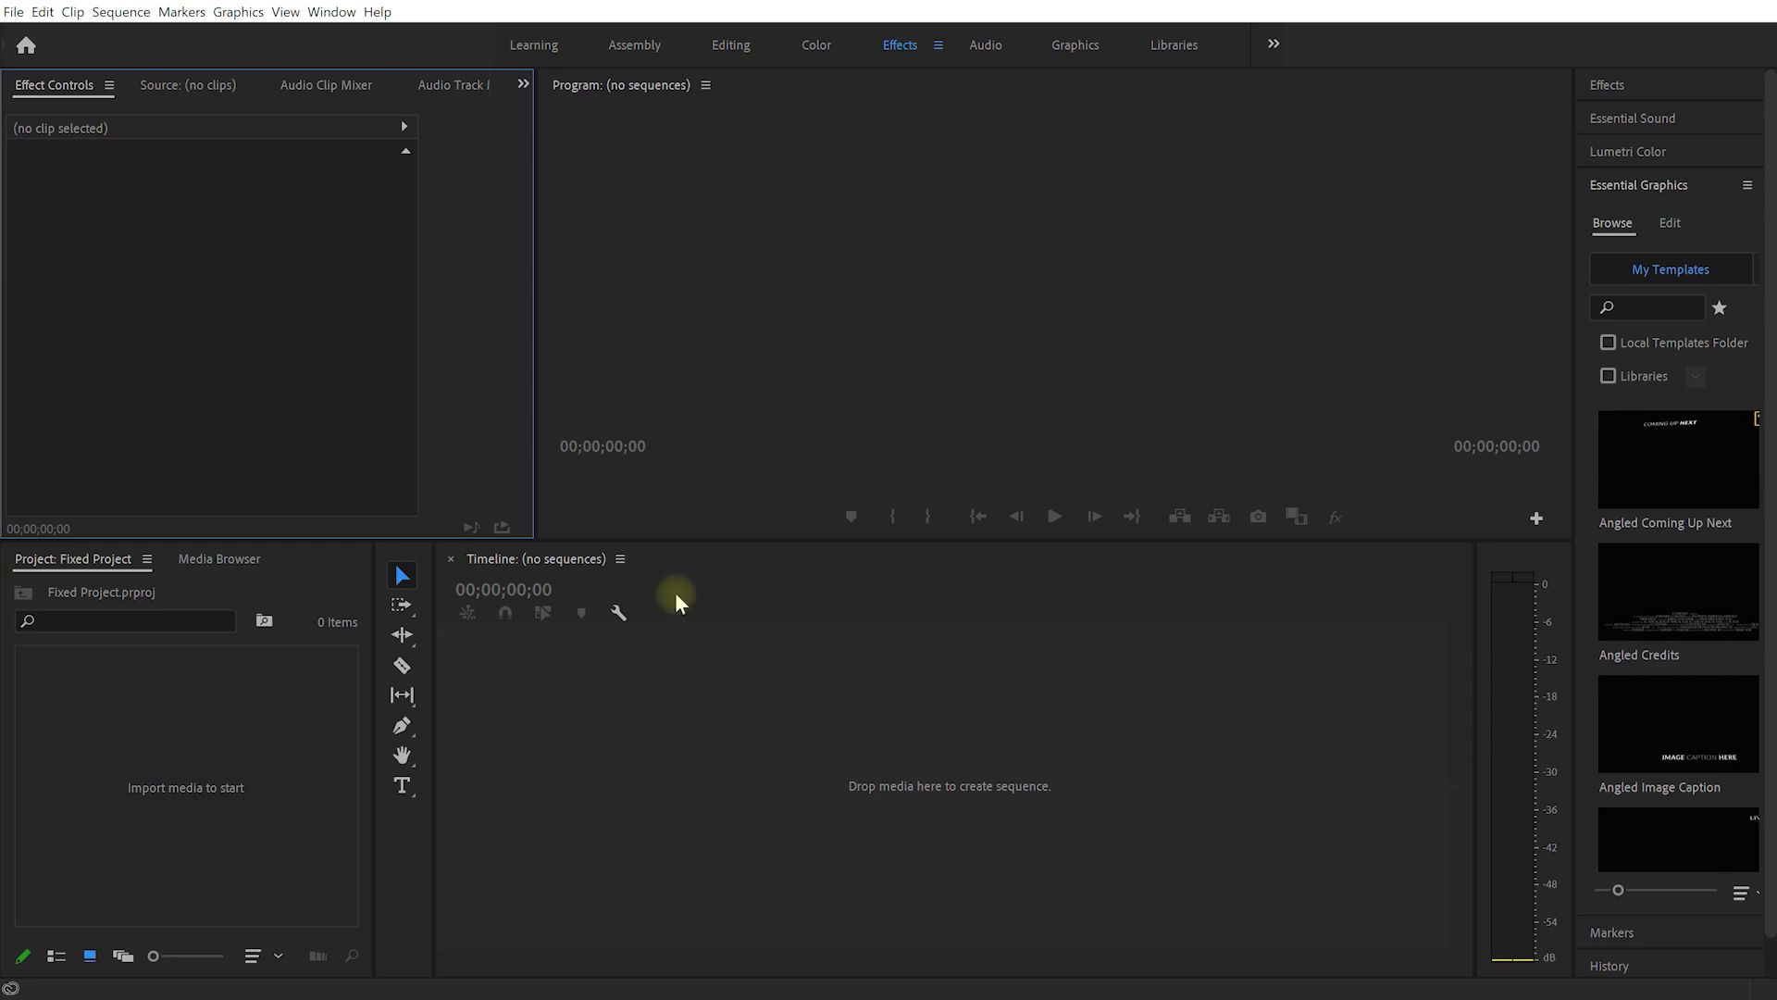
pyautogui.moveTo(148, 750)
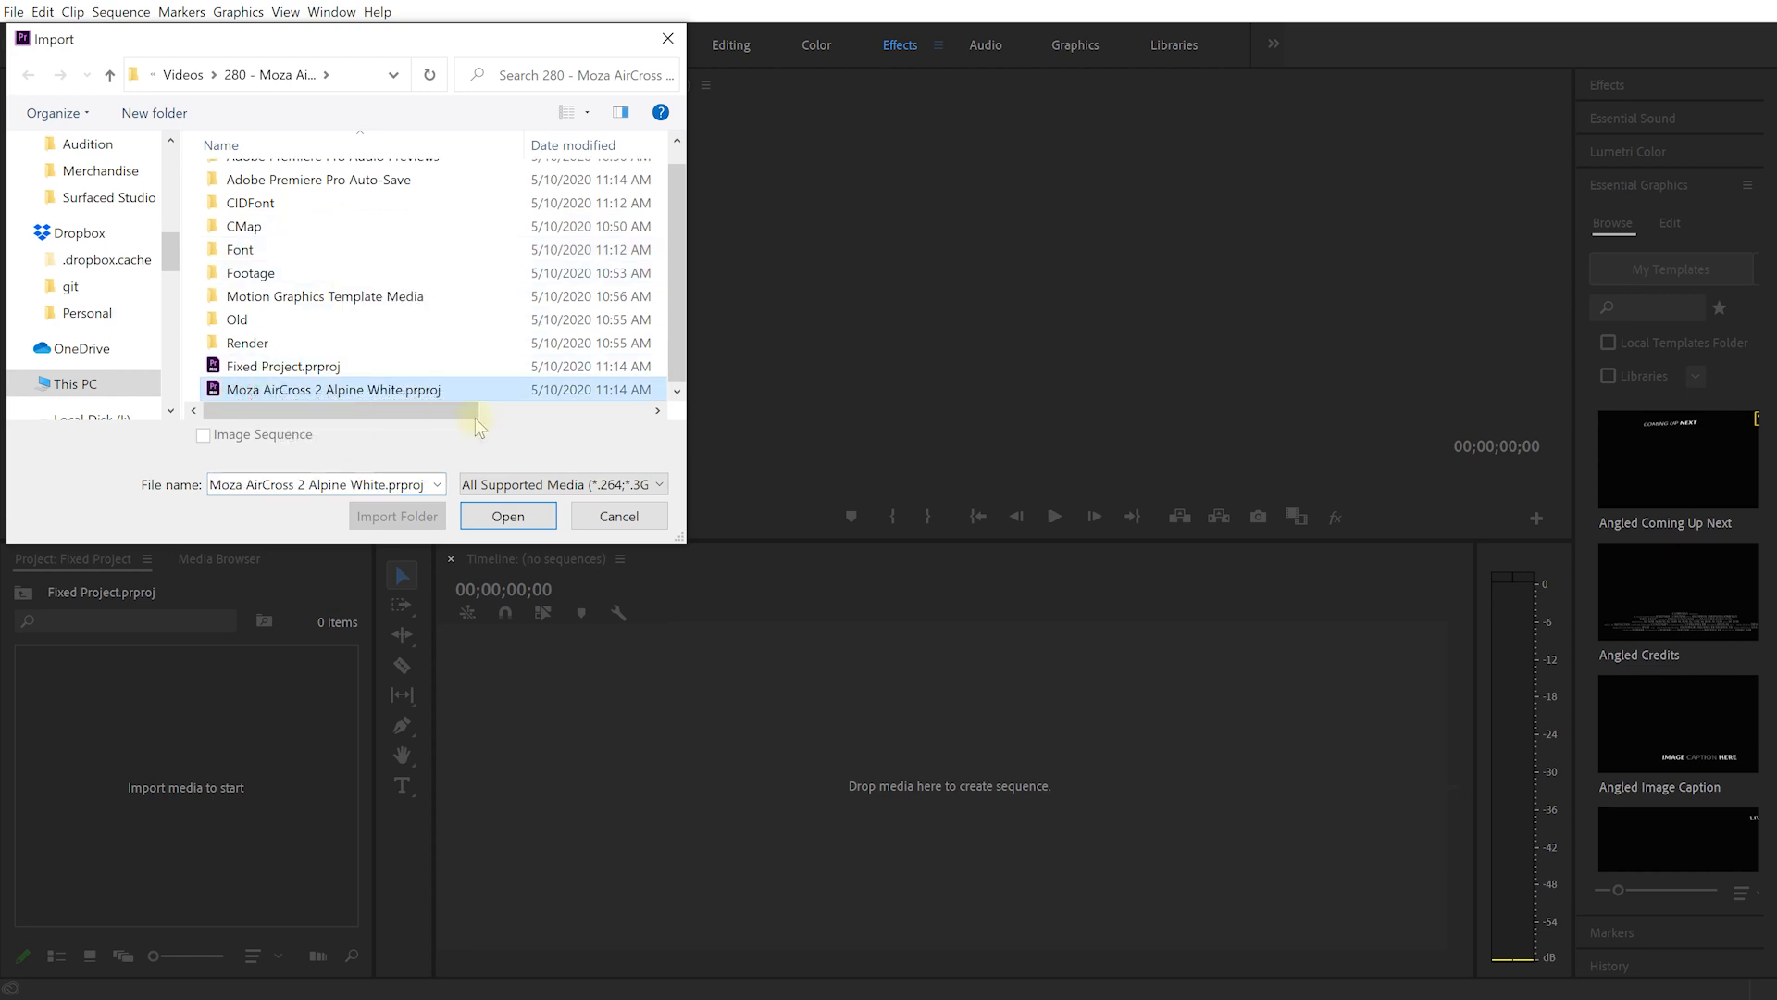
pyautogui.click(509, 515)
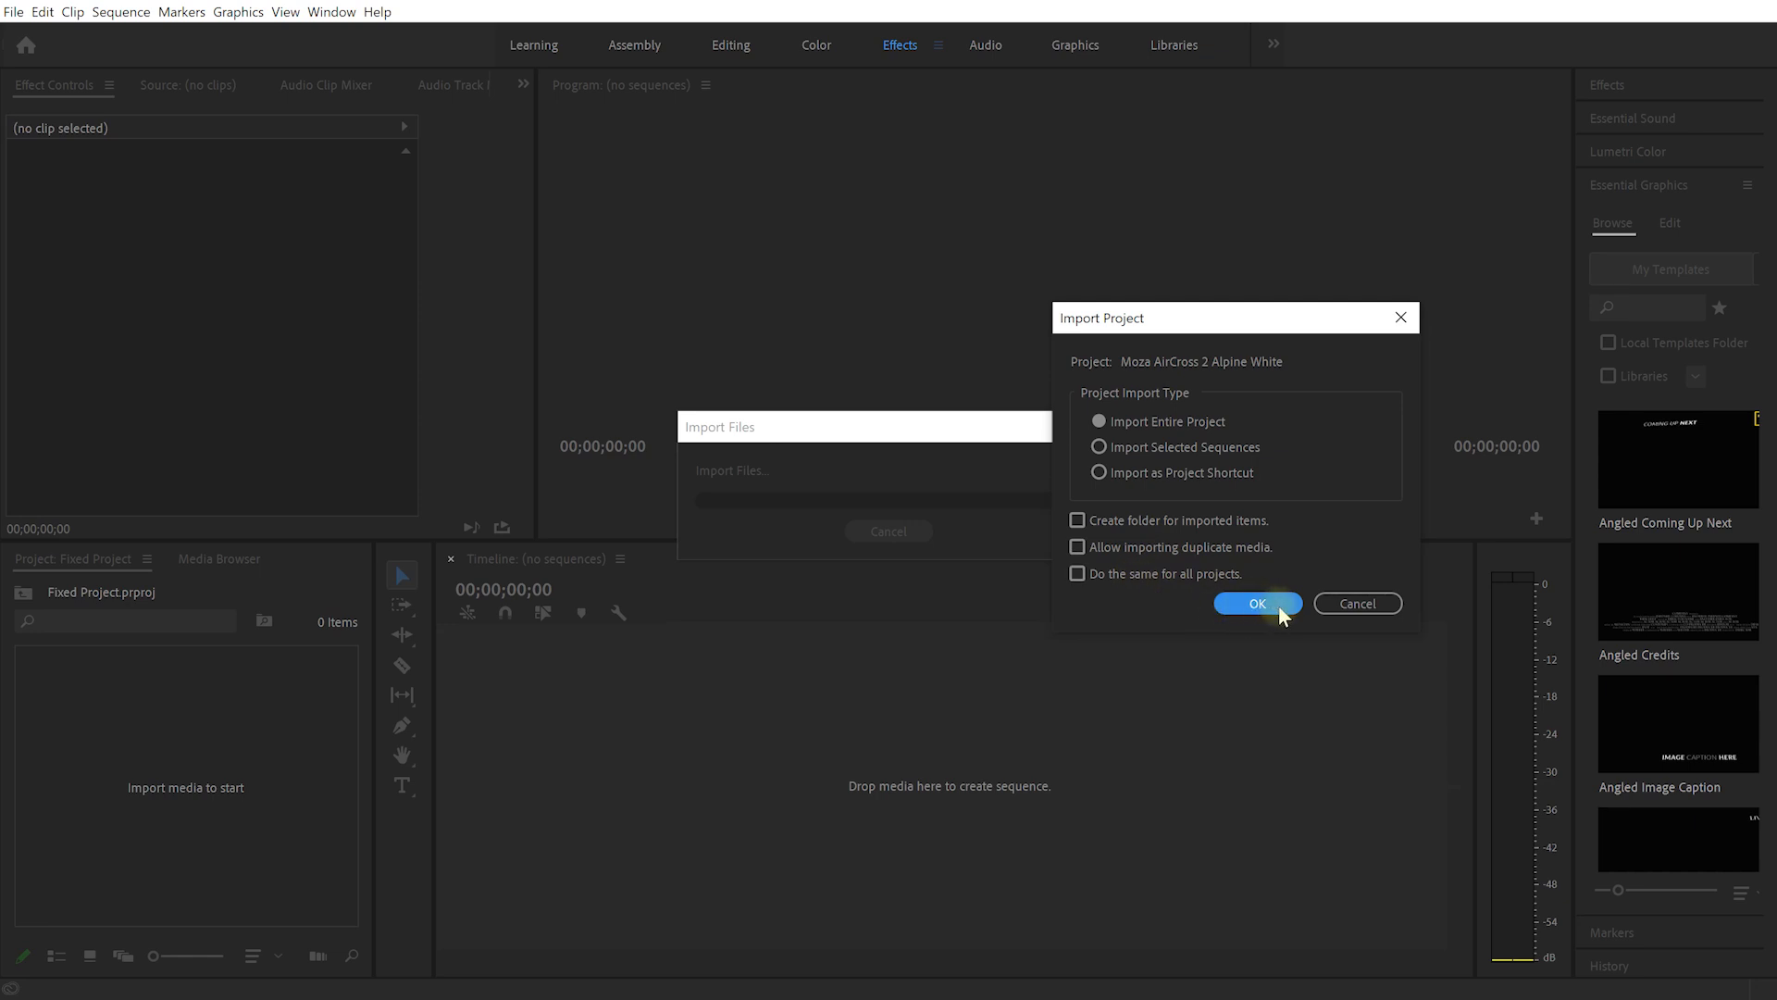
pyautogui.click(1256, 603)
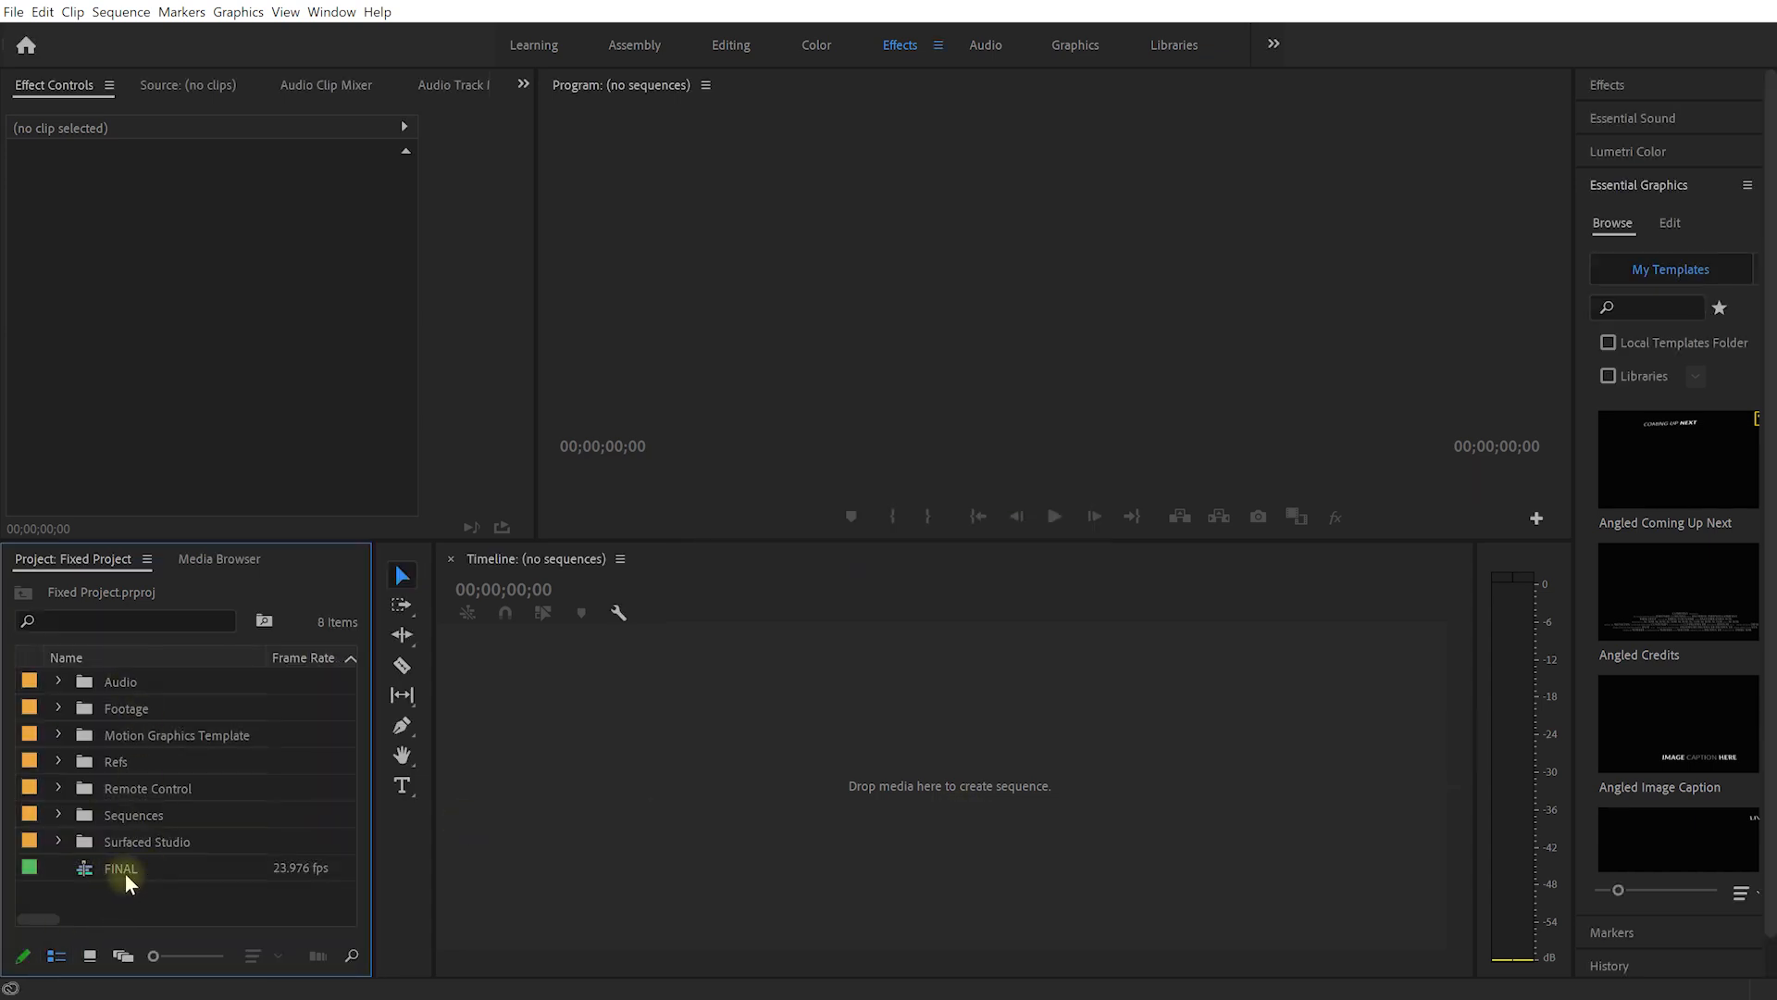
# Load the imported FINAL sequence from the Project panel into the timeline
pyautogui.doubleClick(120, 868)
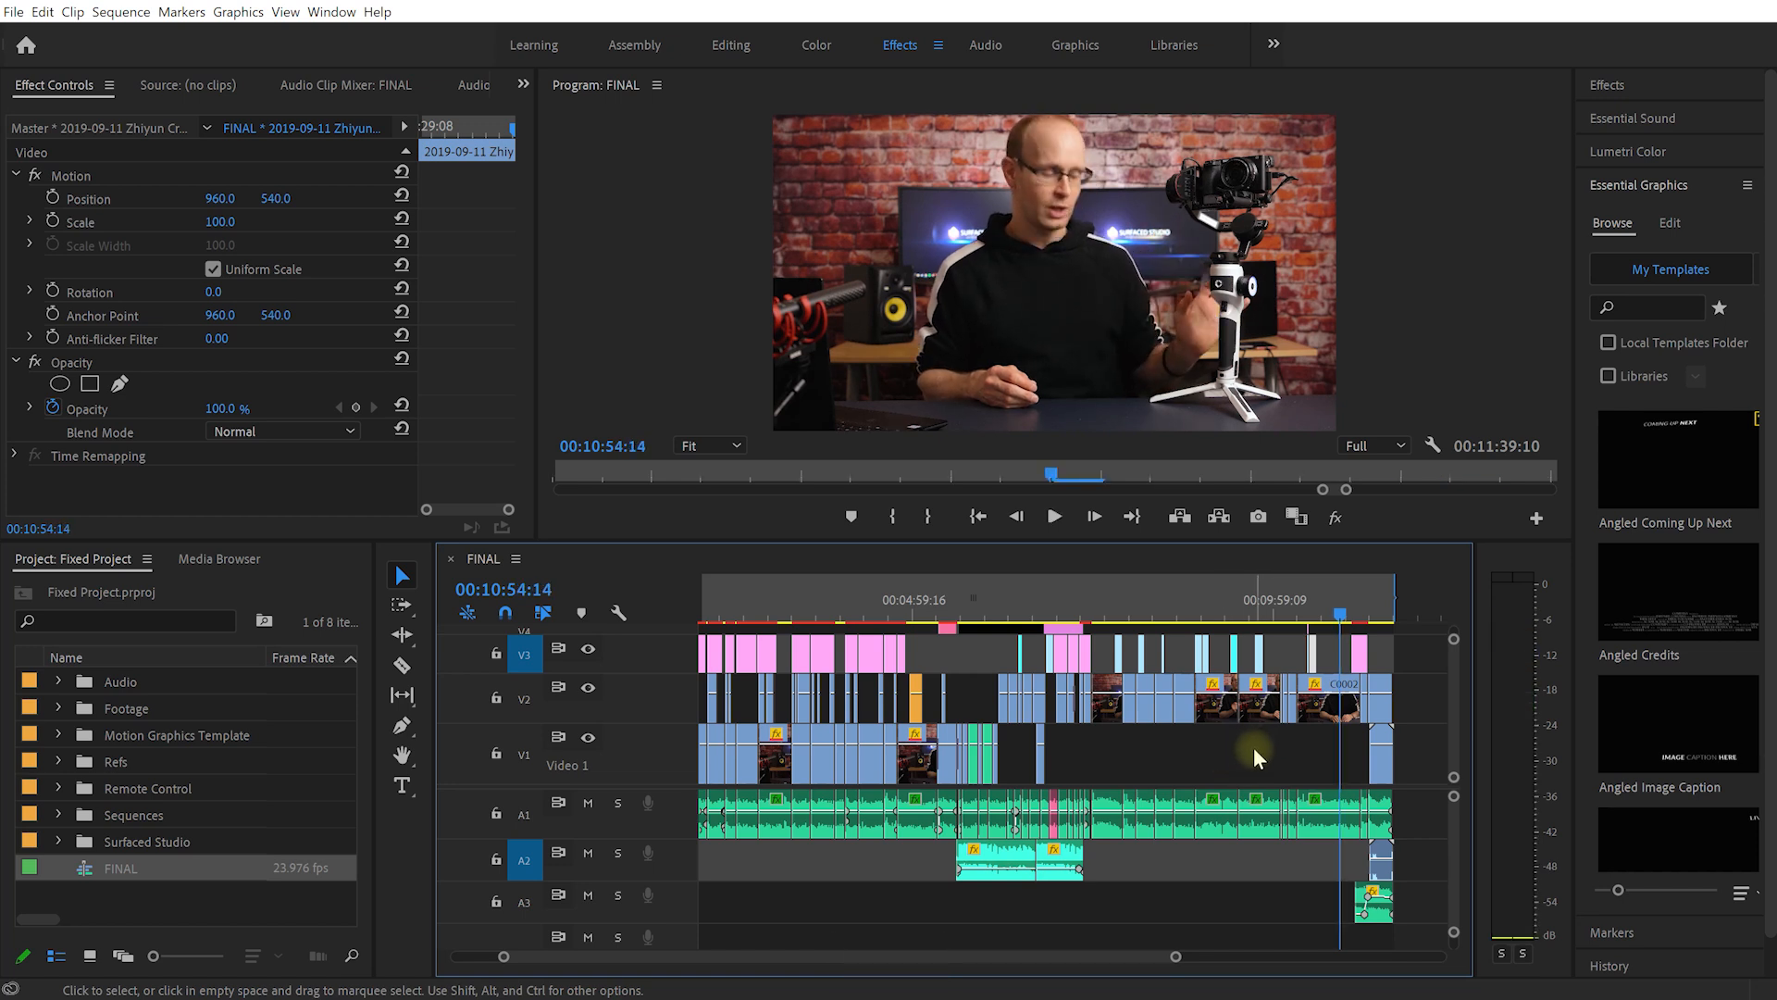
pyautogui.moveTo(1163, 761)
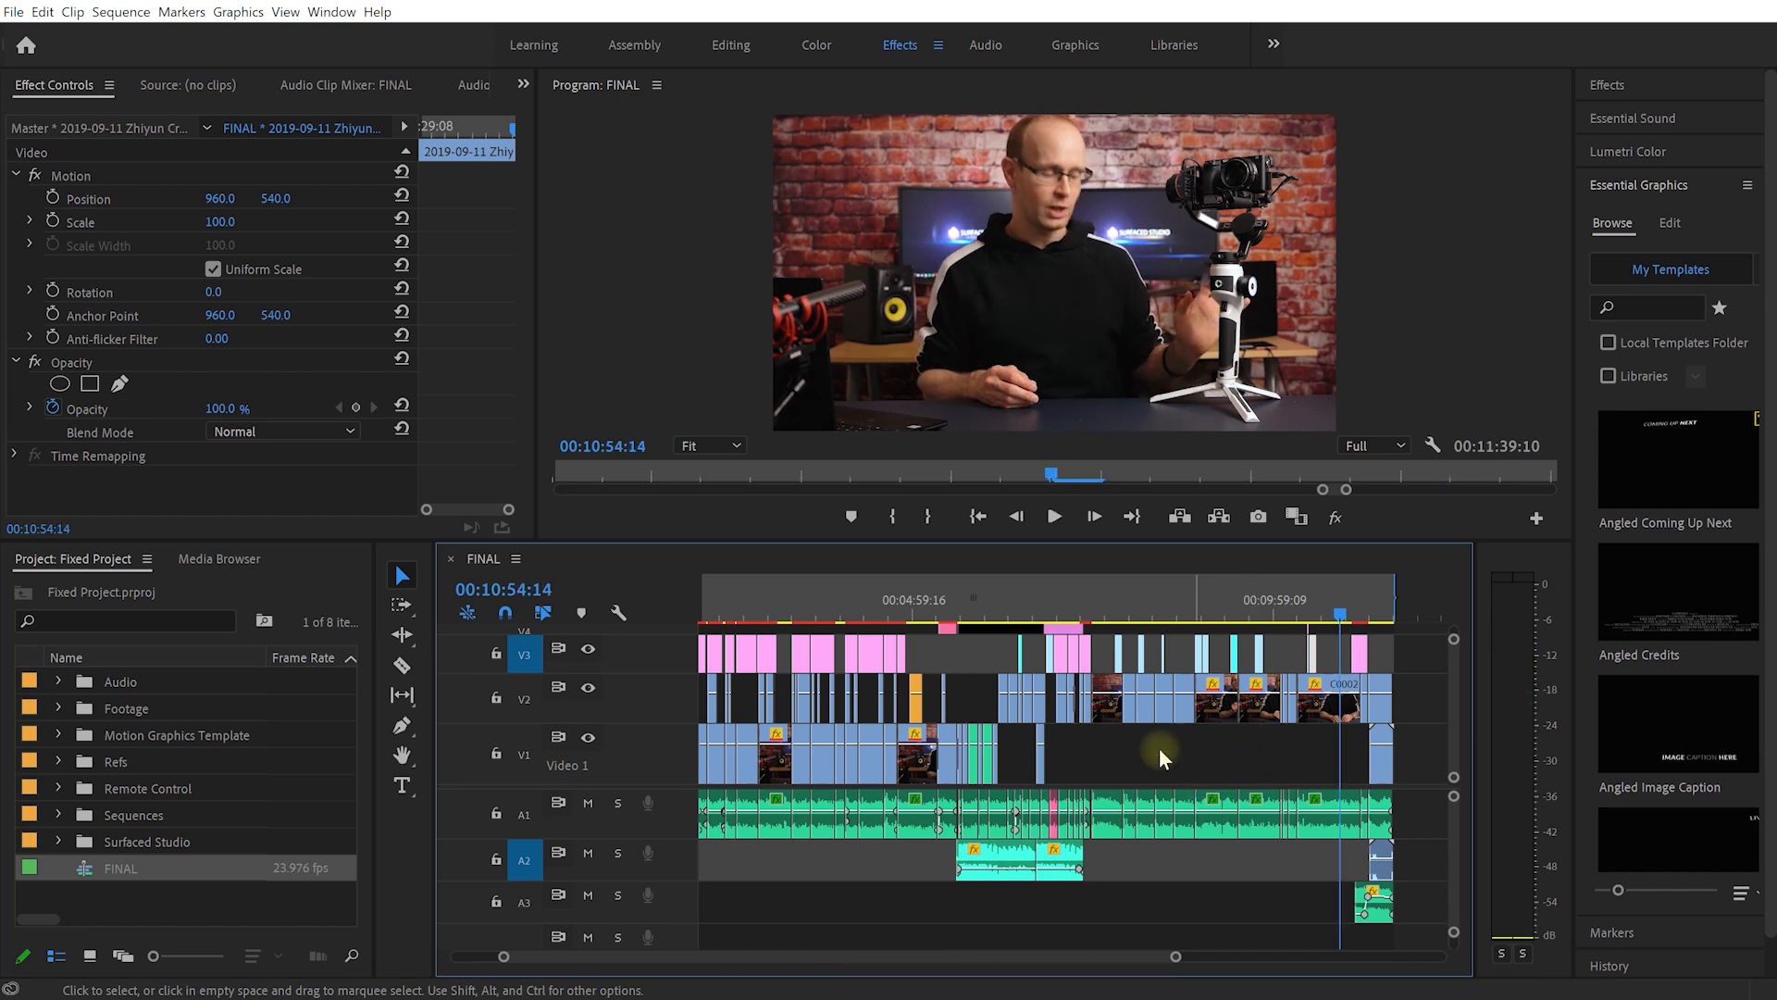
pyautogui.moveTo(1117, 770)
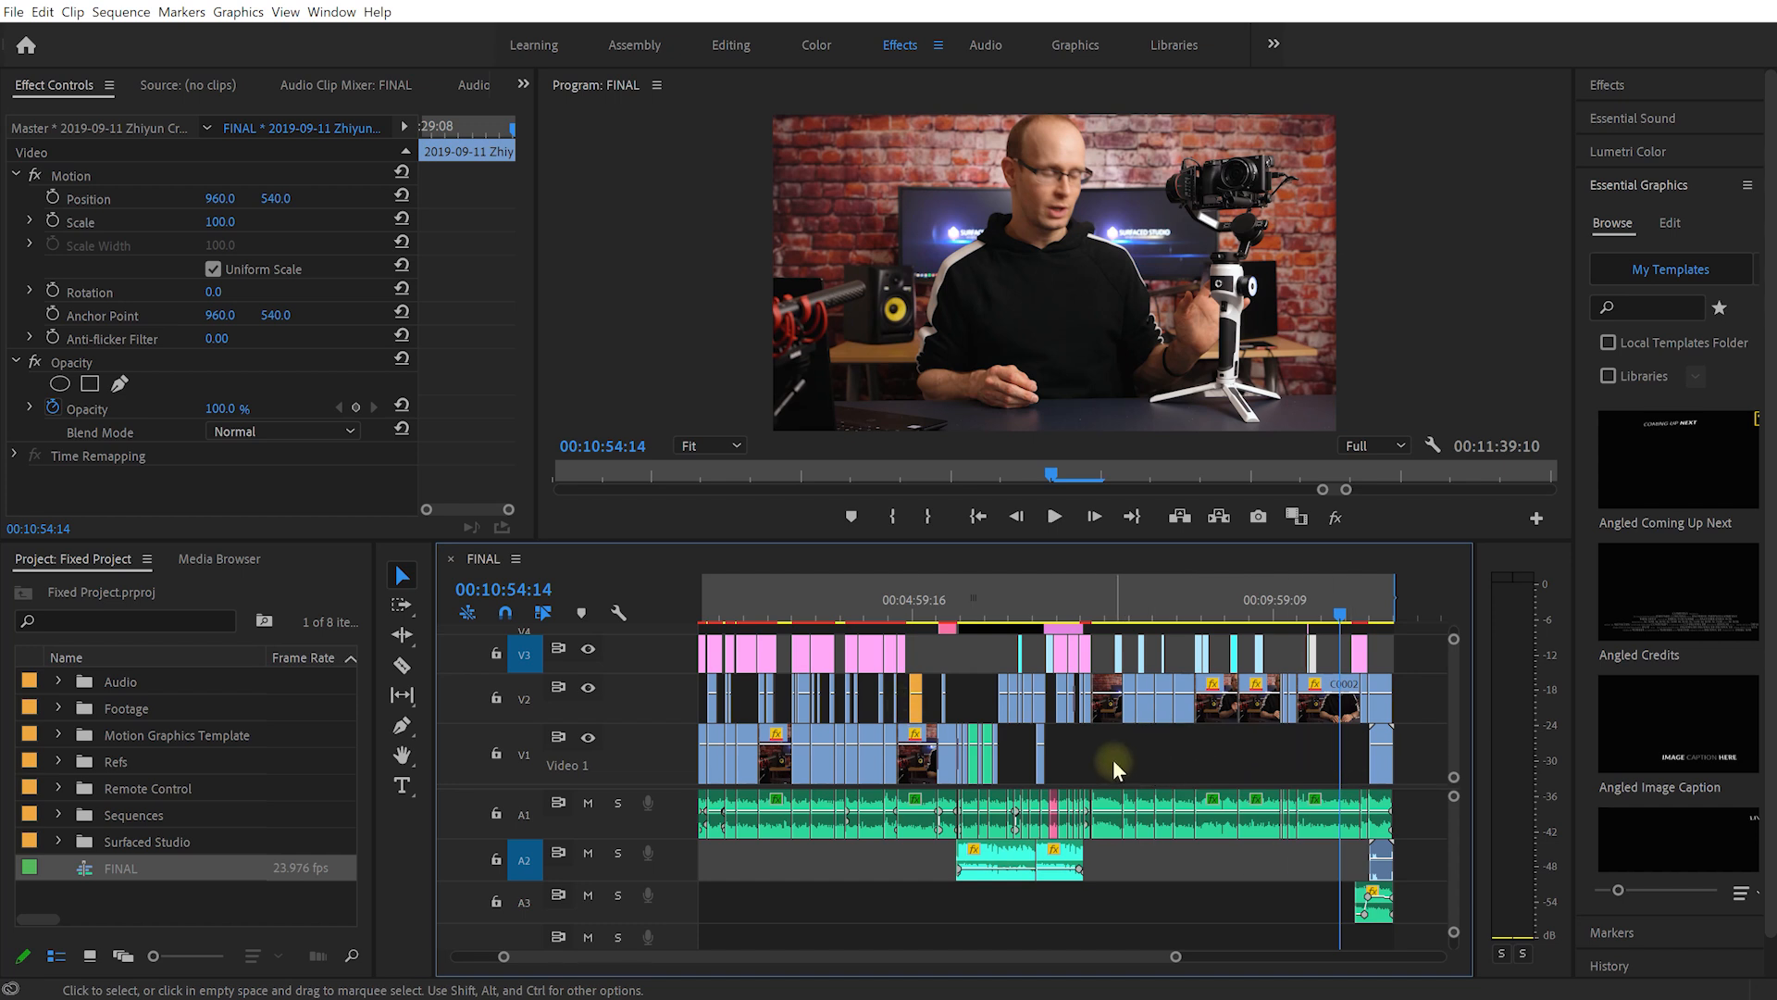
pyautogui.moveTo(1116, 762)
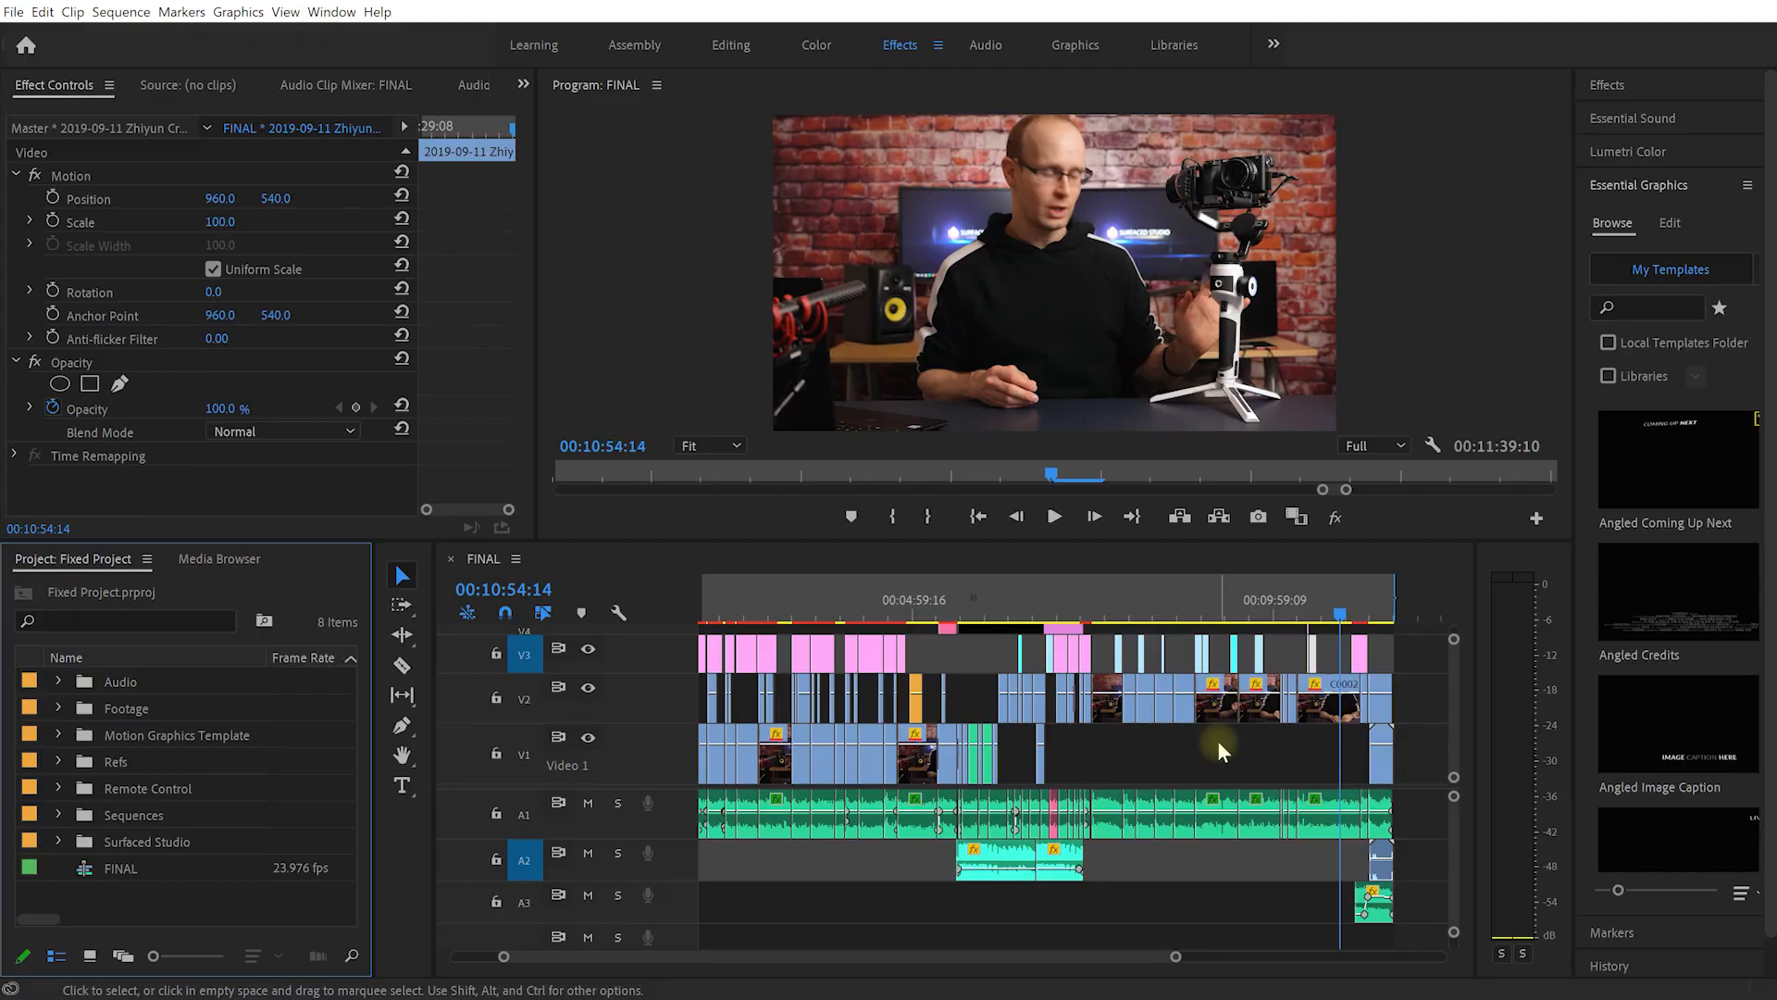
pyautogui.moveTo(125, 107)
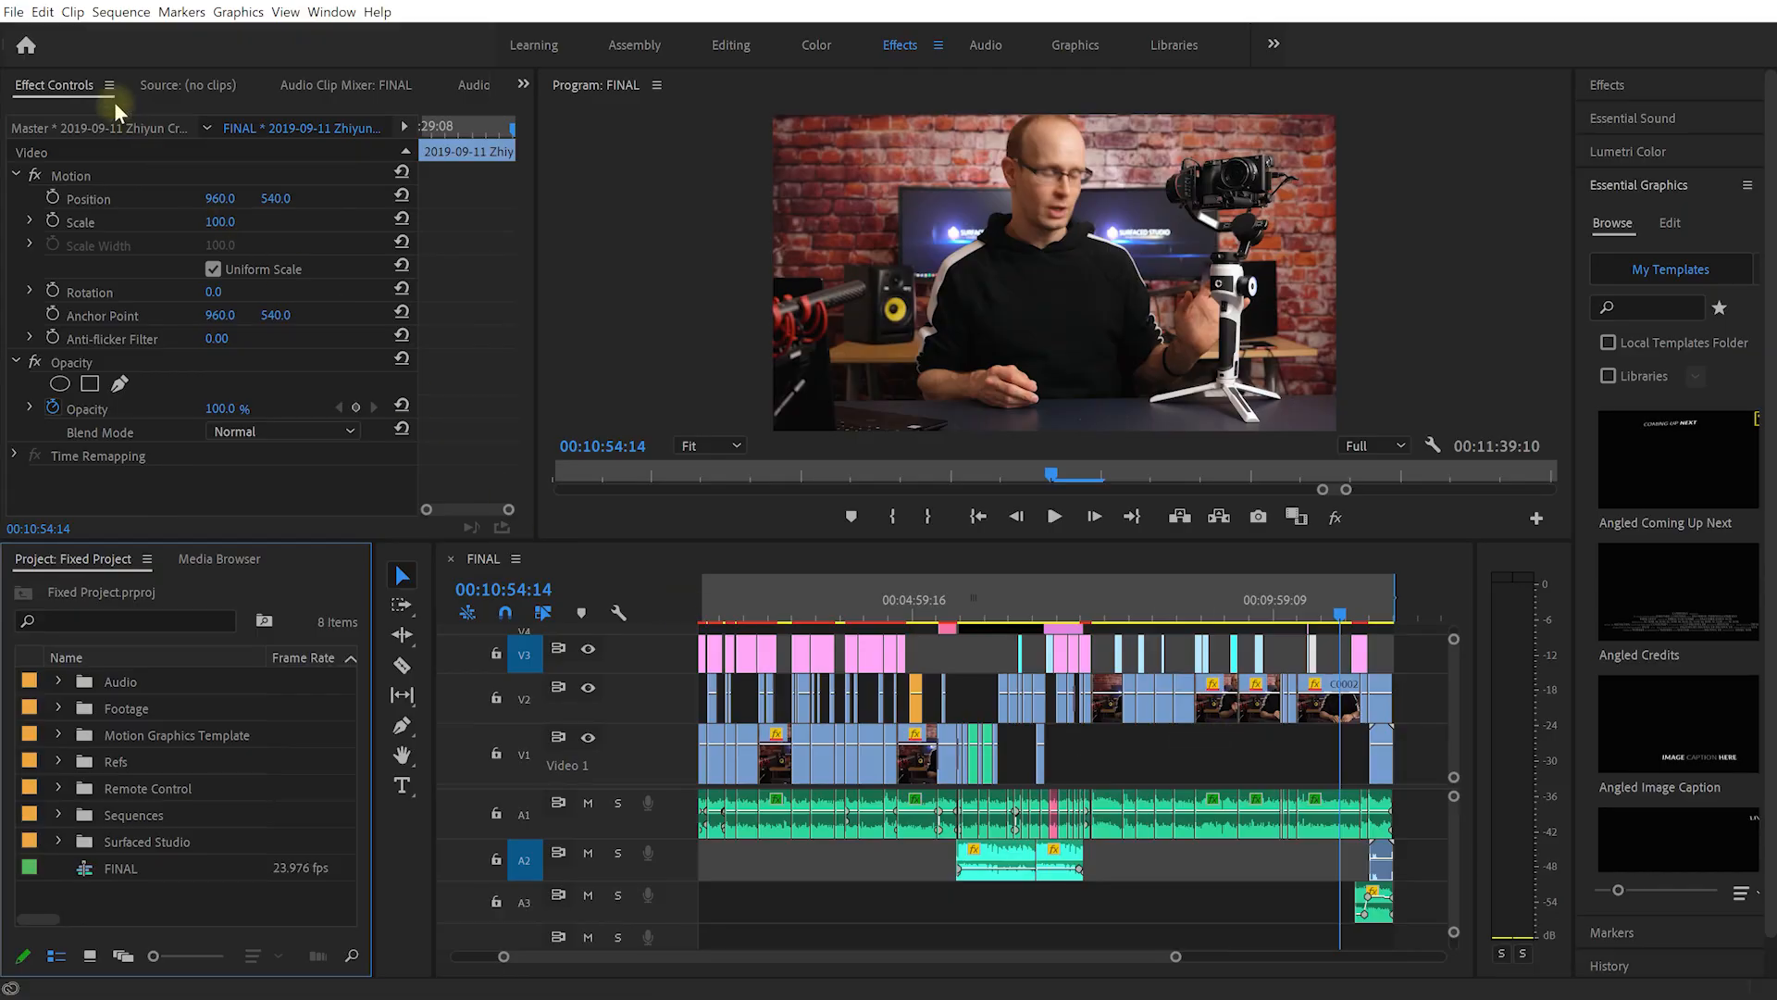
# Delete unused media cache files under Preferences > Media Cache, then close Preferences
pyautogui.click(45, 10)
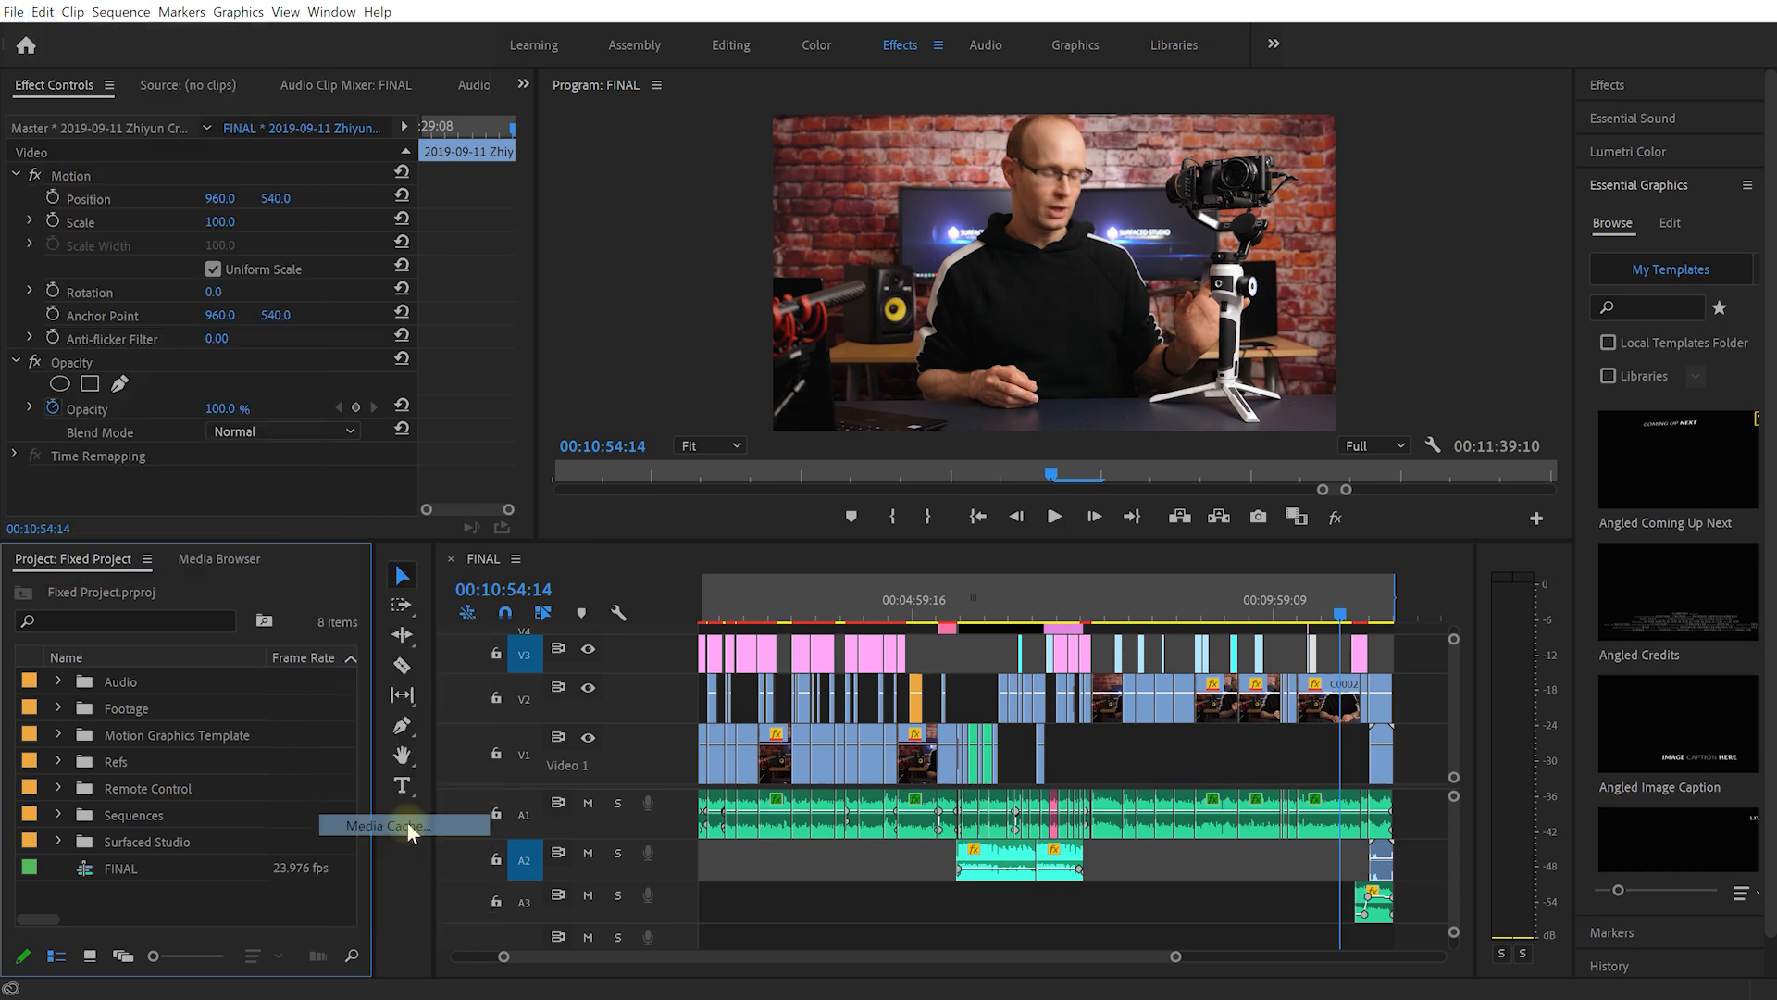
pyautogui.click(403, 824)
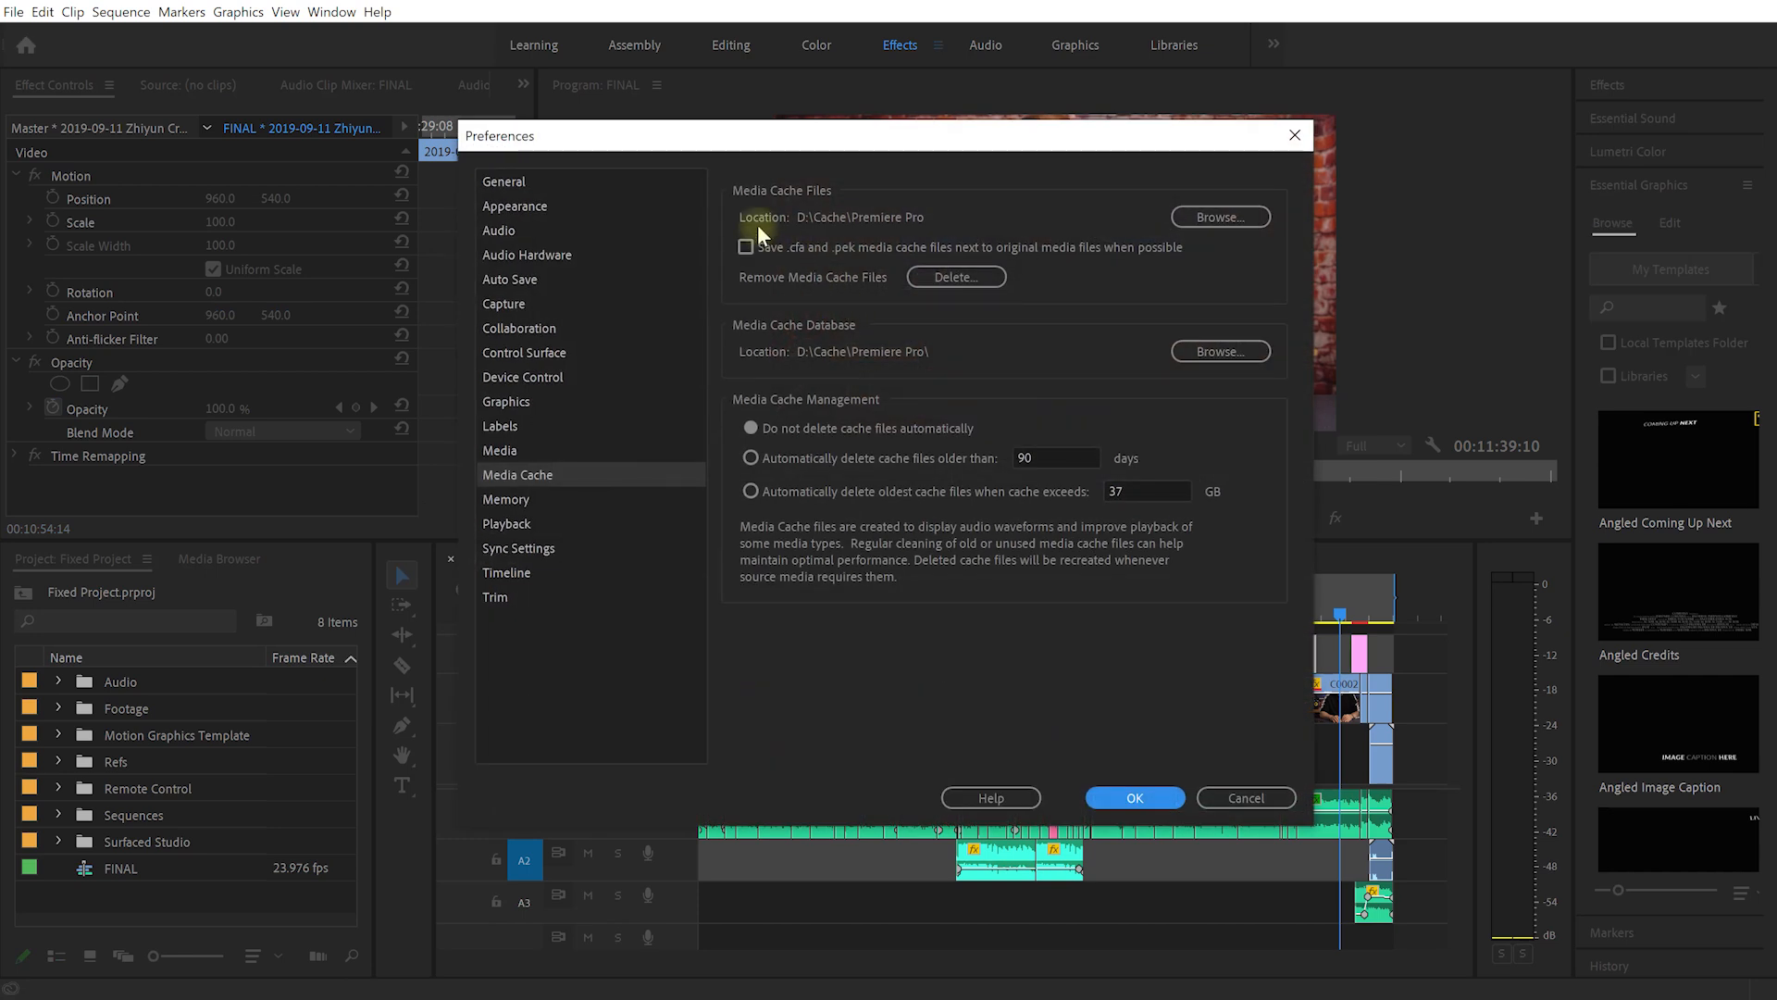
pyautogui.moveTo(954, 230)
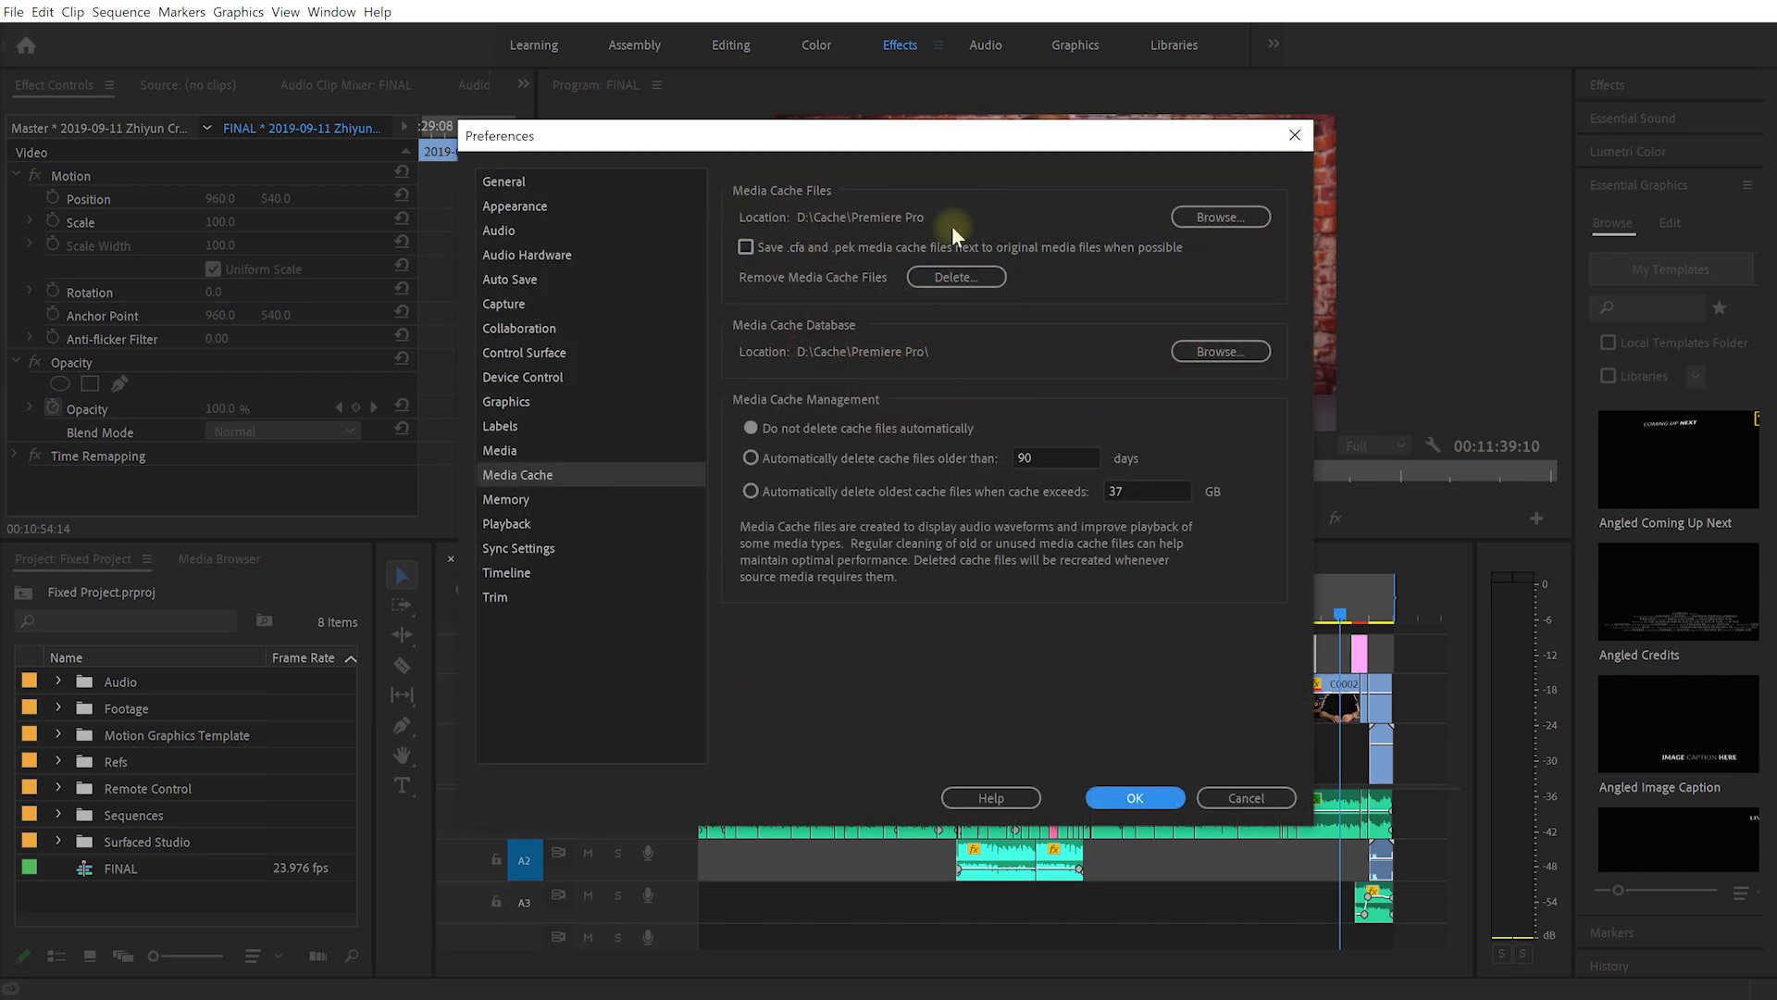
pyautogui.moveTo(928, 242)
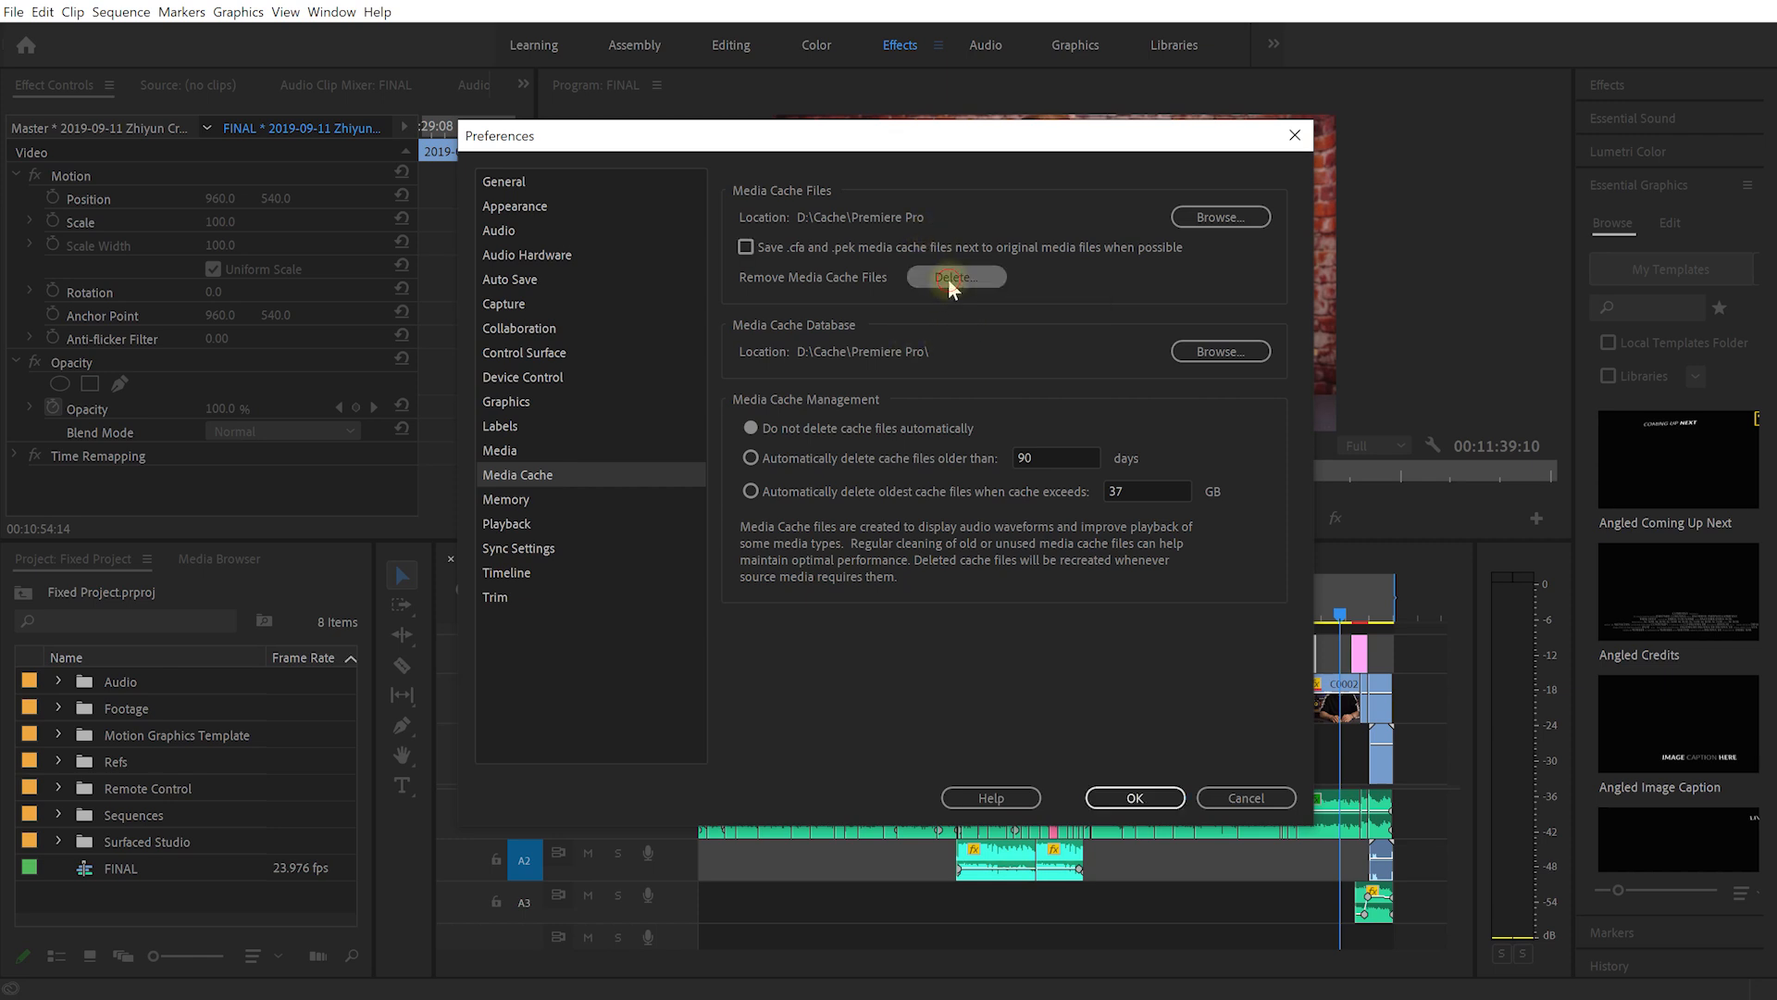
pyautogui.click(955, 276)
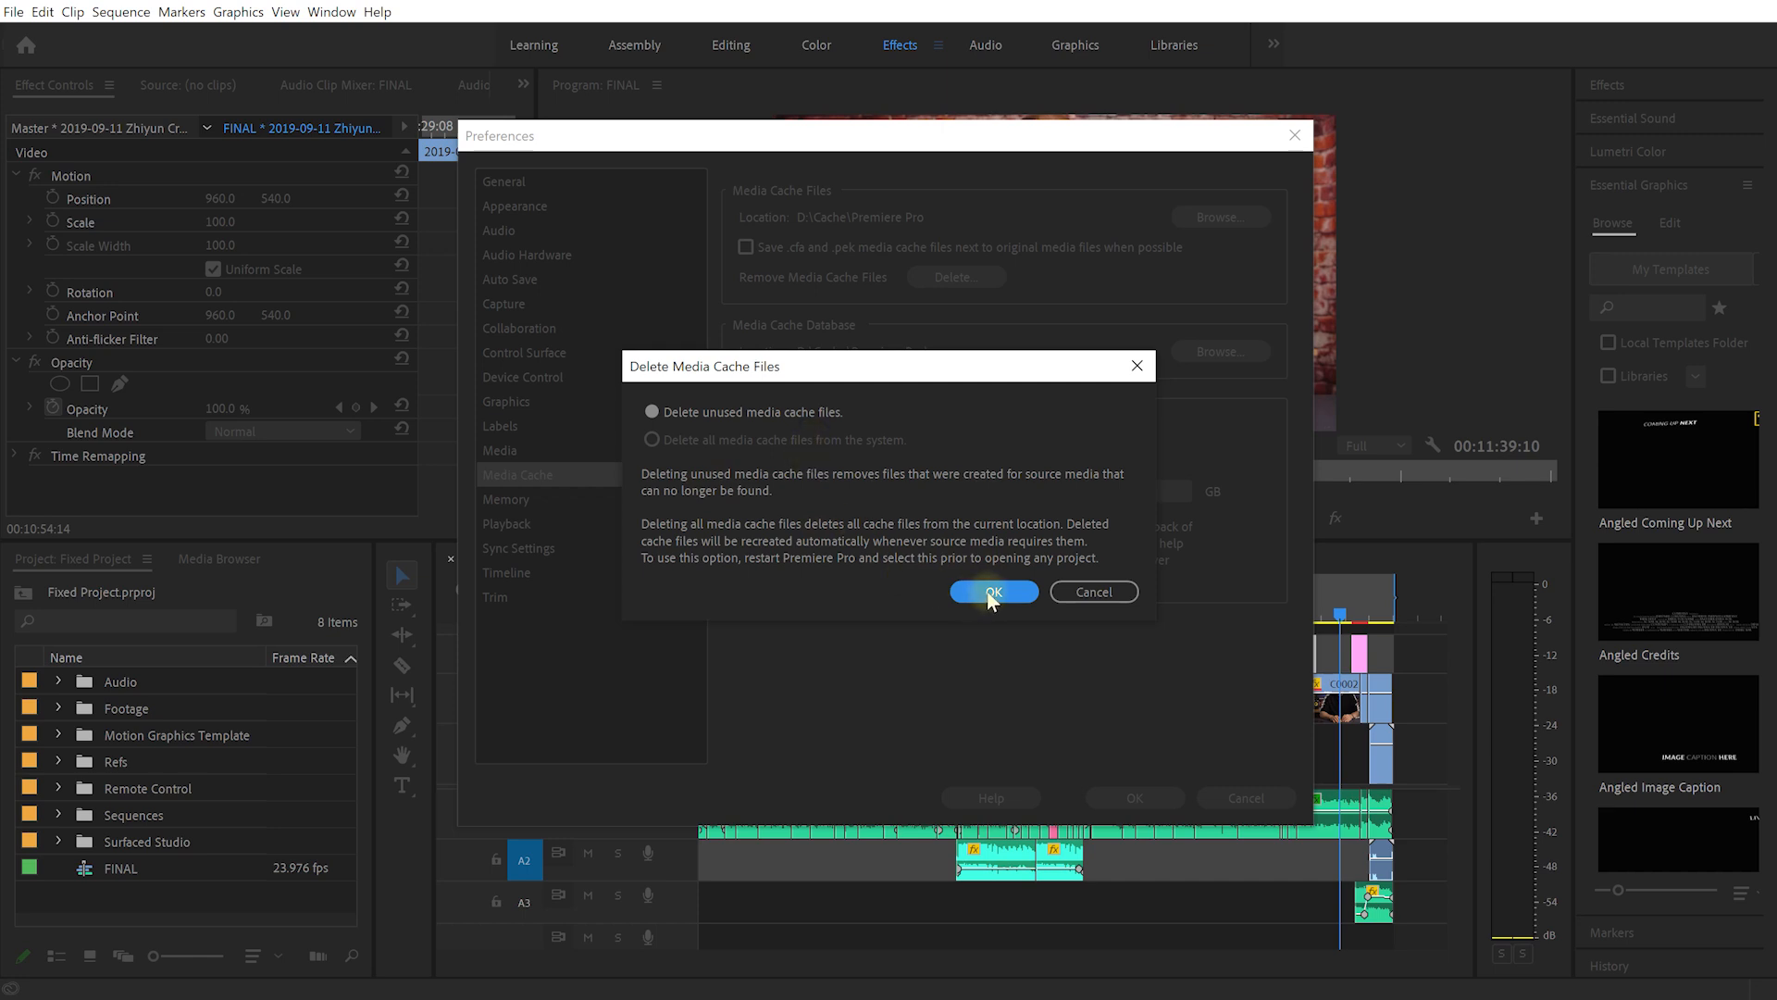
pyautogui.click(993, 592)
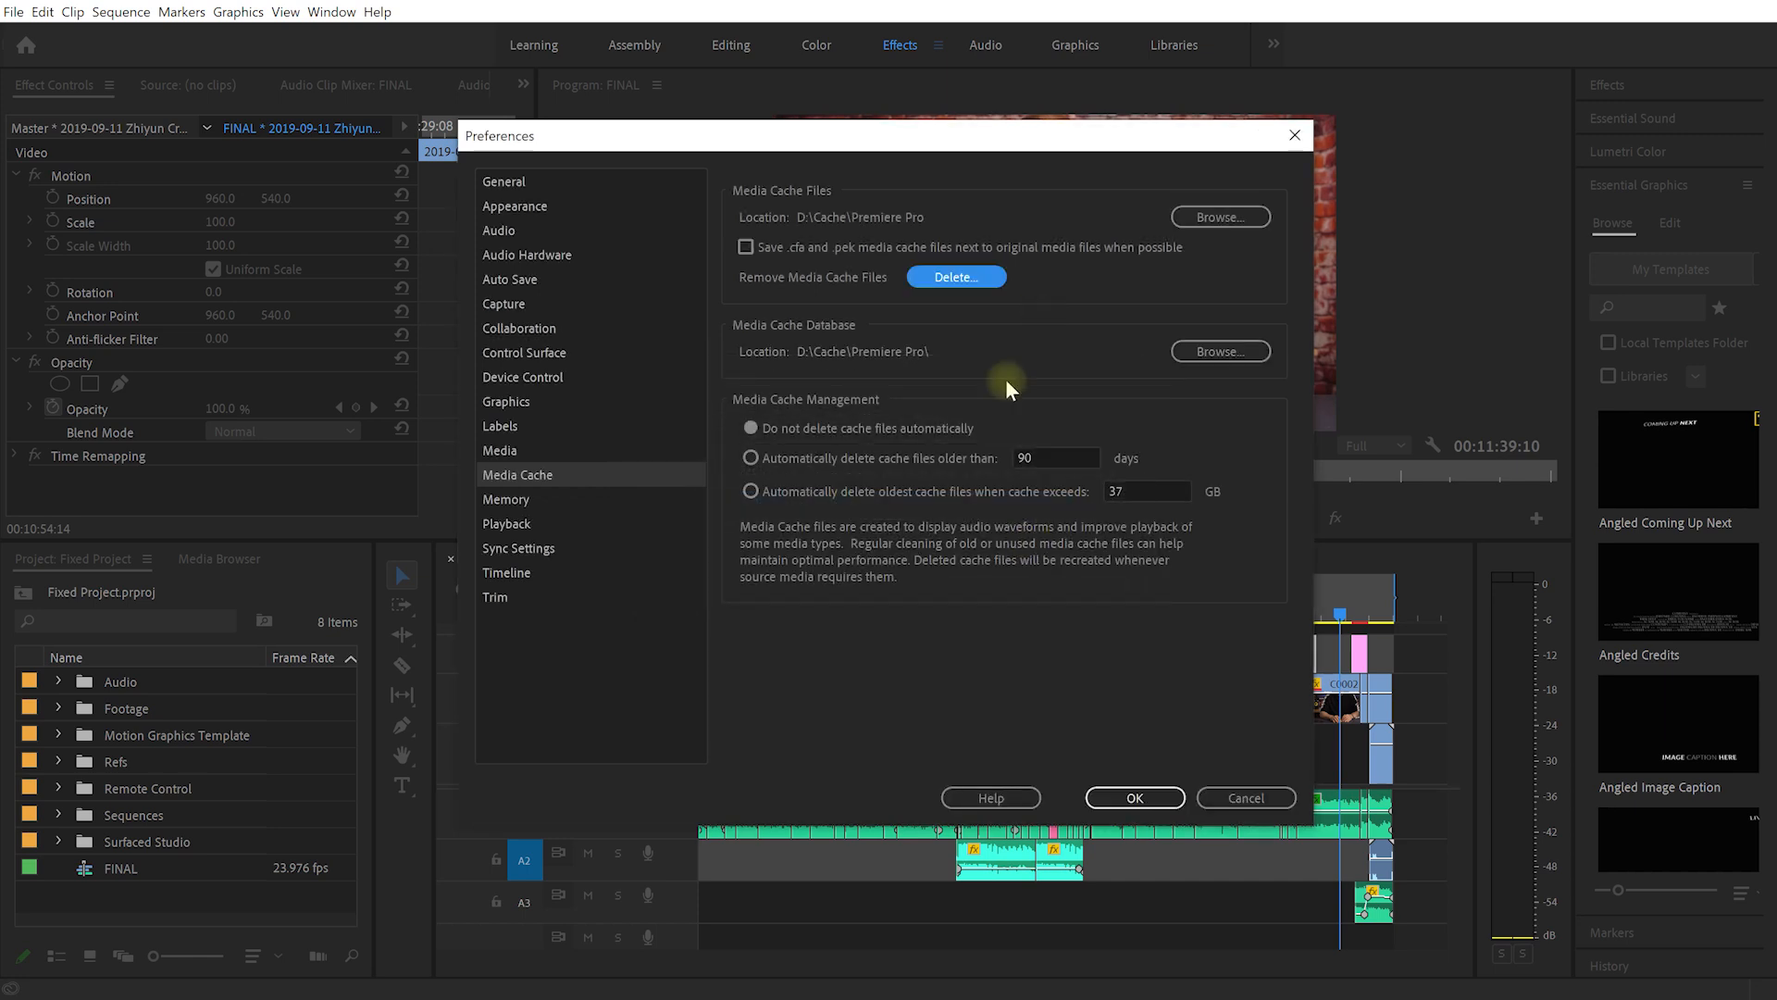
pyautogui.moveTo(487, 284)
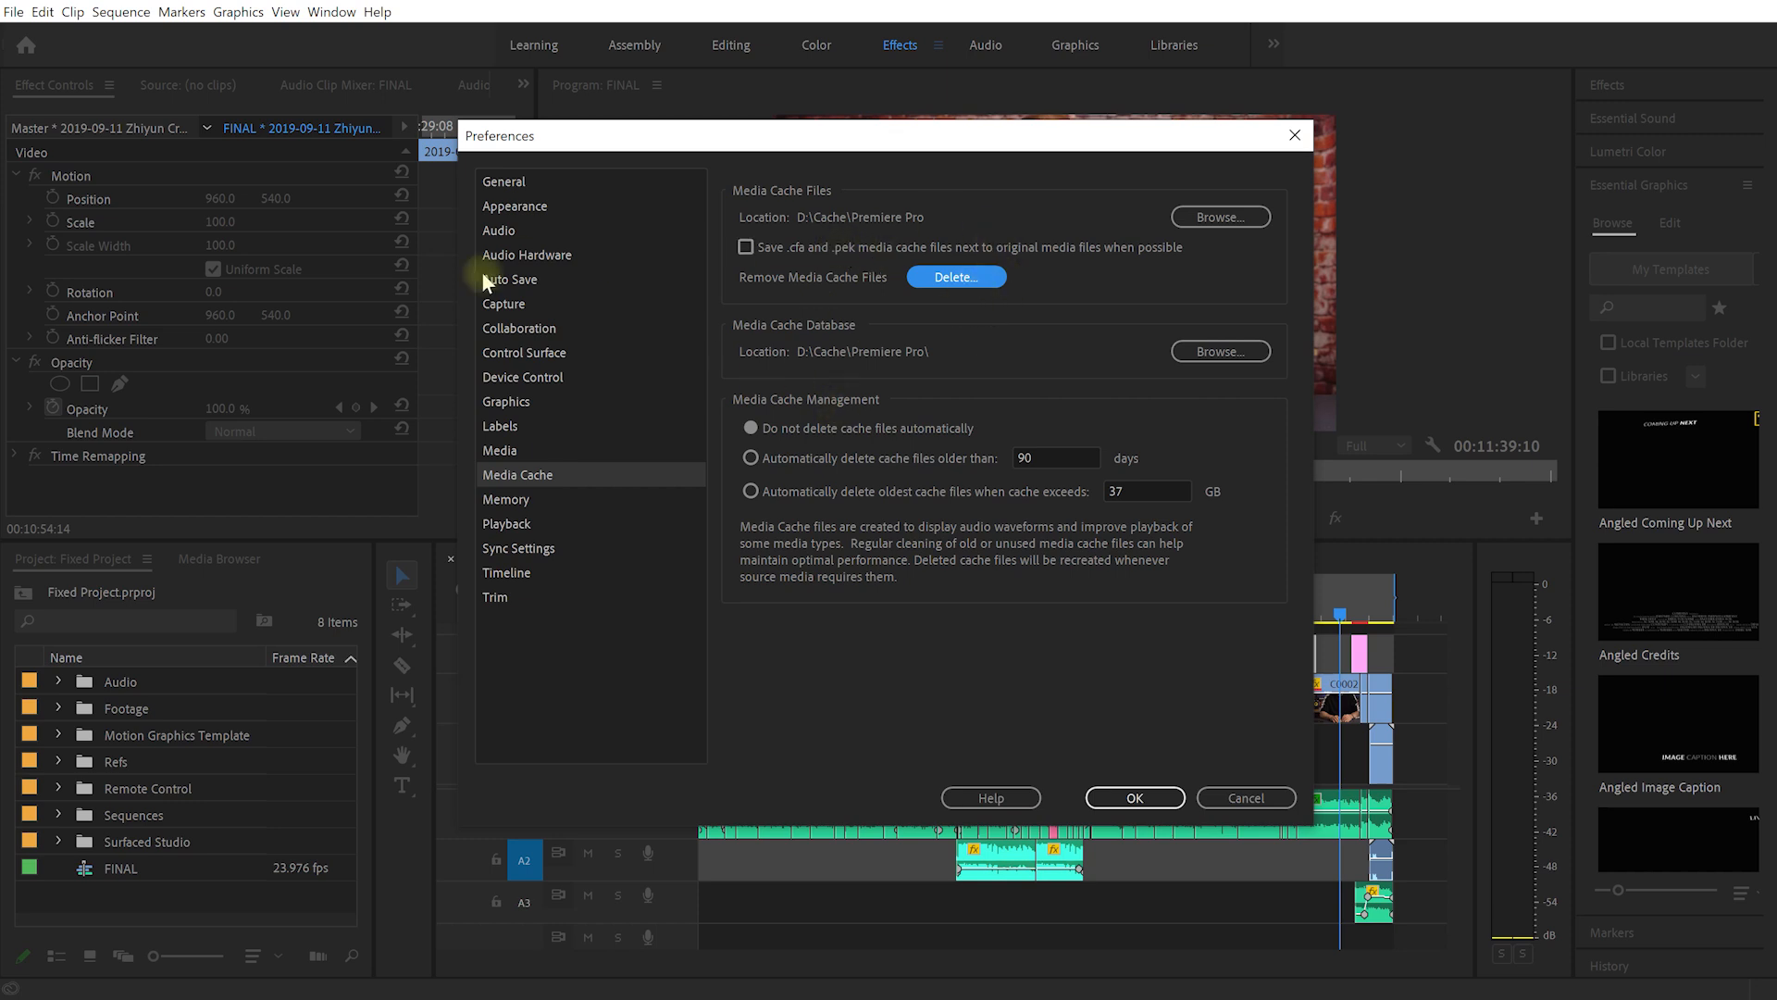
pyautogui.moveTo(1237, 822)
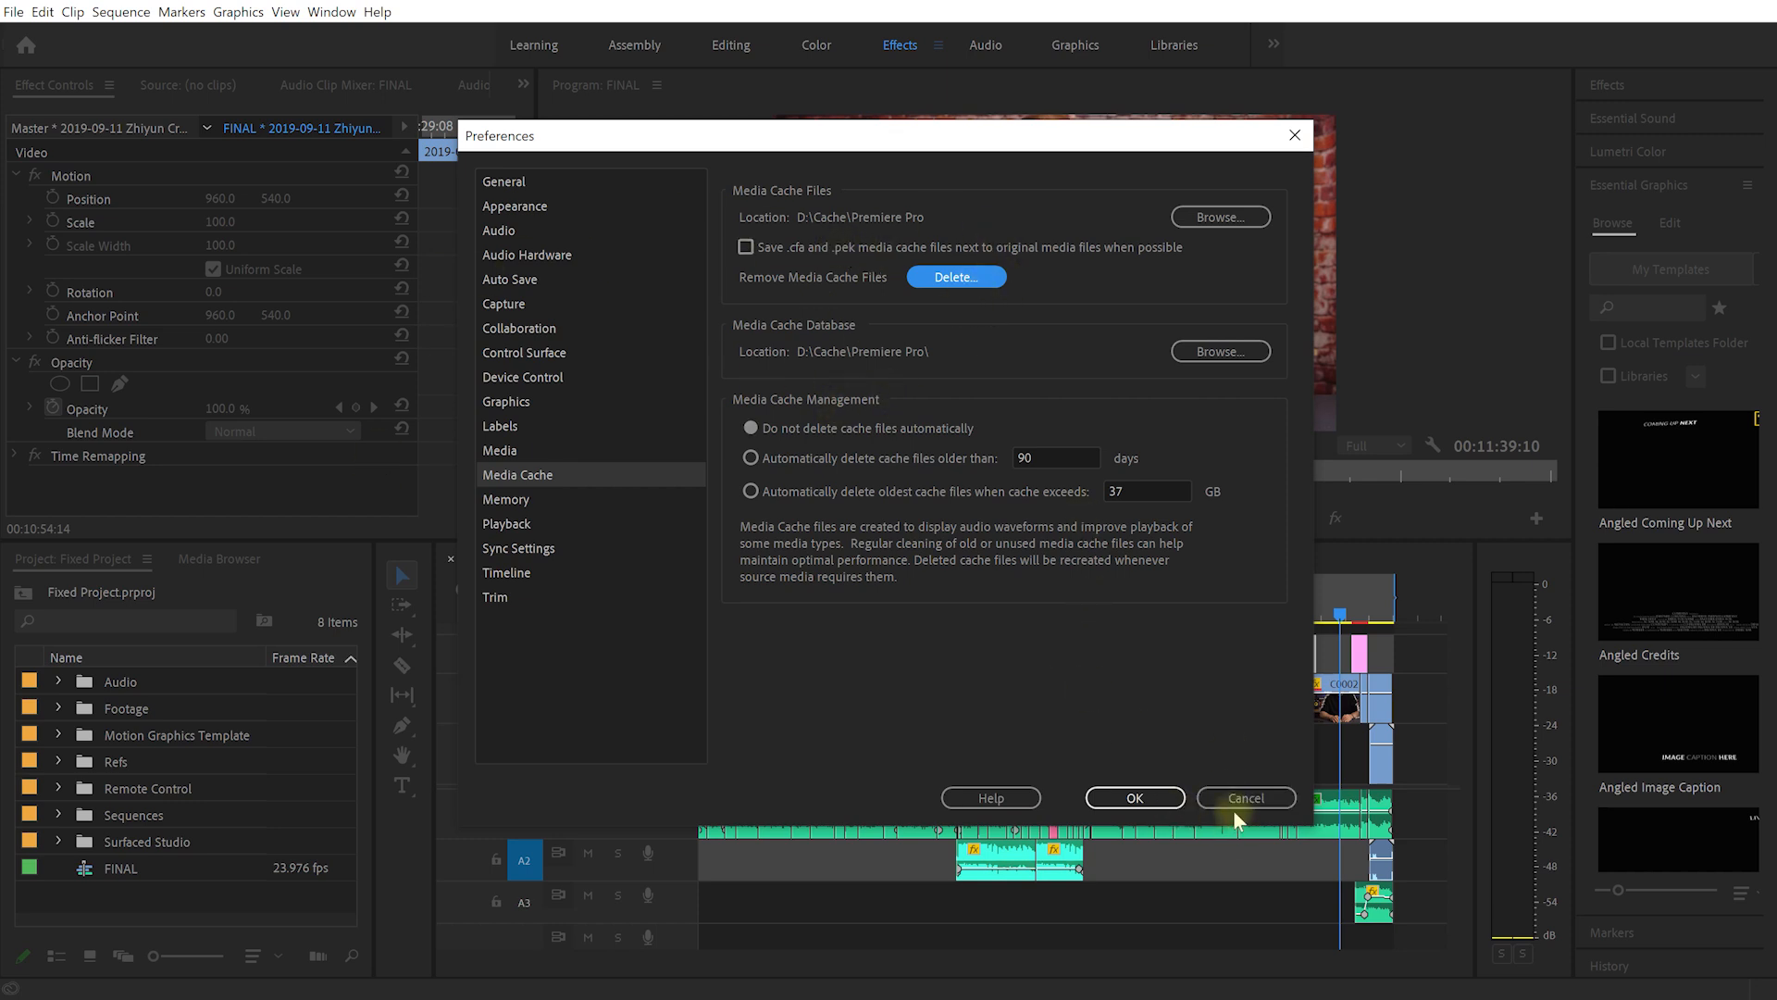
pyautogui.click(1246, 796)
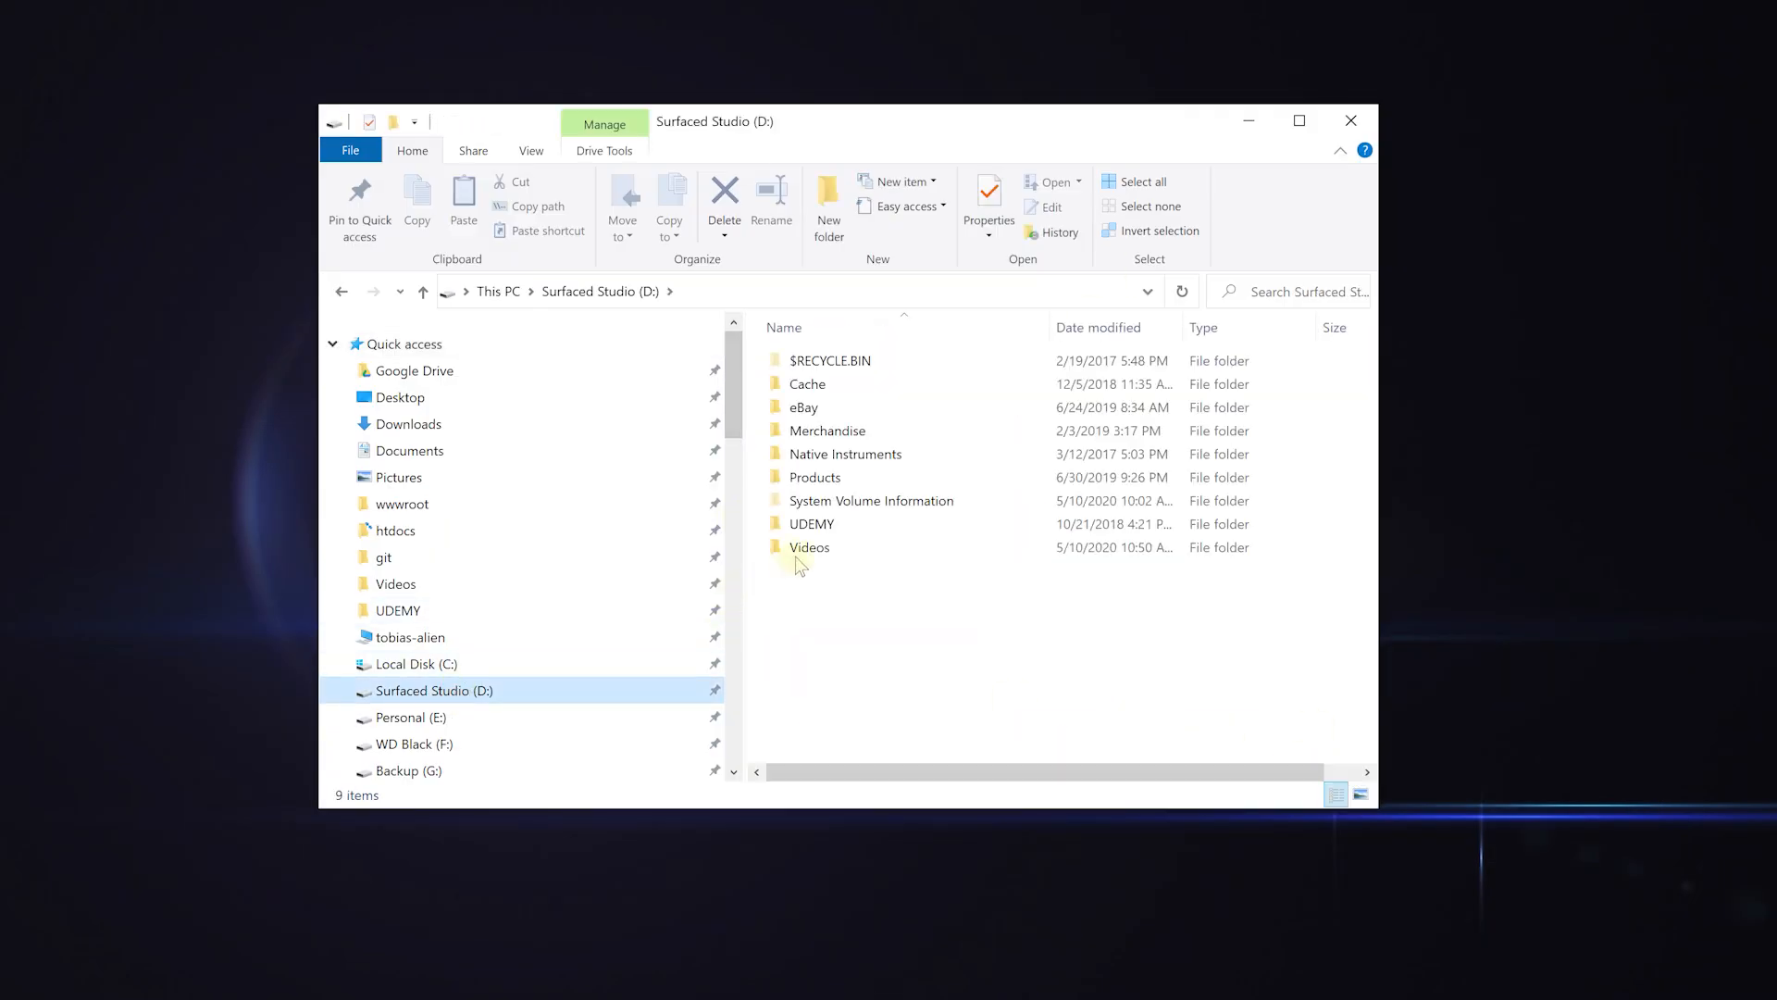
# Open D:\Cache\Premiere Pro and delete its four cache folders
pyautogui.doubleClick(807, 383)
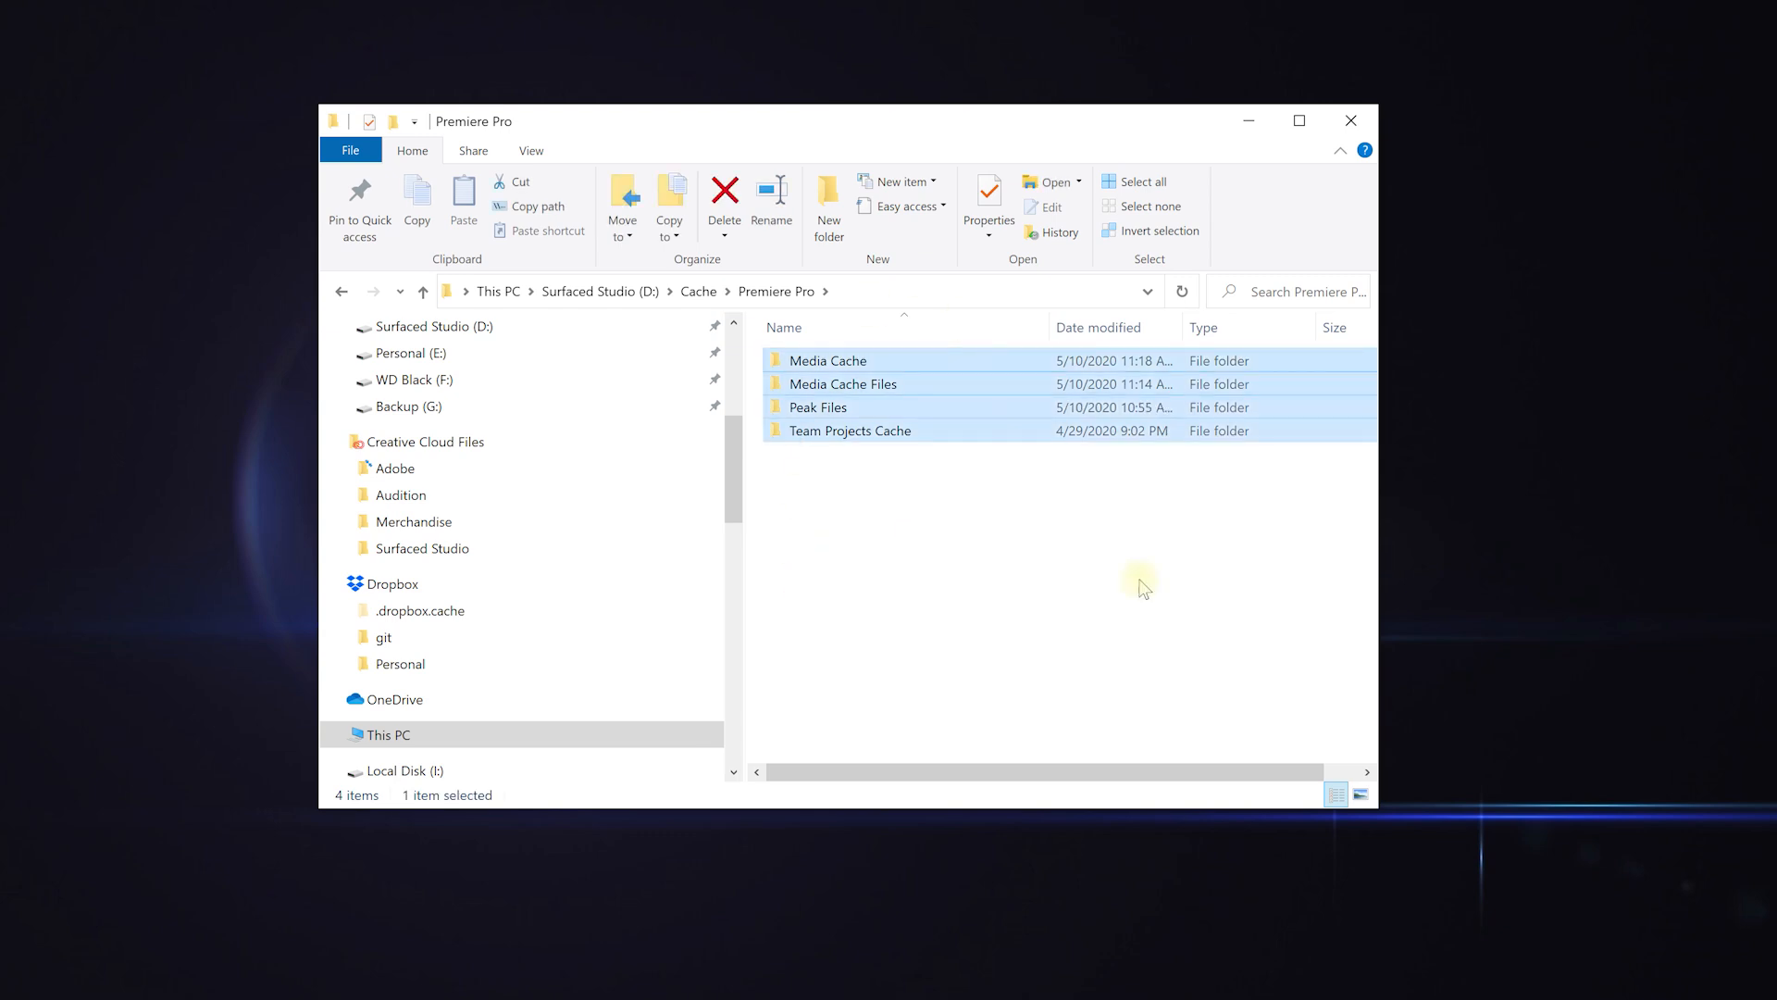
pyautogui.click(724, 190)
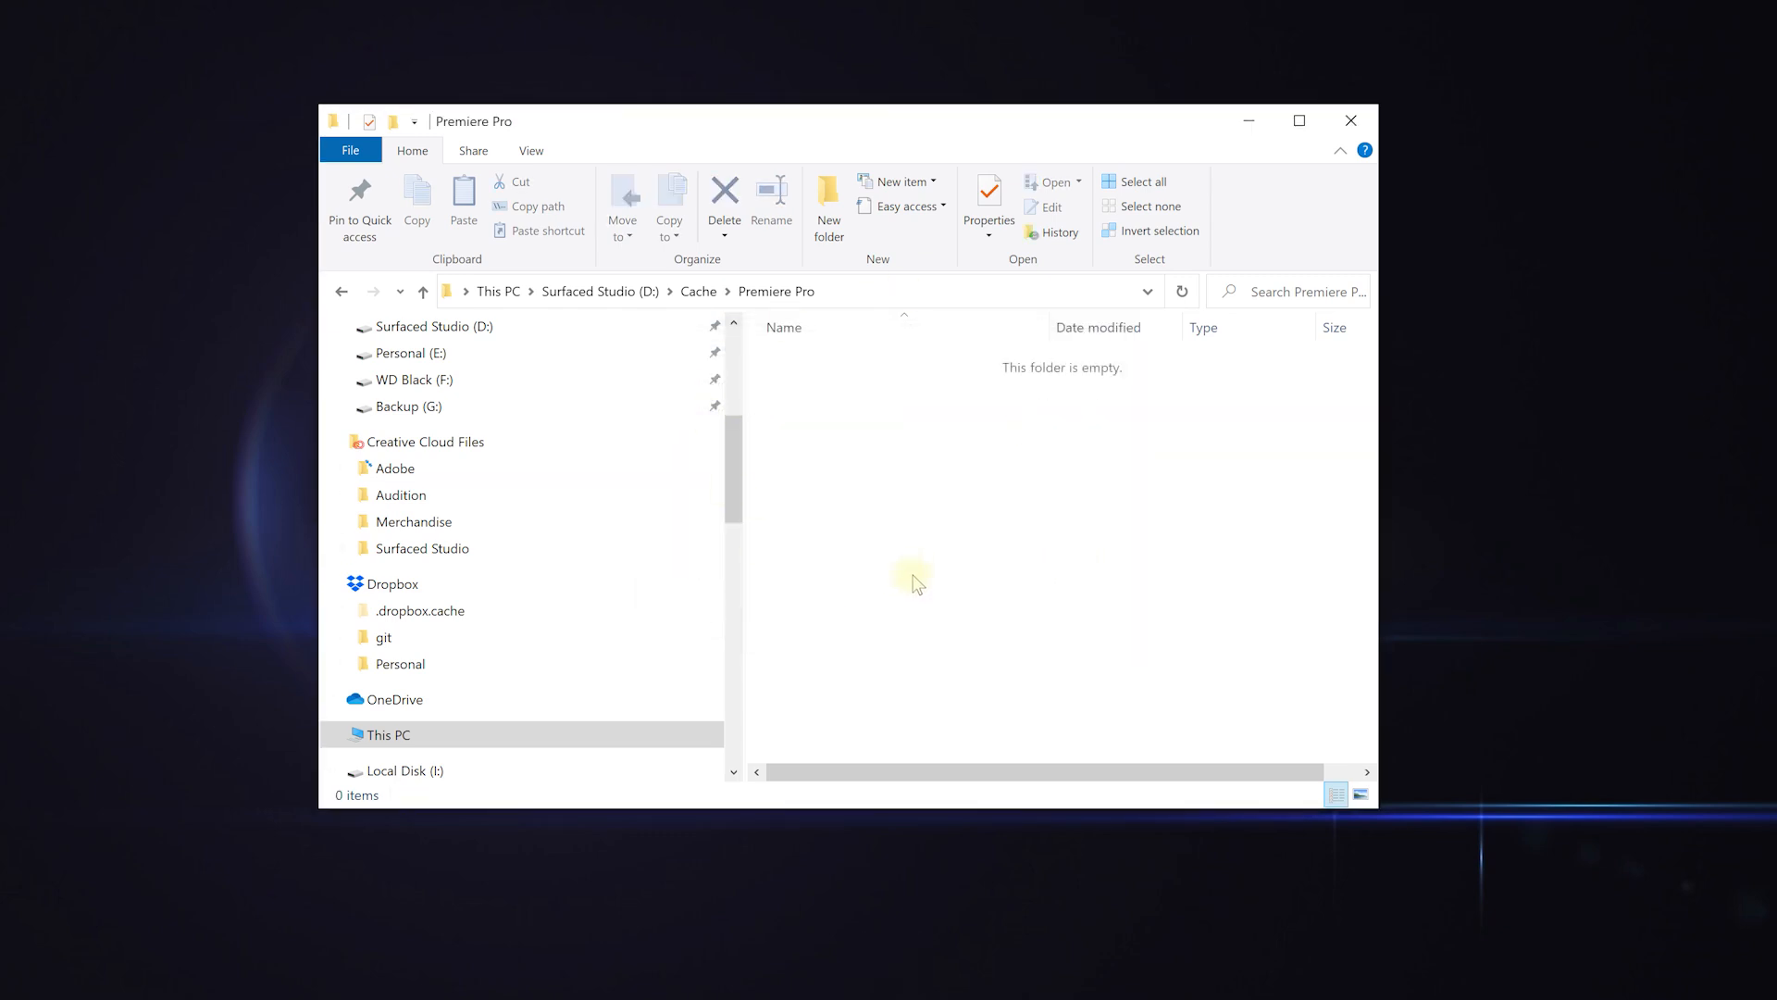
pyautogui.moveTo(986, 146)
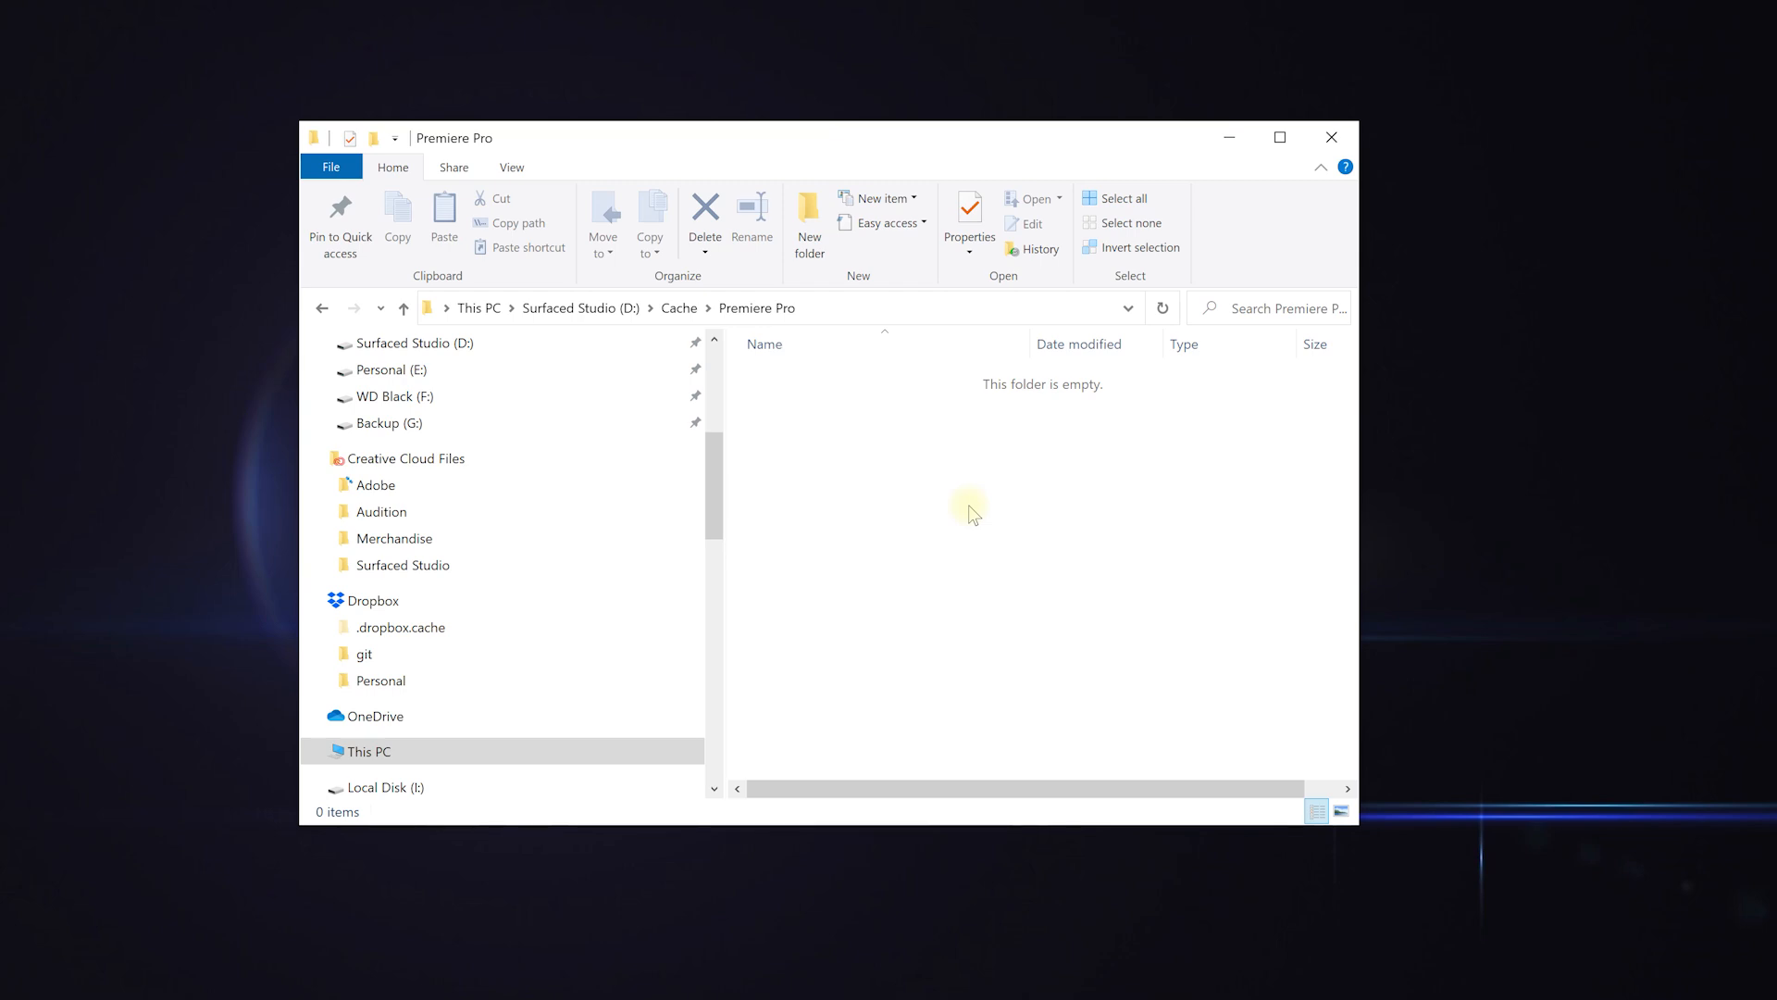
pyautogui.moveTo(927, 514)
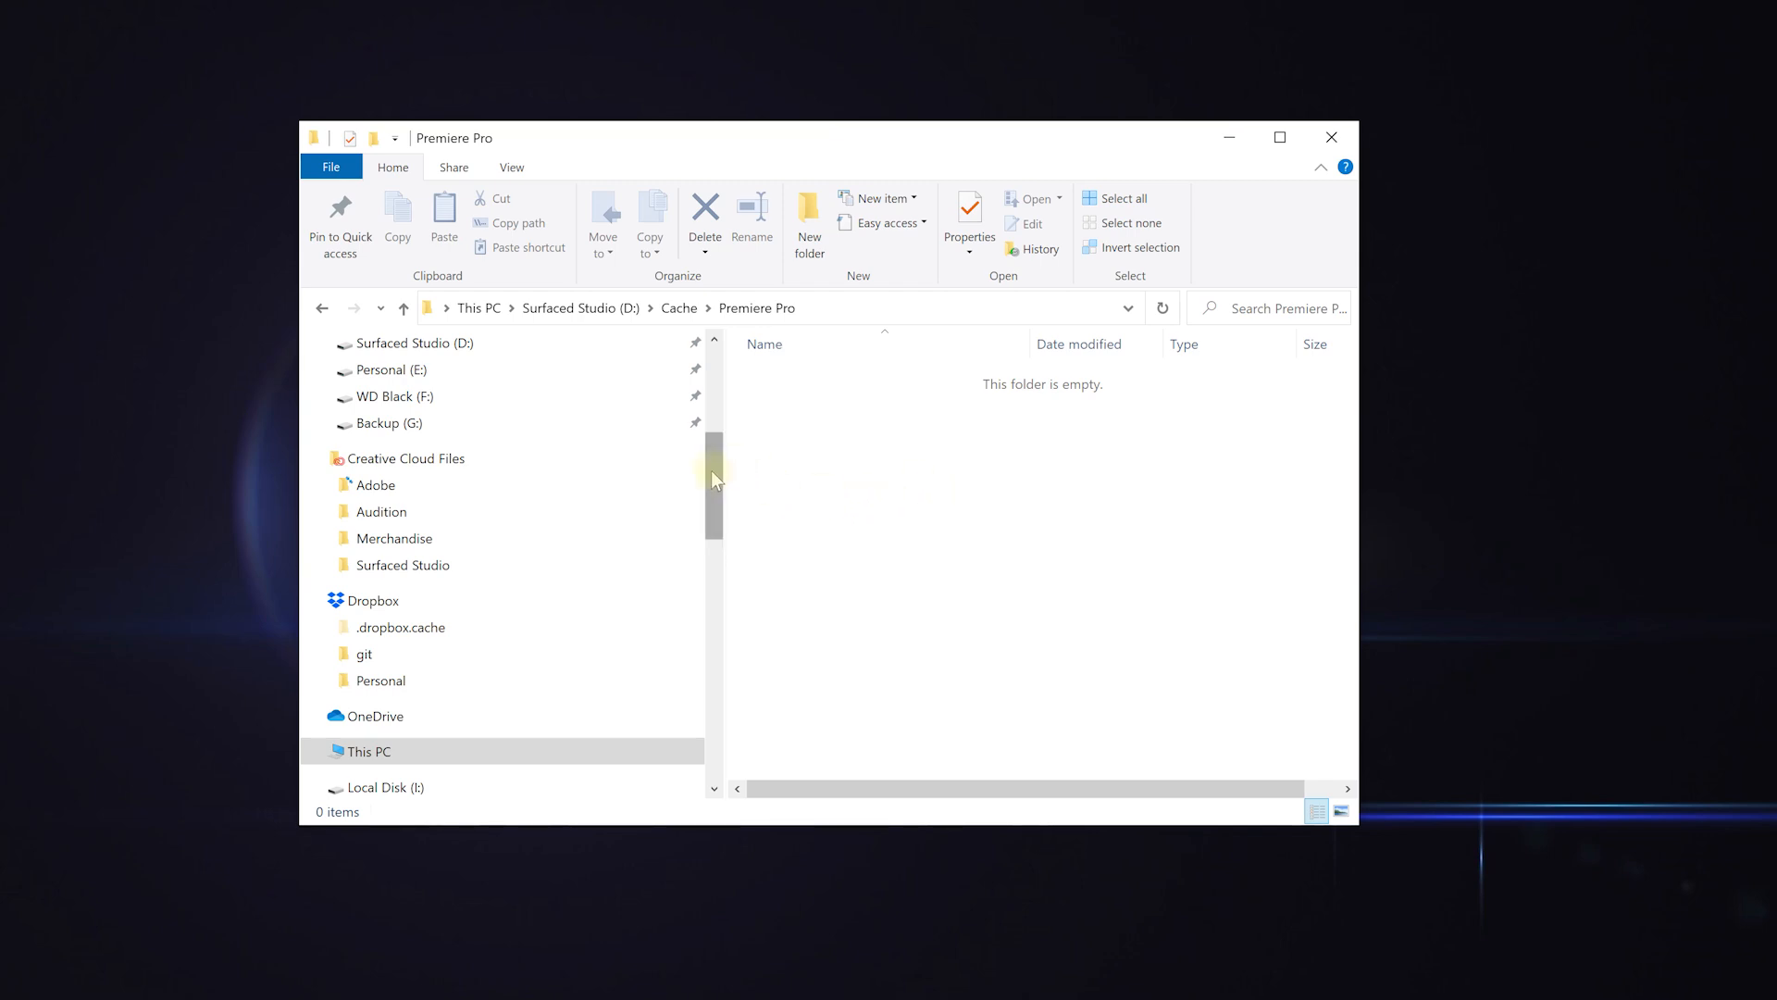
# Browse C:\Users into the profile folder, show hidden items, and open AppData
pyautogui.click(395, 477)
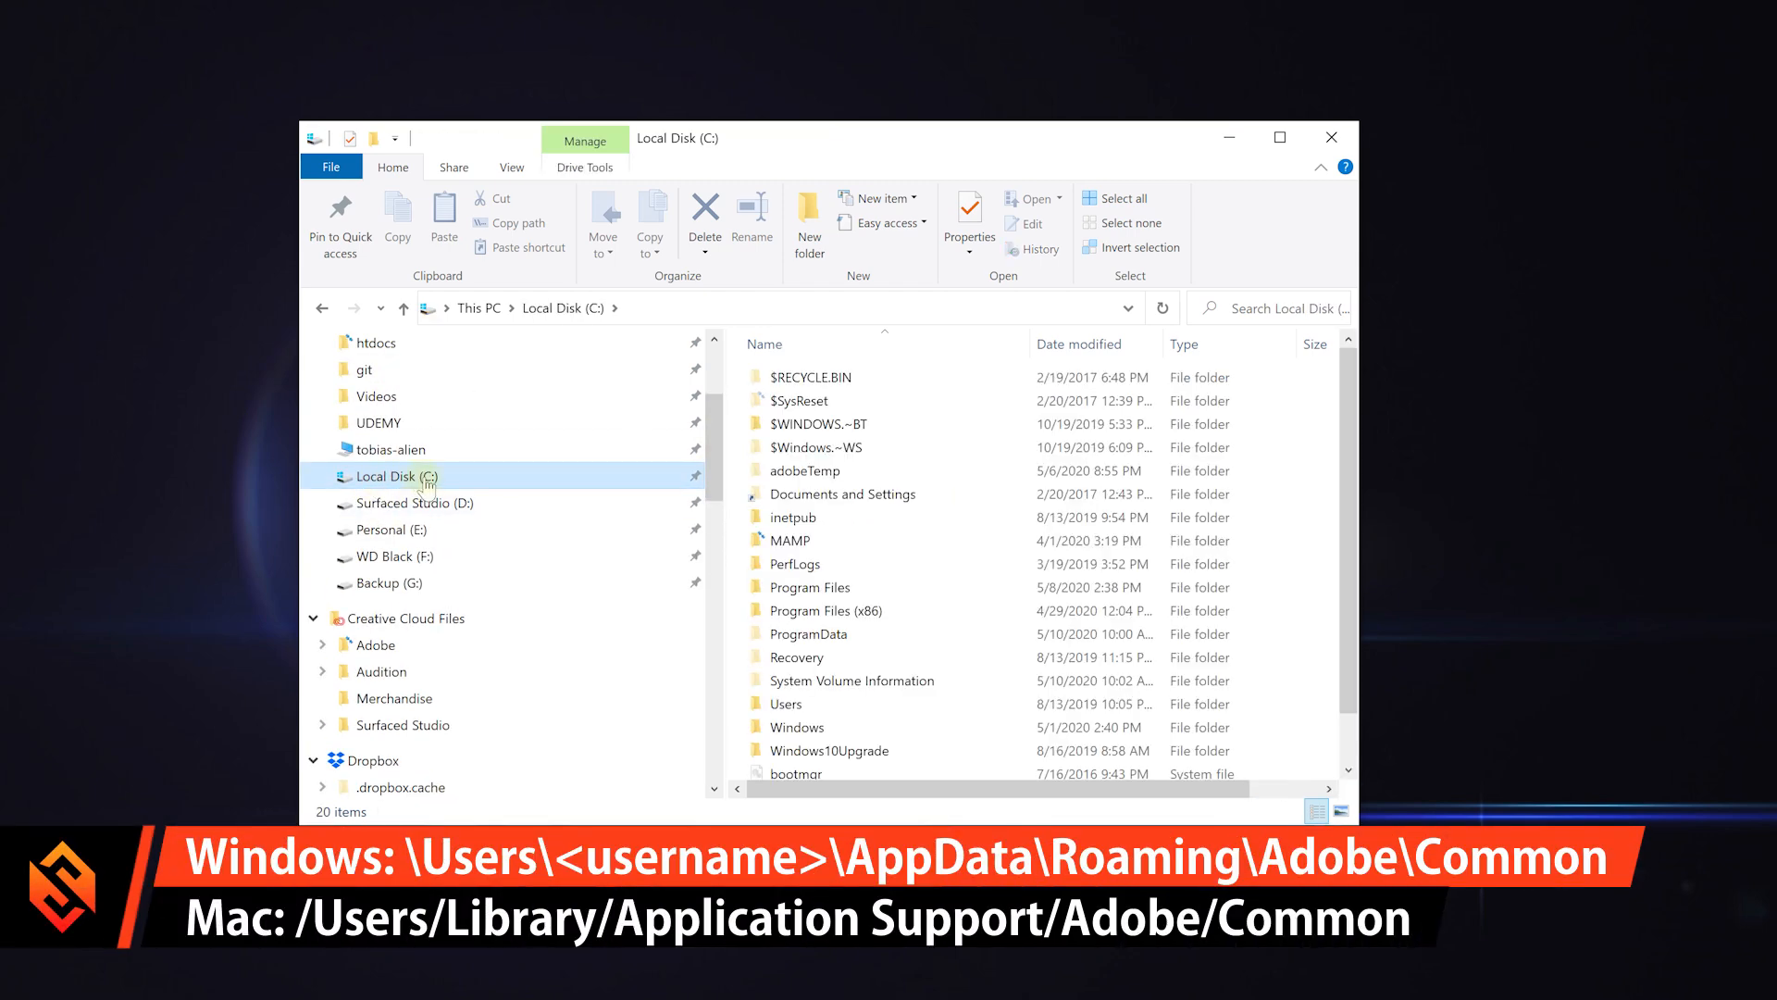
pyautogui.doubleClick(786, 703)
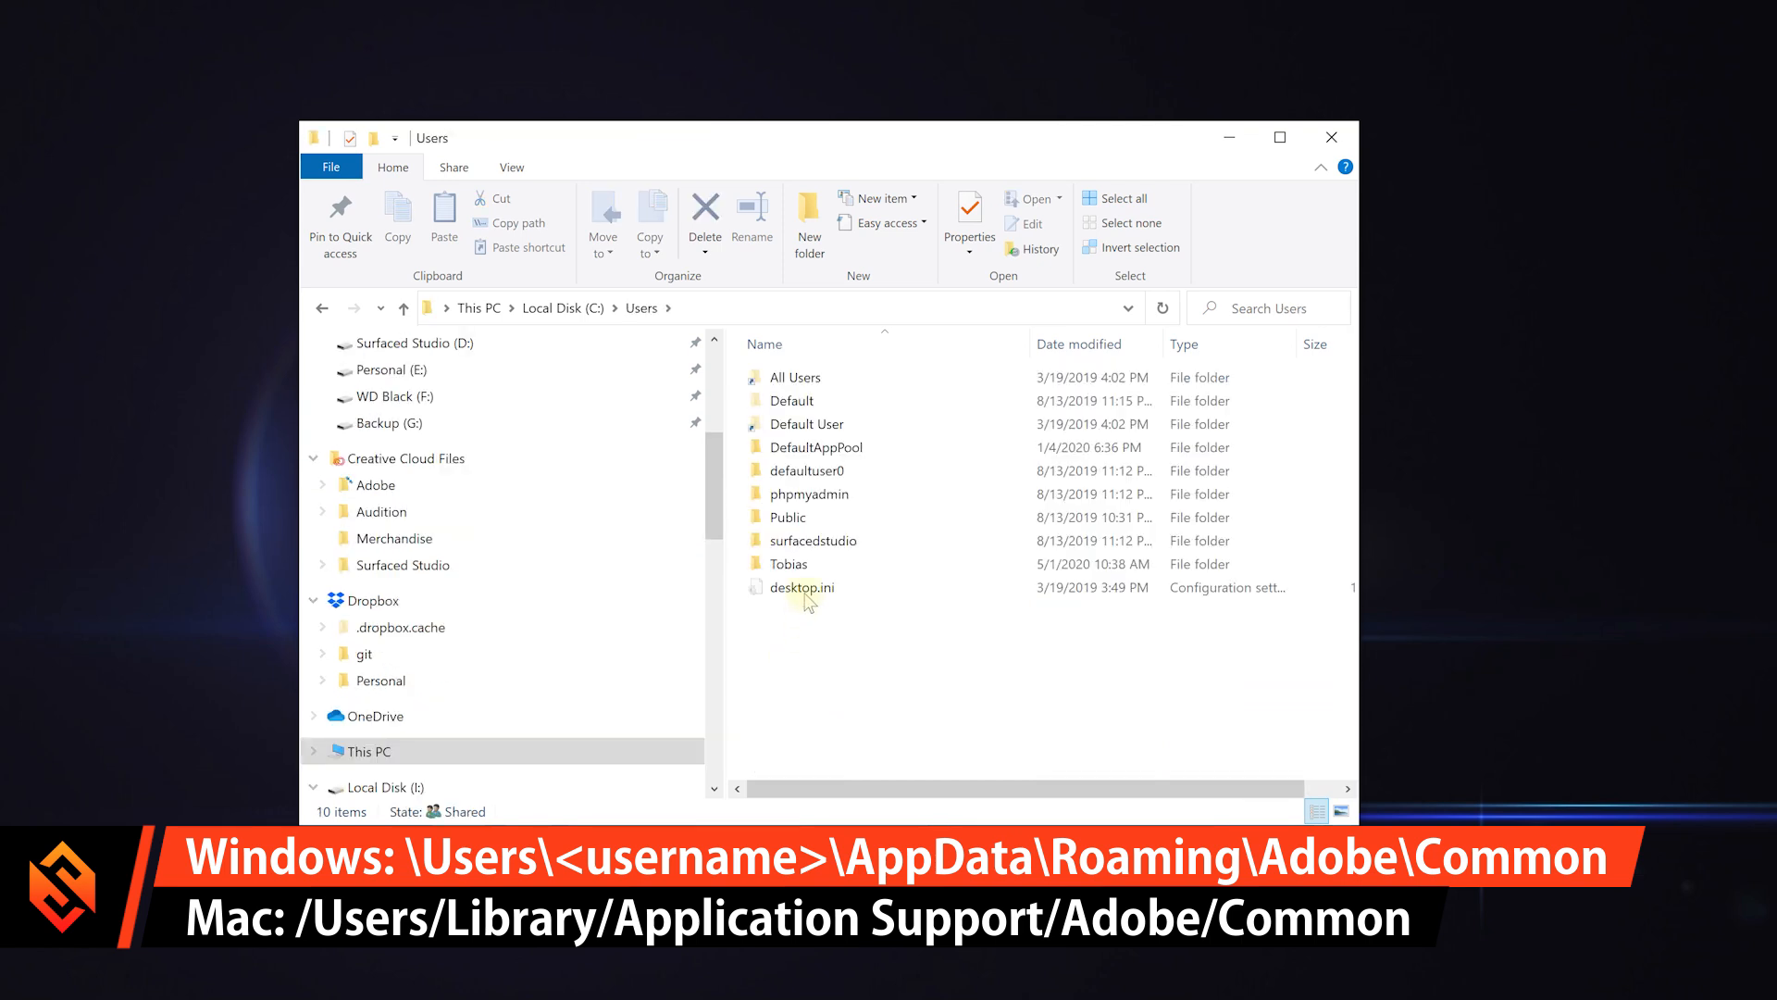
pyautogui.doubleClick(788, 564)
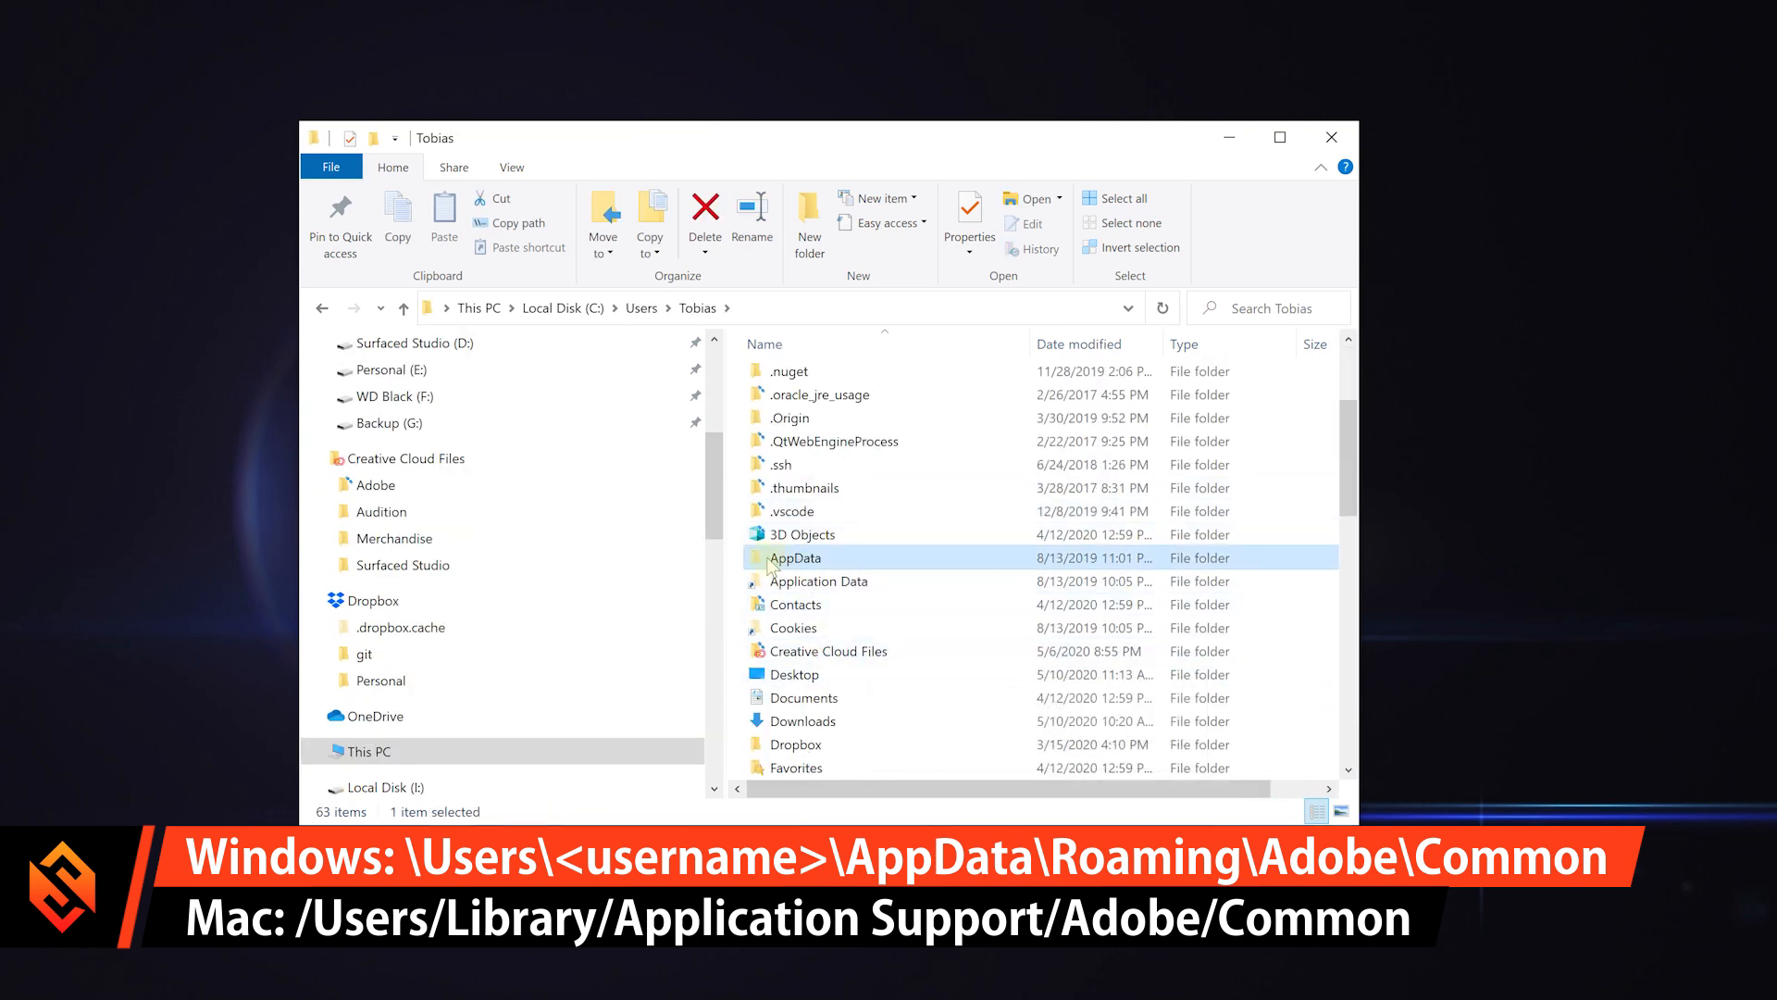
pyautogui.moveTo(761, 566)
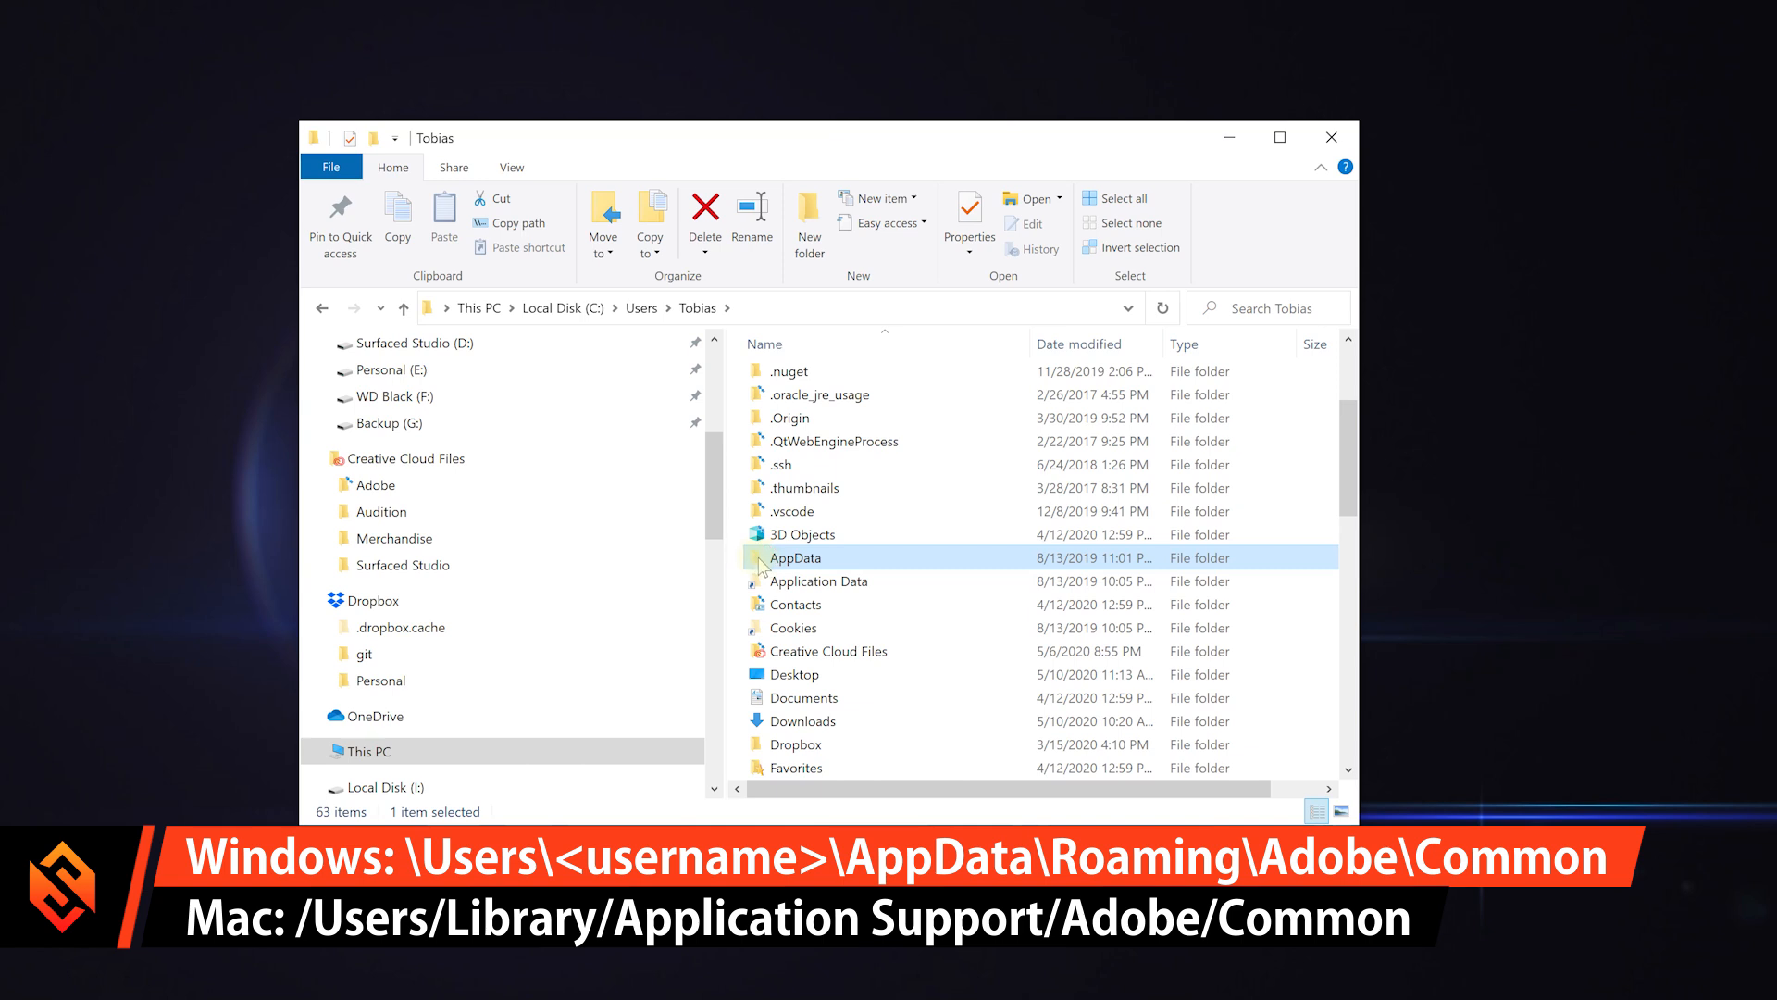
pyautogui.click(511, 168)
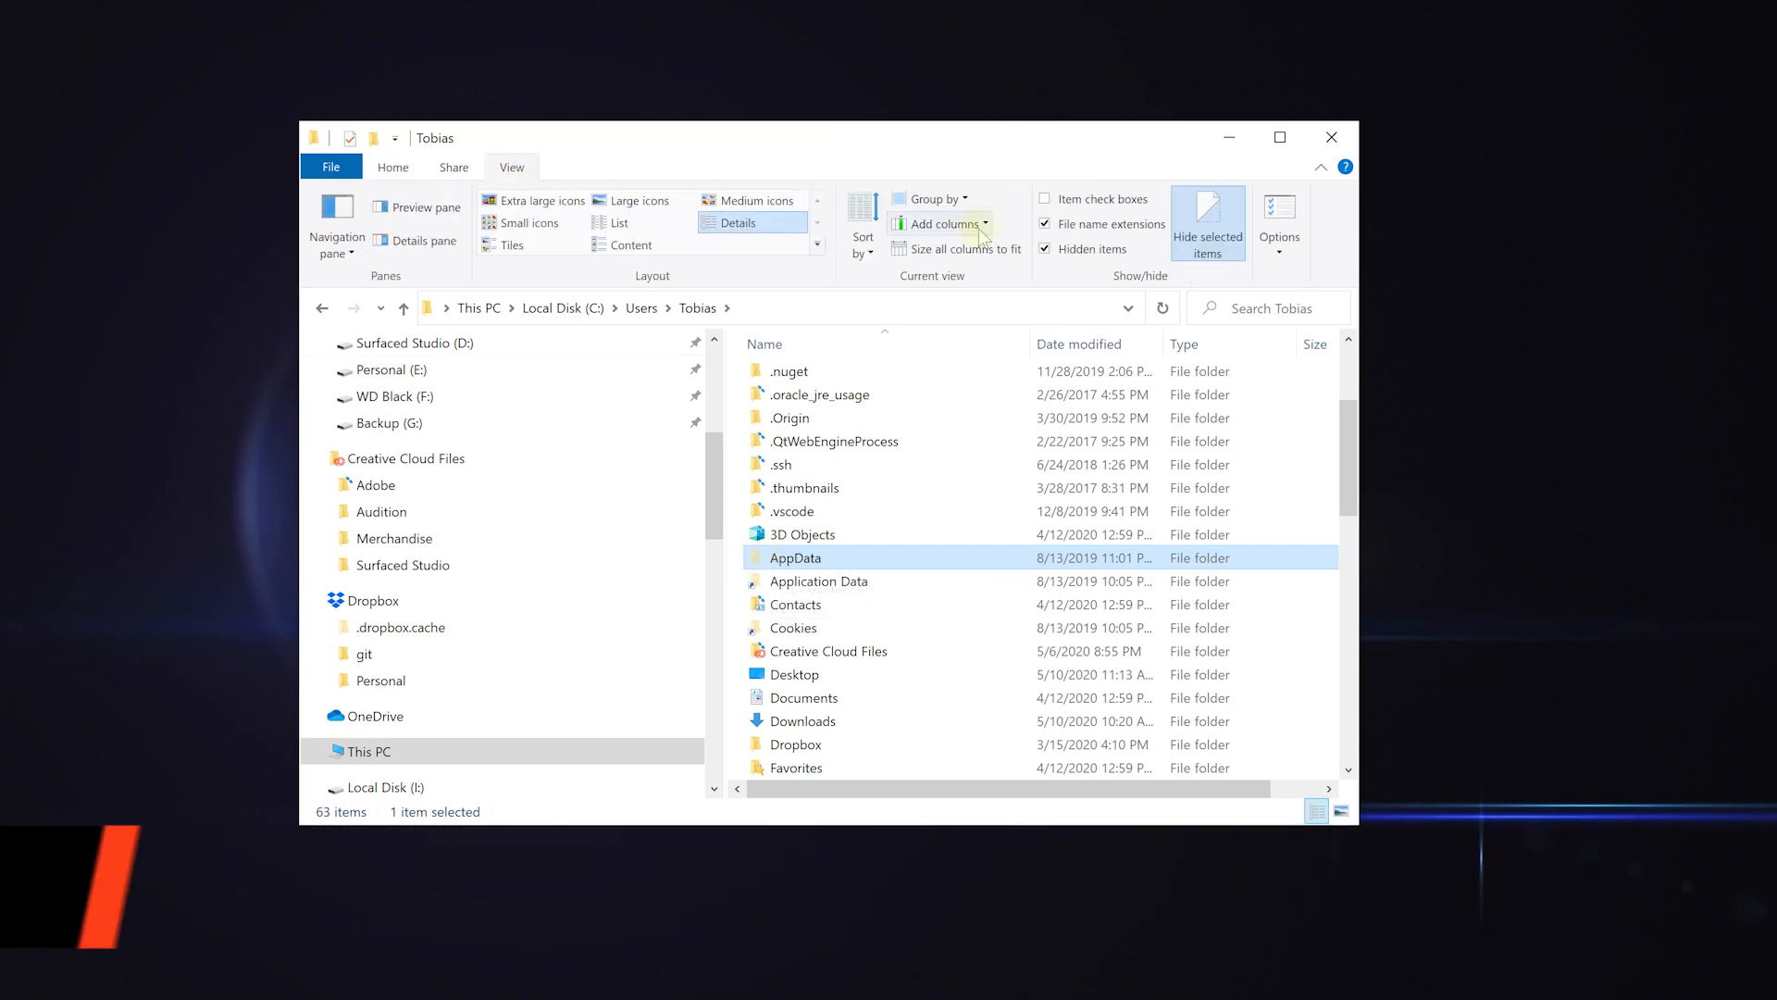
pyautogui.click(1044, 249)
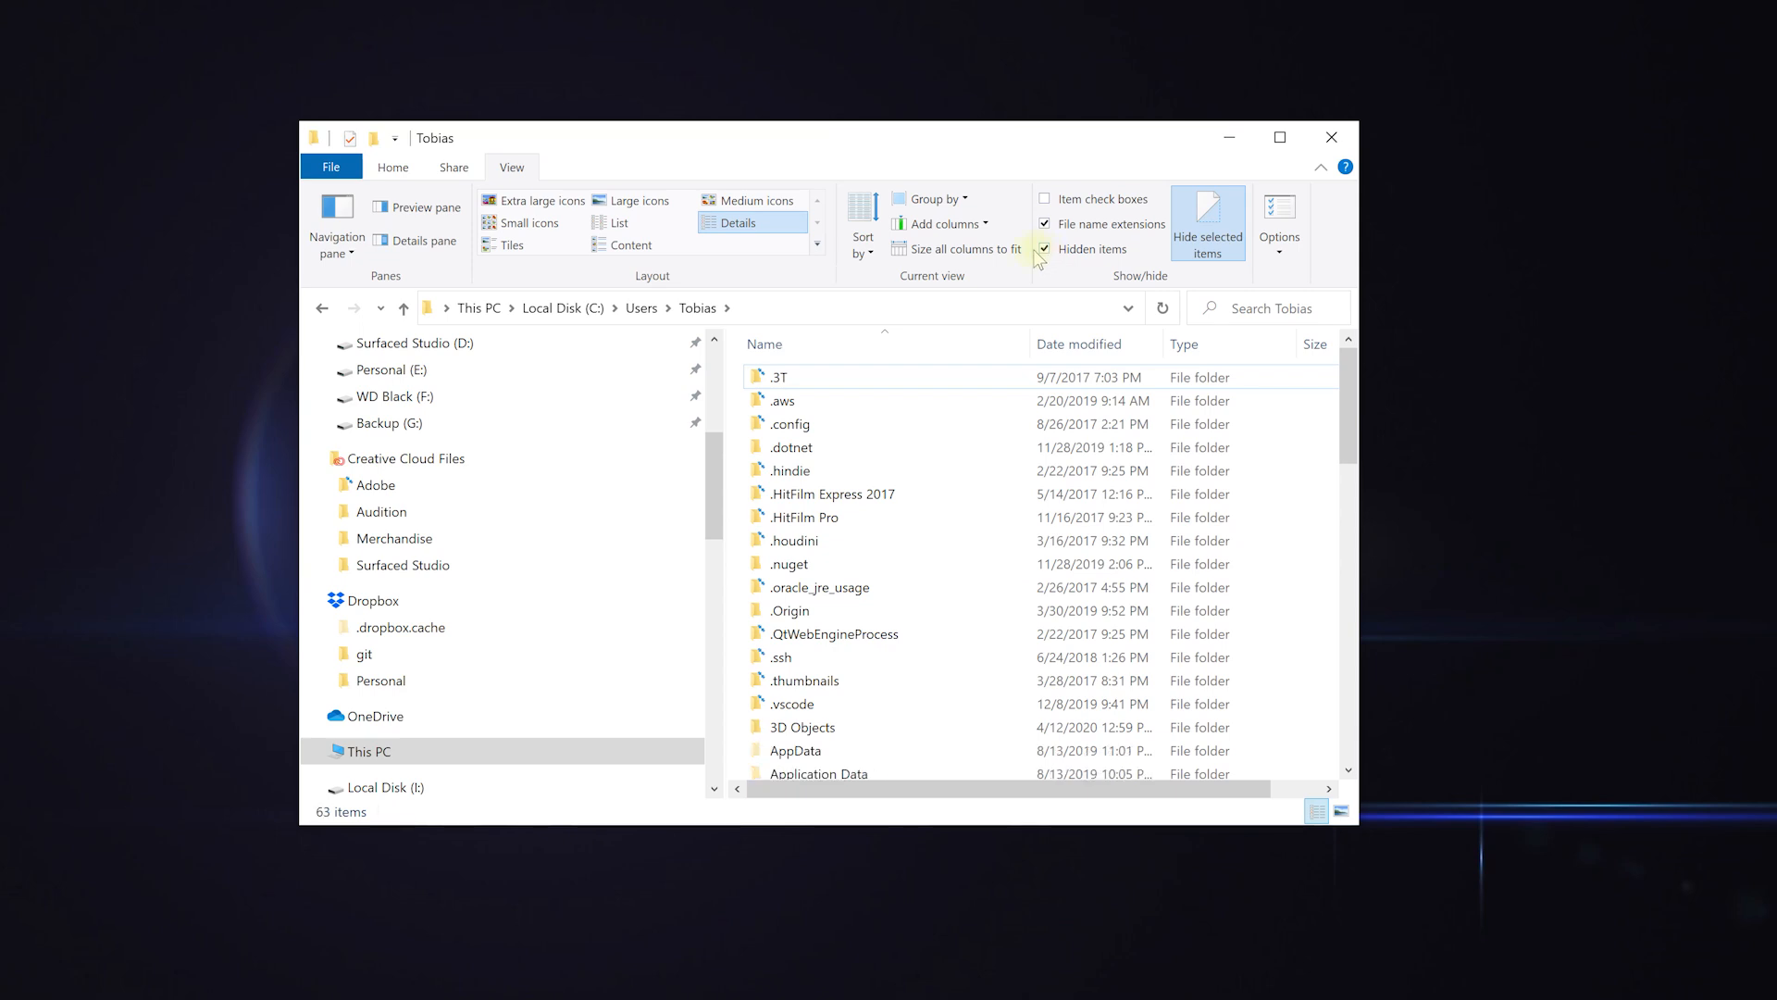
pyautogui.click(795, 628)
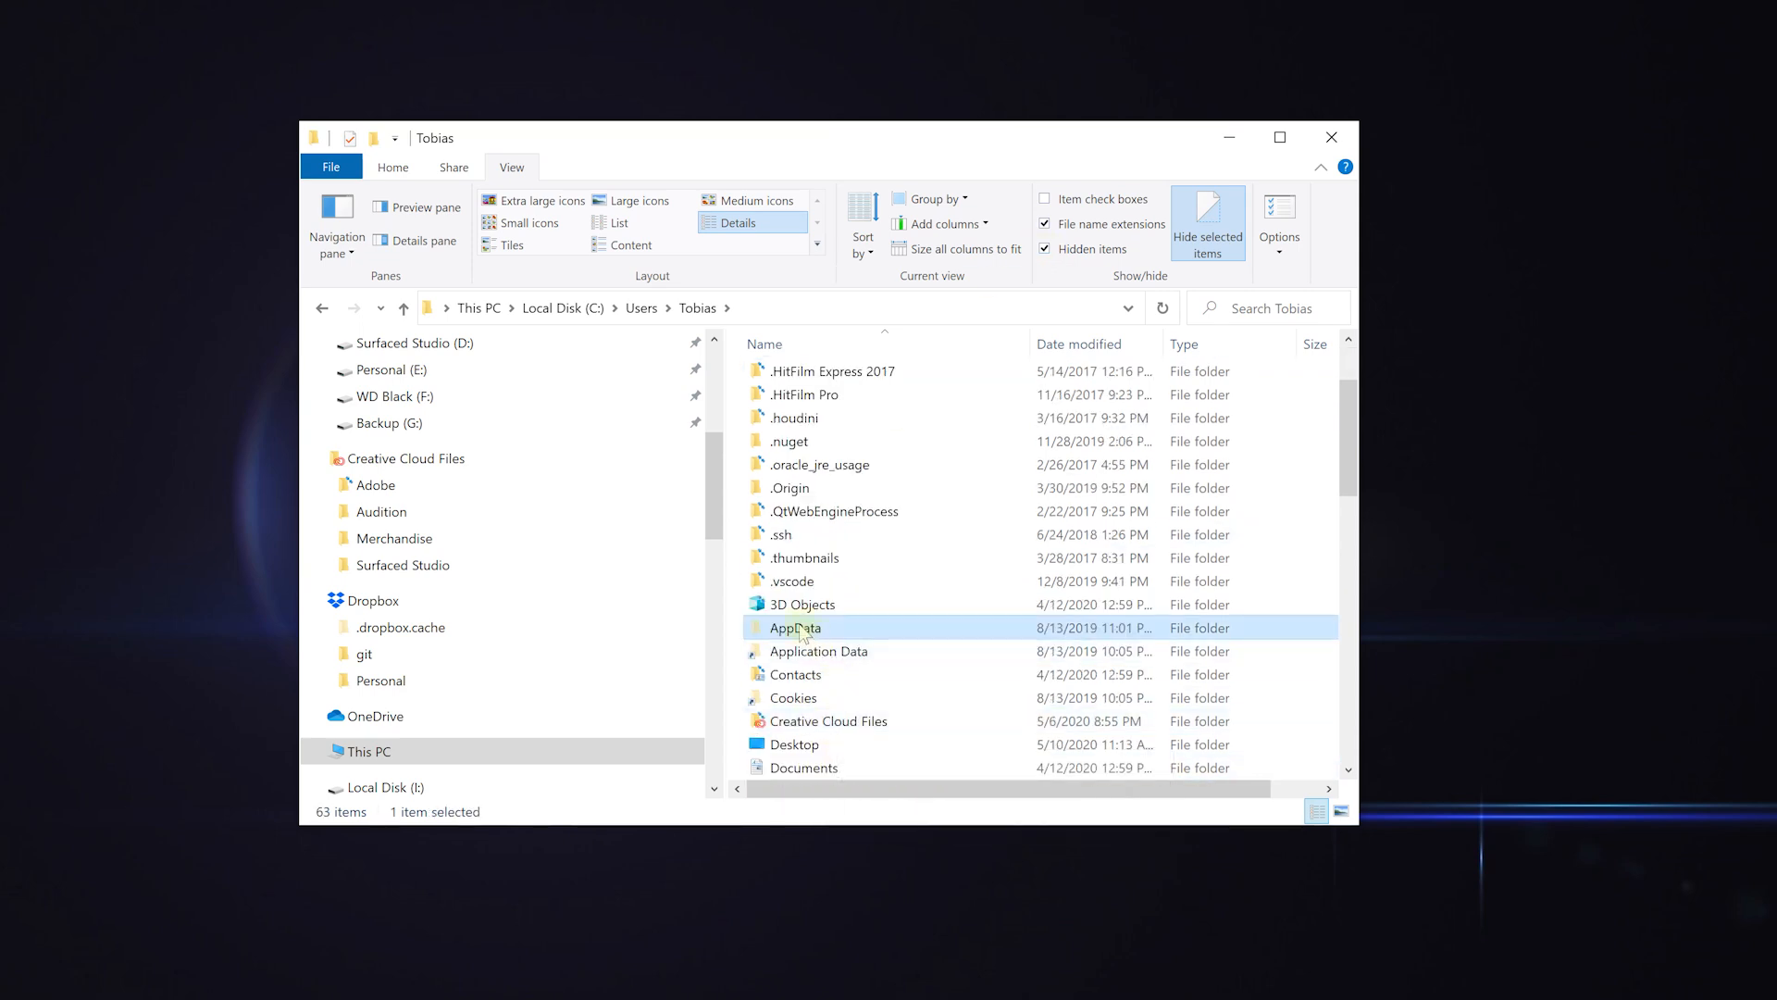
pyautogui.doubleClick(795, 627)
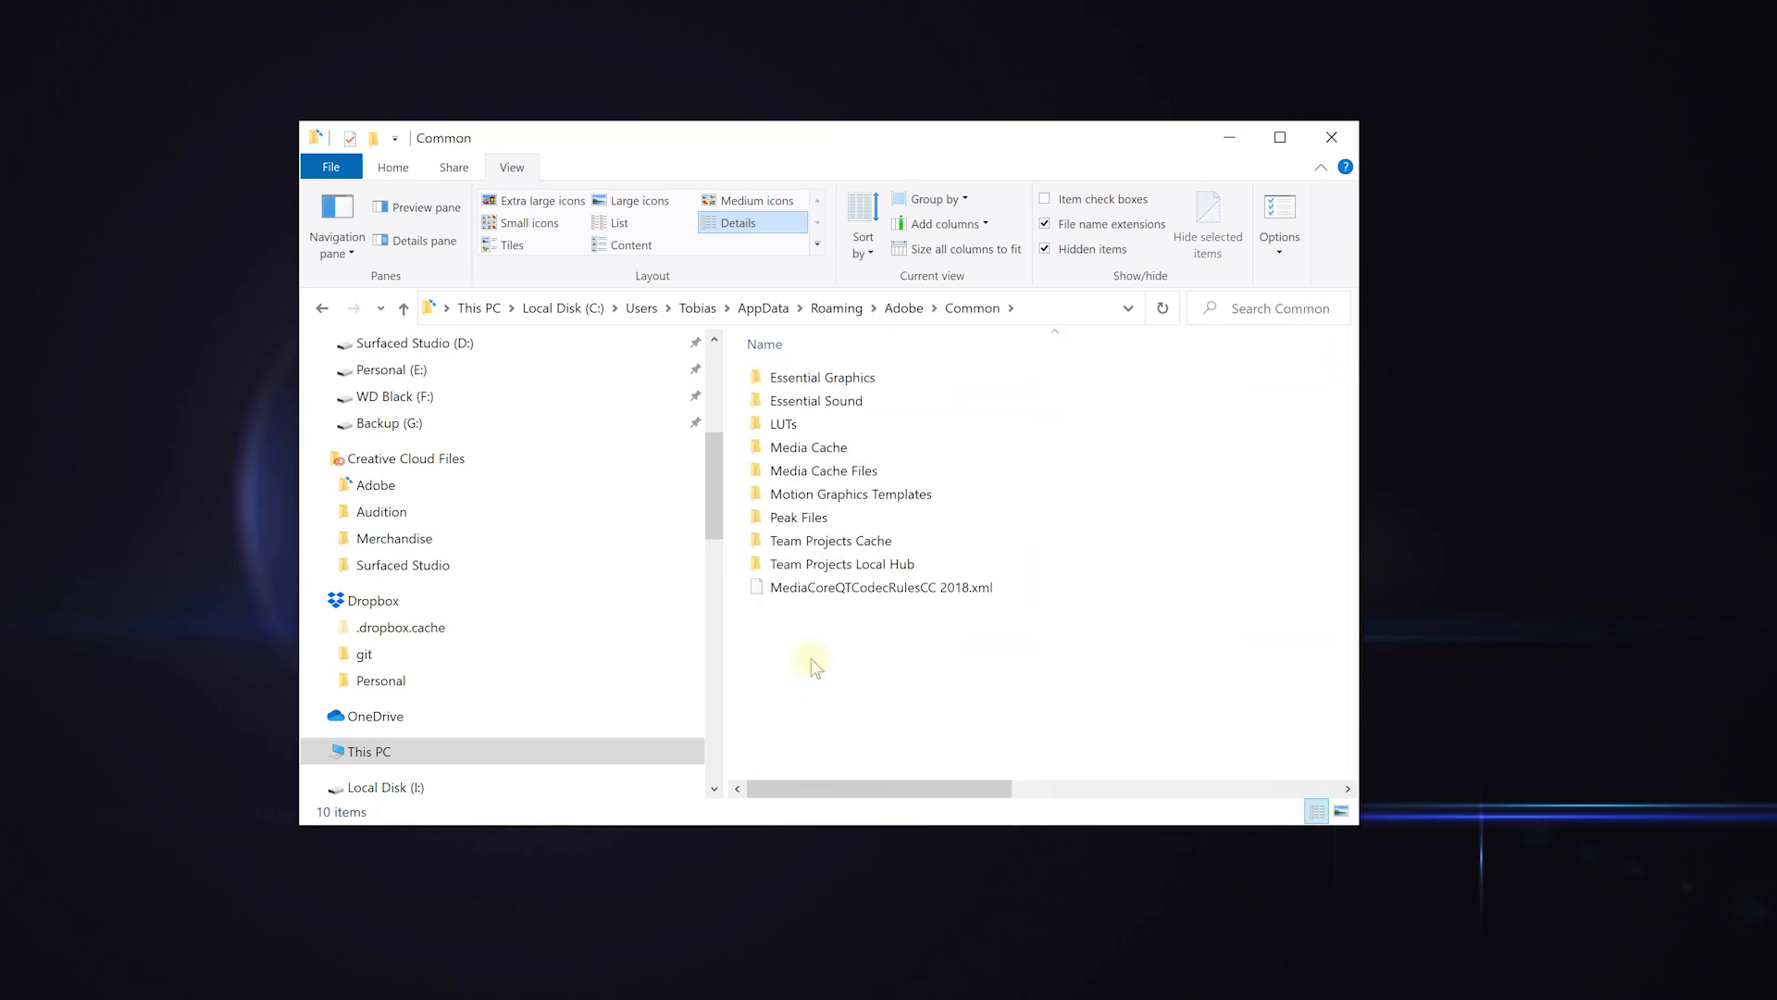
pyautogui.moveTo(1068, 329)
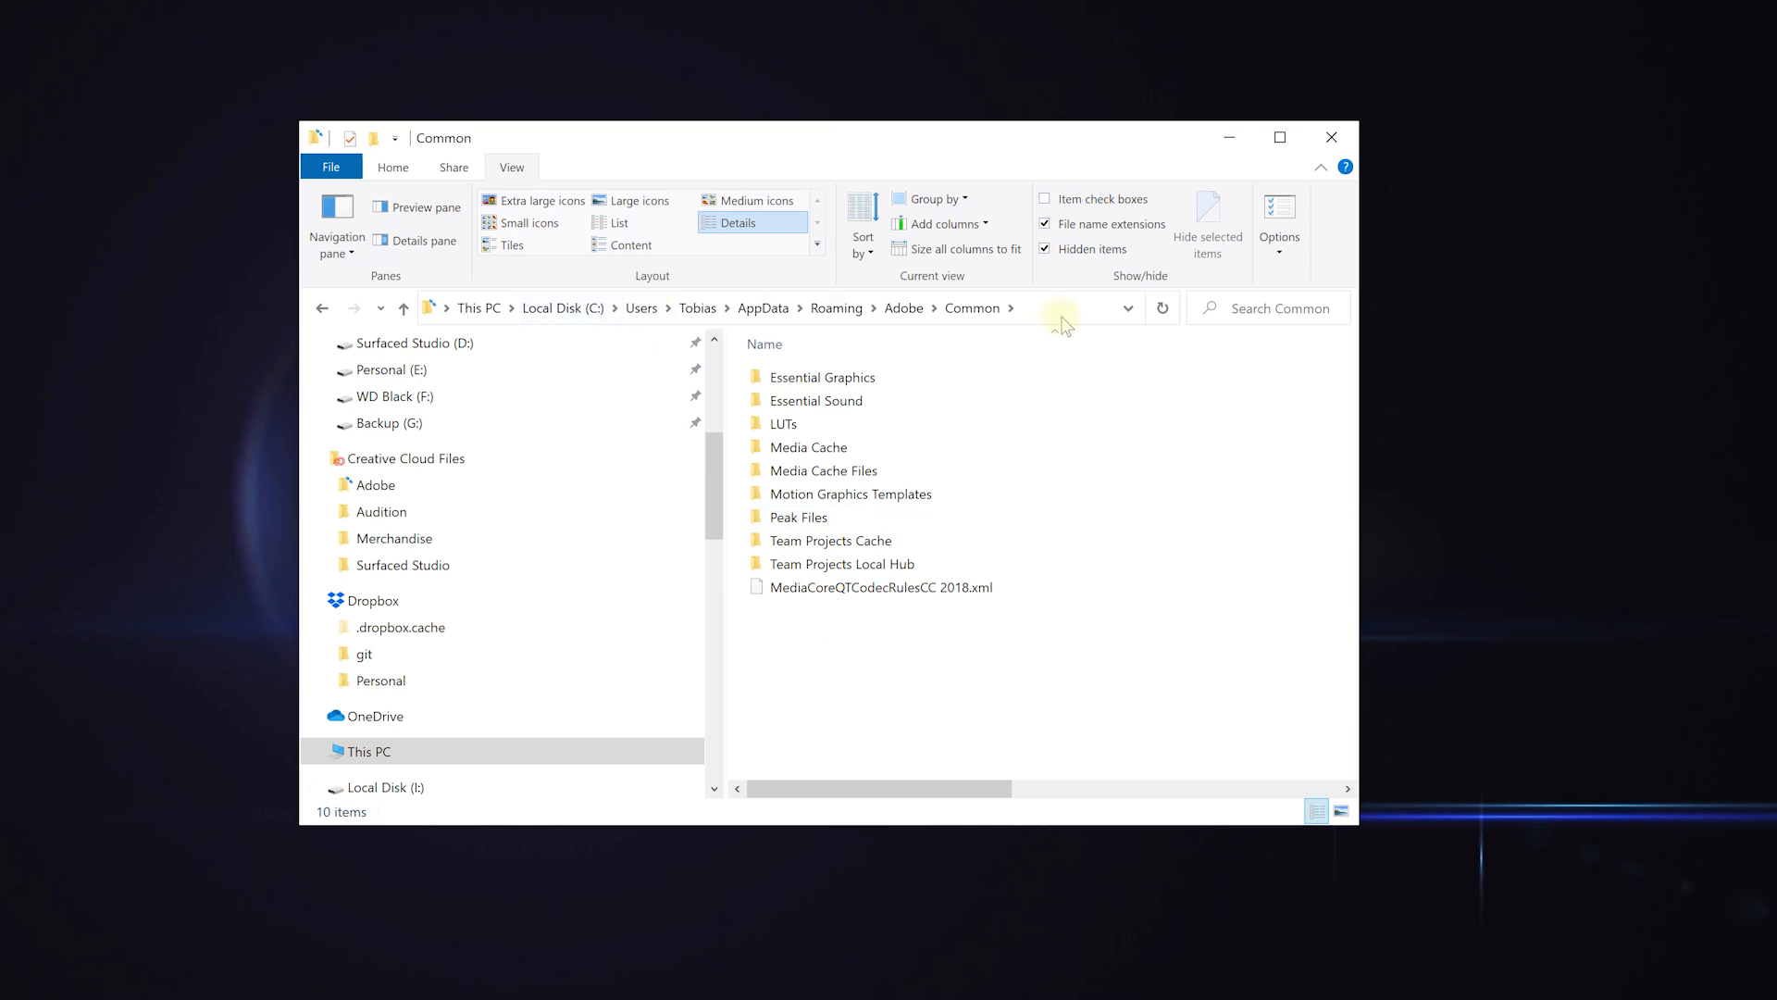
pyautogui.moveTo(976, 686)
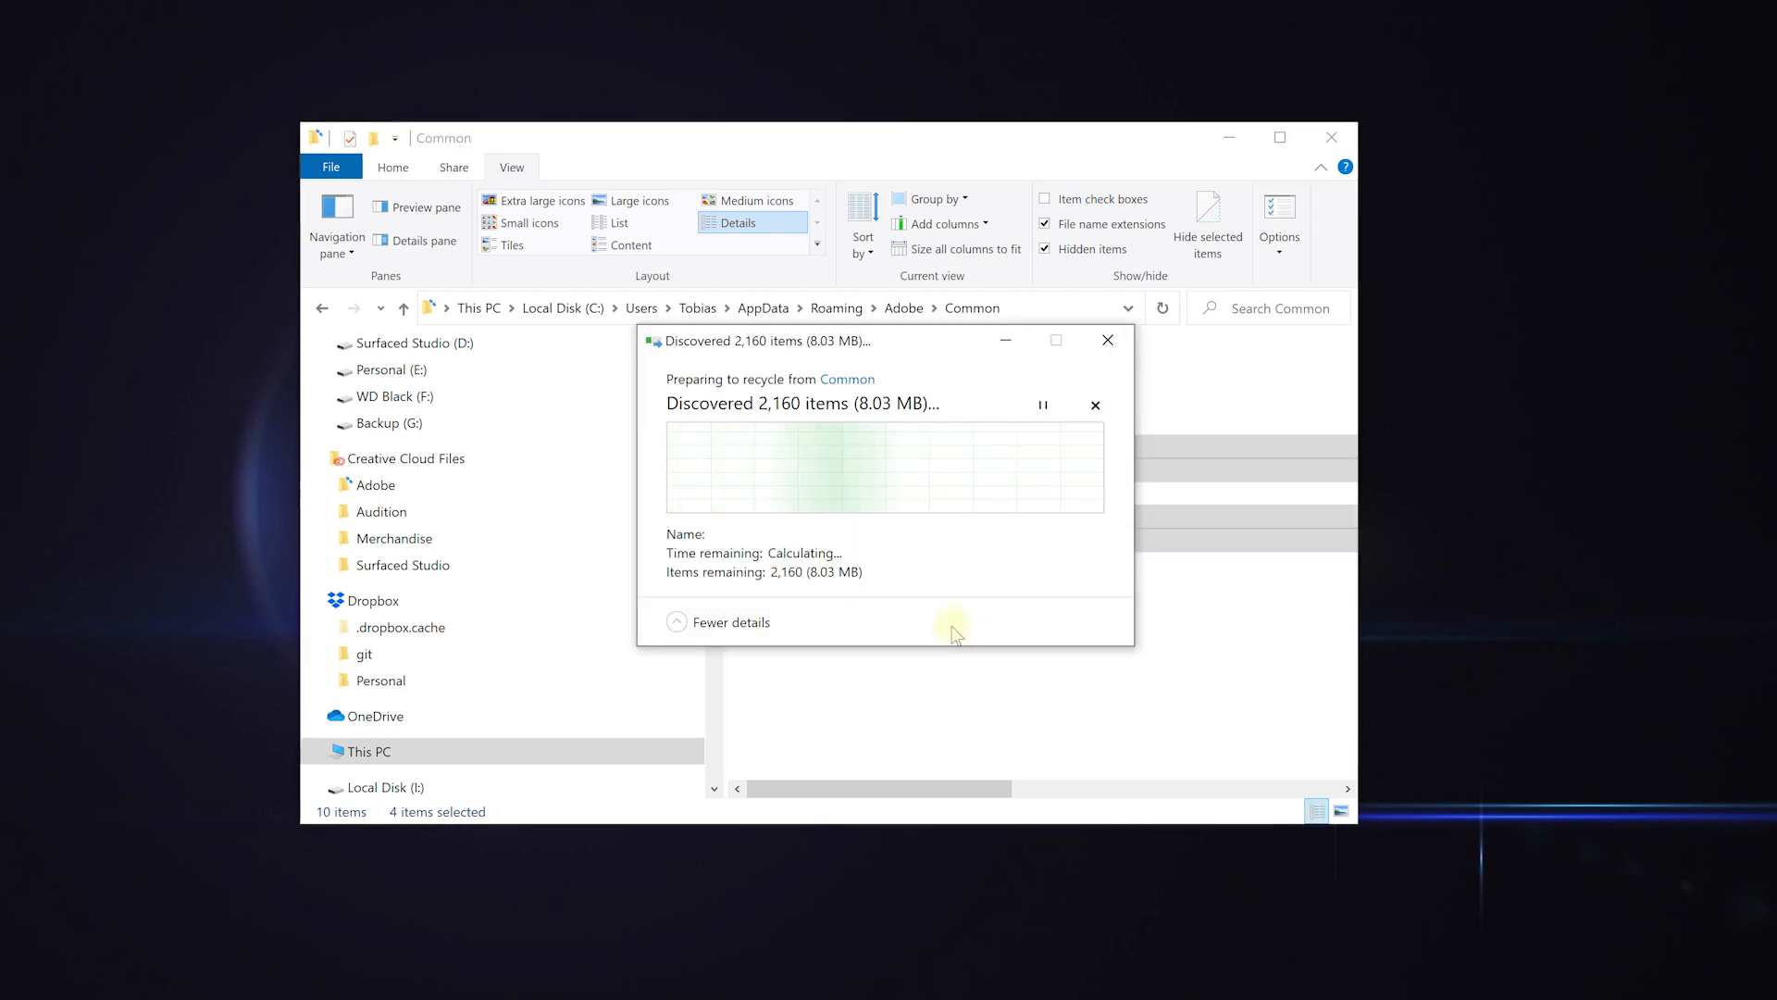
pyautogui.moveTo(933, 683)
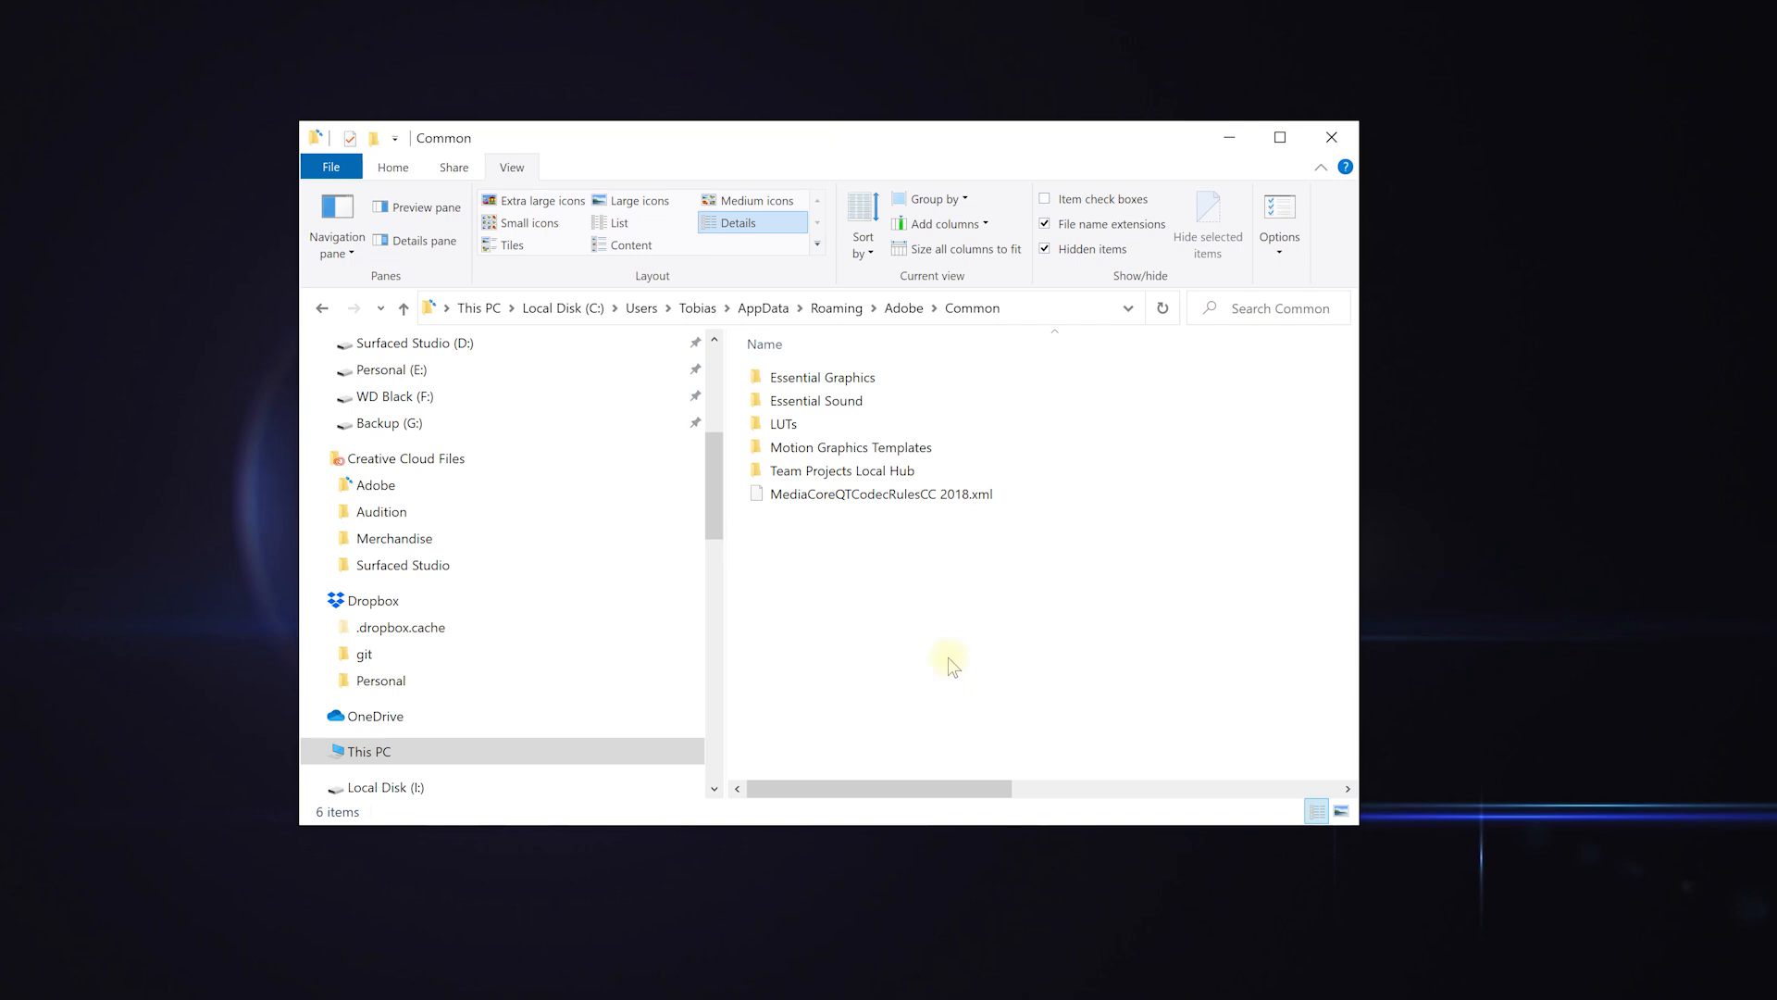
pyautogui.moveTo(951, 668)
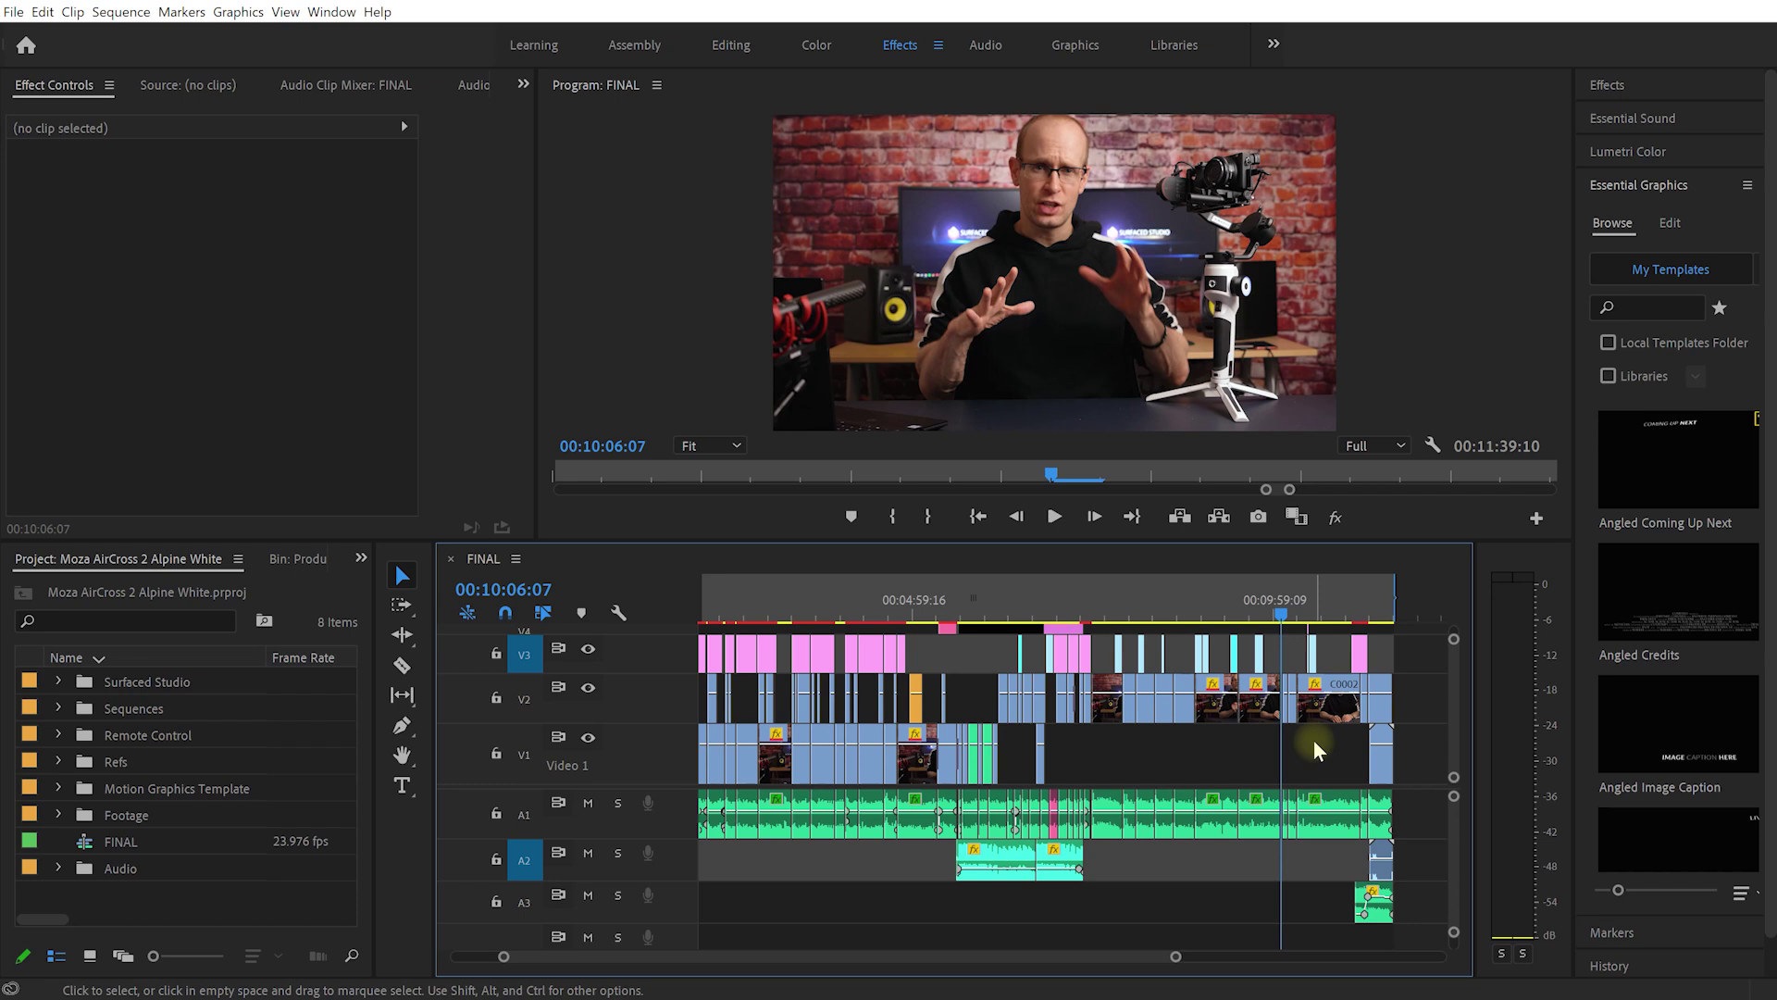
# Run Edit > Remove Unused on the Project panel to drop duplicate Clutter clips
pyautogui.click(126, 814)
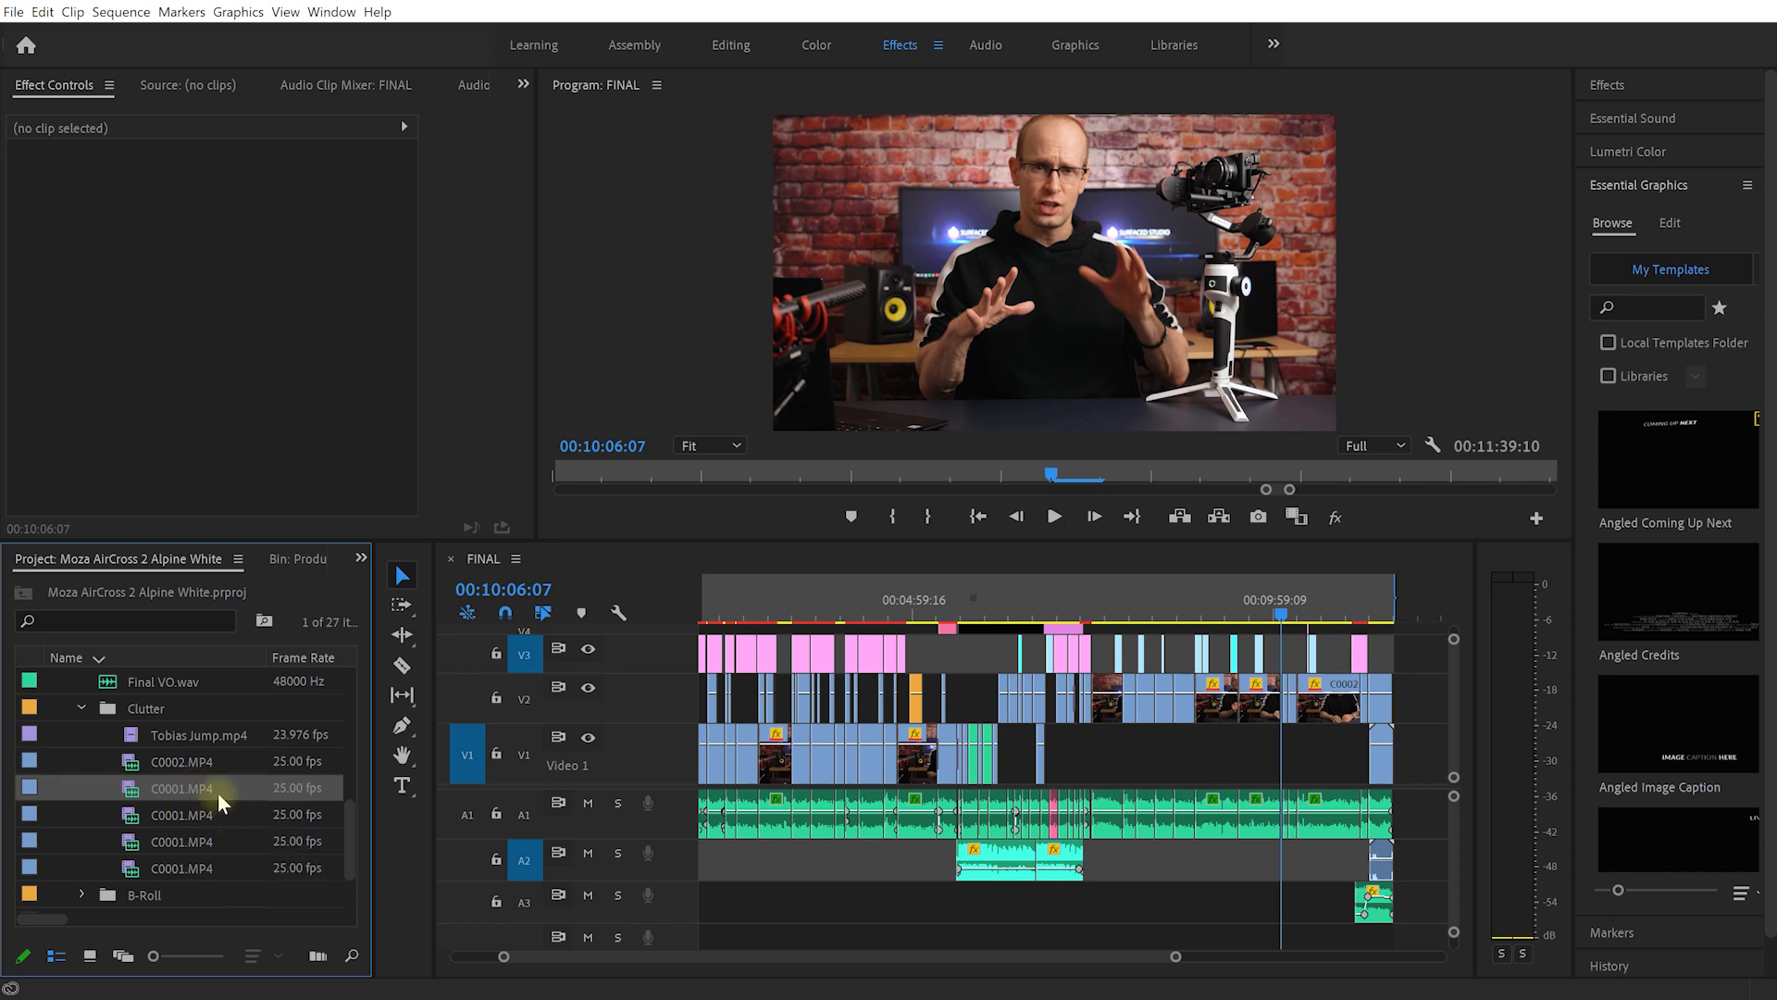
pyautogui.moveTo(157, 799)
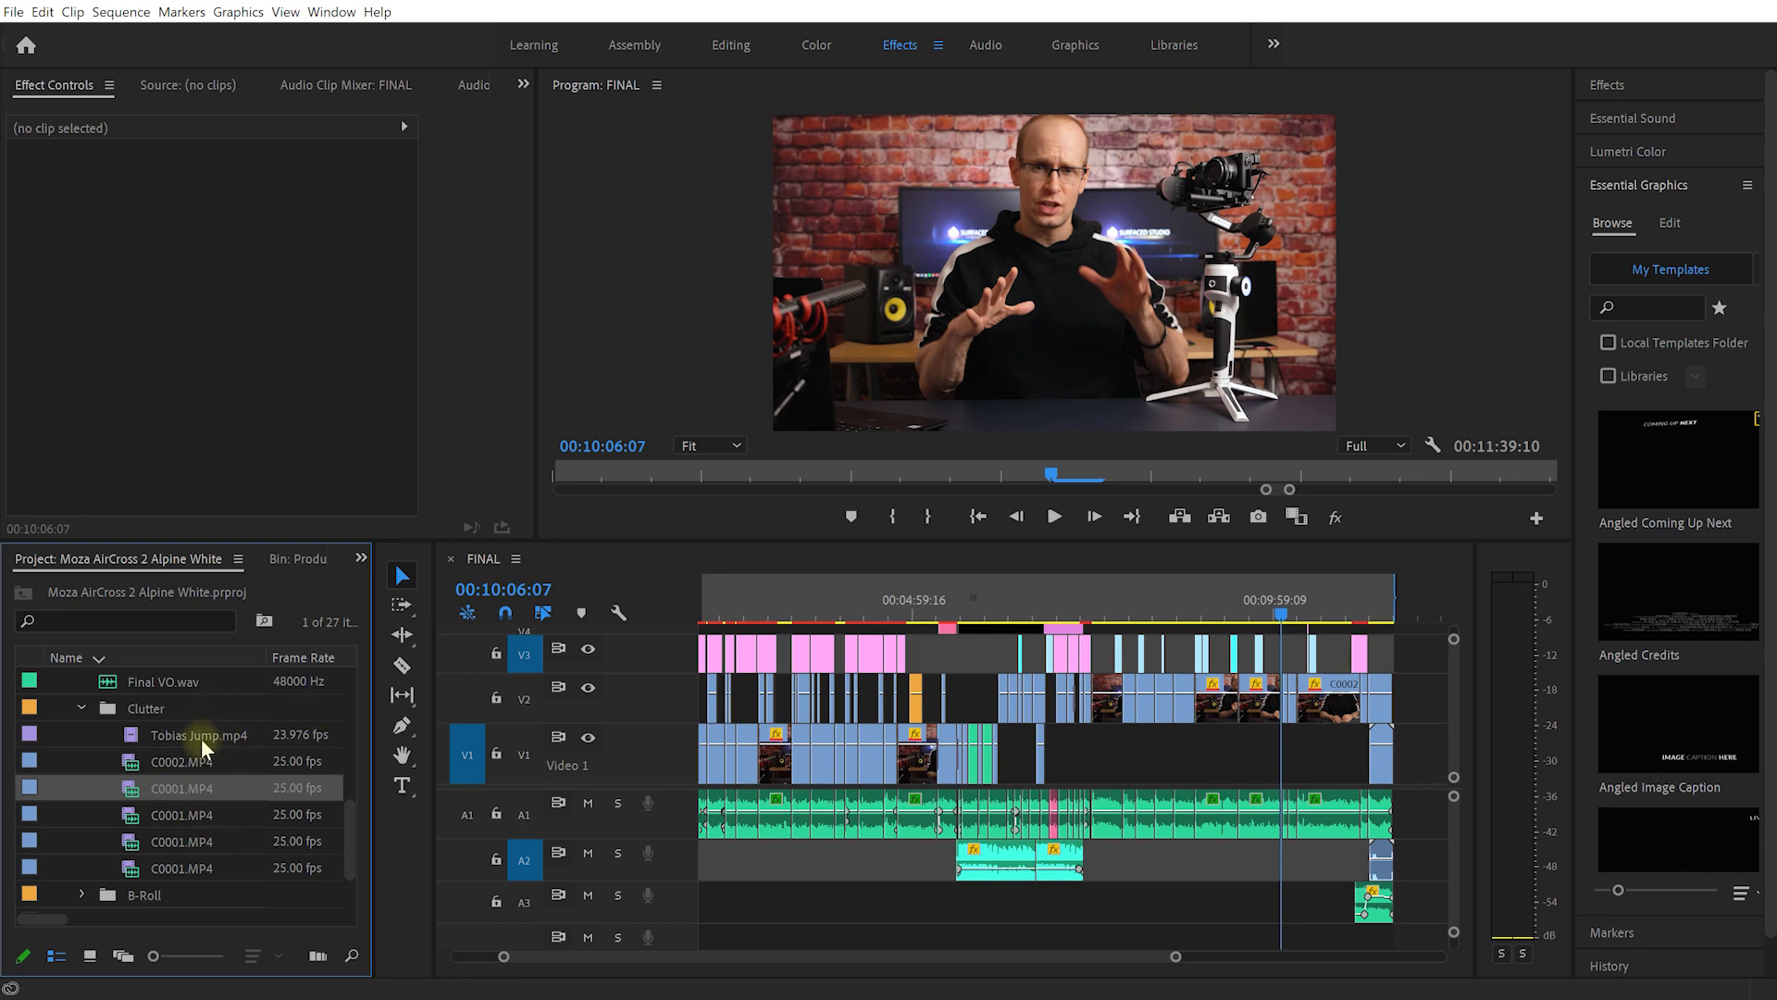
pyautogui.click(38, 12)
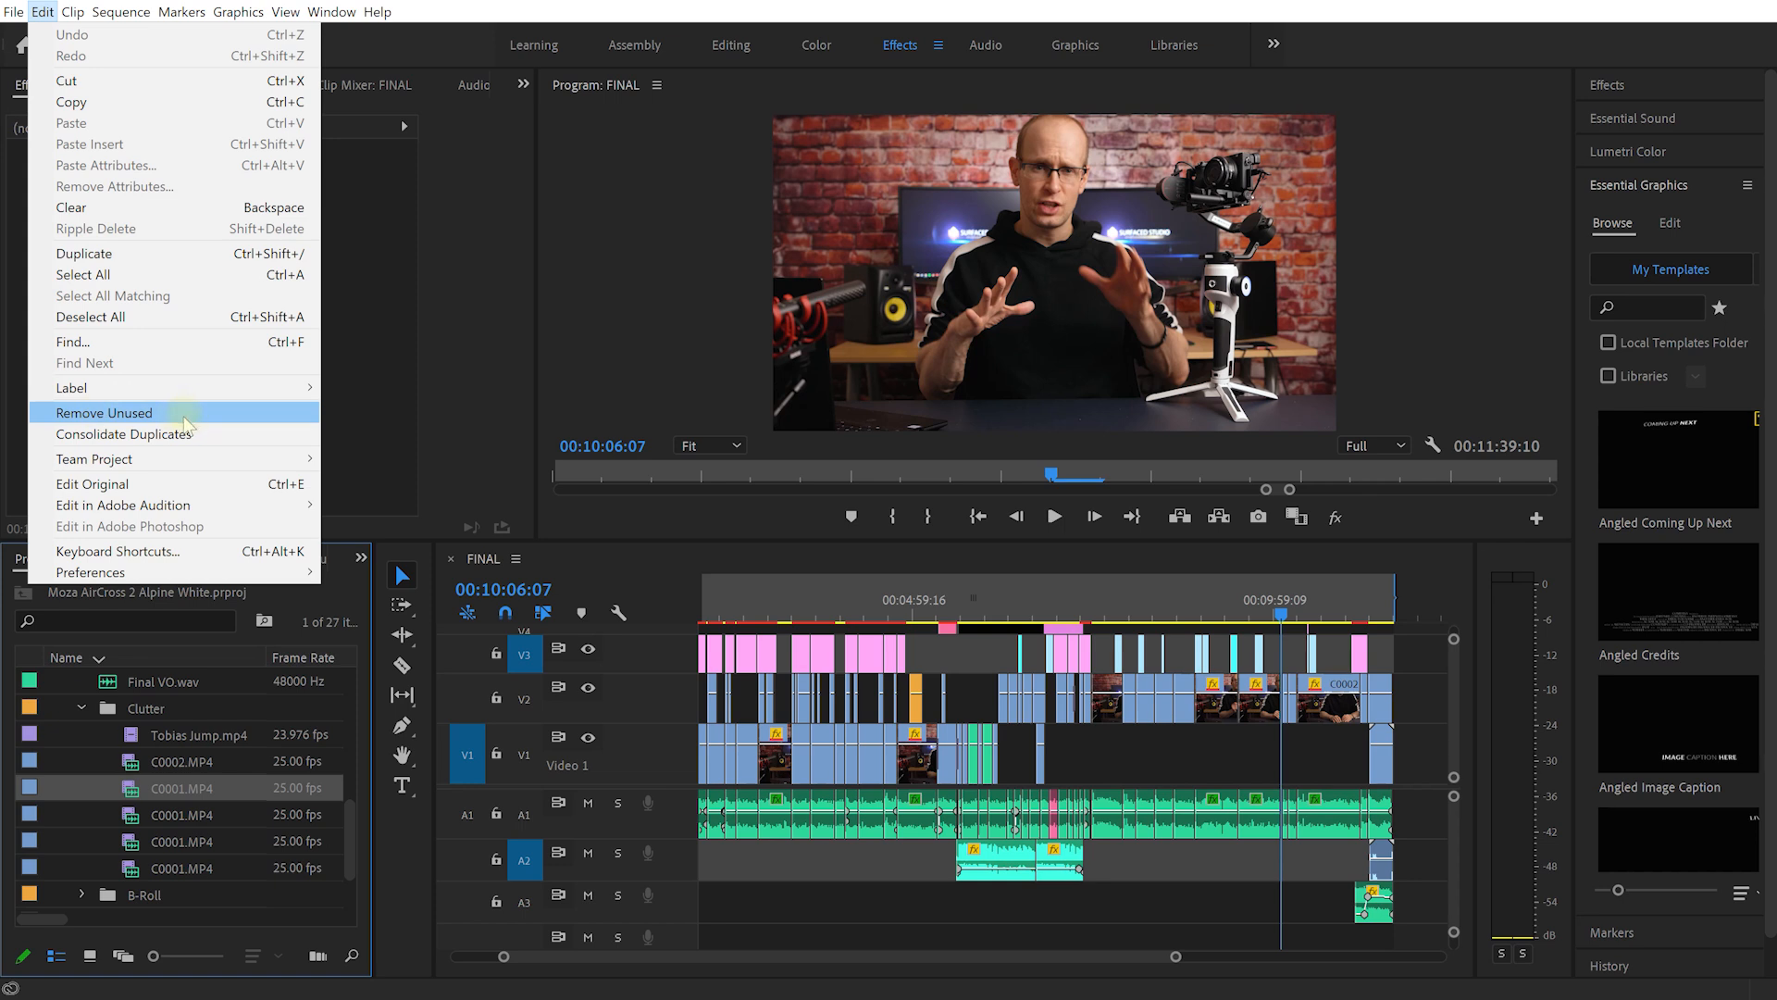
pyautogui.click(105, 413)
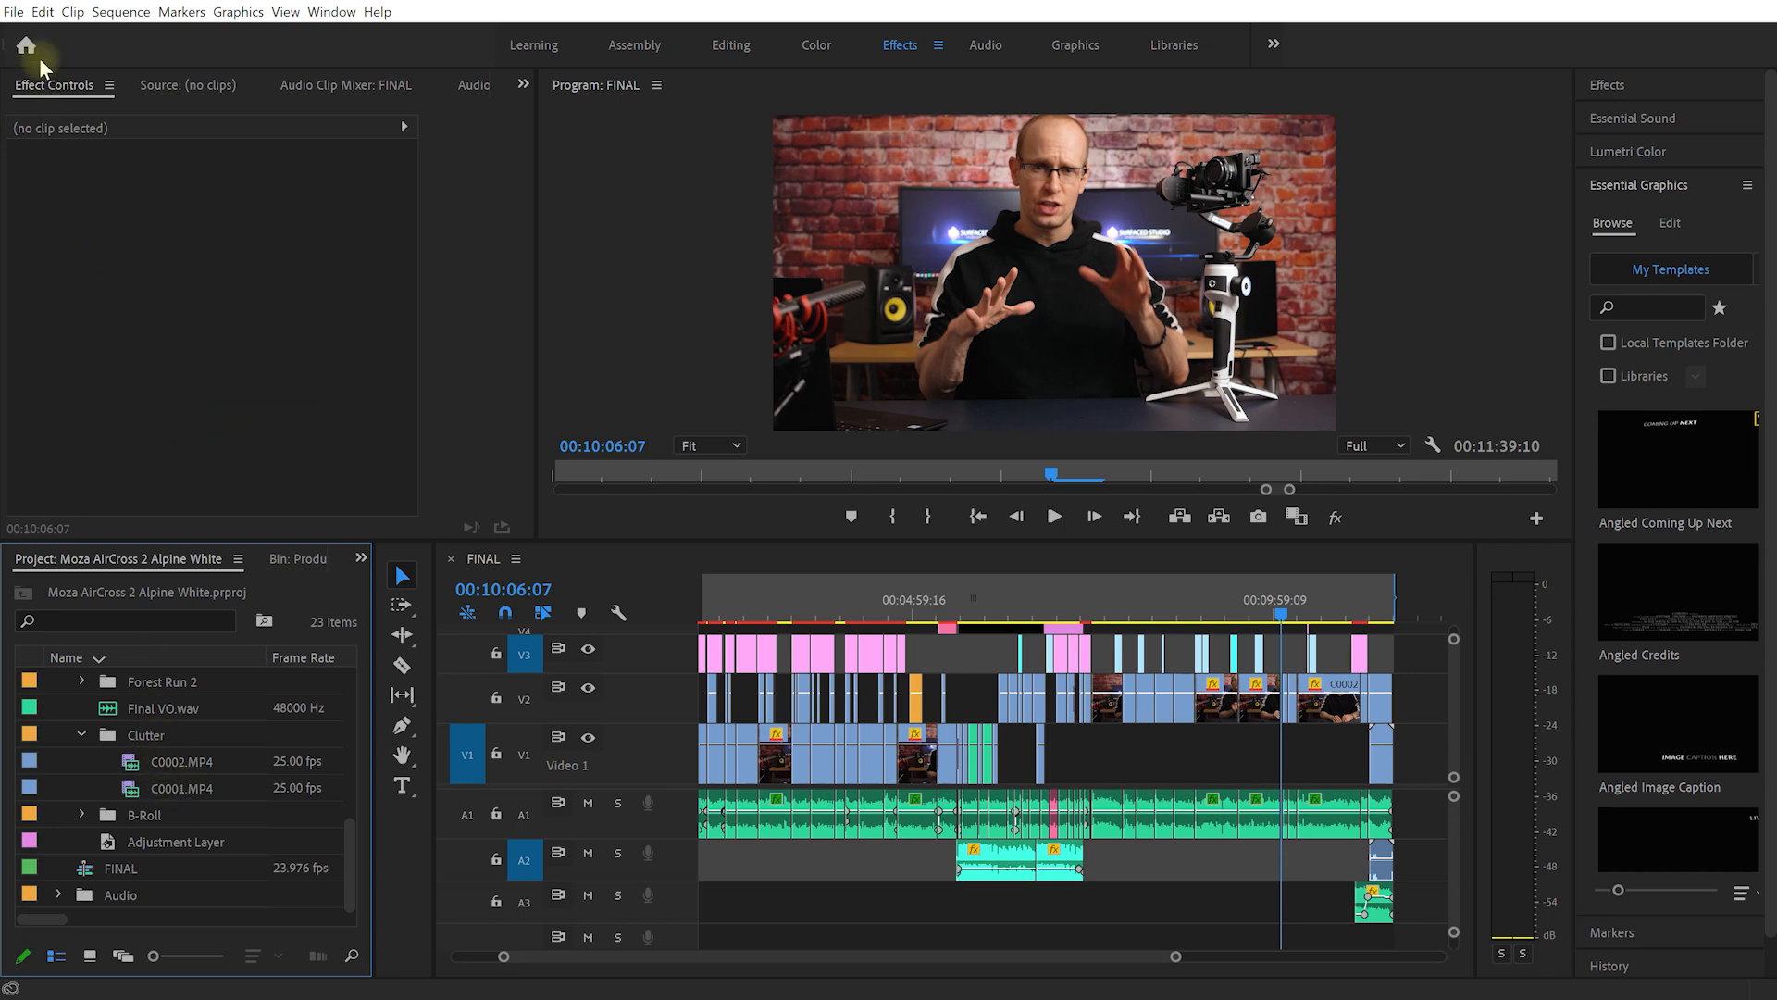
pyautogui.click(35, 12)
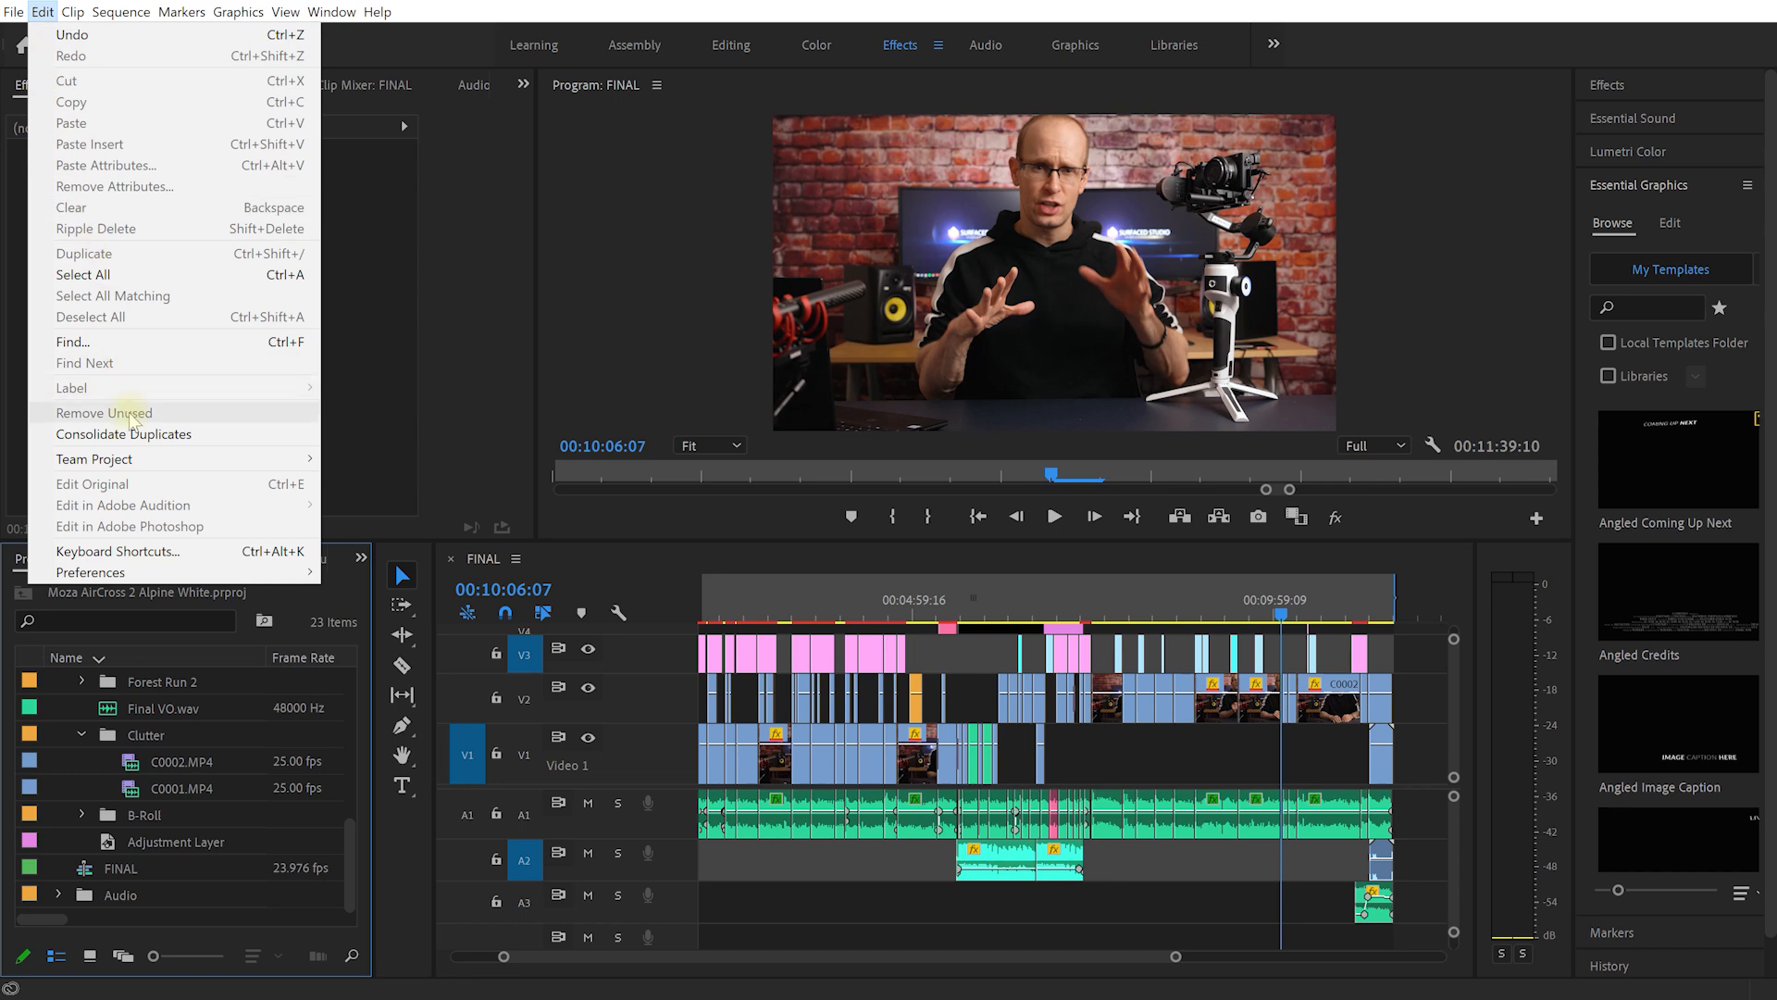
pyautogui.moveTo(194, 415)
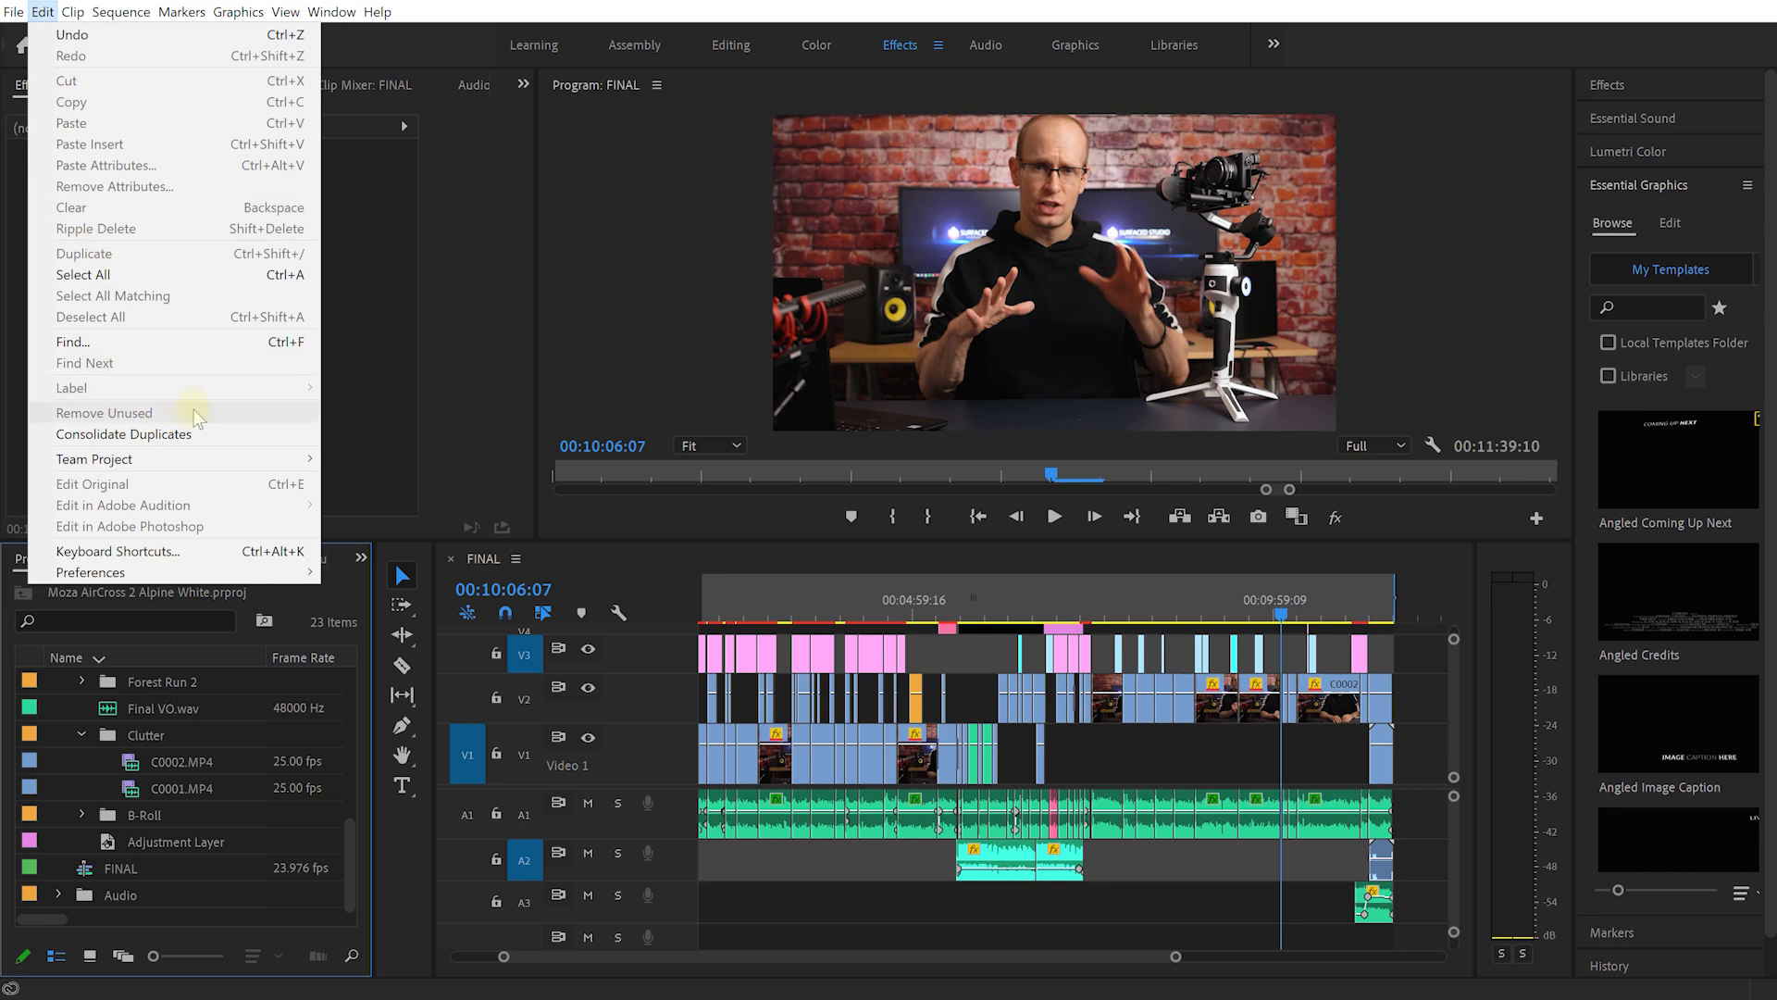
pyautogui.moveTo(123, 434)
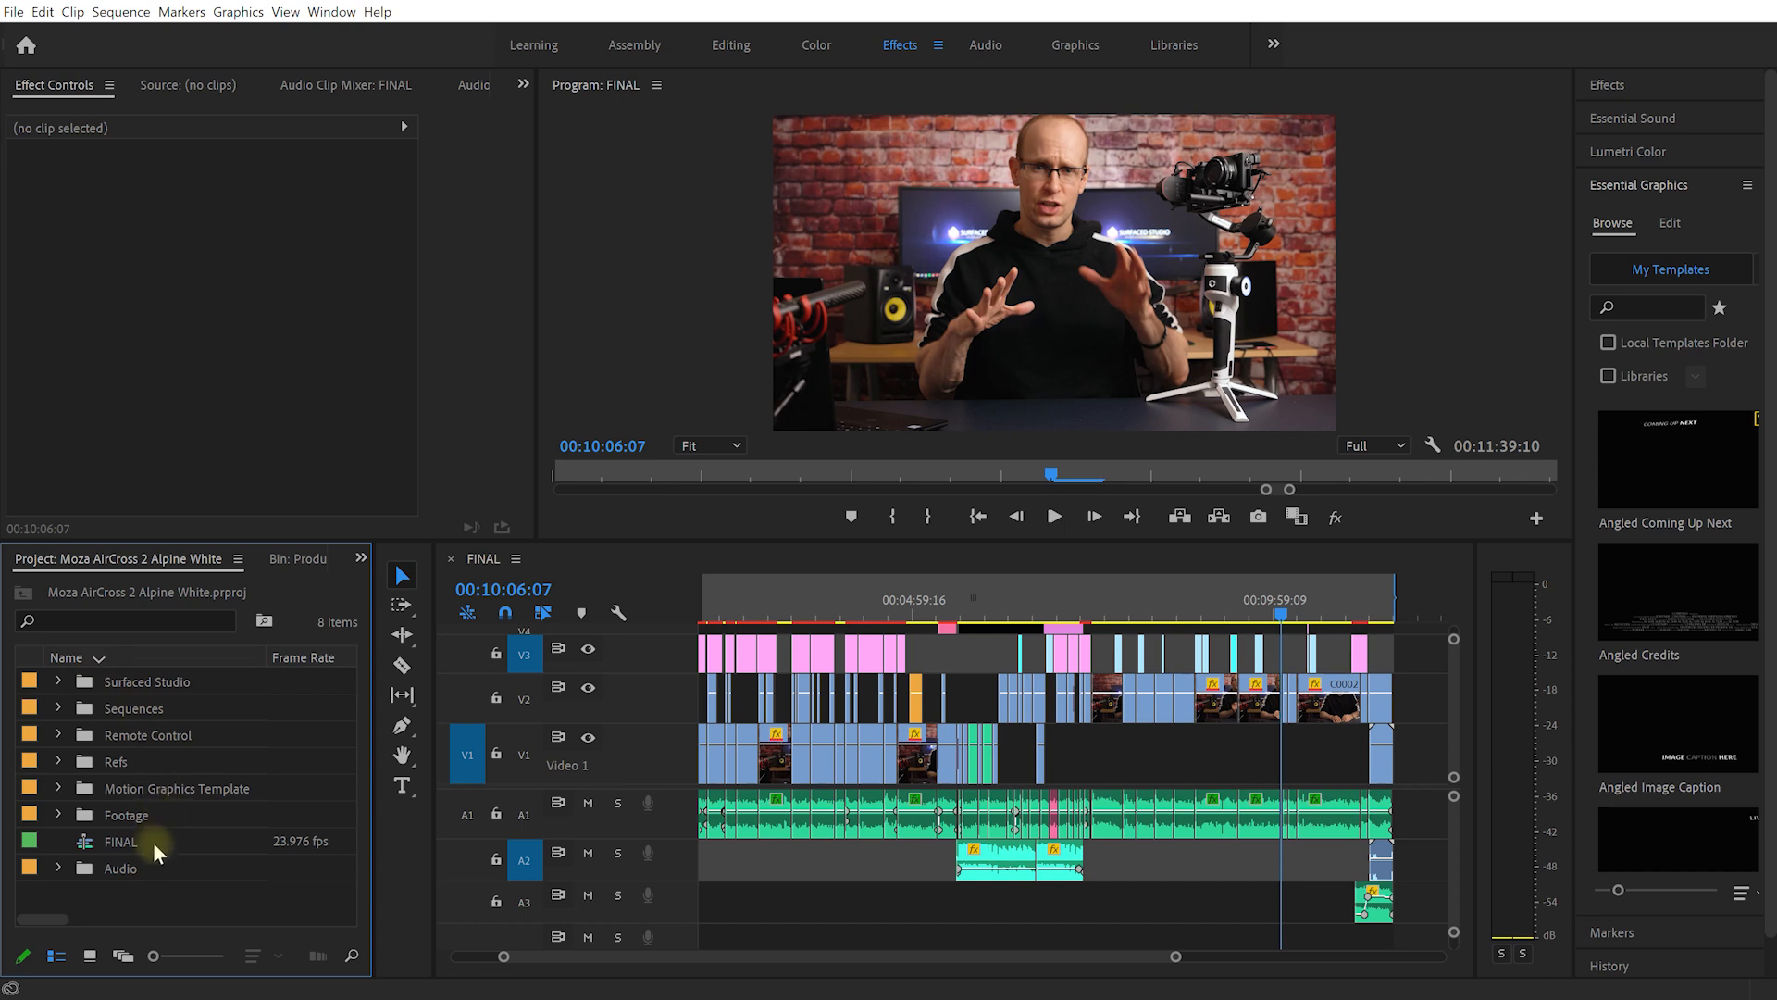
pyautogui.moveTo(156, 852)
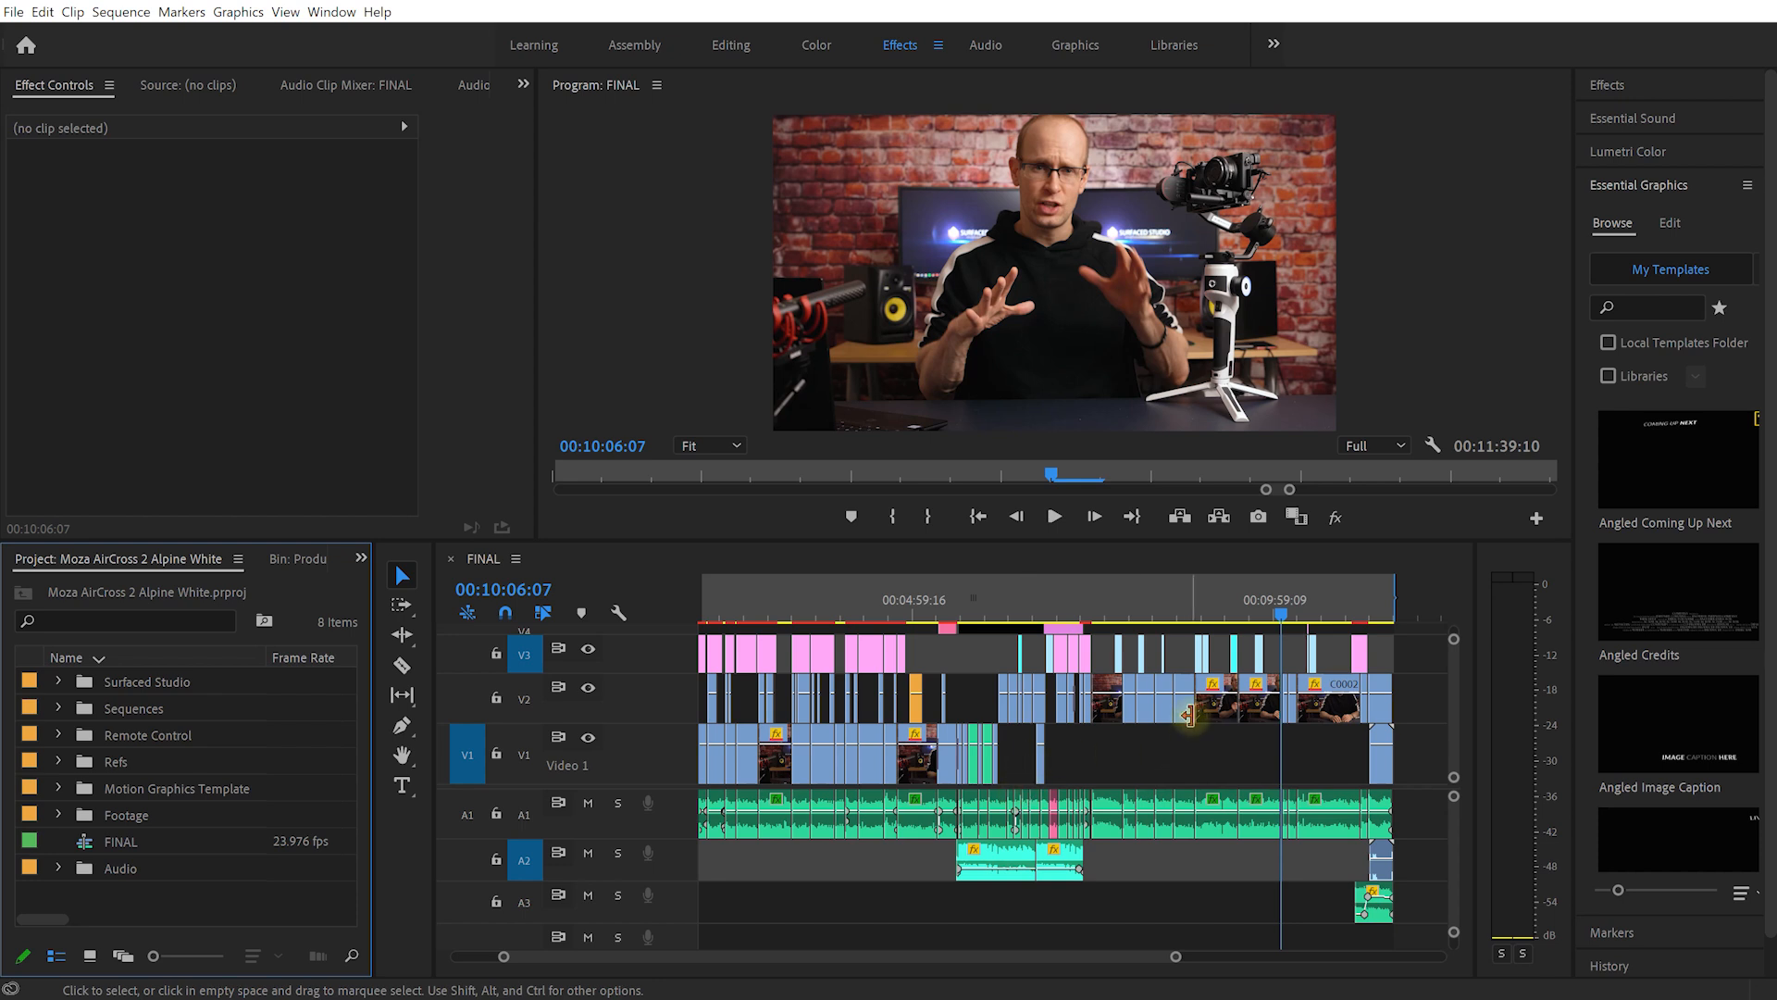
pyautogui.moveTo(1162, 759)
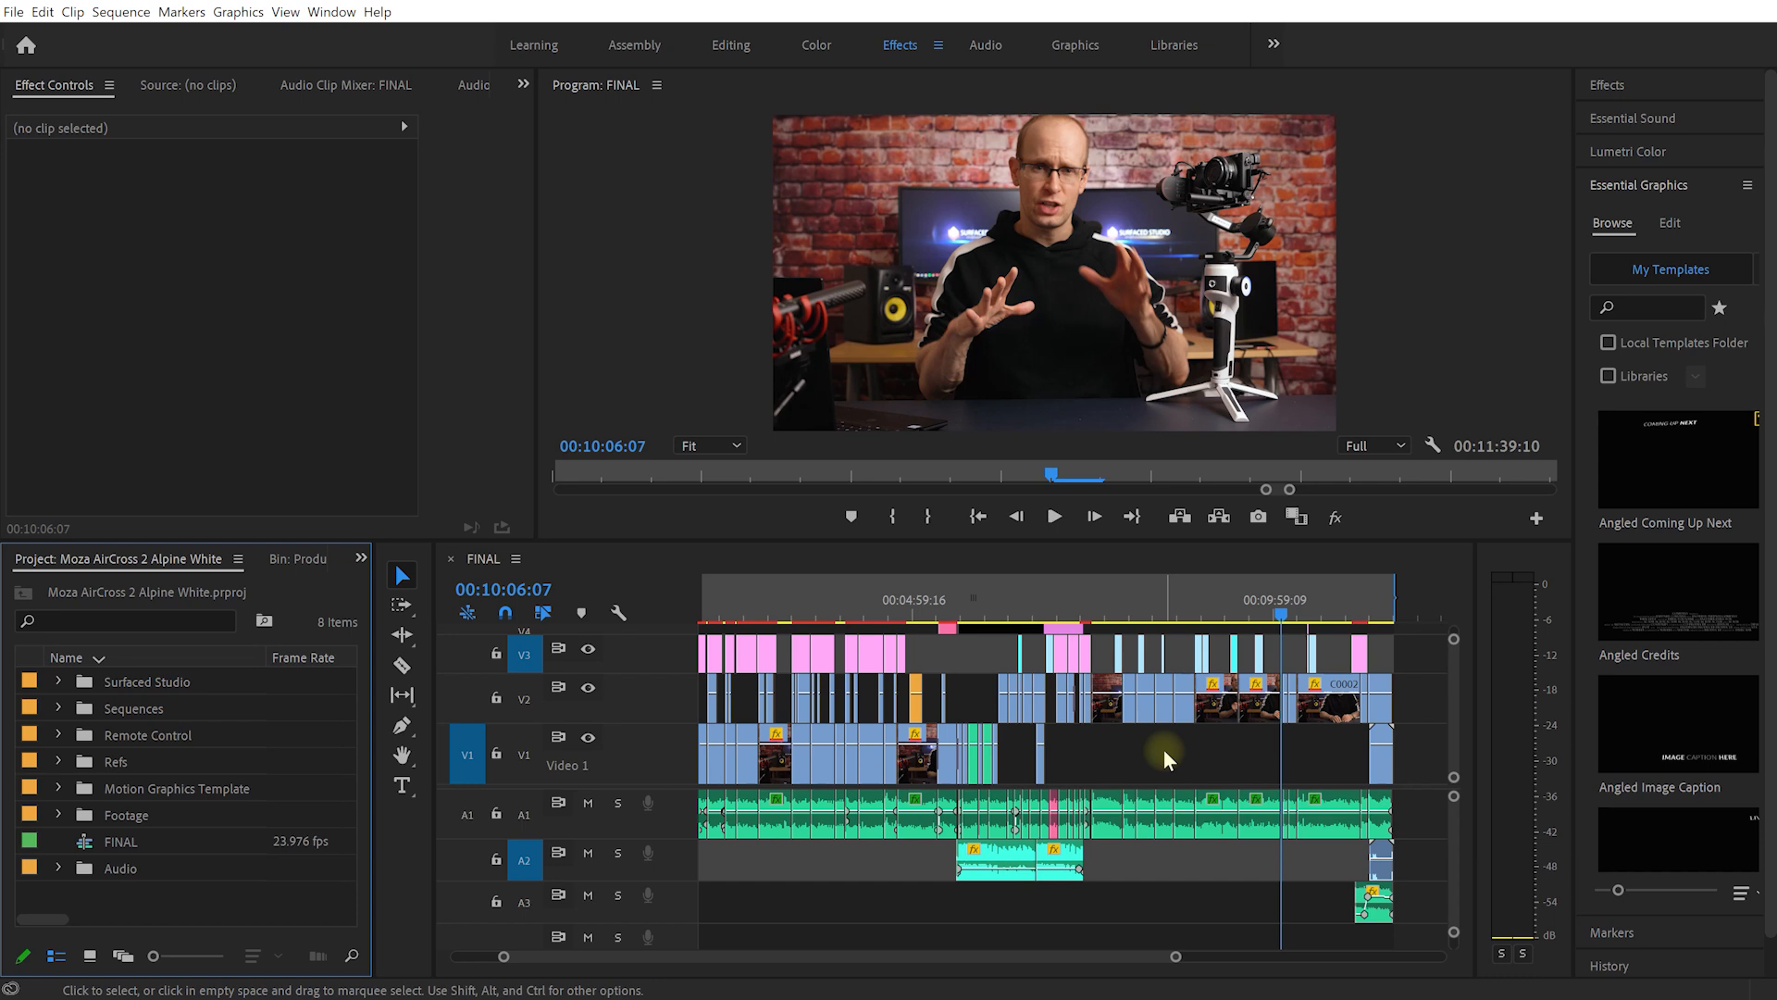
pyautogui.moveTo(1209, 762)
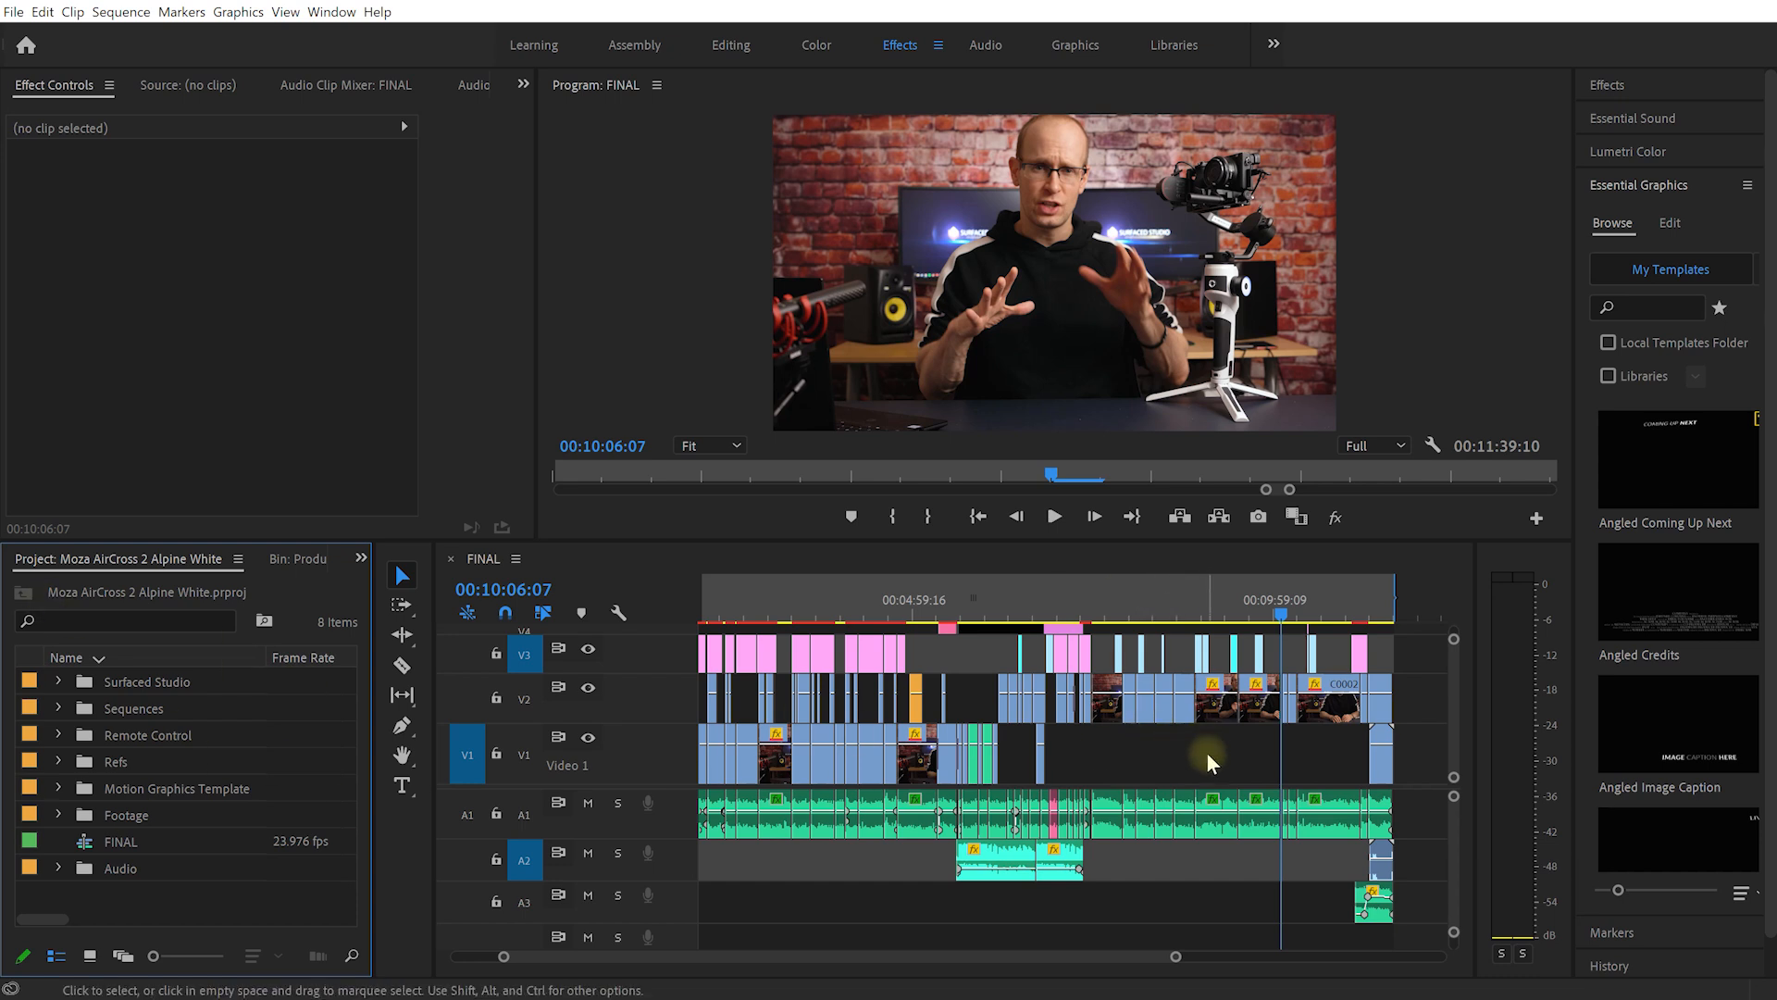
pyautogui.moveTo(1212, 759)
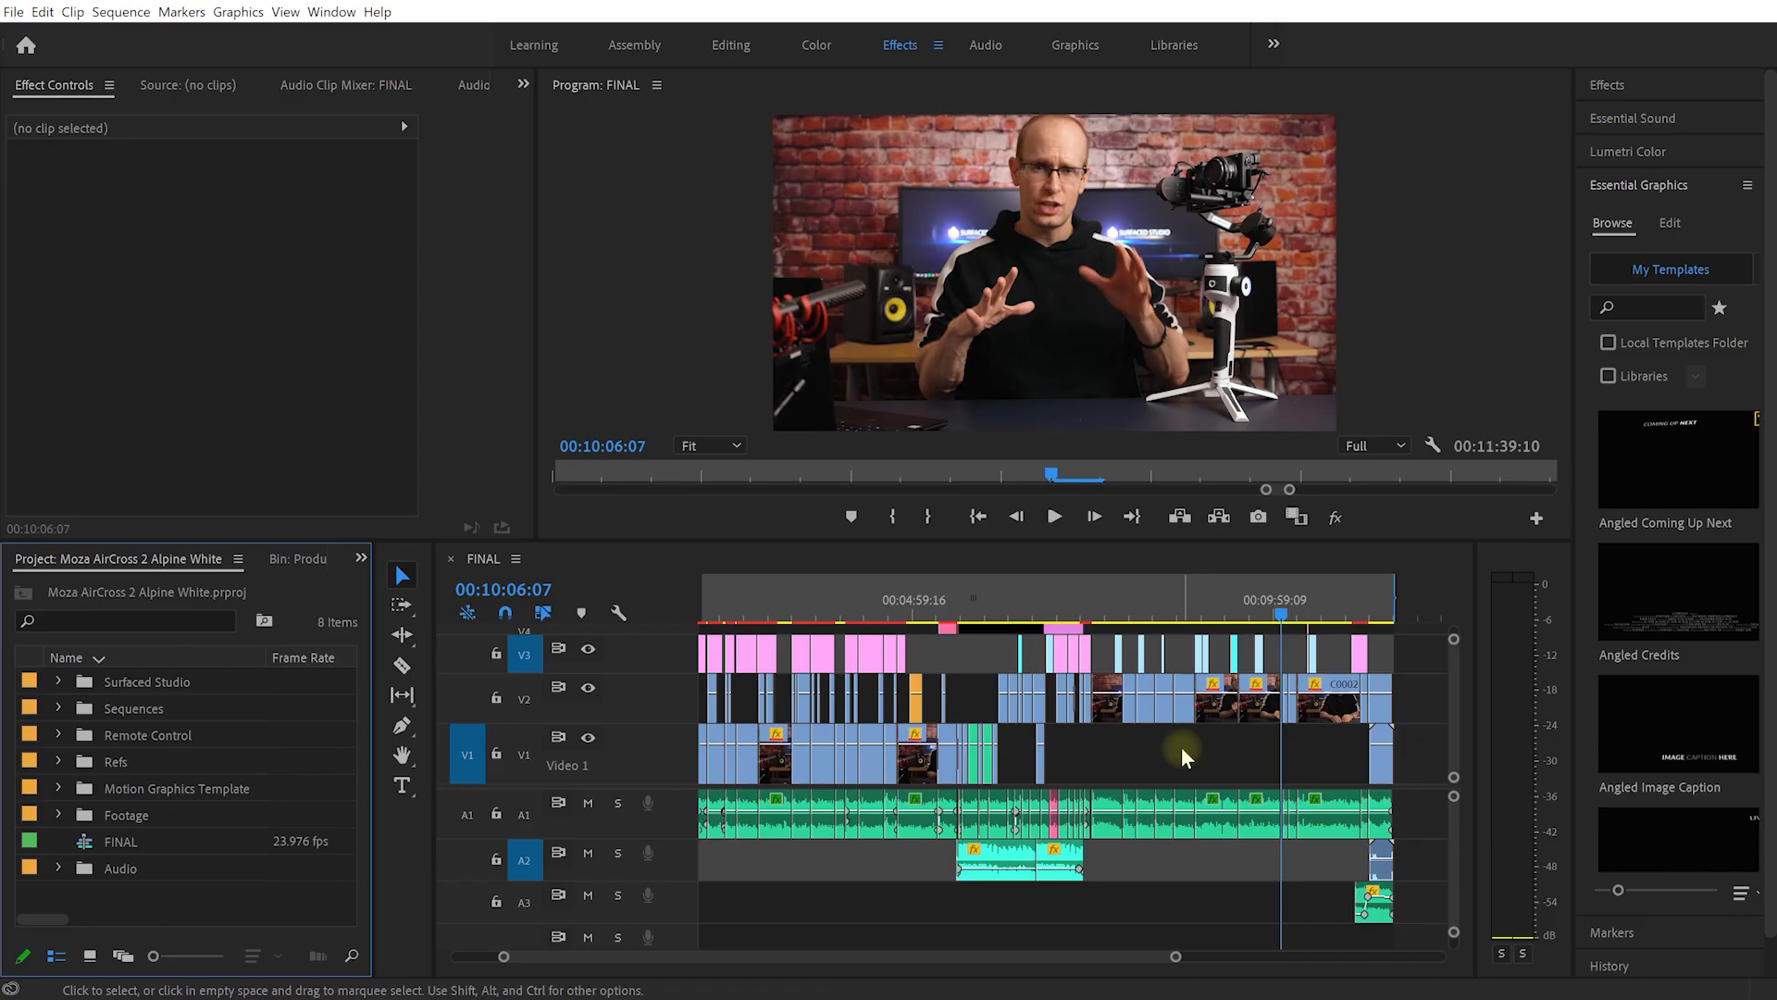
pyautogui.moveTo(153, 102)
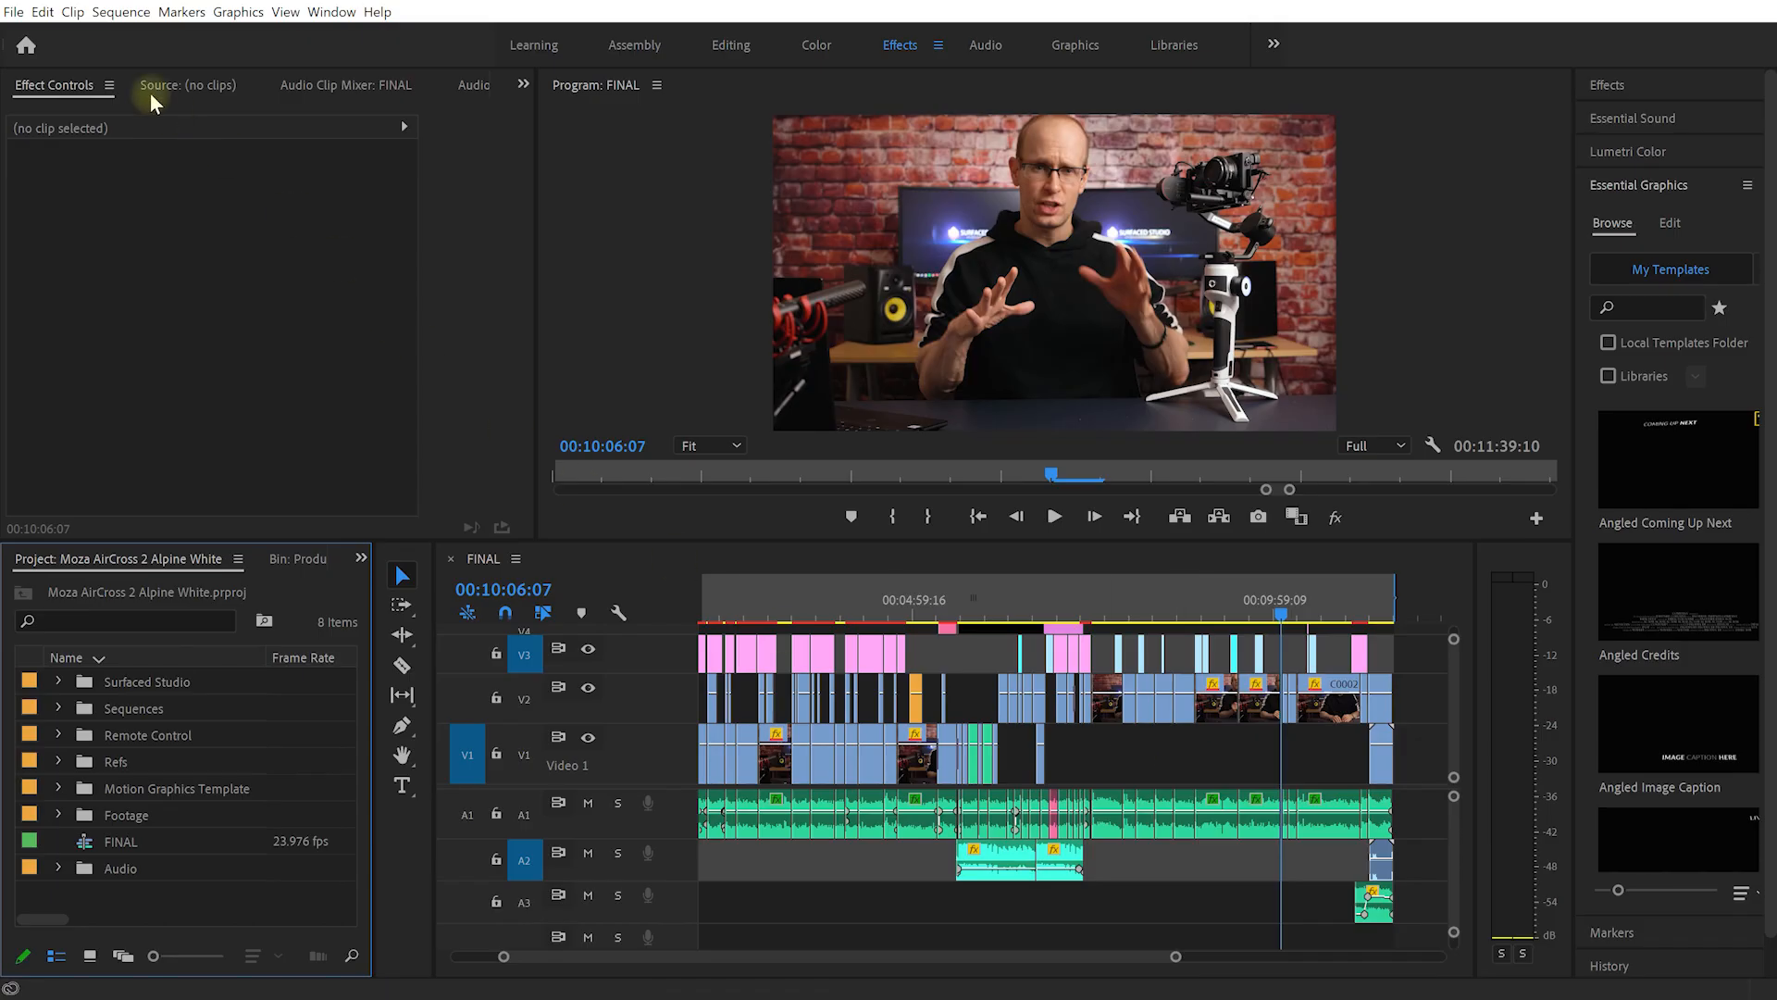
# Open Memory preferences: 64 GB installed, 6 GB reserved, 58 GB available
pyautogui.click(44, 12)
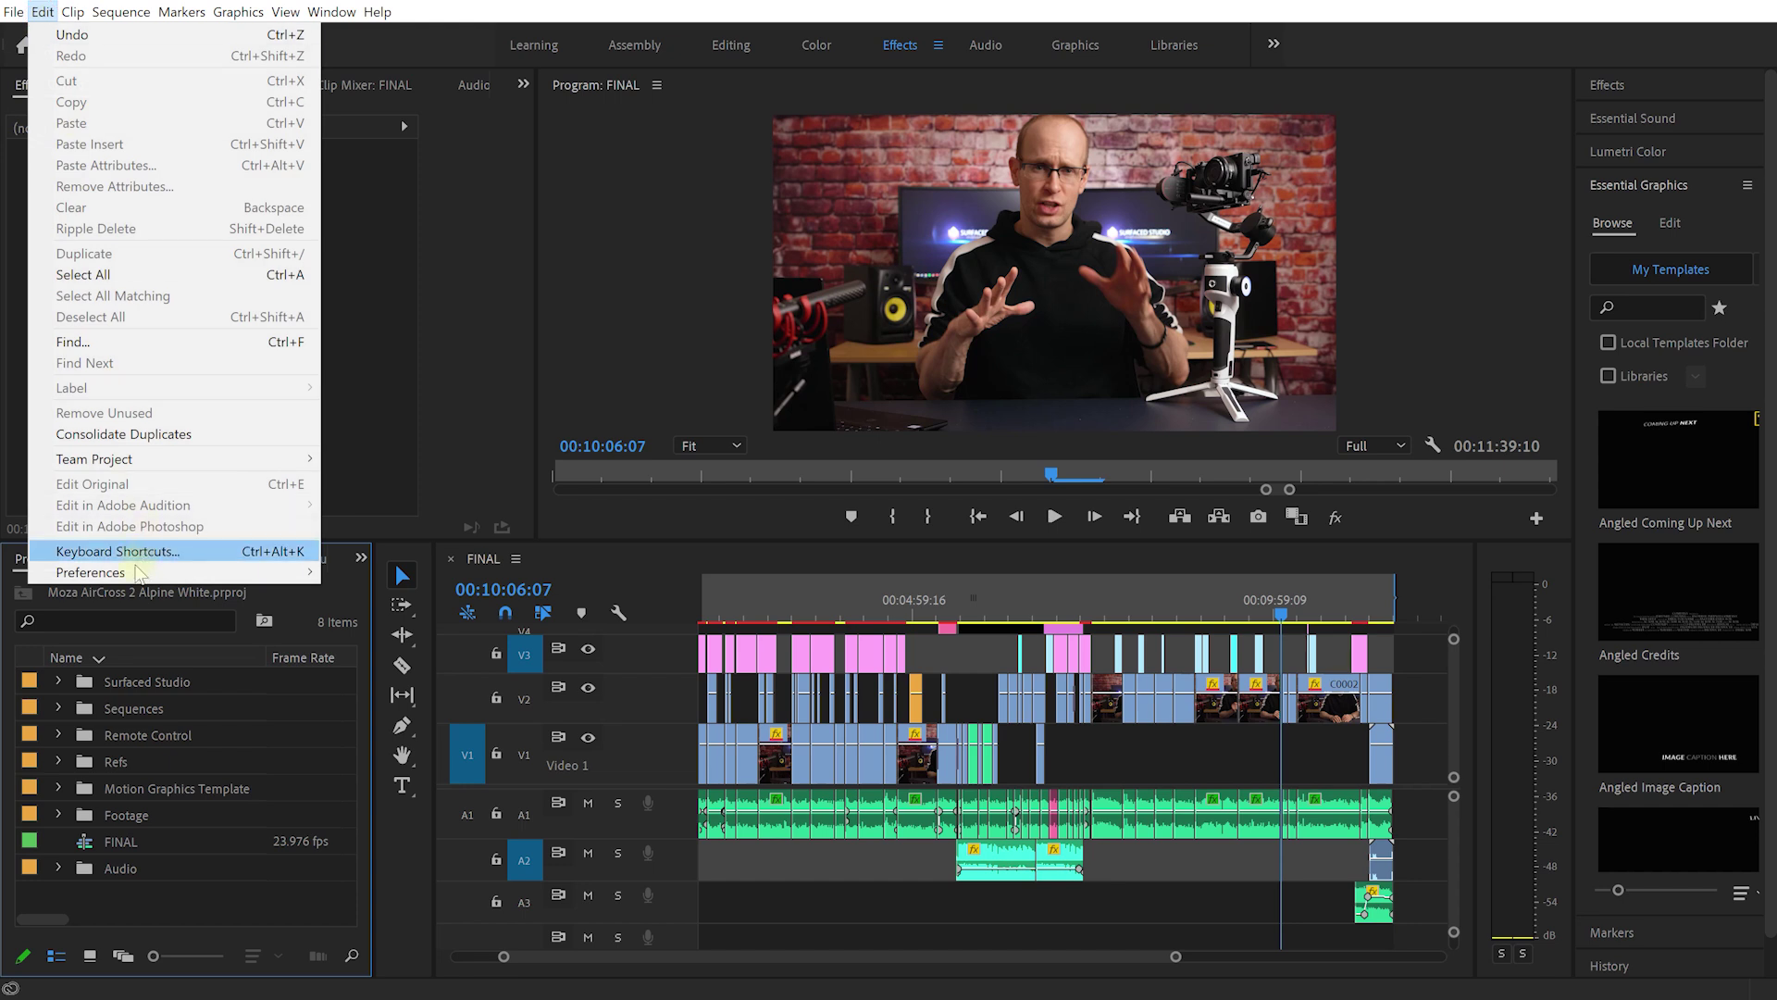
pyautogui.moveTo(90, 572)
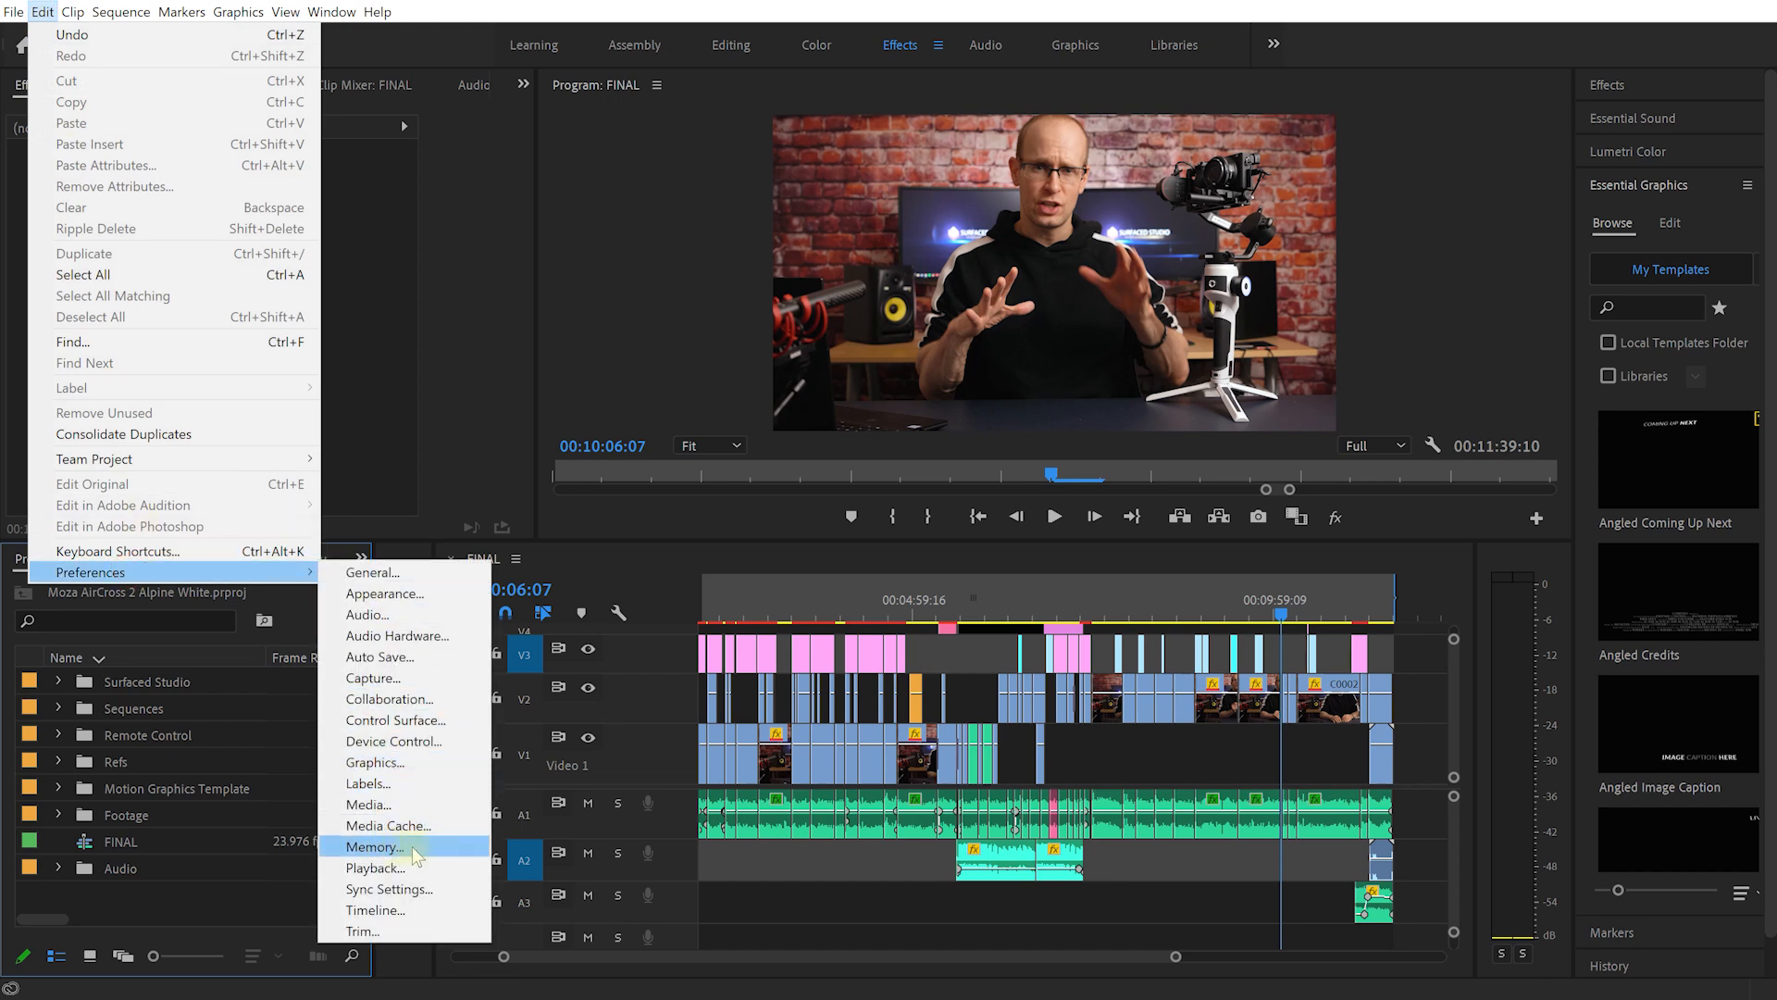
pyautogui.click(373, 846)
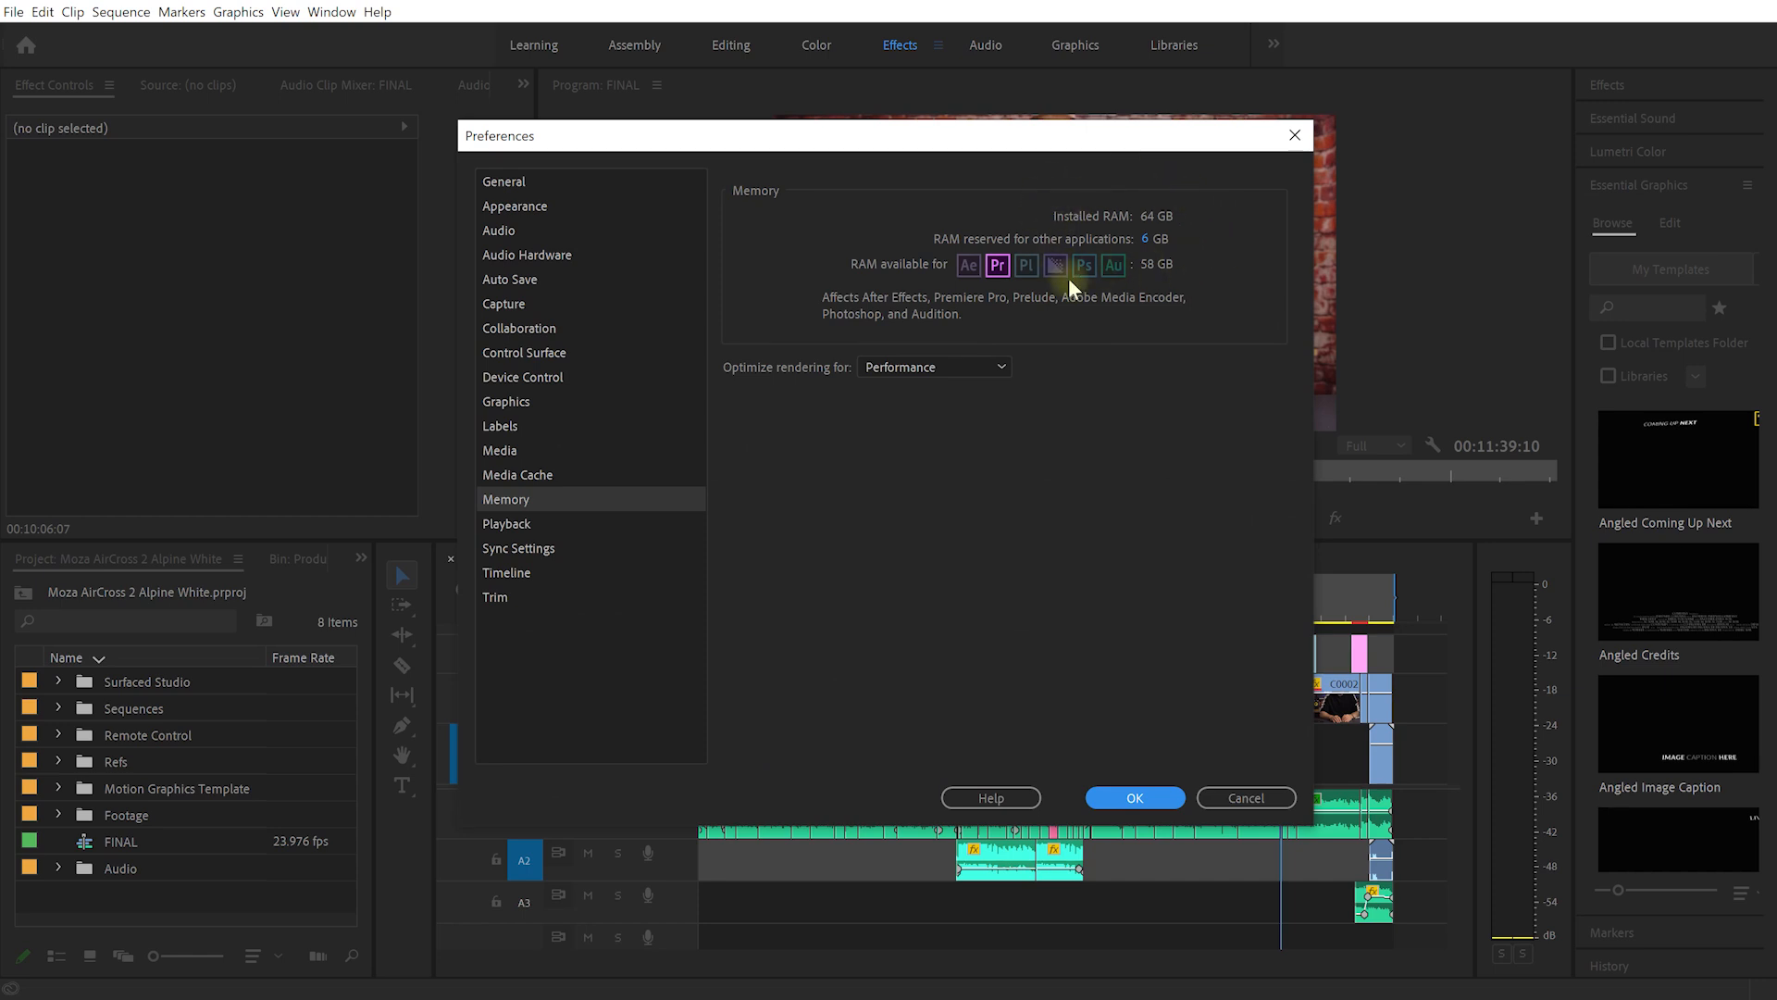
pyautogui.moveTo(1215, 254)
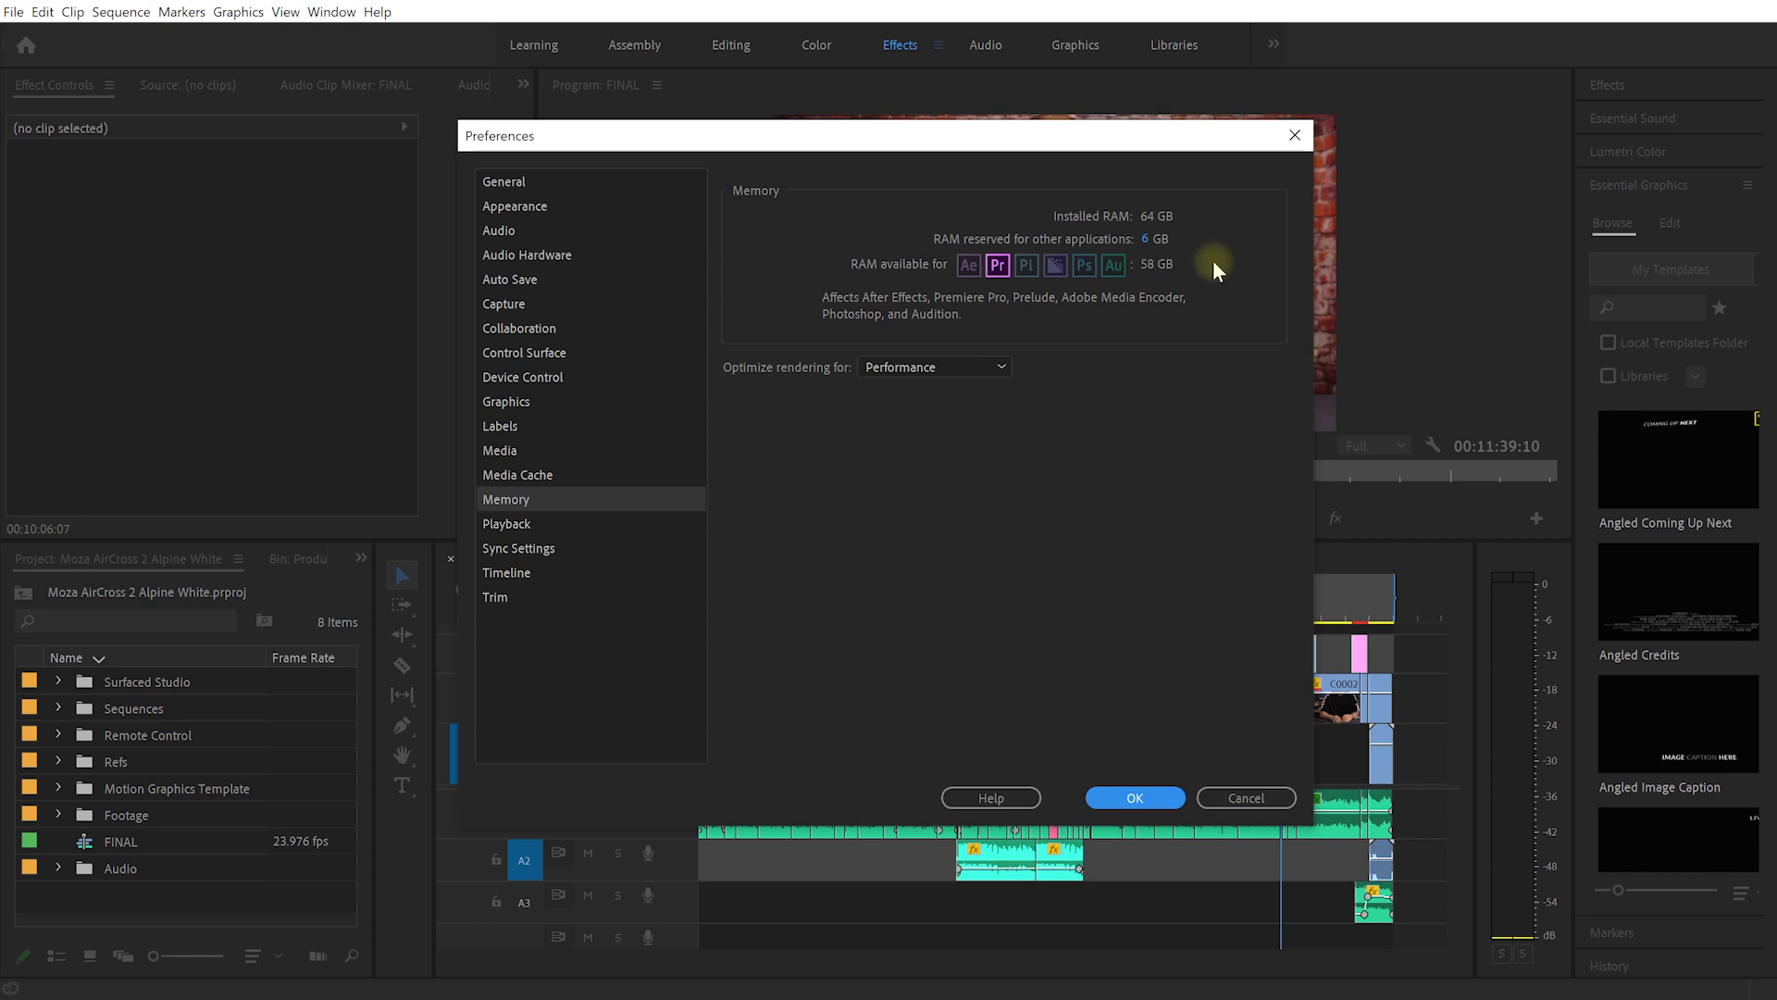
pyautogui.moveTo(1147, 245)
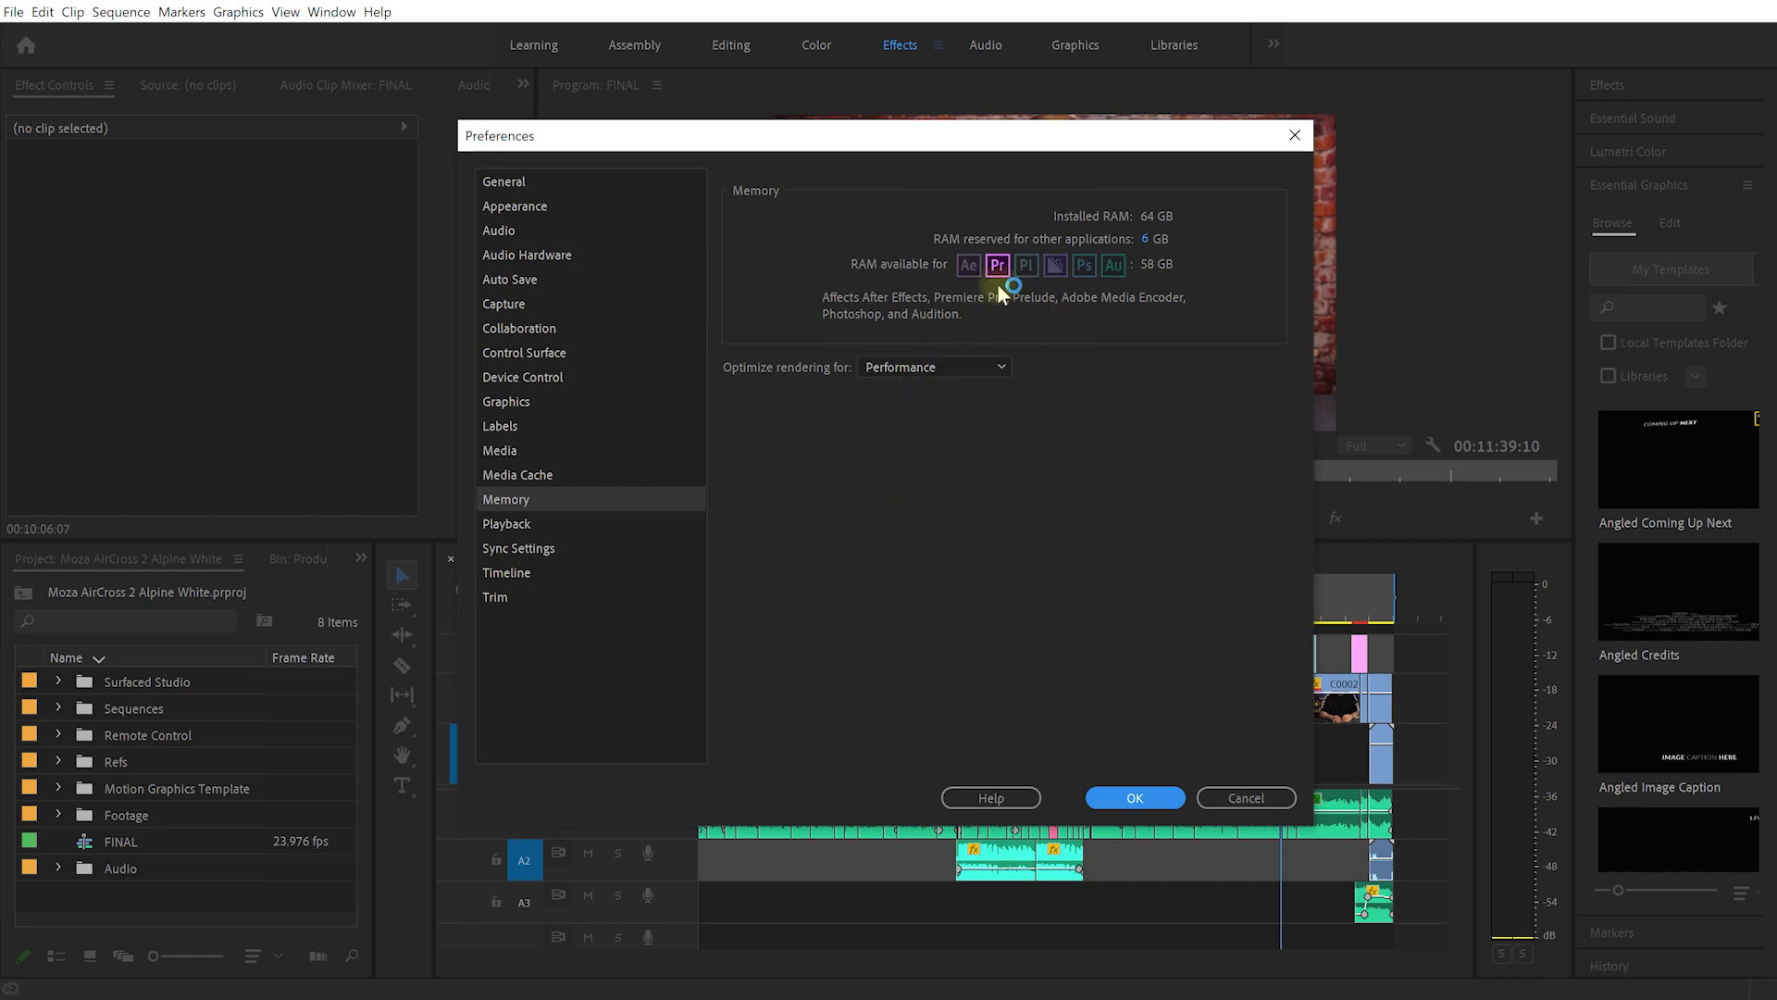
pyautogui.moveTo(1158, 284)
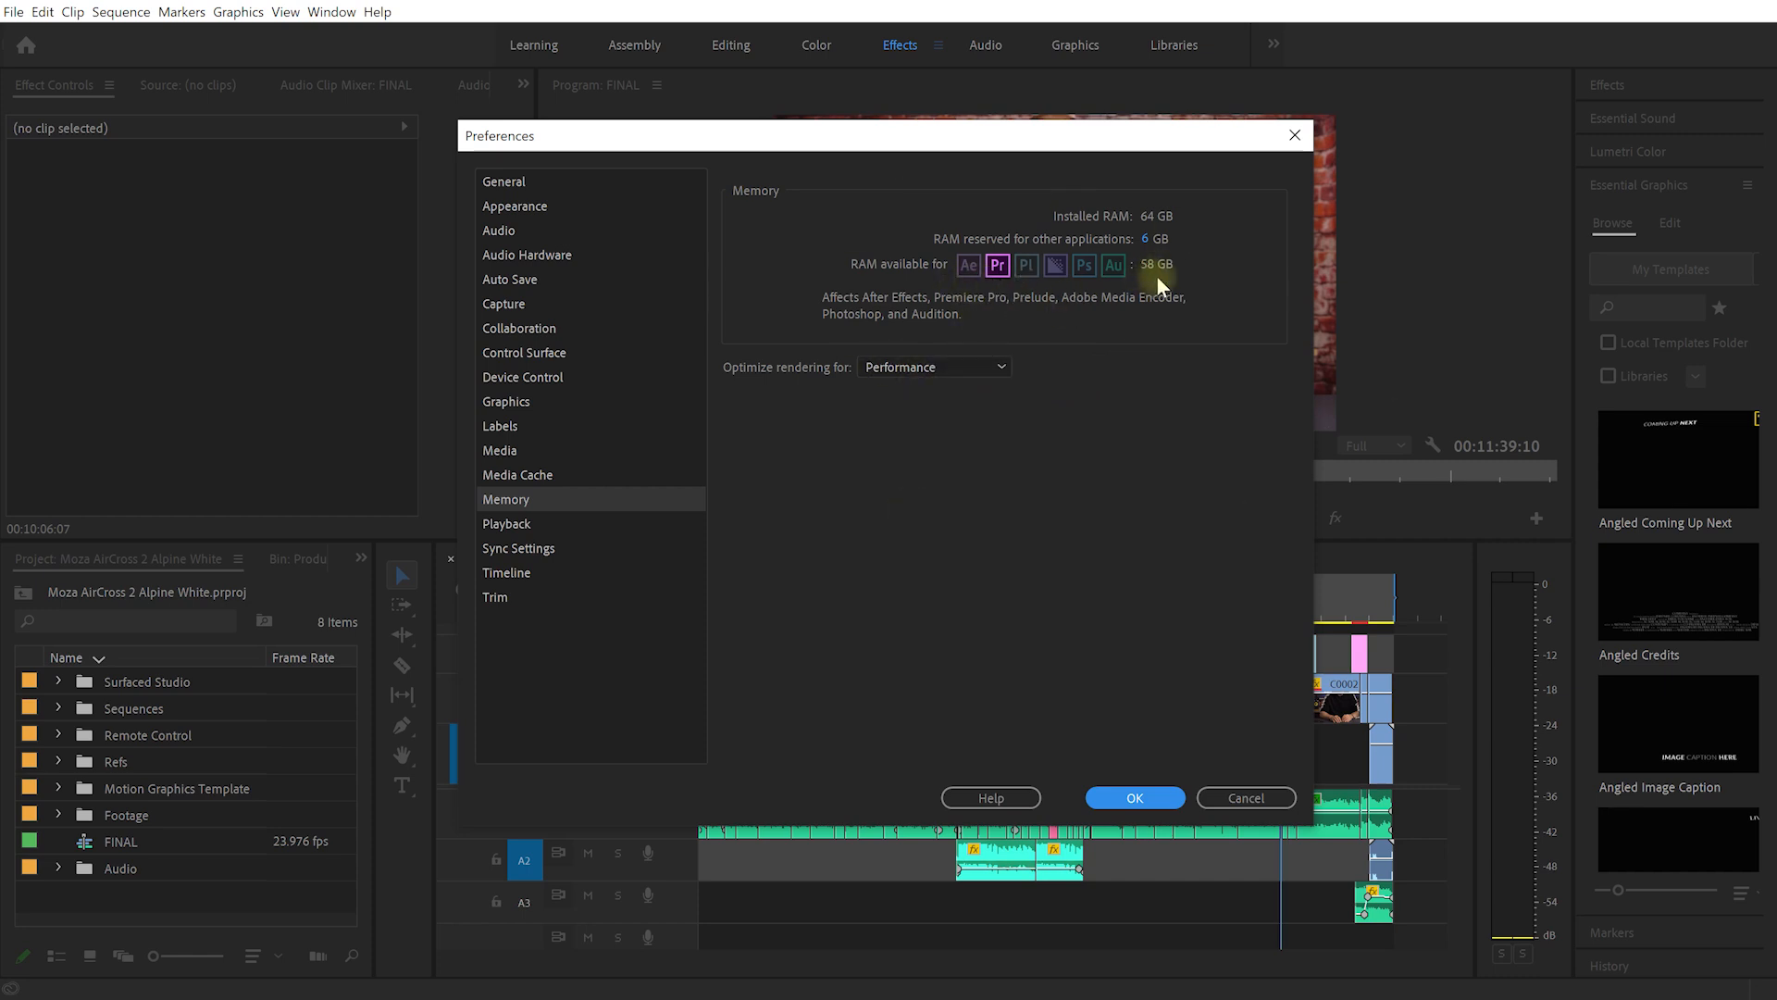
pyautogui.moveTo(1165, 284)
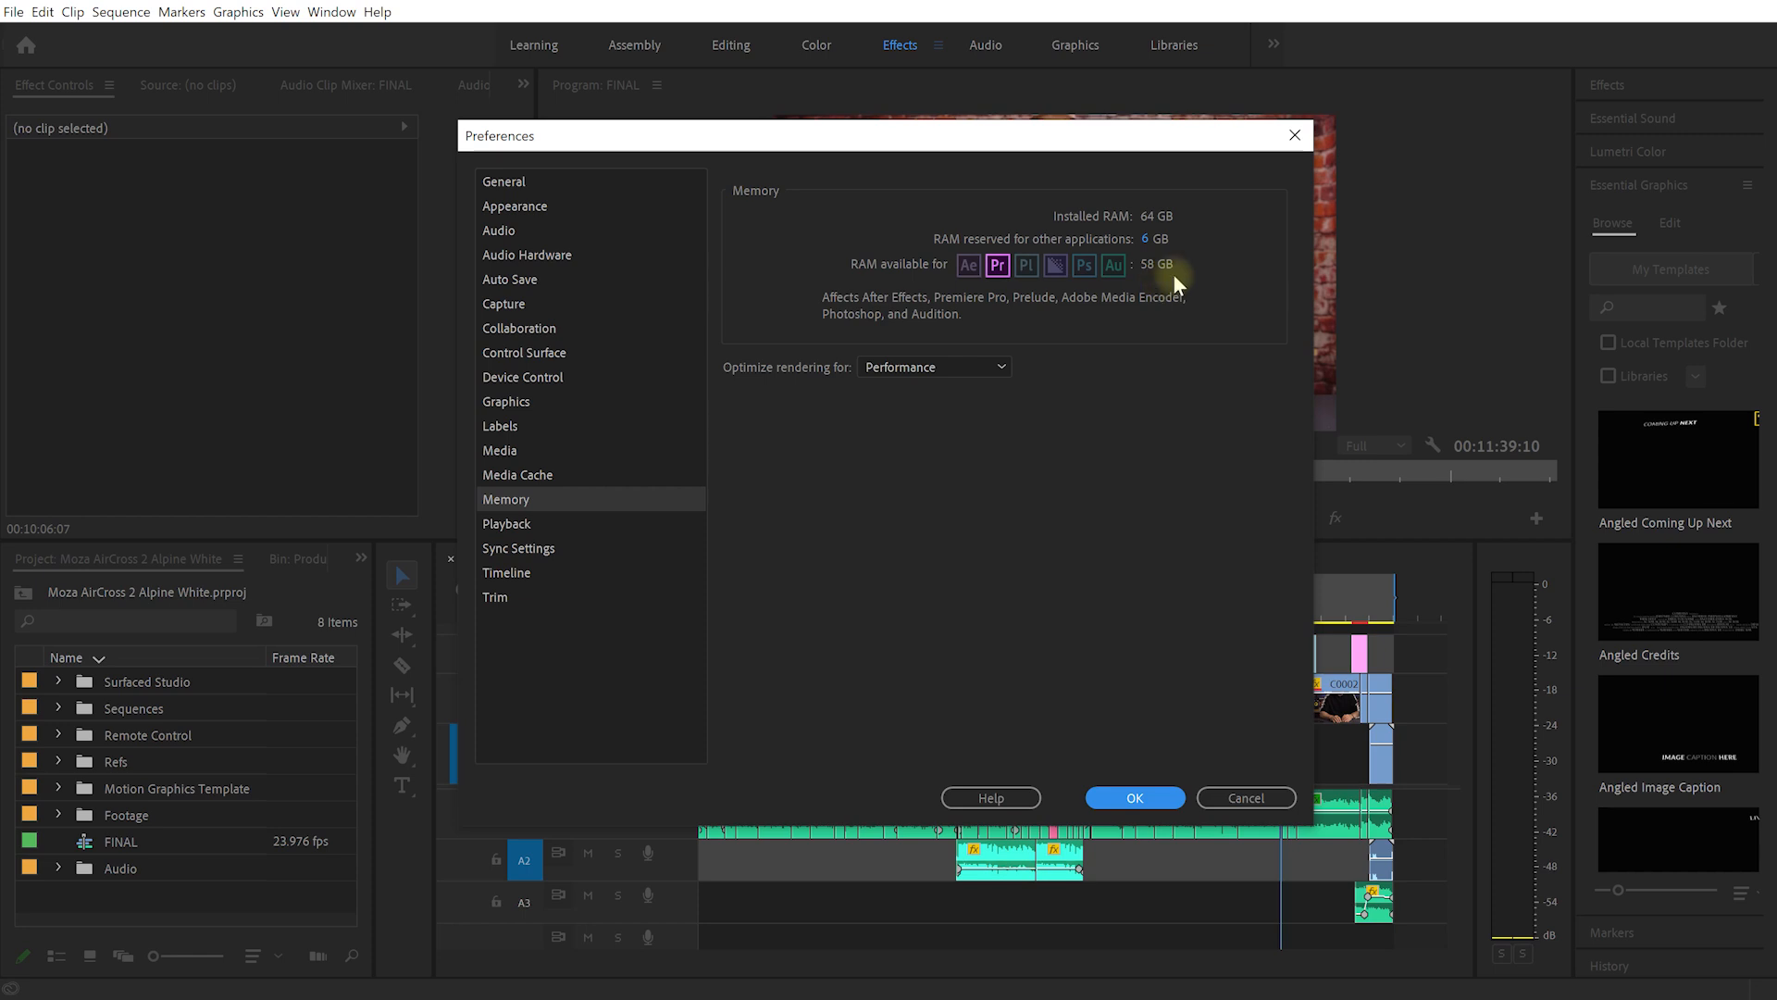
pyautogui.moveTo(1210, 256)
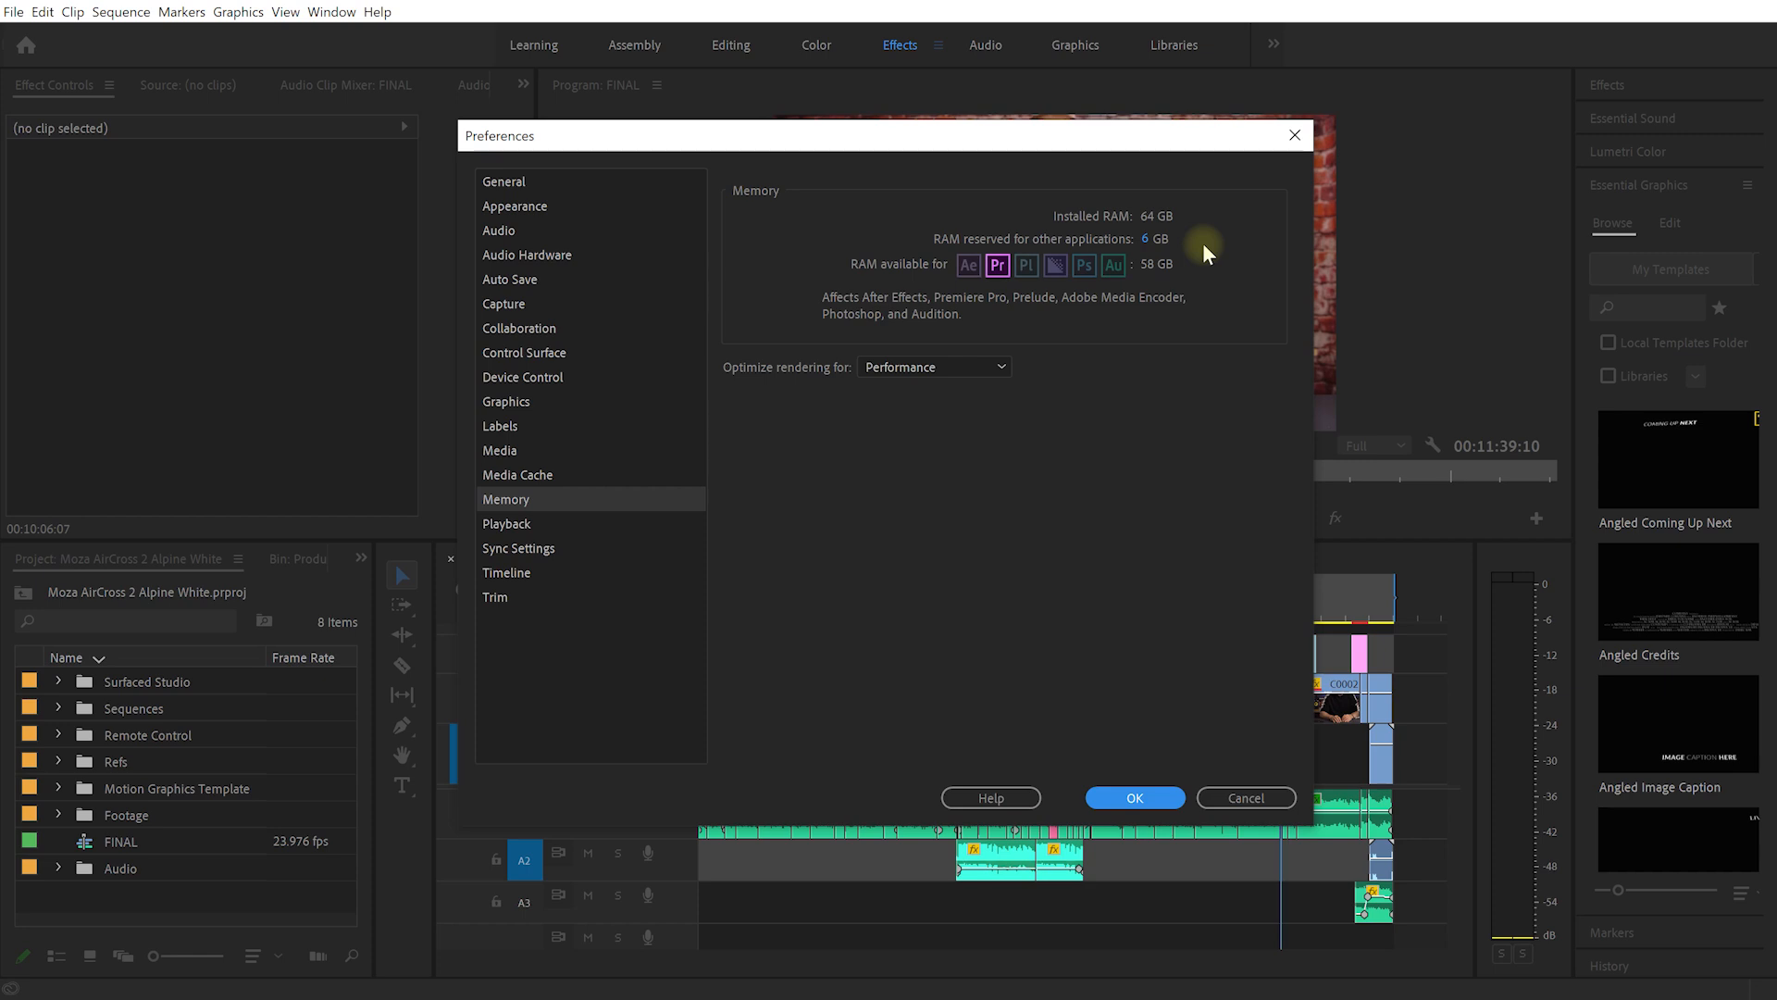
pyautogui.moveTo(1215, 251)
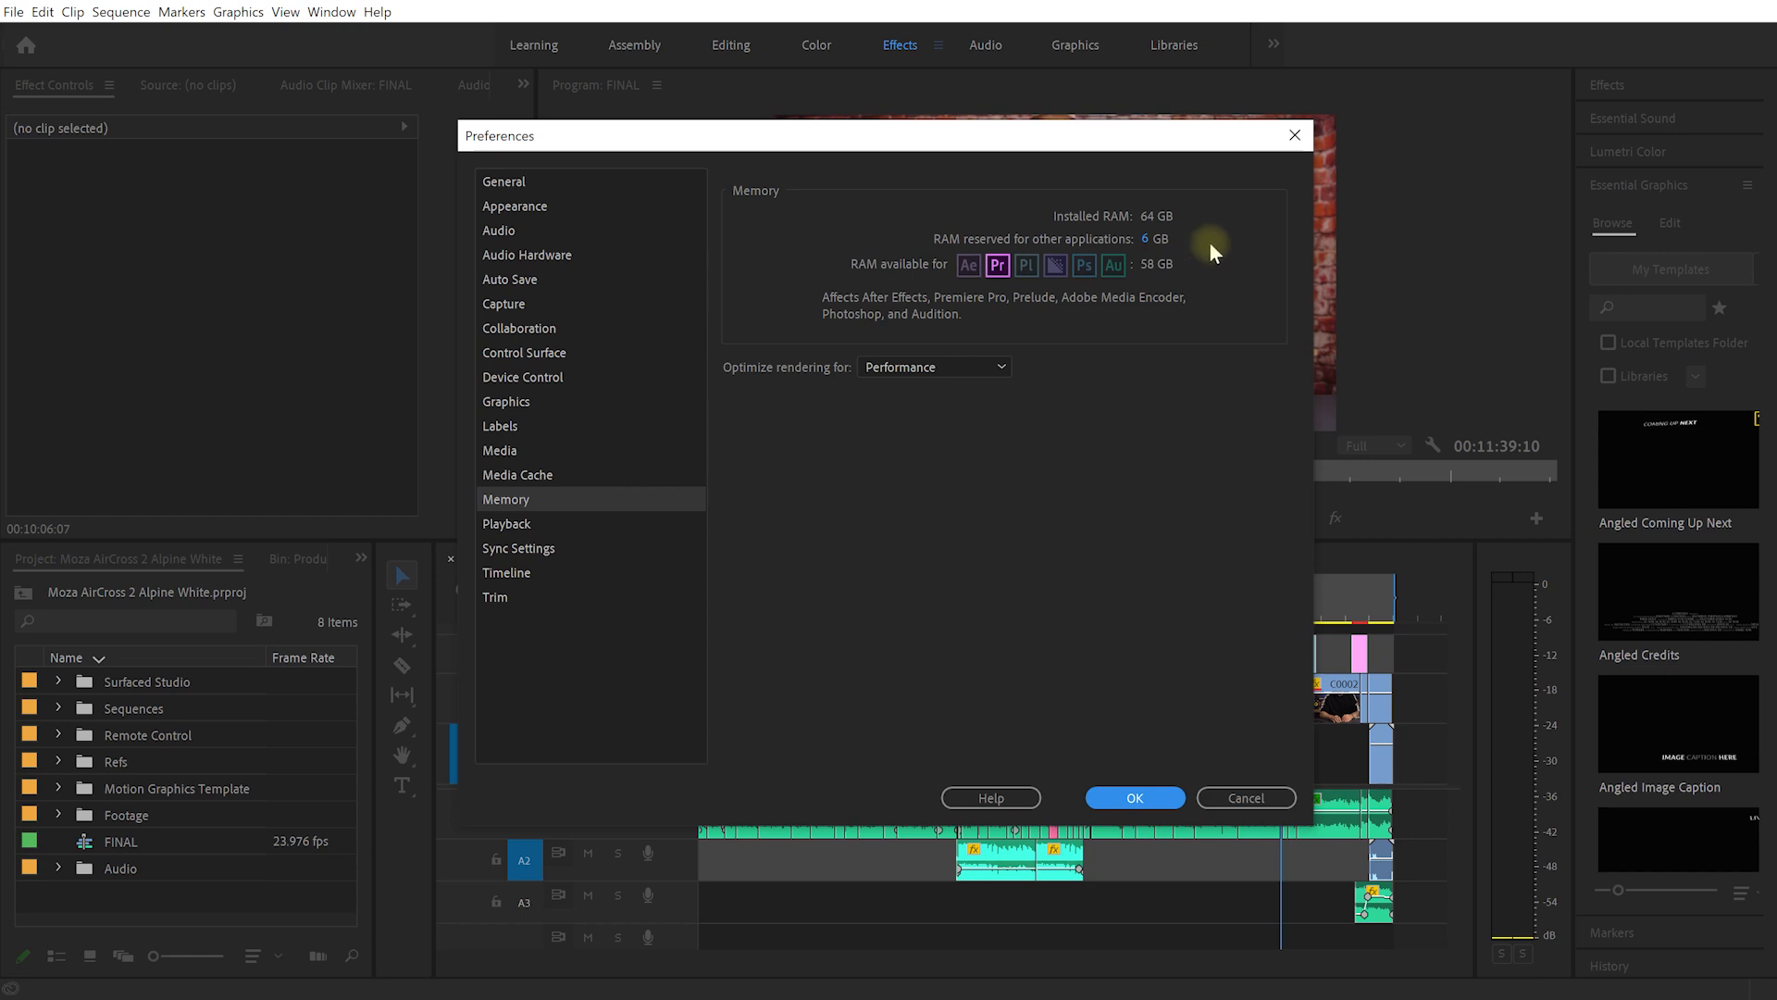
pyautogui.moveTo(1157, 285)
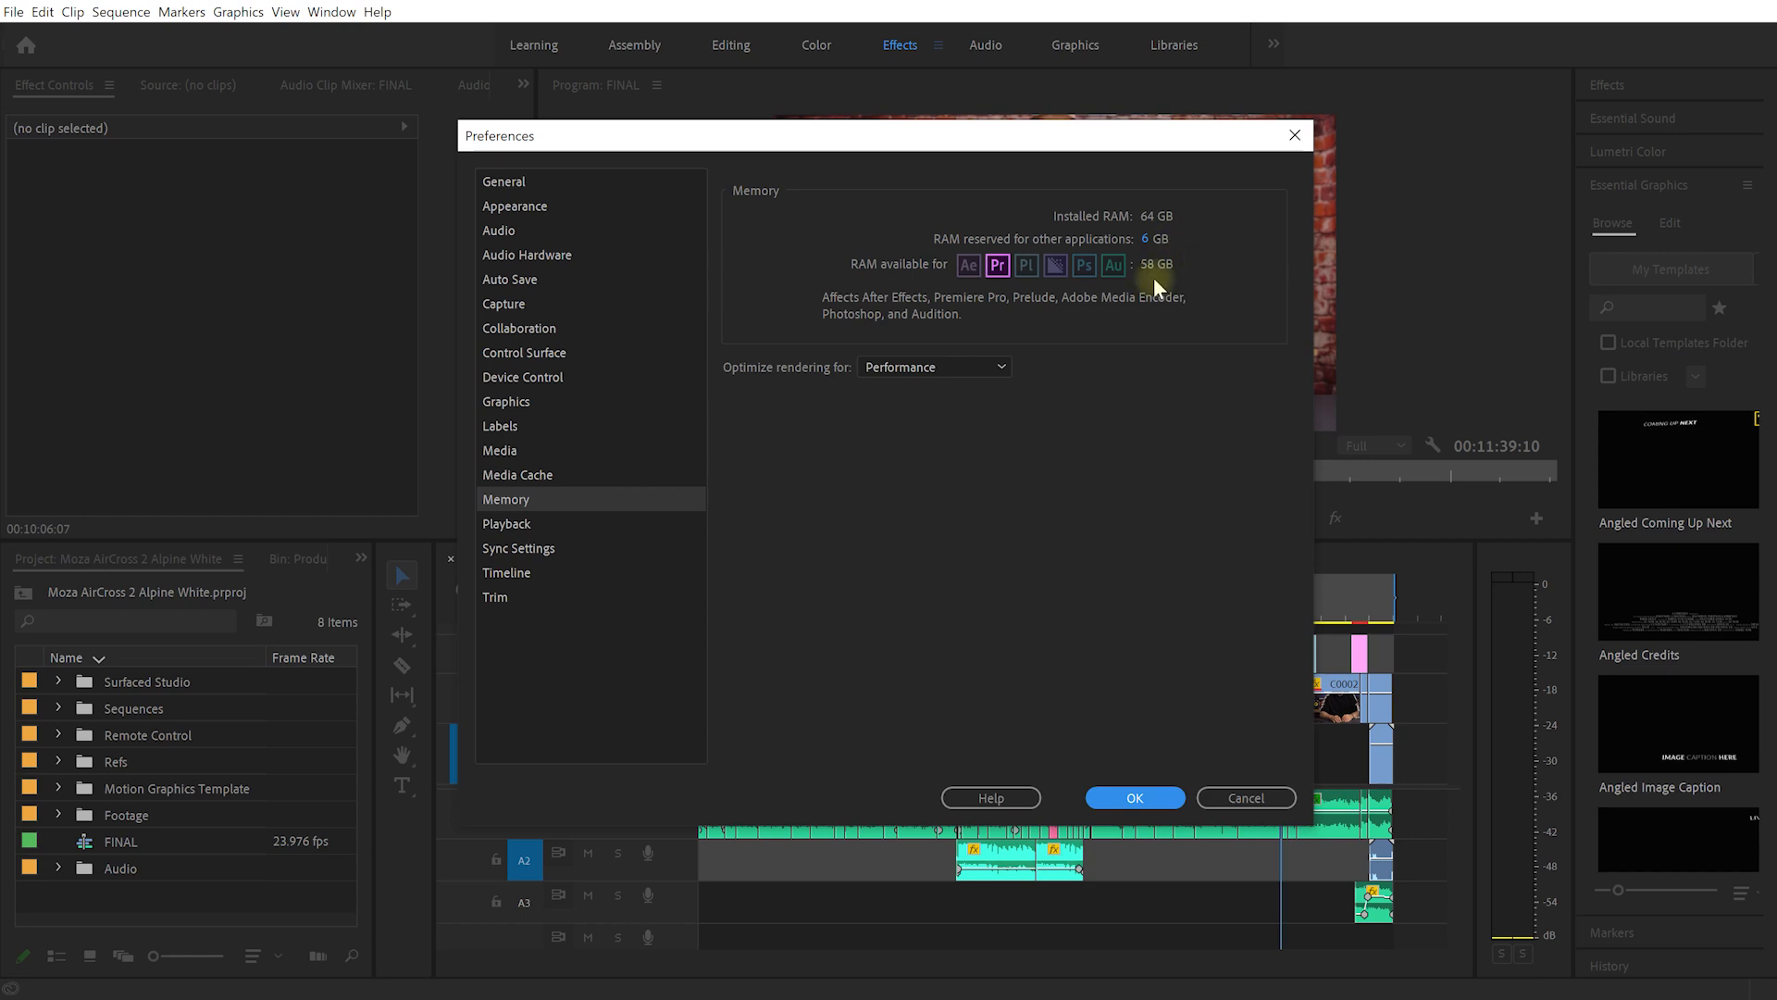
pyautogui.moveTo(1145, 282)
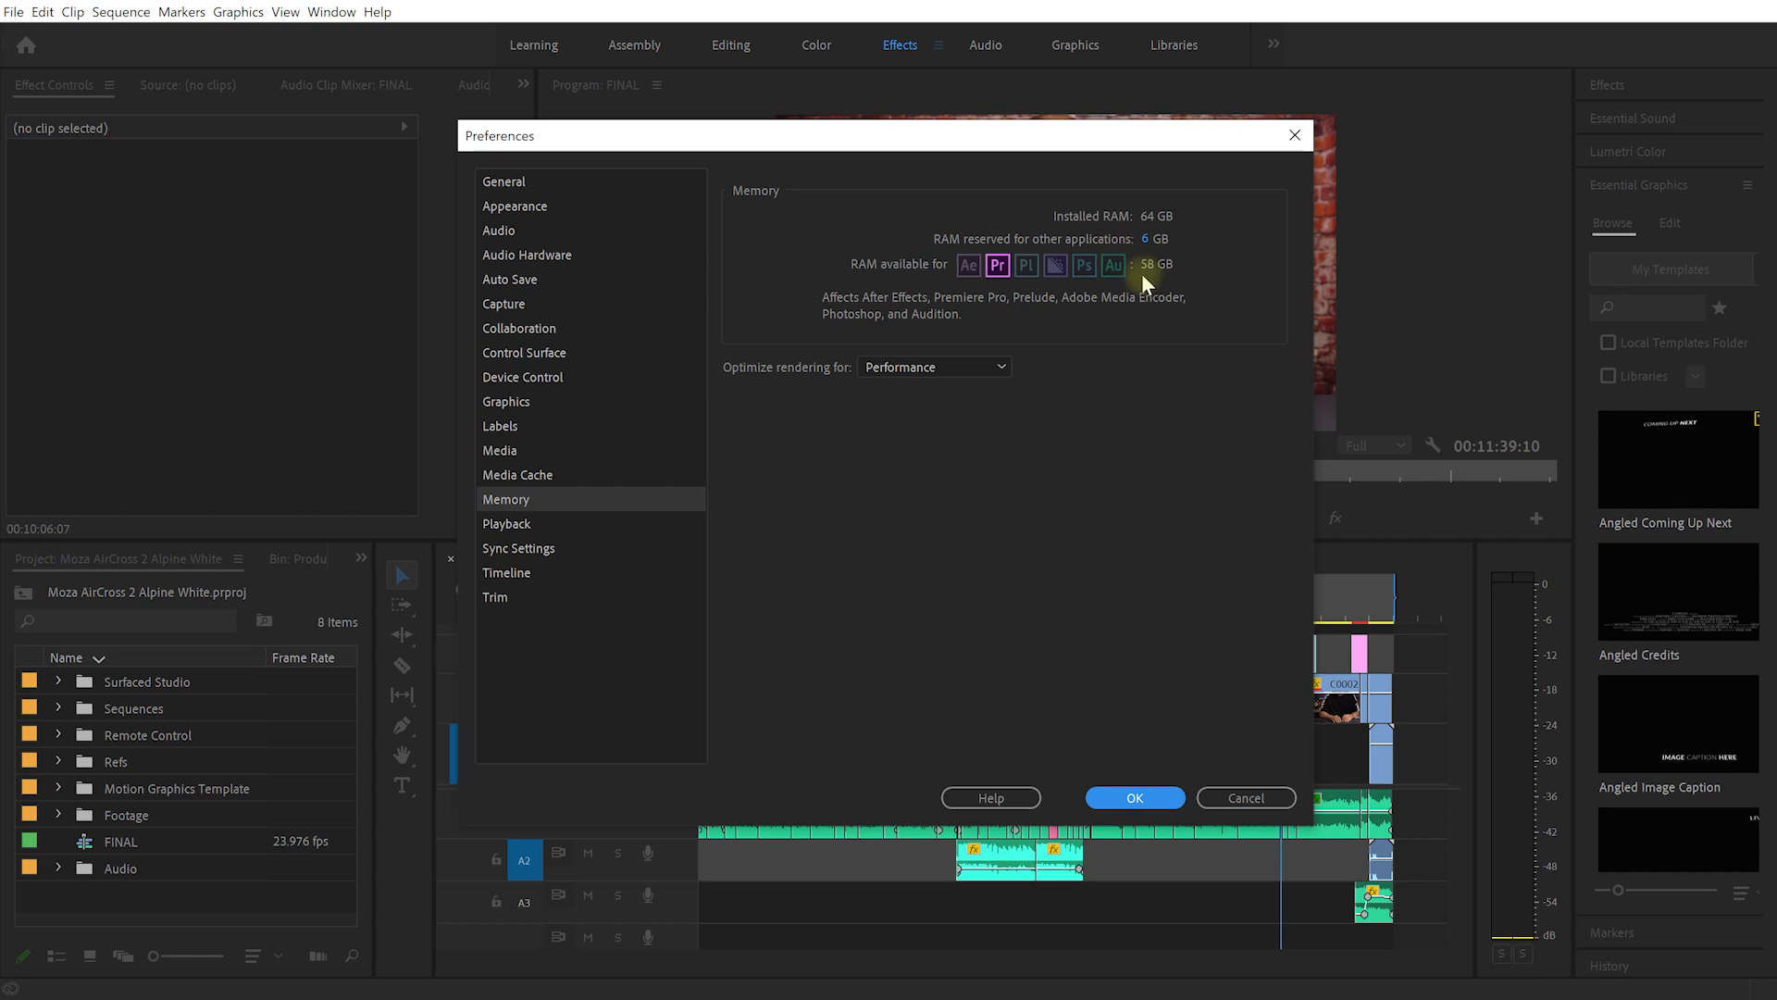
pyautogui.moveTo(1150, 281)
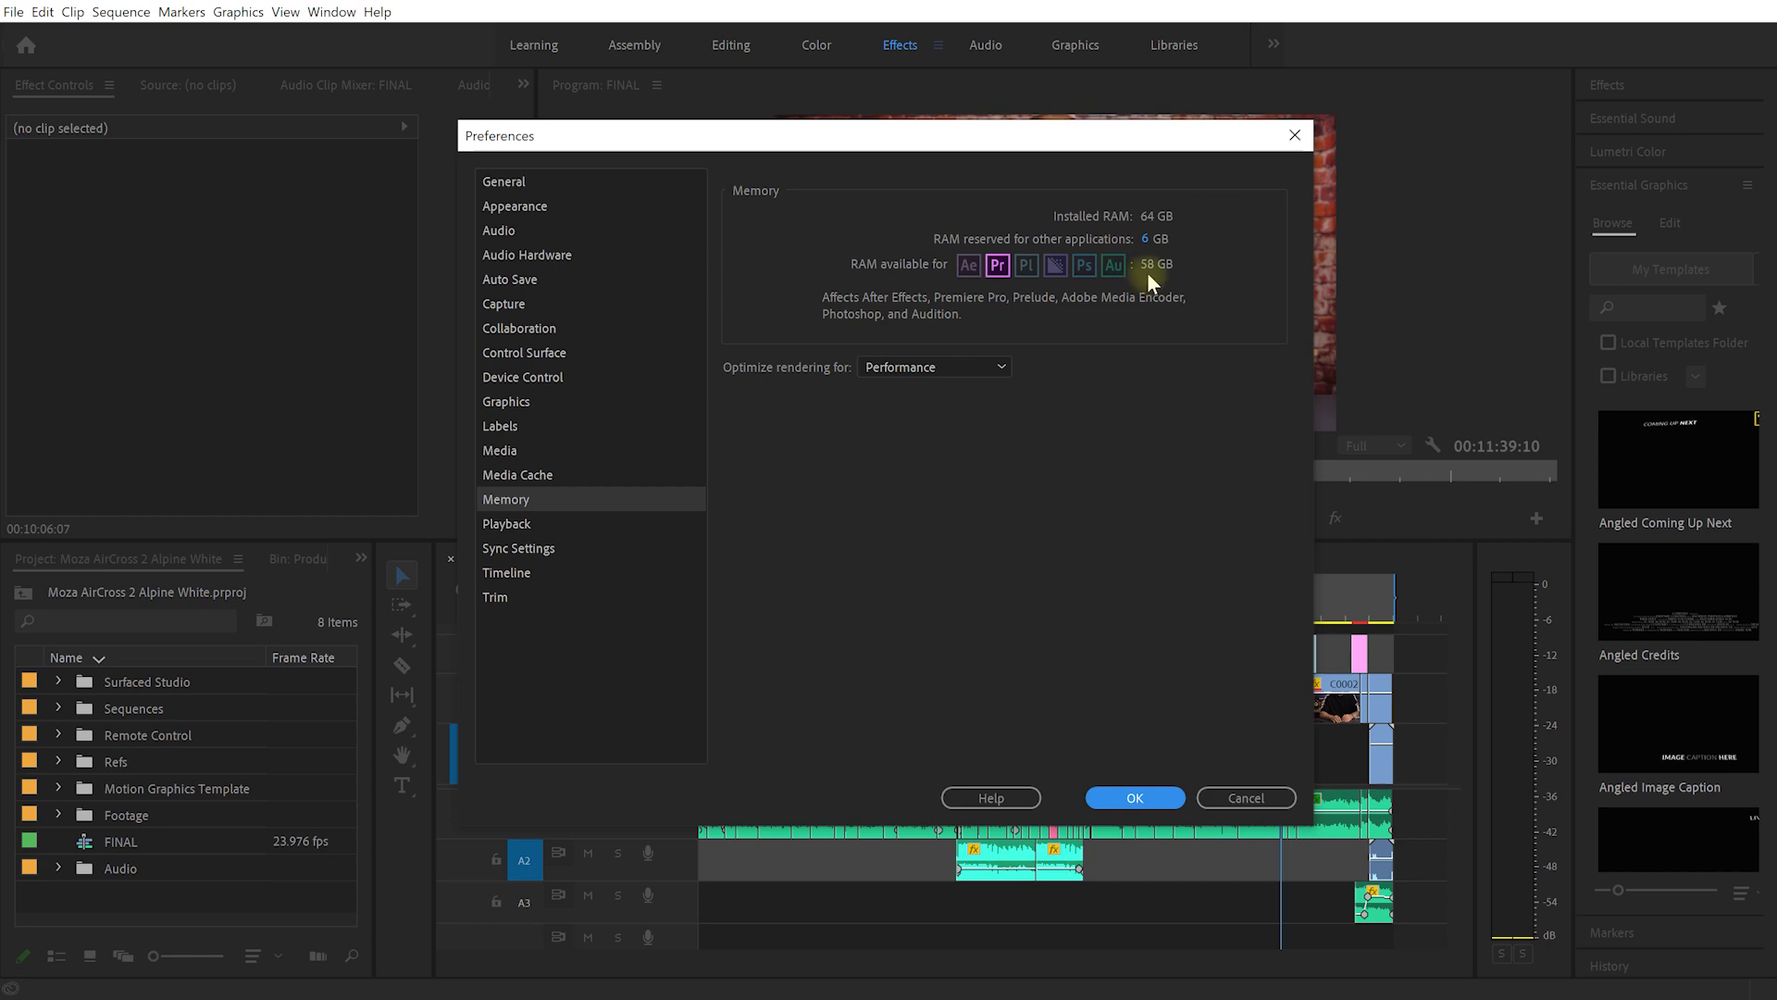
pyautogui.moveTo(1151, 278)
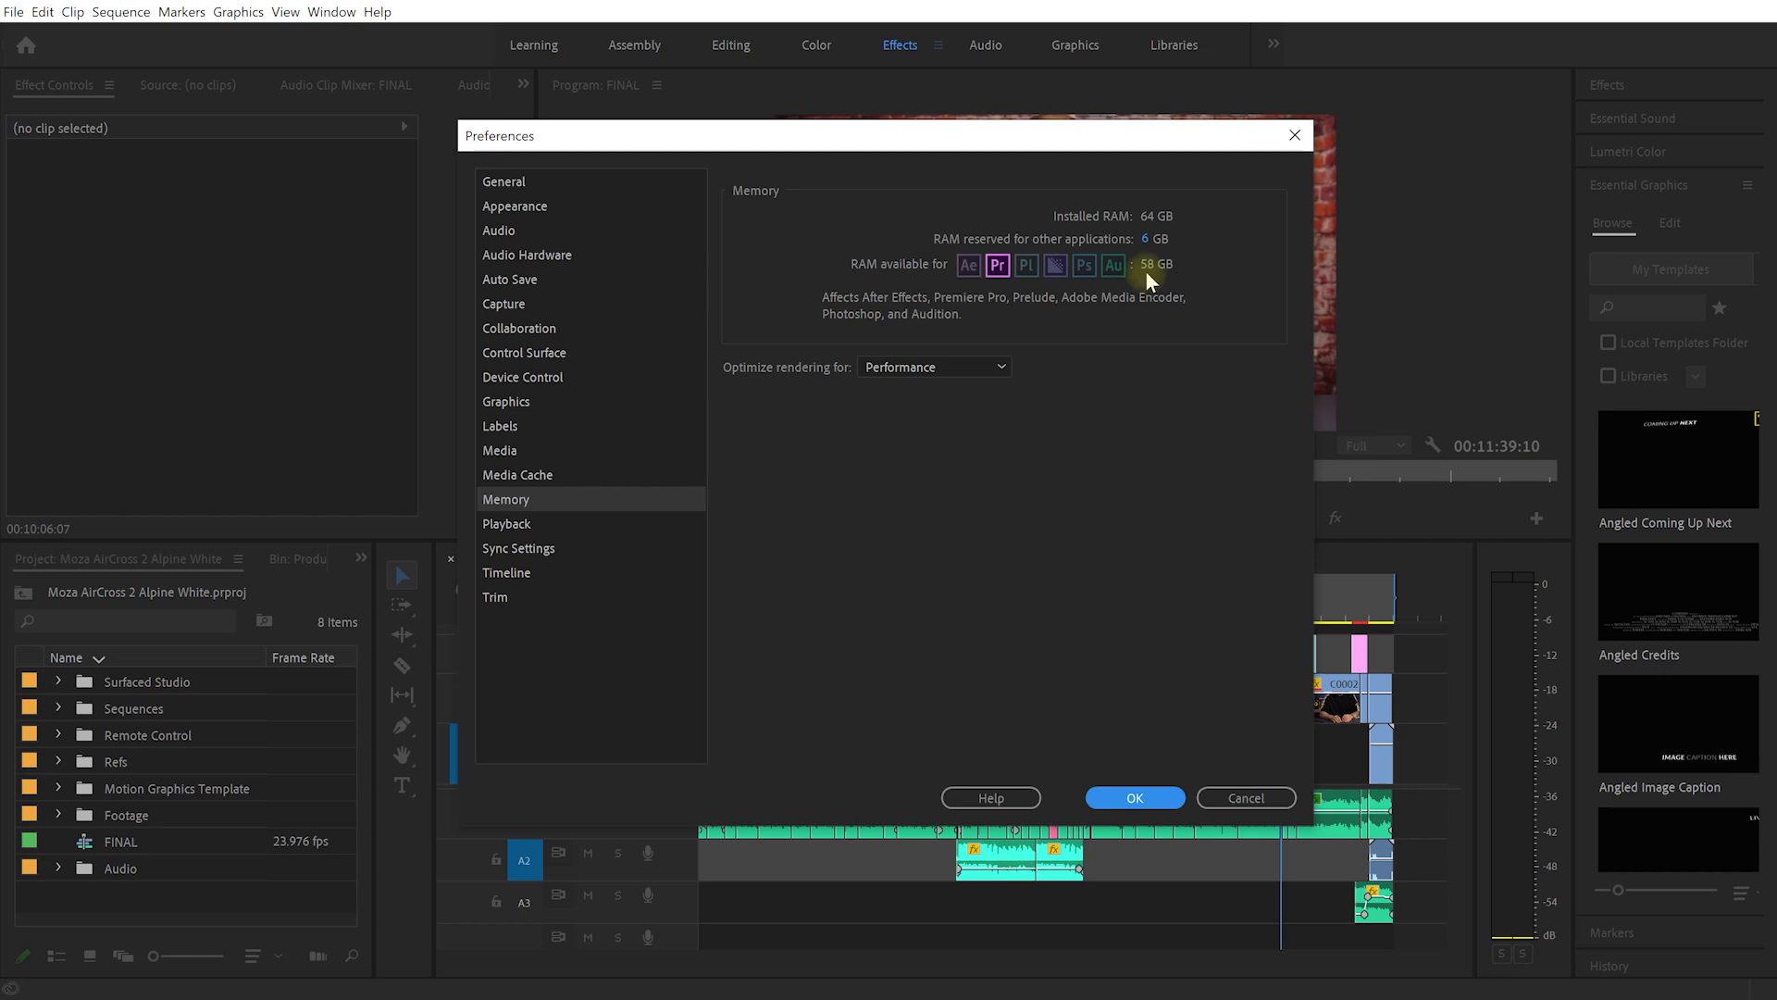
pyautogui.moveTo(785, 382)
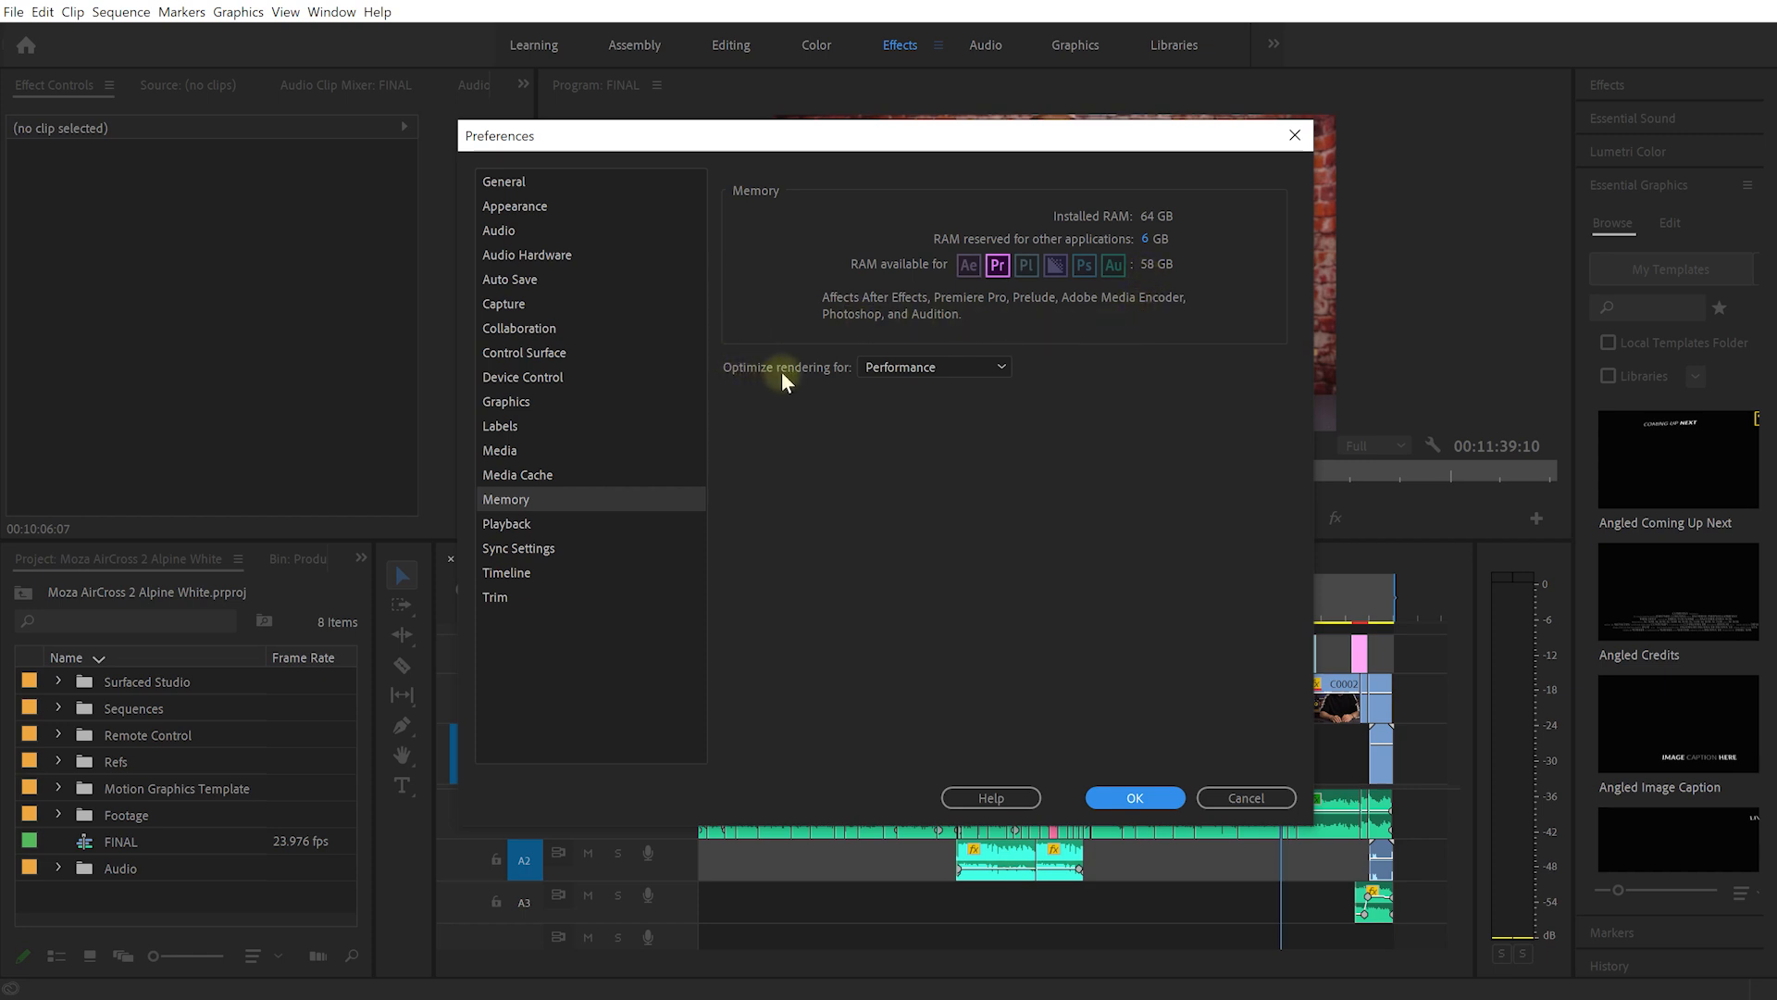
pyautogui.click(935, 366)
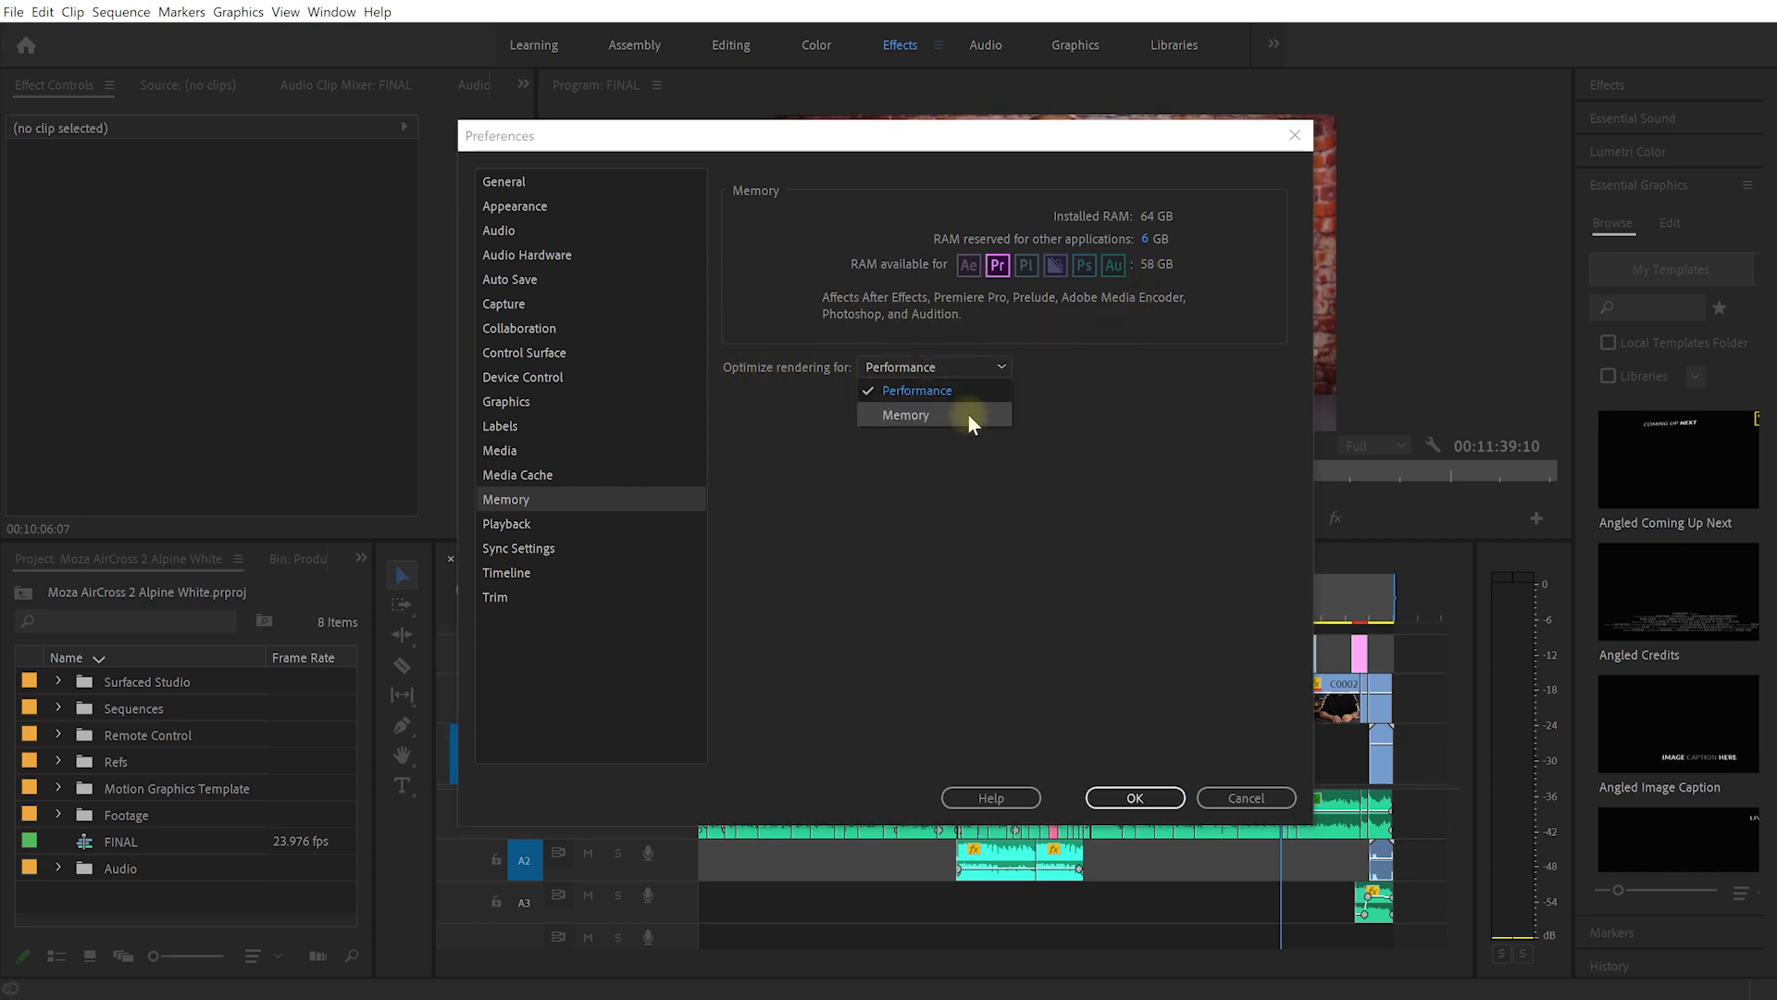
pyautogui.moveTo(989, 421)
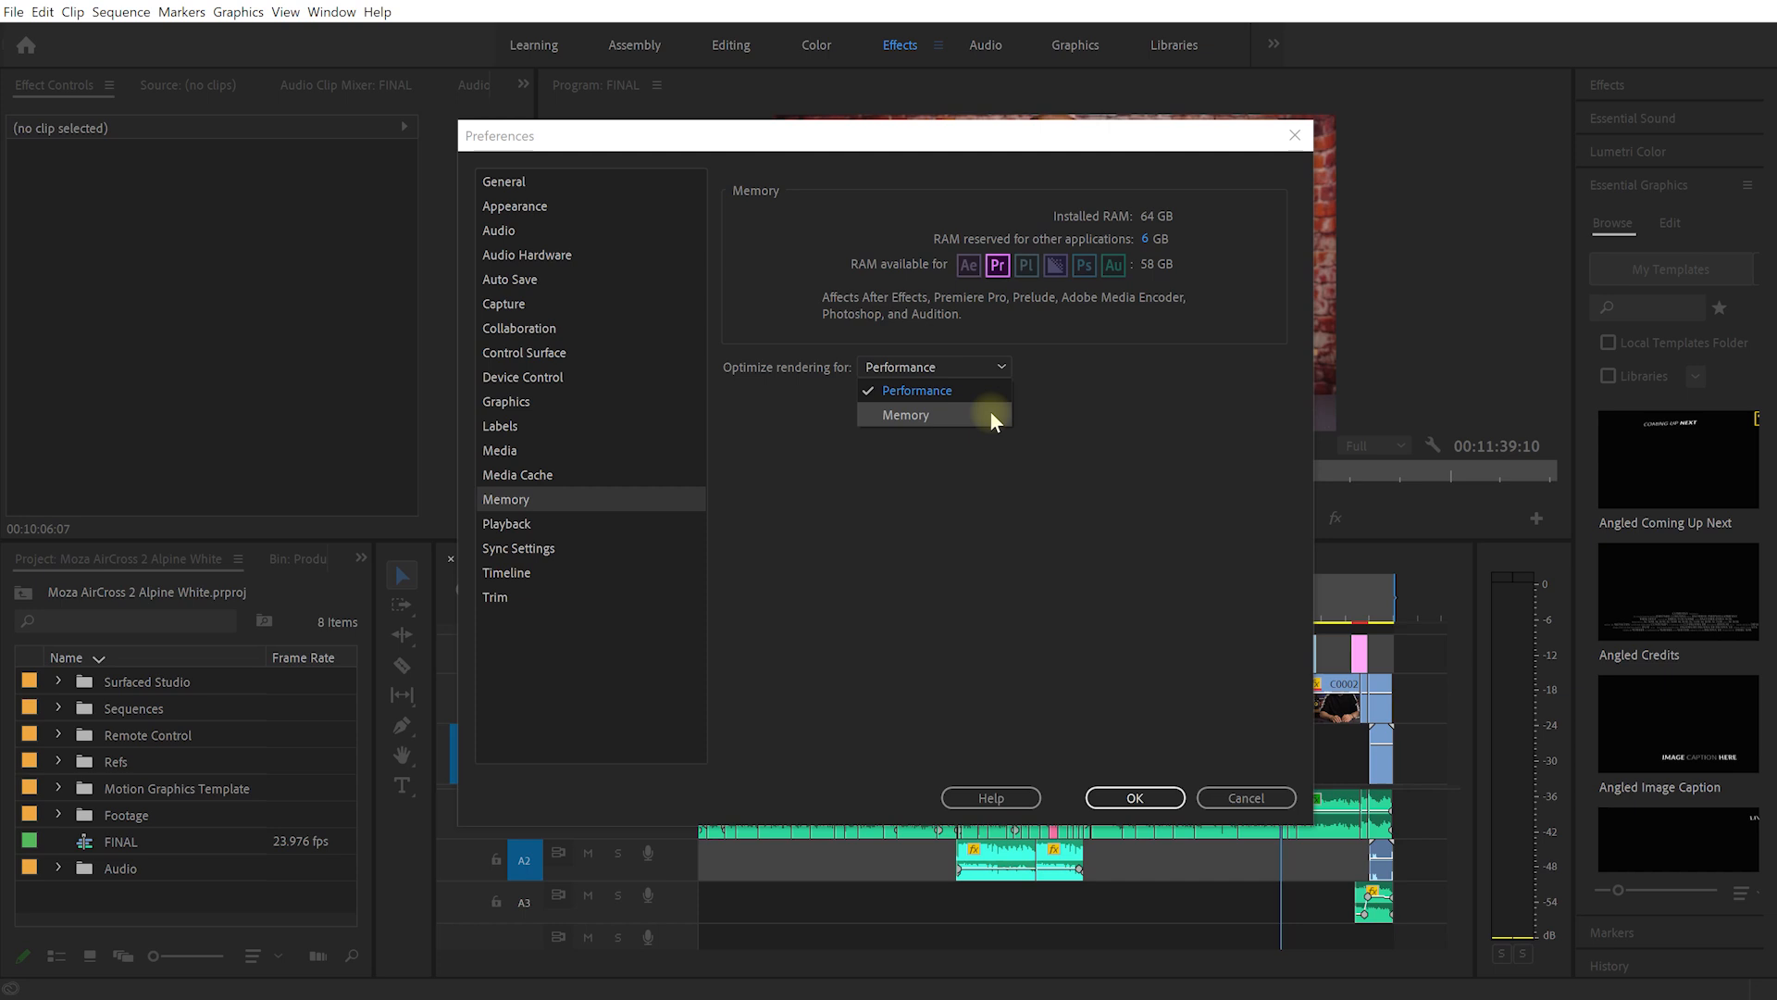
pyautogui.moveTo(957, 390)
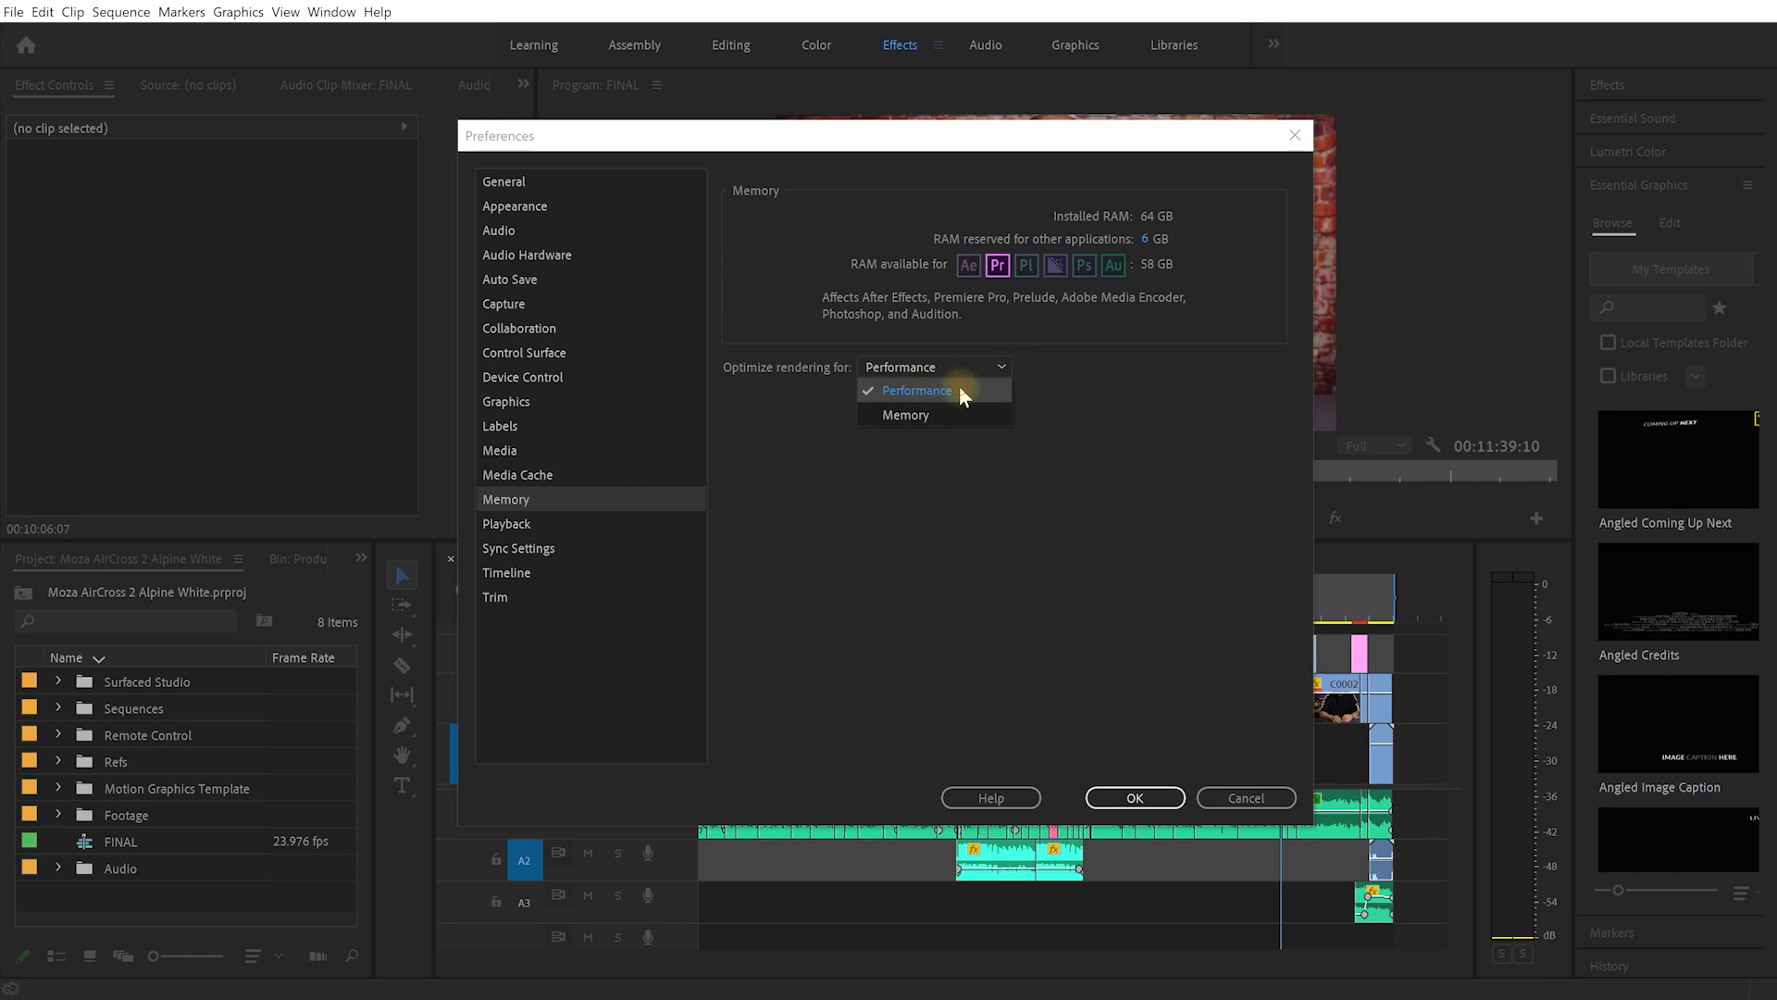
pyautogui.click(916, 391)
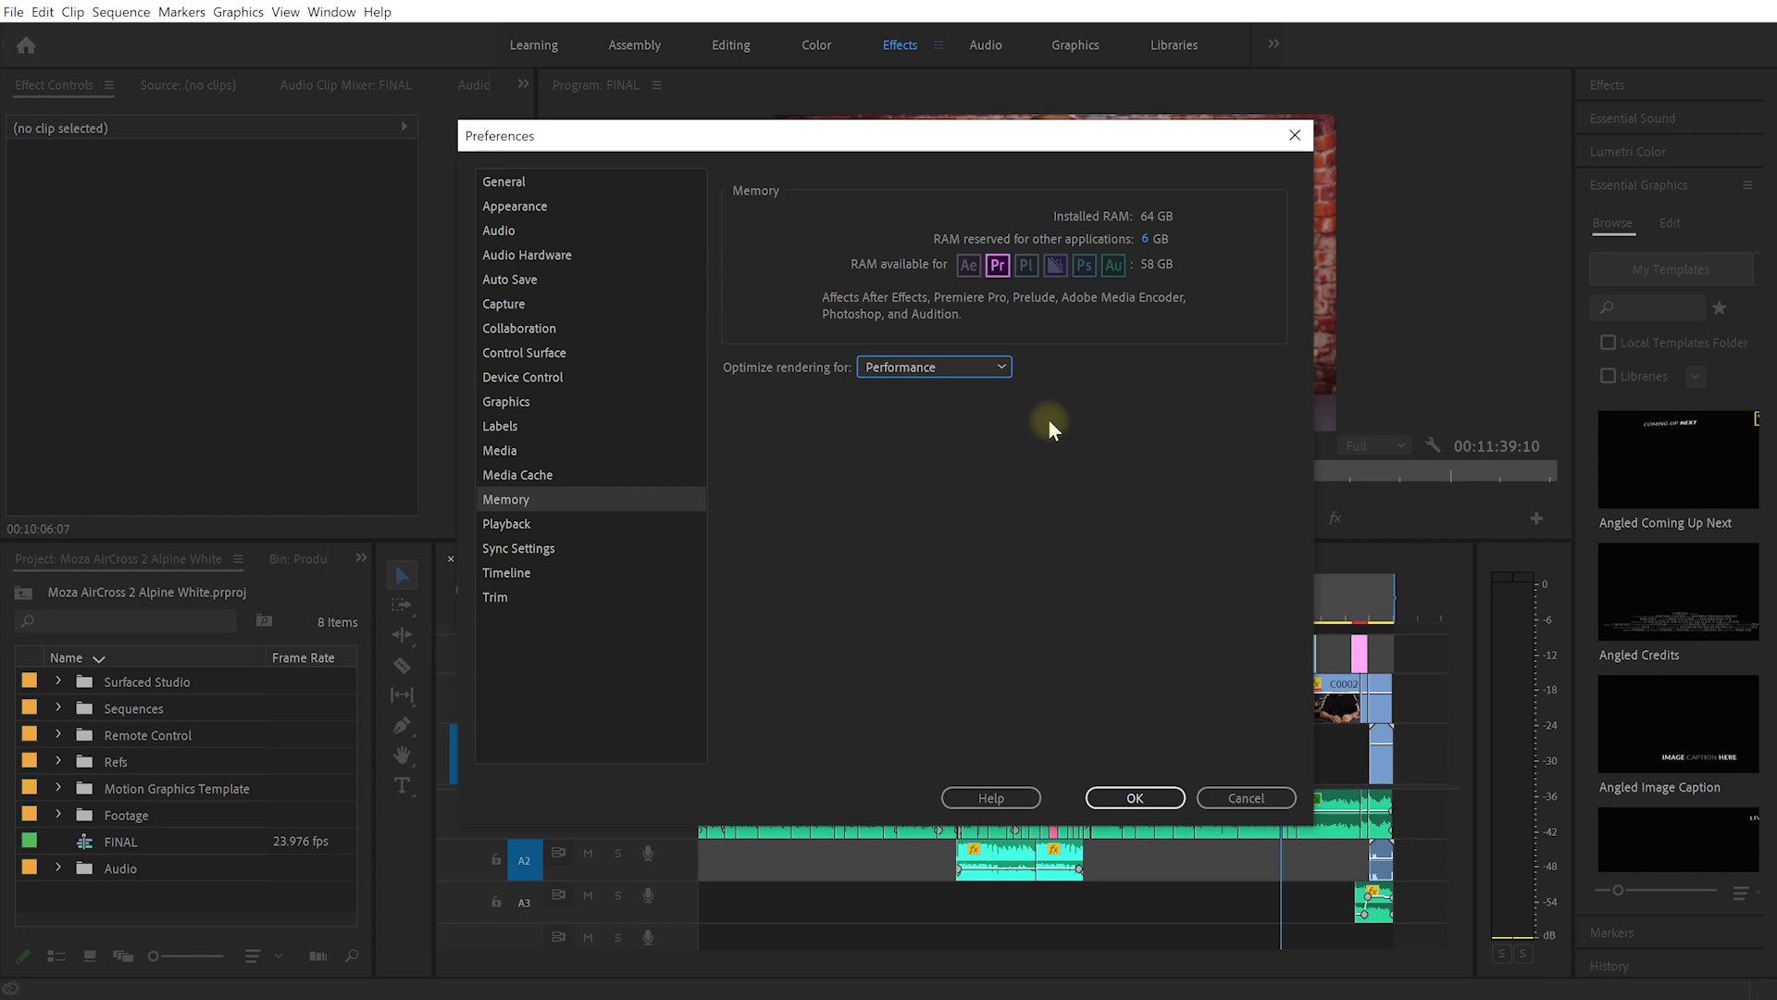
pyautogui.moveTo(1117, 595)
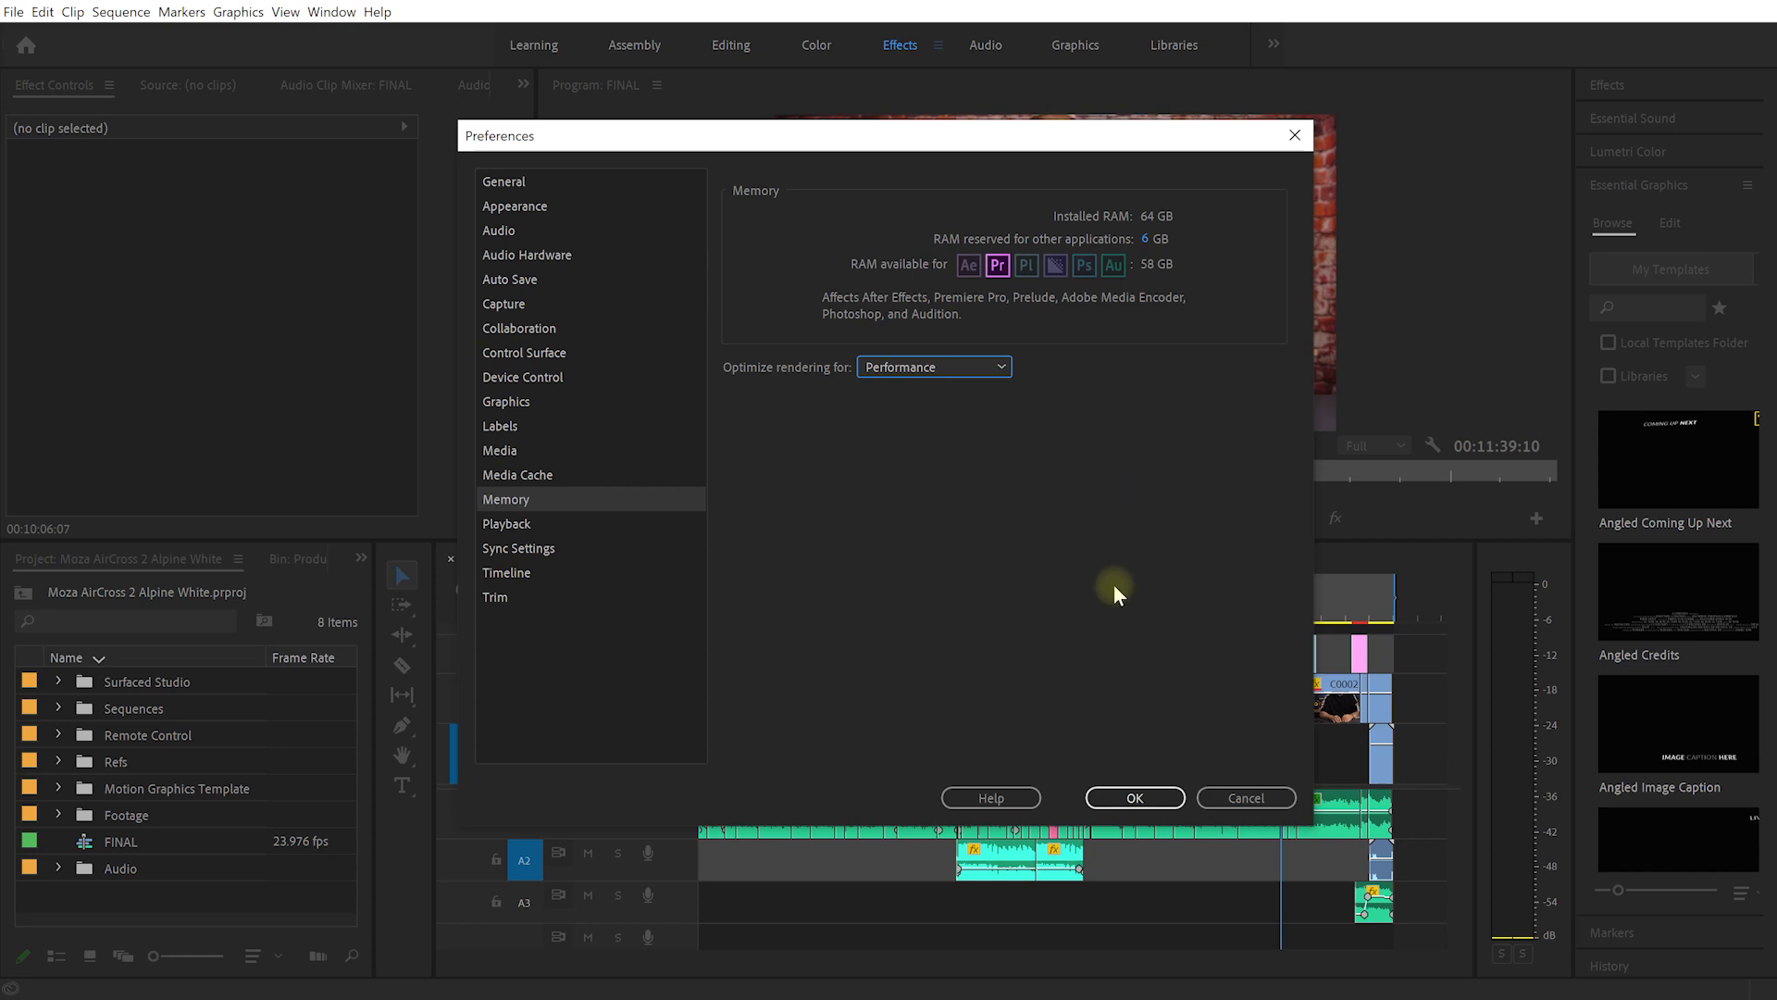
pyautogui.moveTo(1005, 548)
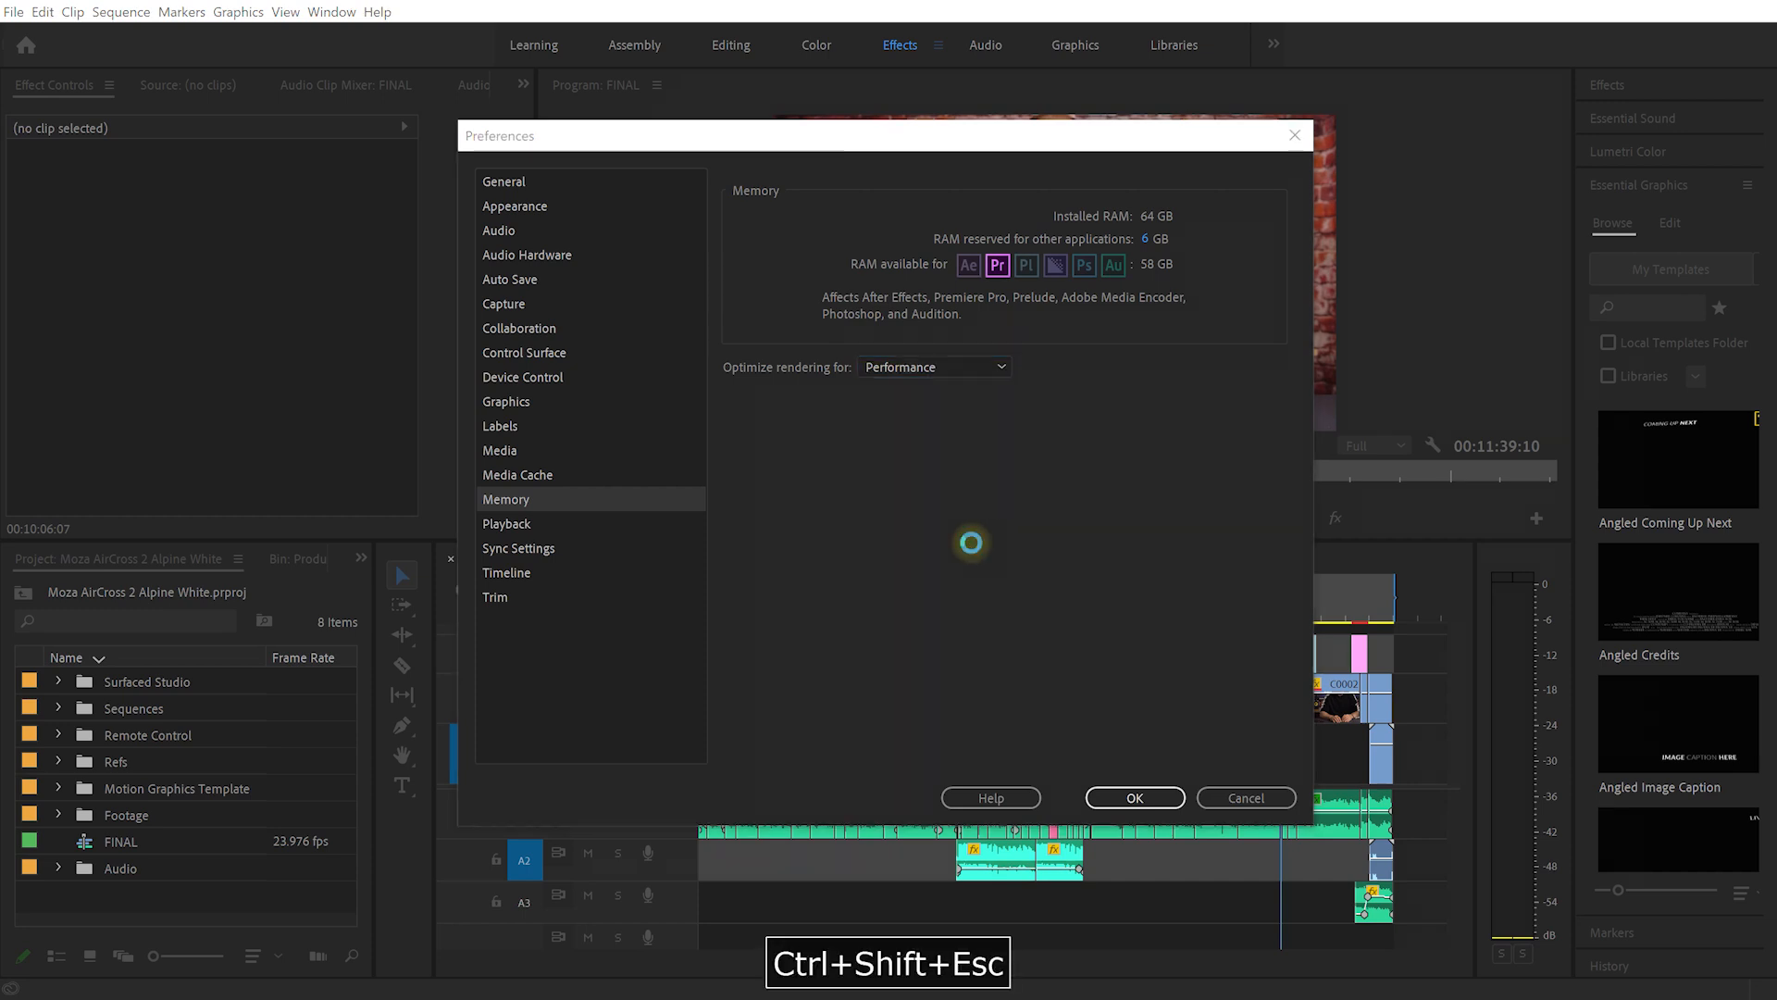
# Open Task Manager, expand Adobe Premiere Pro 2020, and right-click its Premiere Pro process
pyautogui.press('Ctrl+Shift+Esc')
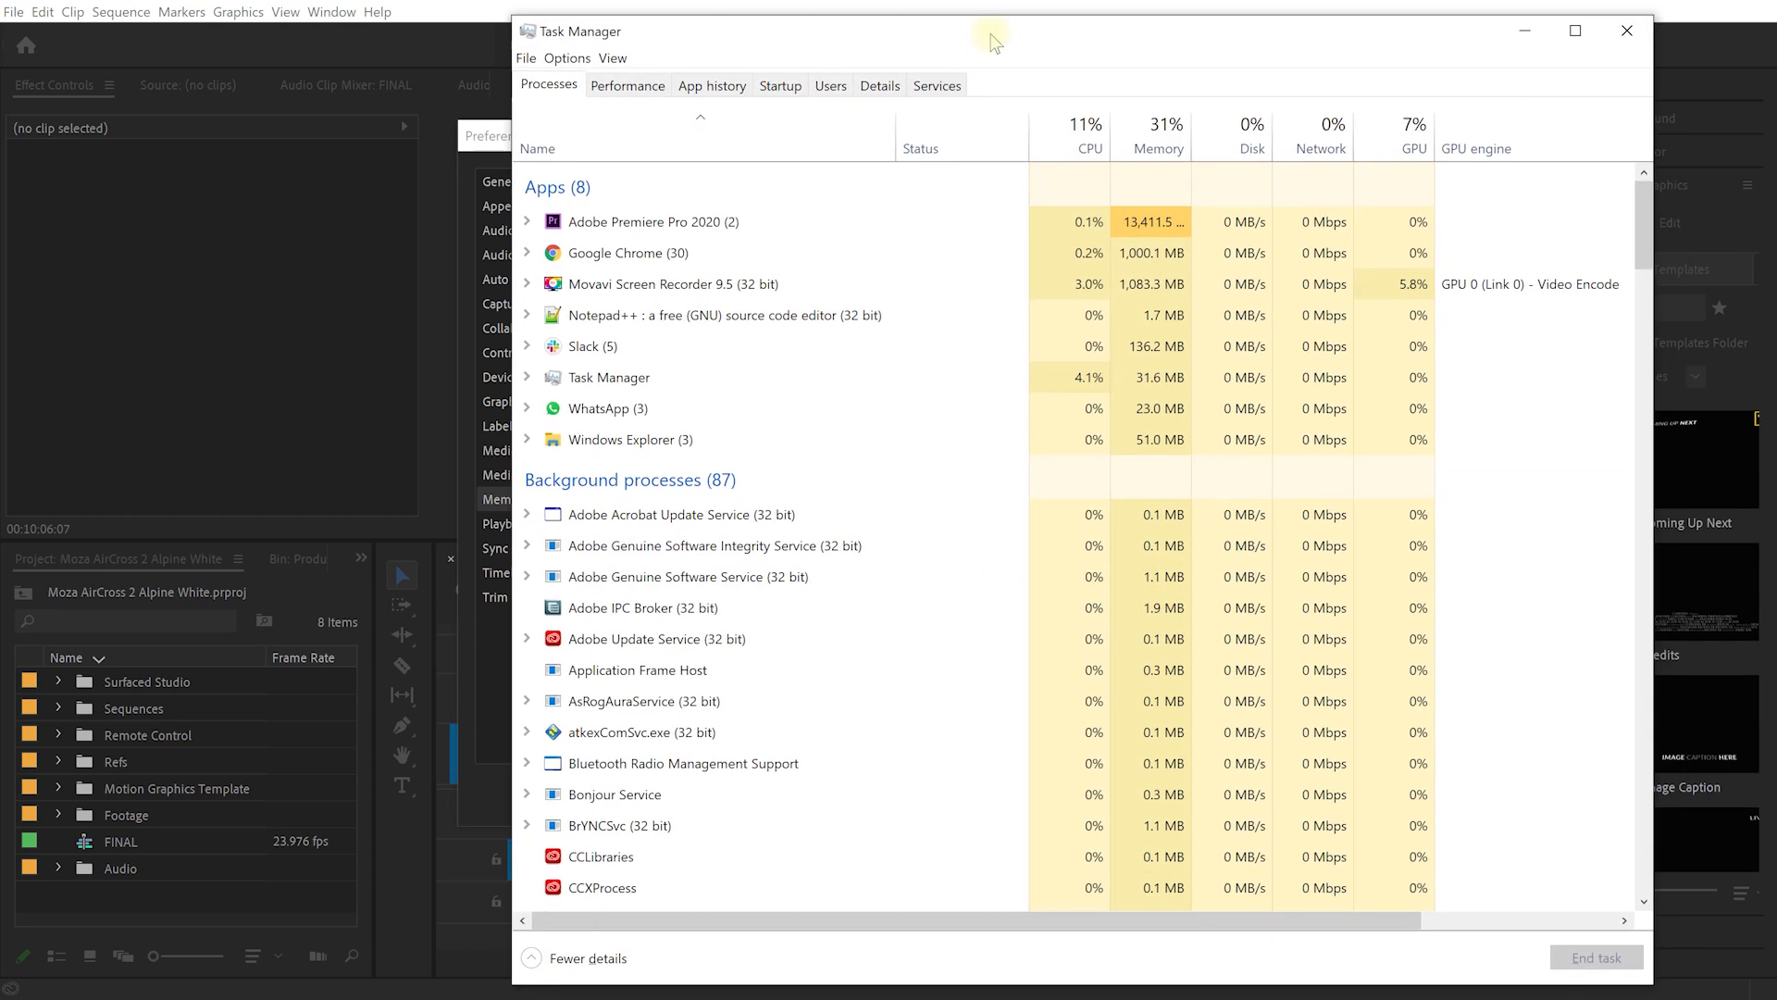
pyautogui.click(643, 222)
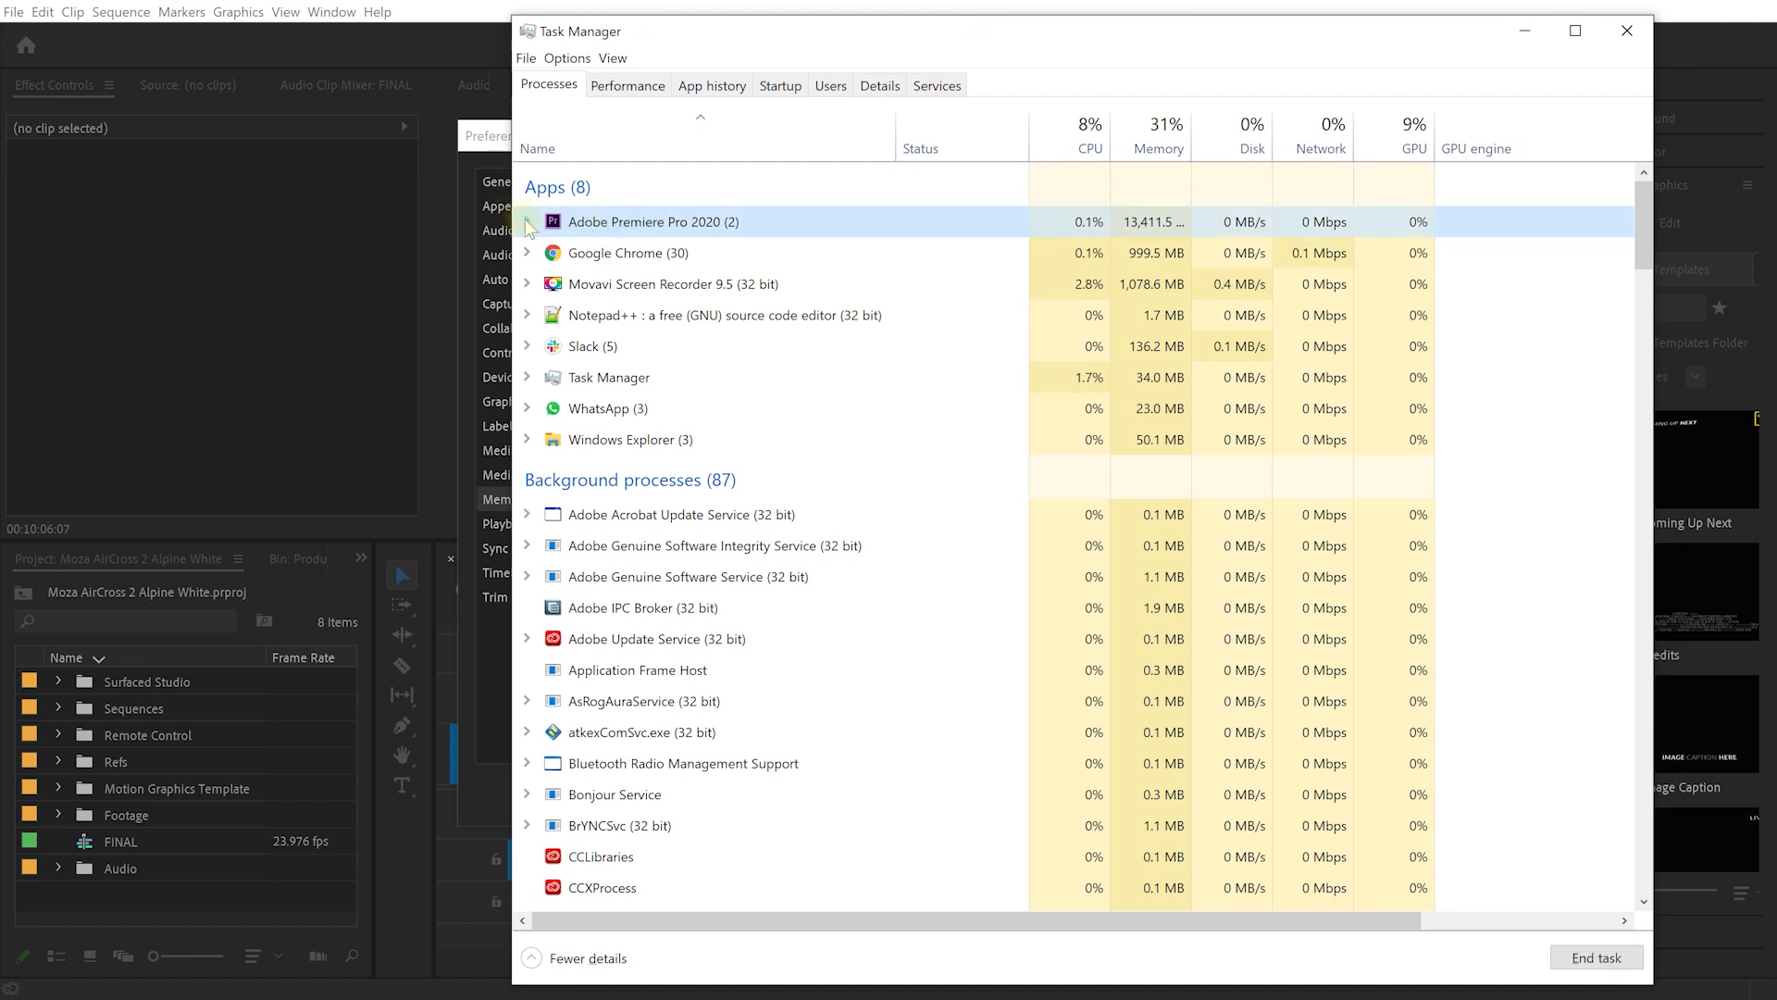
pyautogui.click(528, 222)
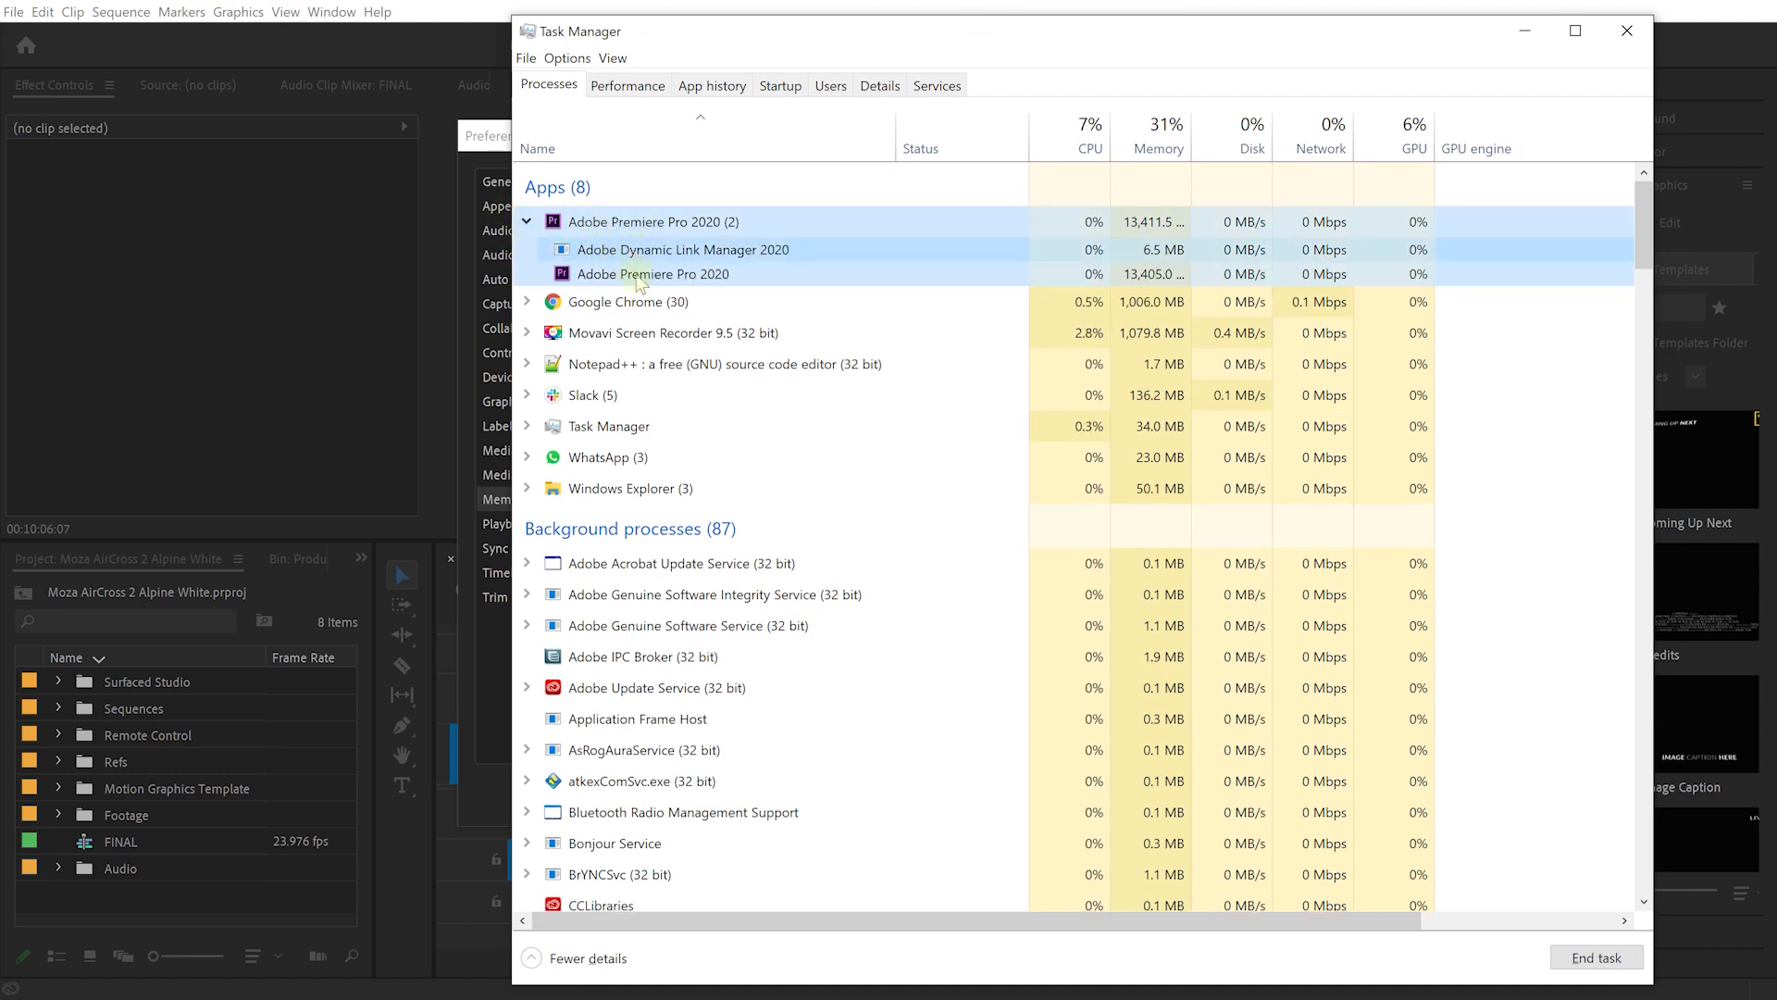
pyautogui.click(682, 249)
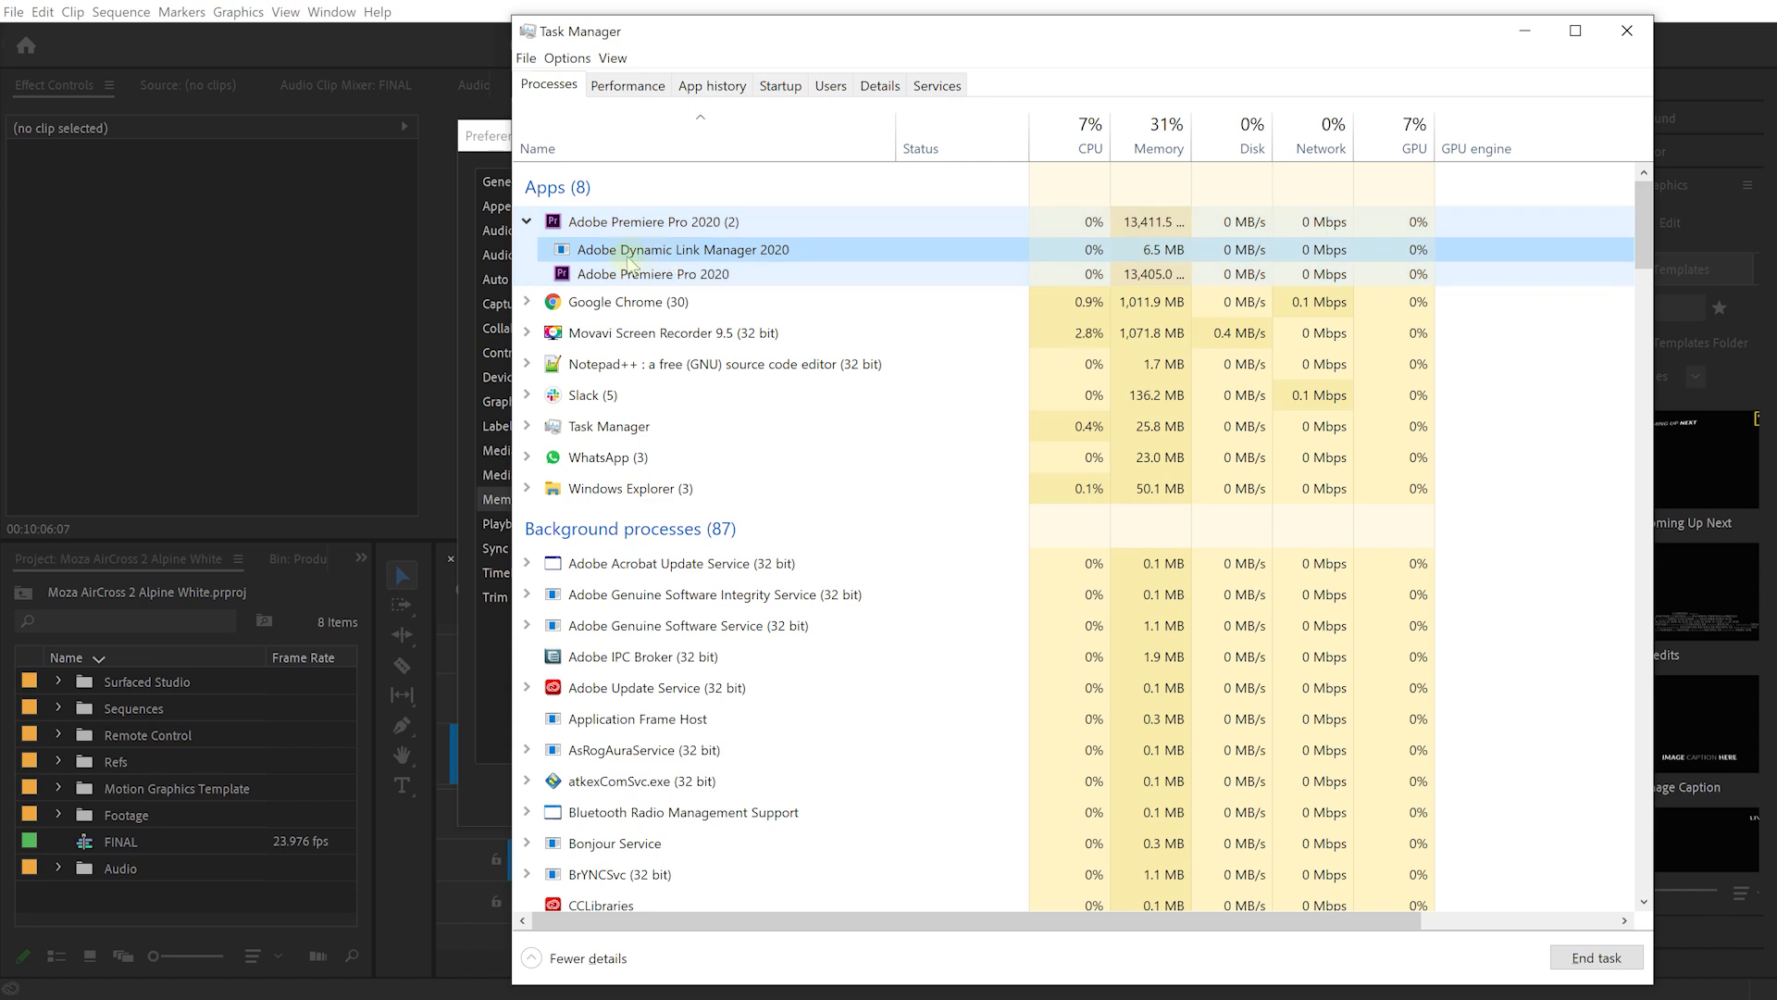
pyautogui.click(654, 274)
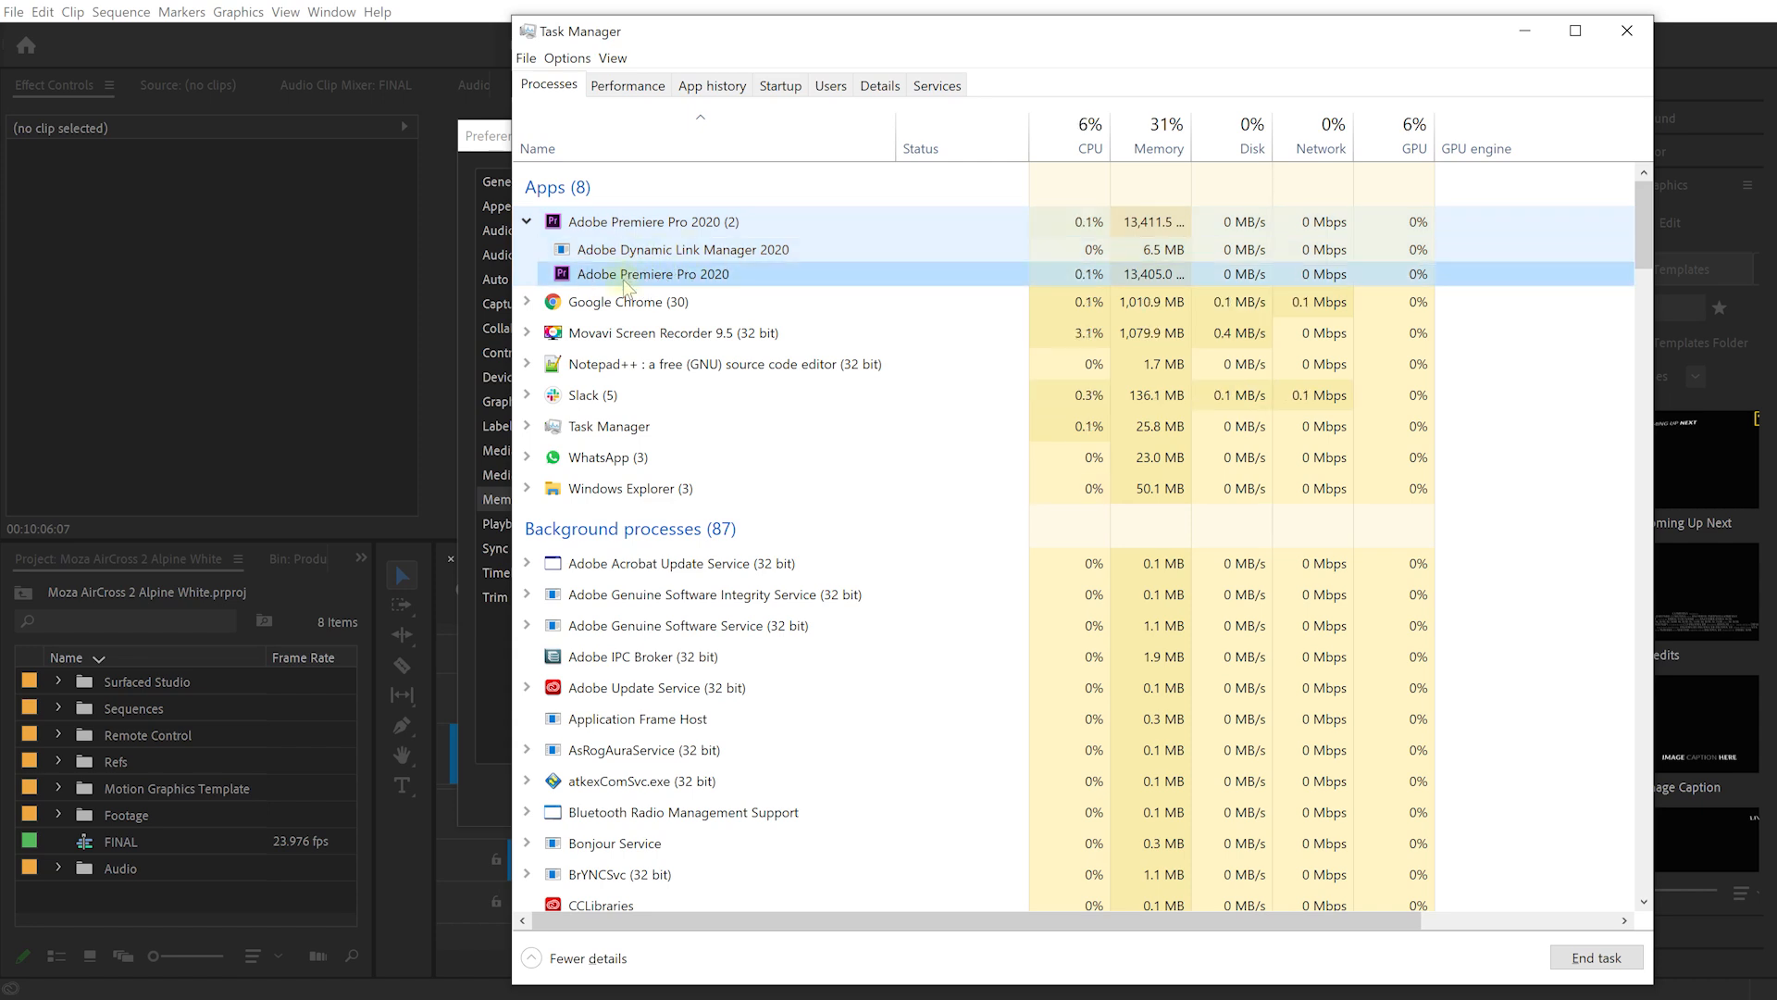
pyautogui.rightClick(625, 274)
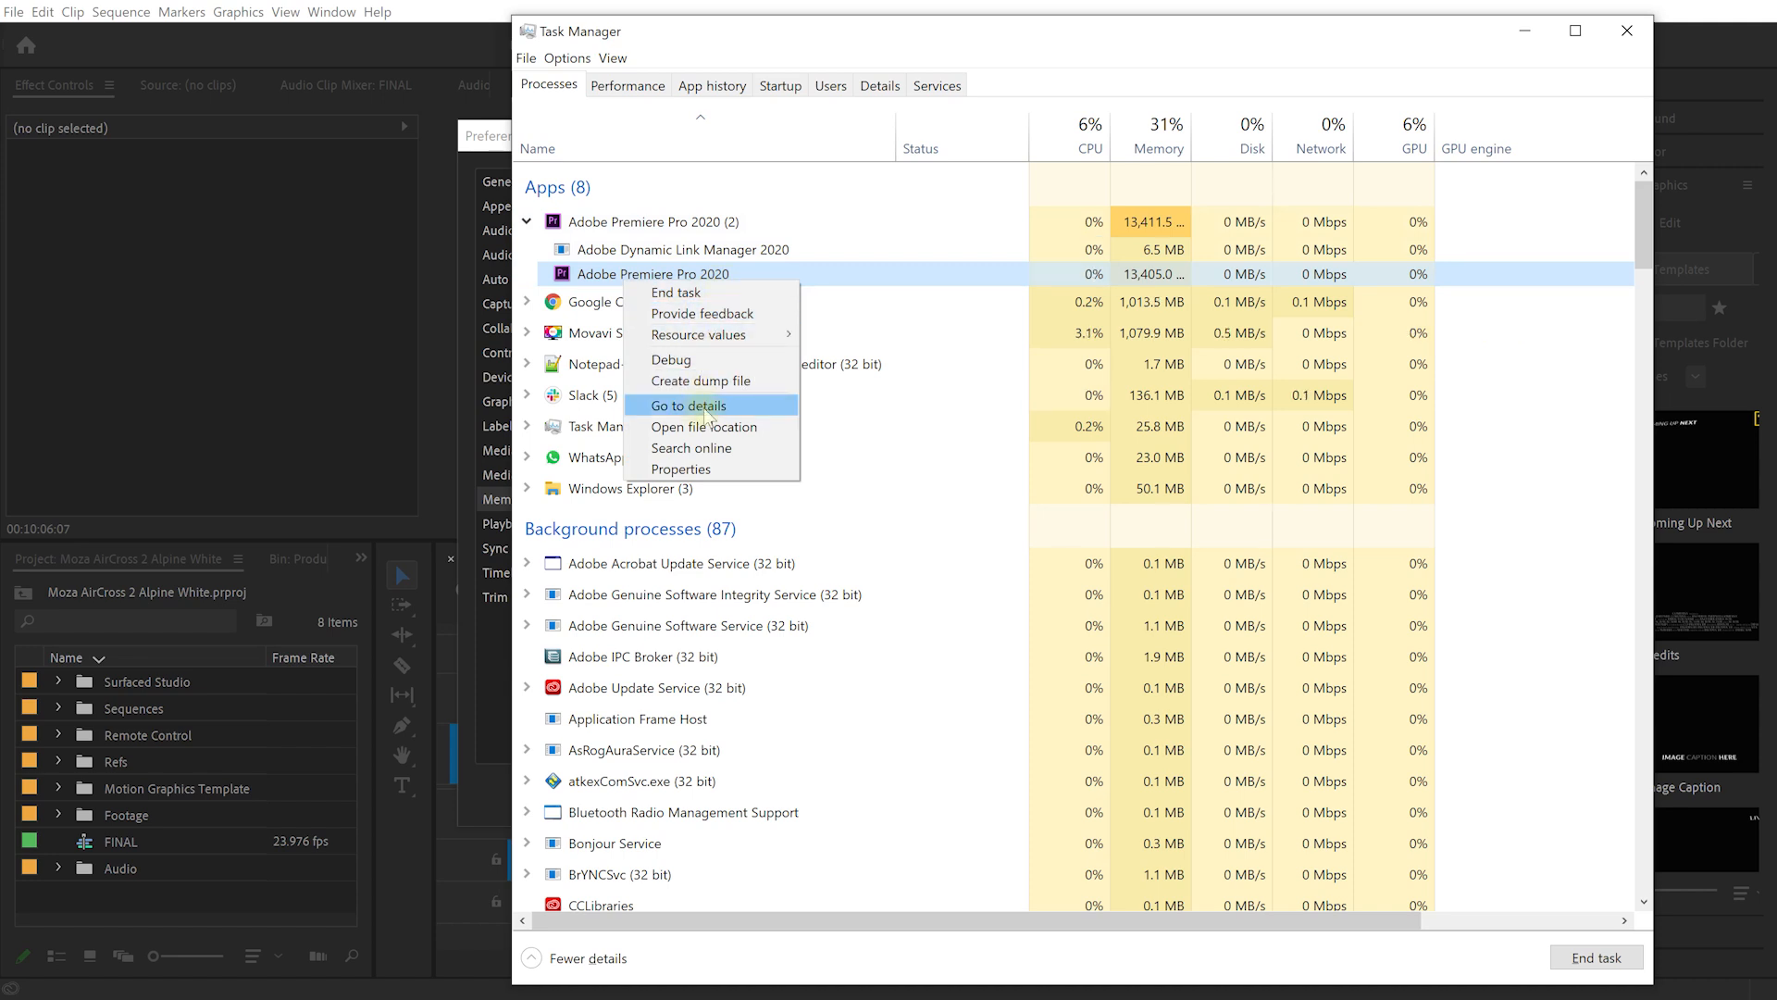
# Switch to the Details tab and bring up Adobe Premiere Pro.exe's context menu
pyautogui.click(688, 405)
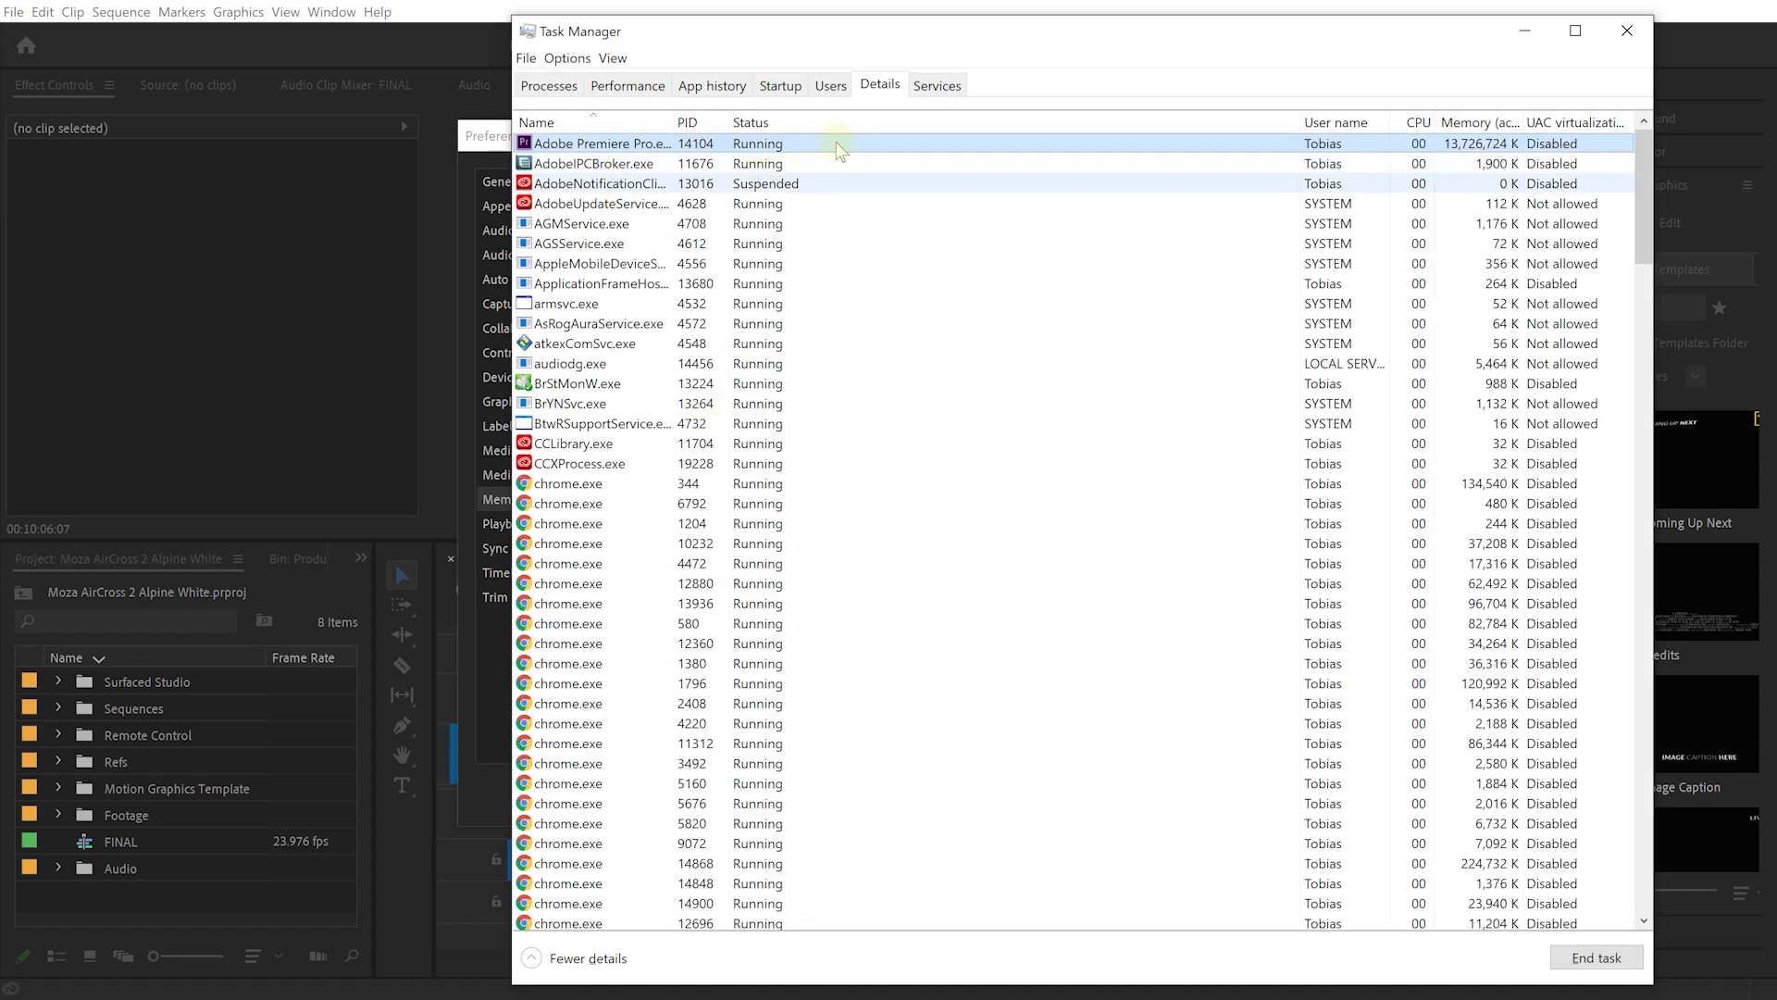
pyautogui.scroll(-3)
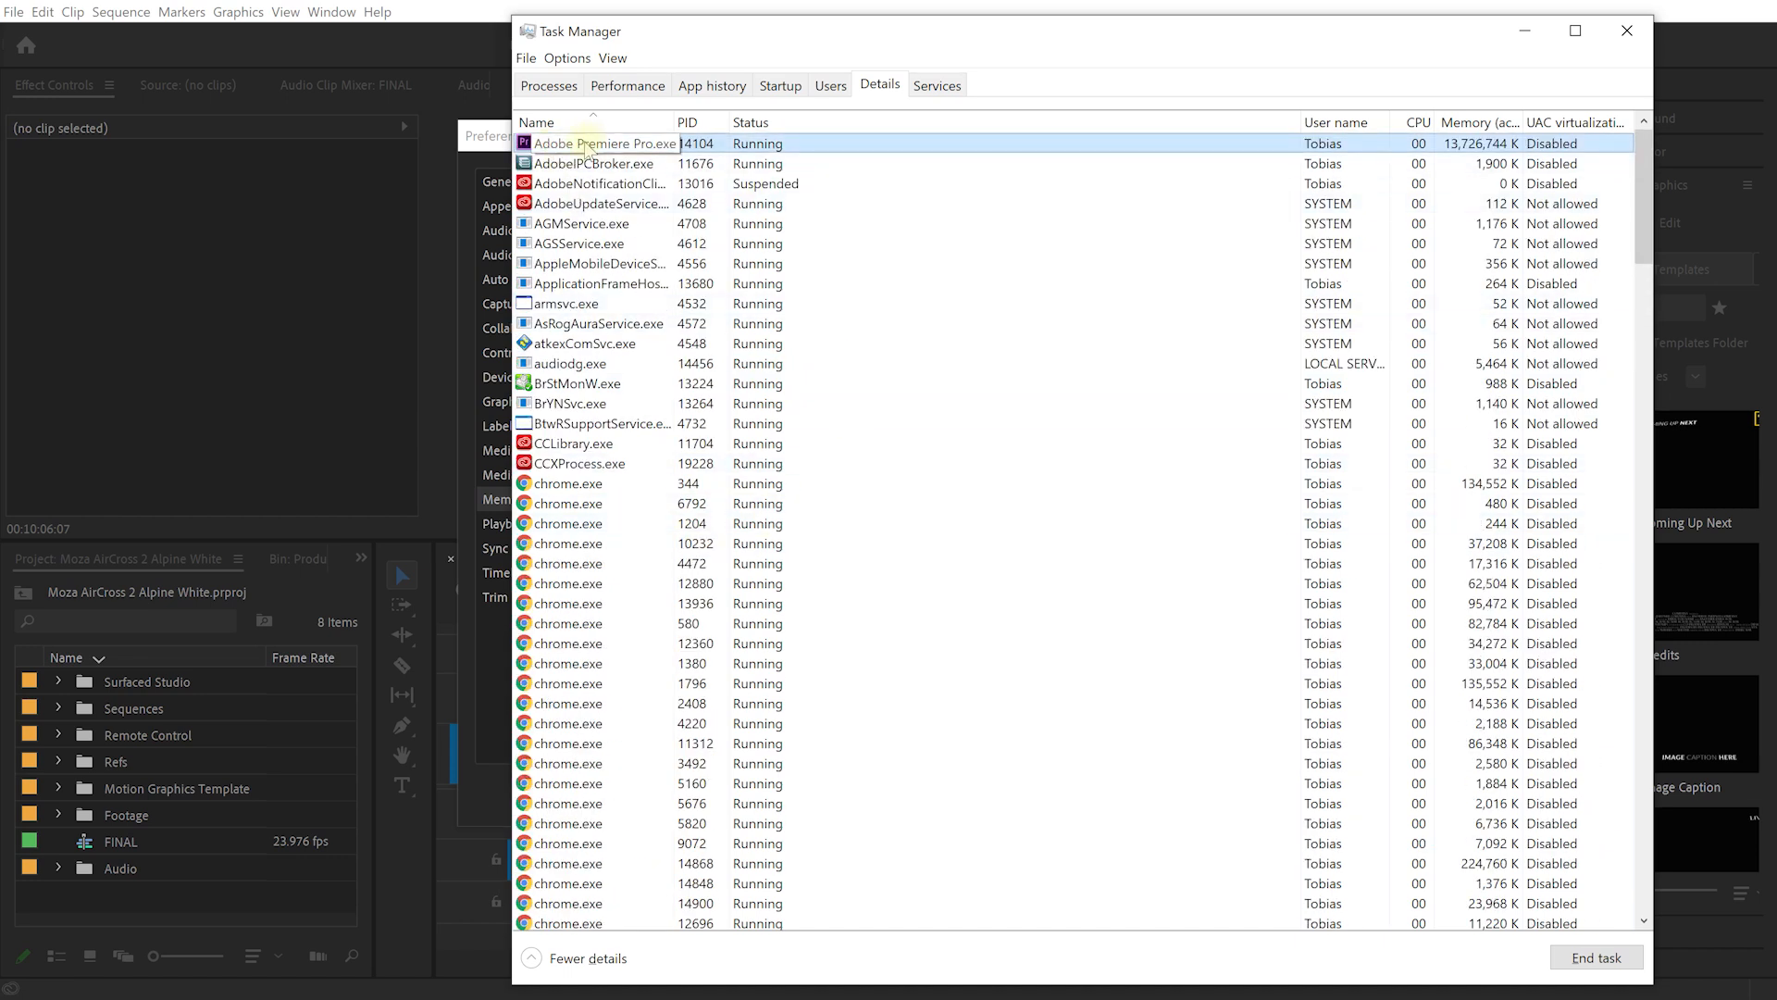
pyautogui.rightClick(593, 144)
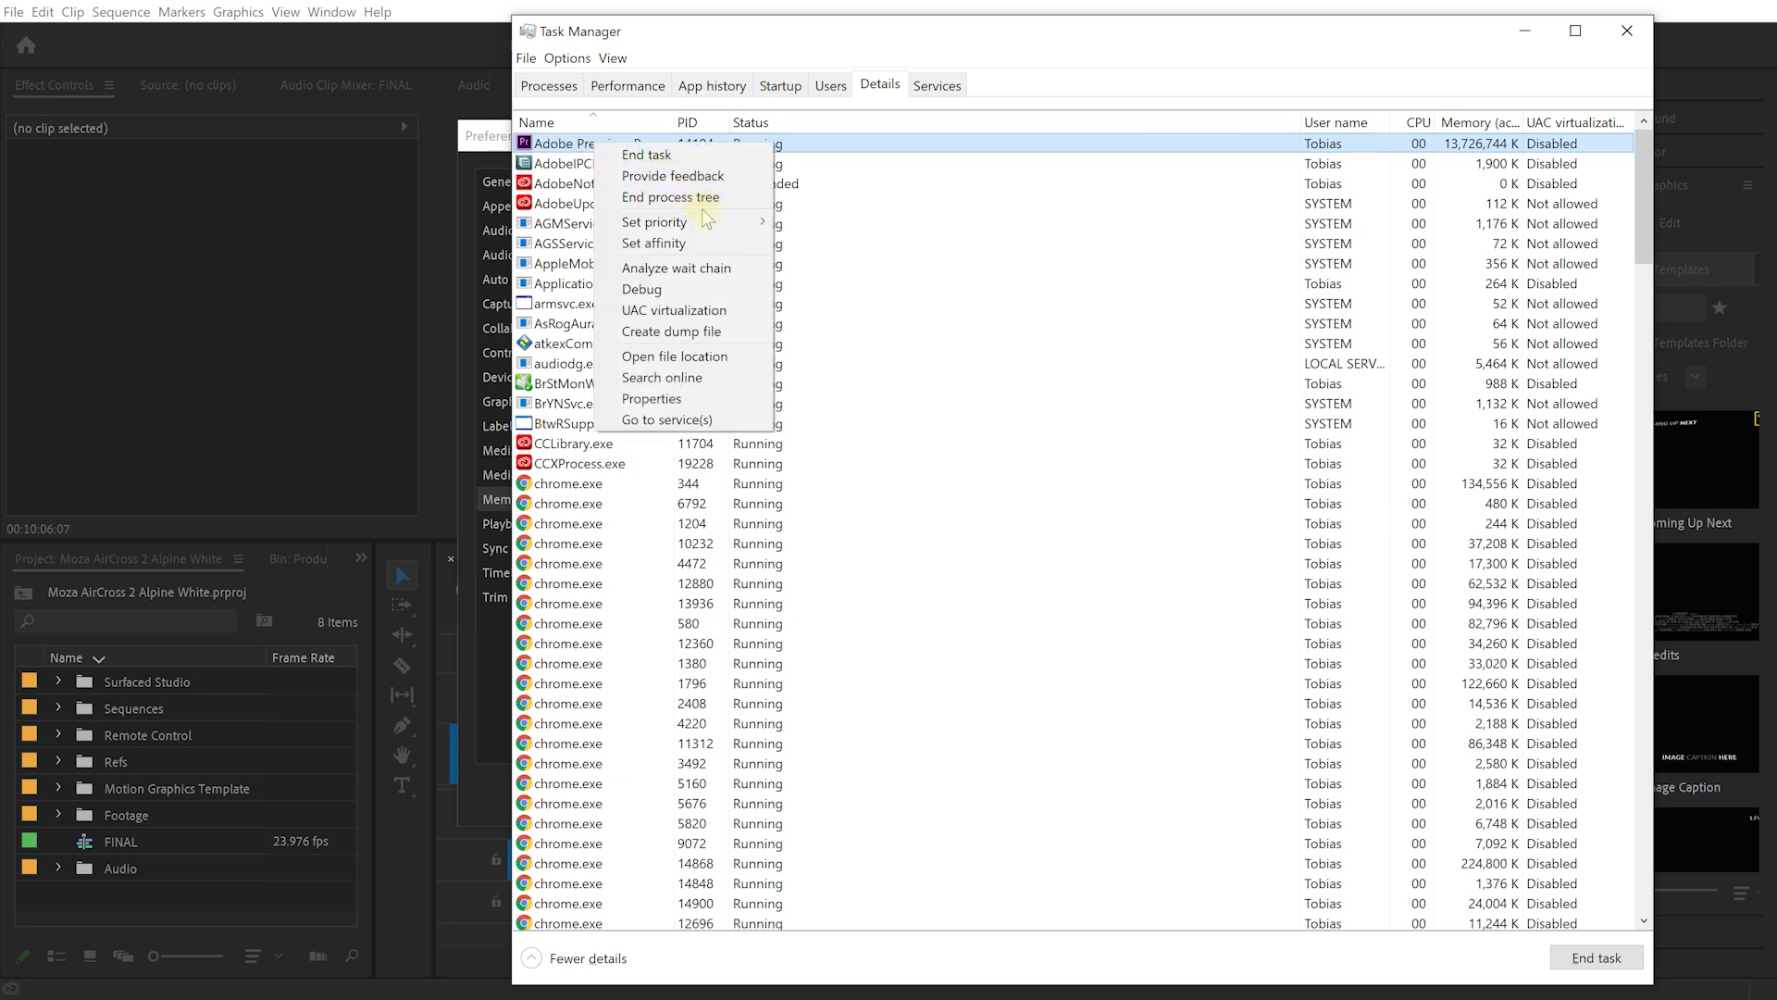
pyautogui.moveTo(673, 222)
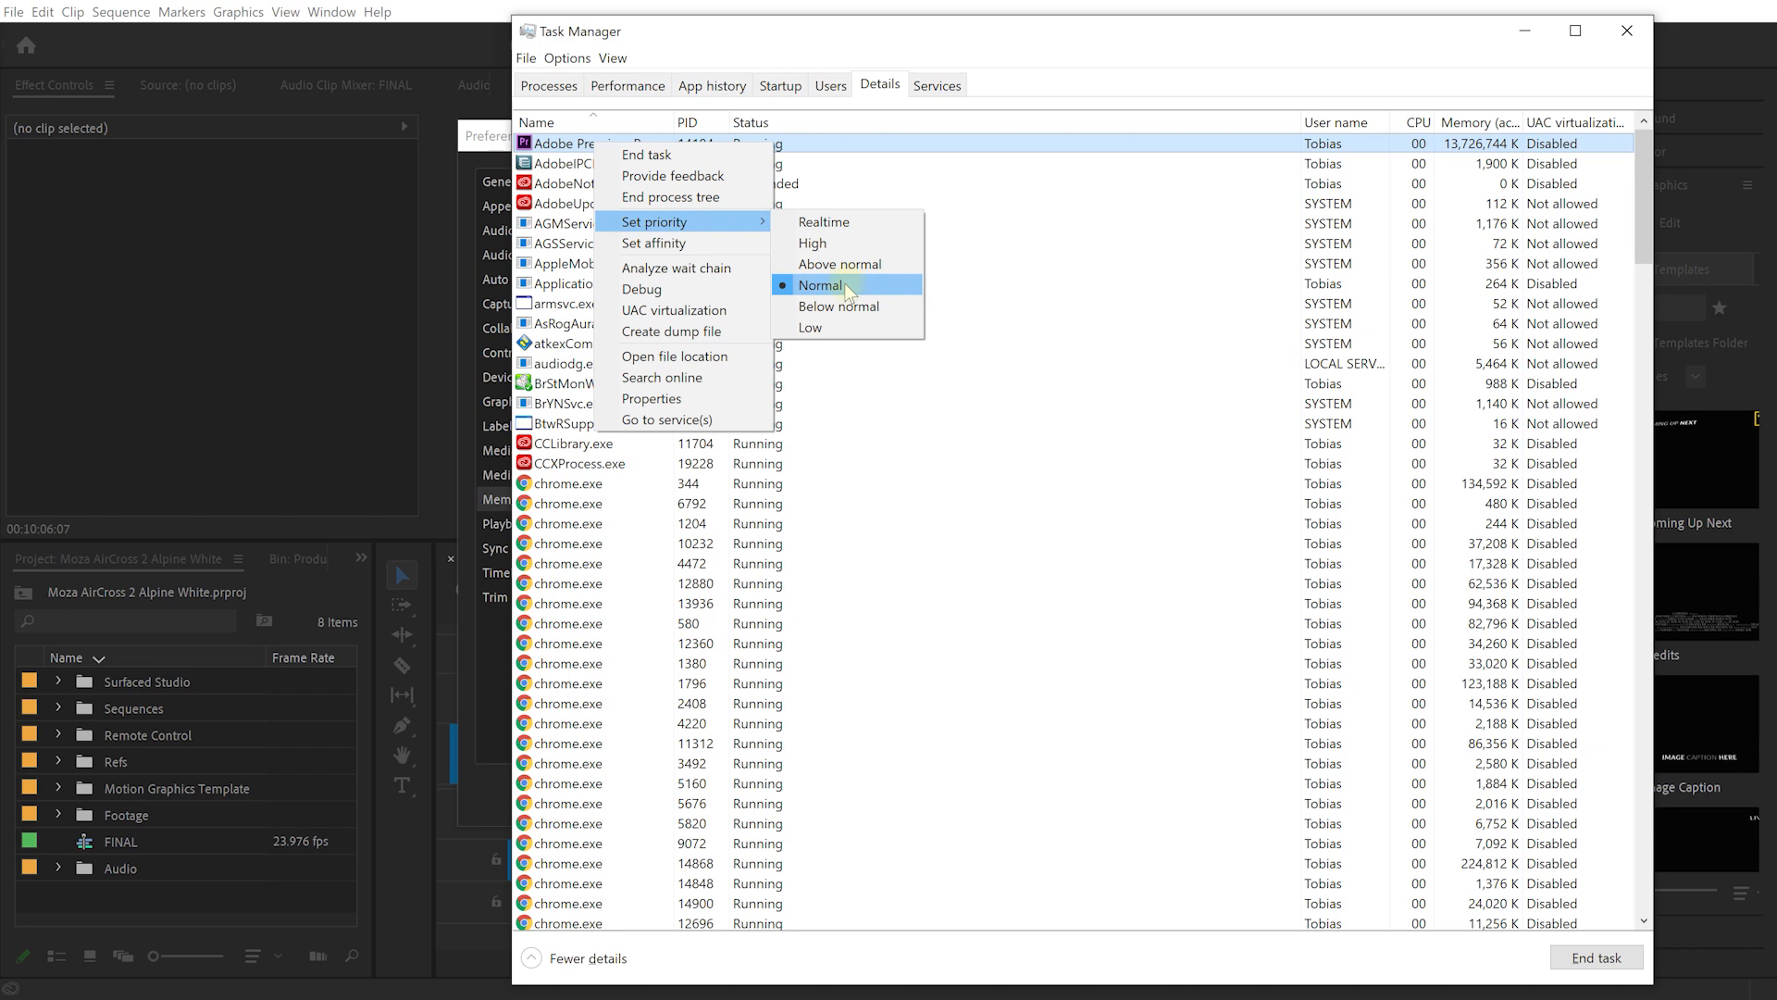
pyautogui.moveTo(858, 270)
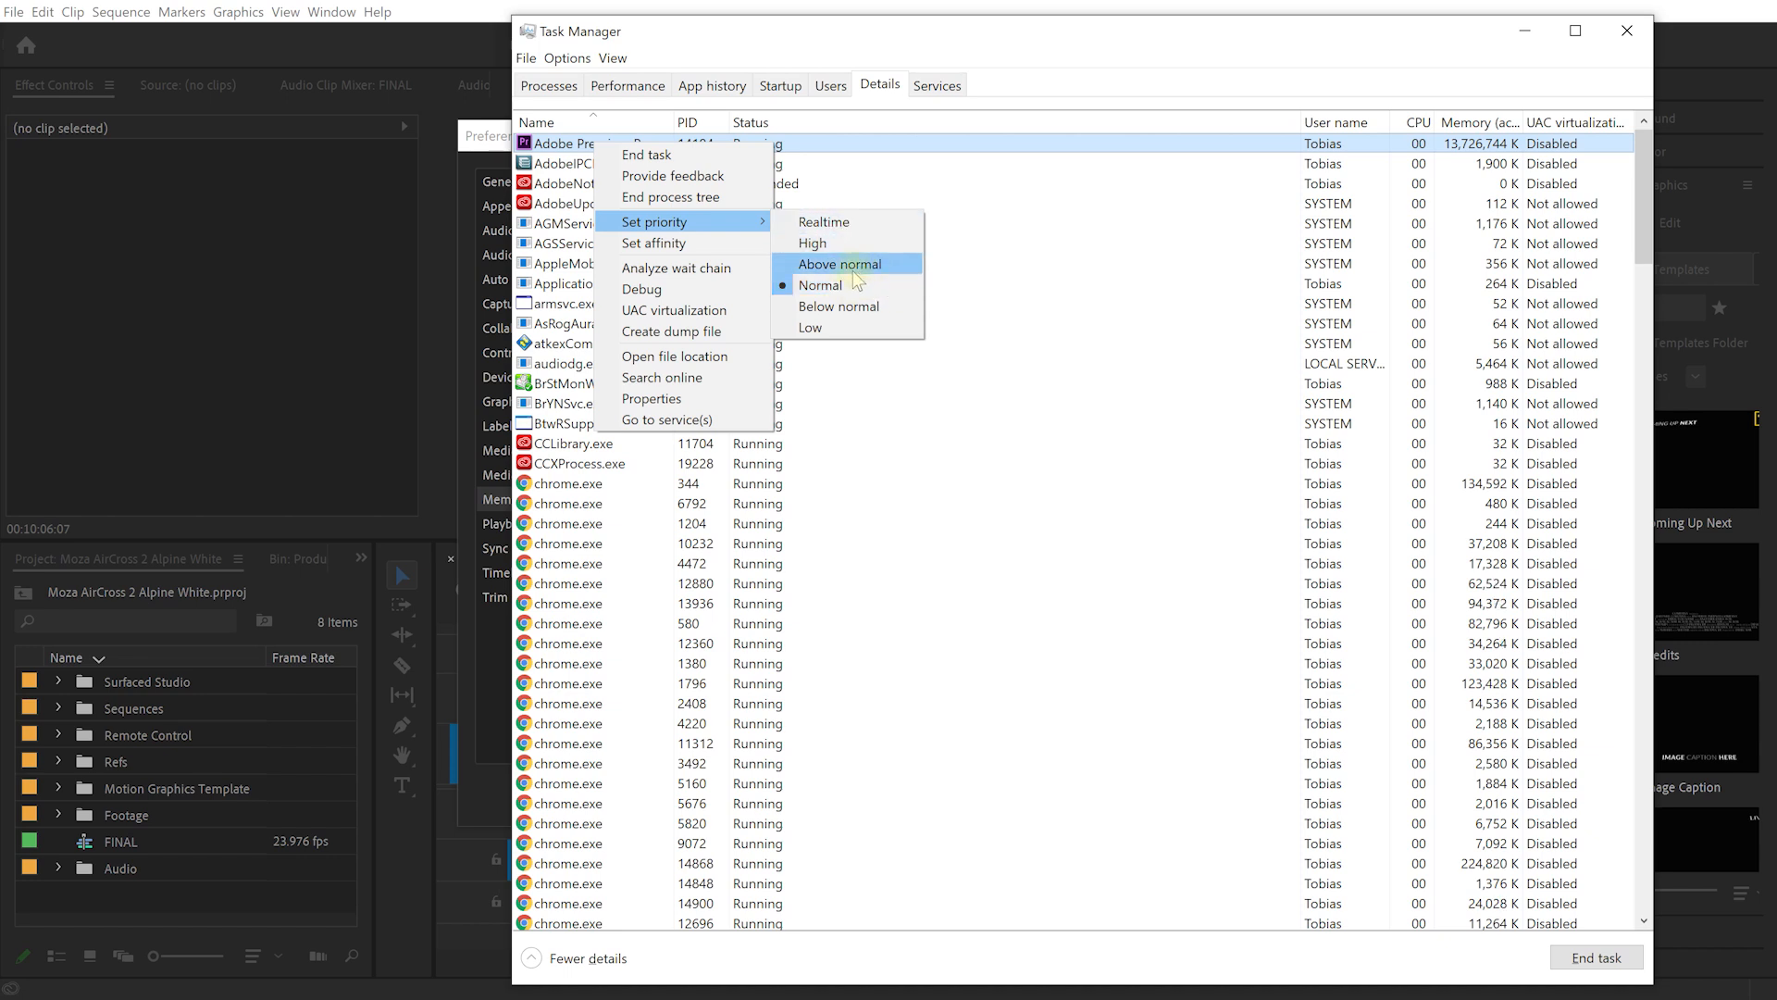
pyautogui.moveTo(831, 289)
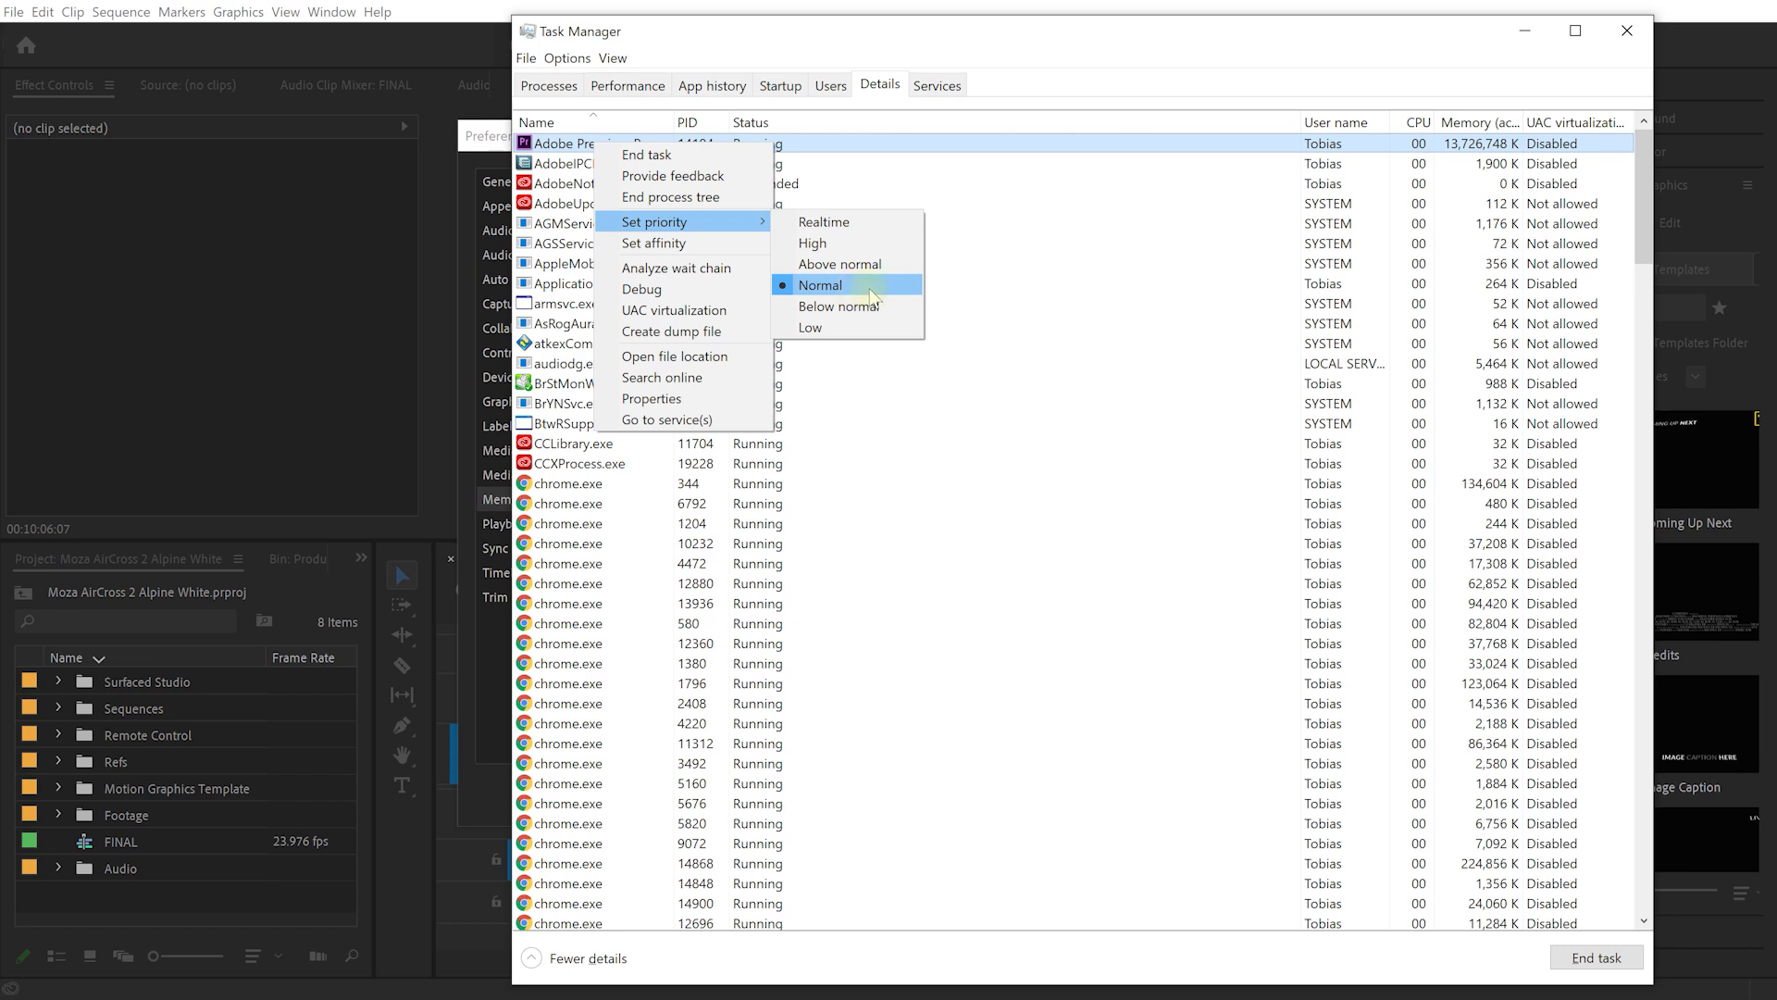
pyautogui.moveTo(882, 290)
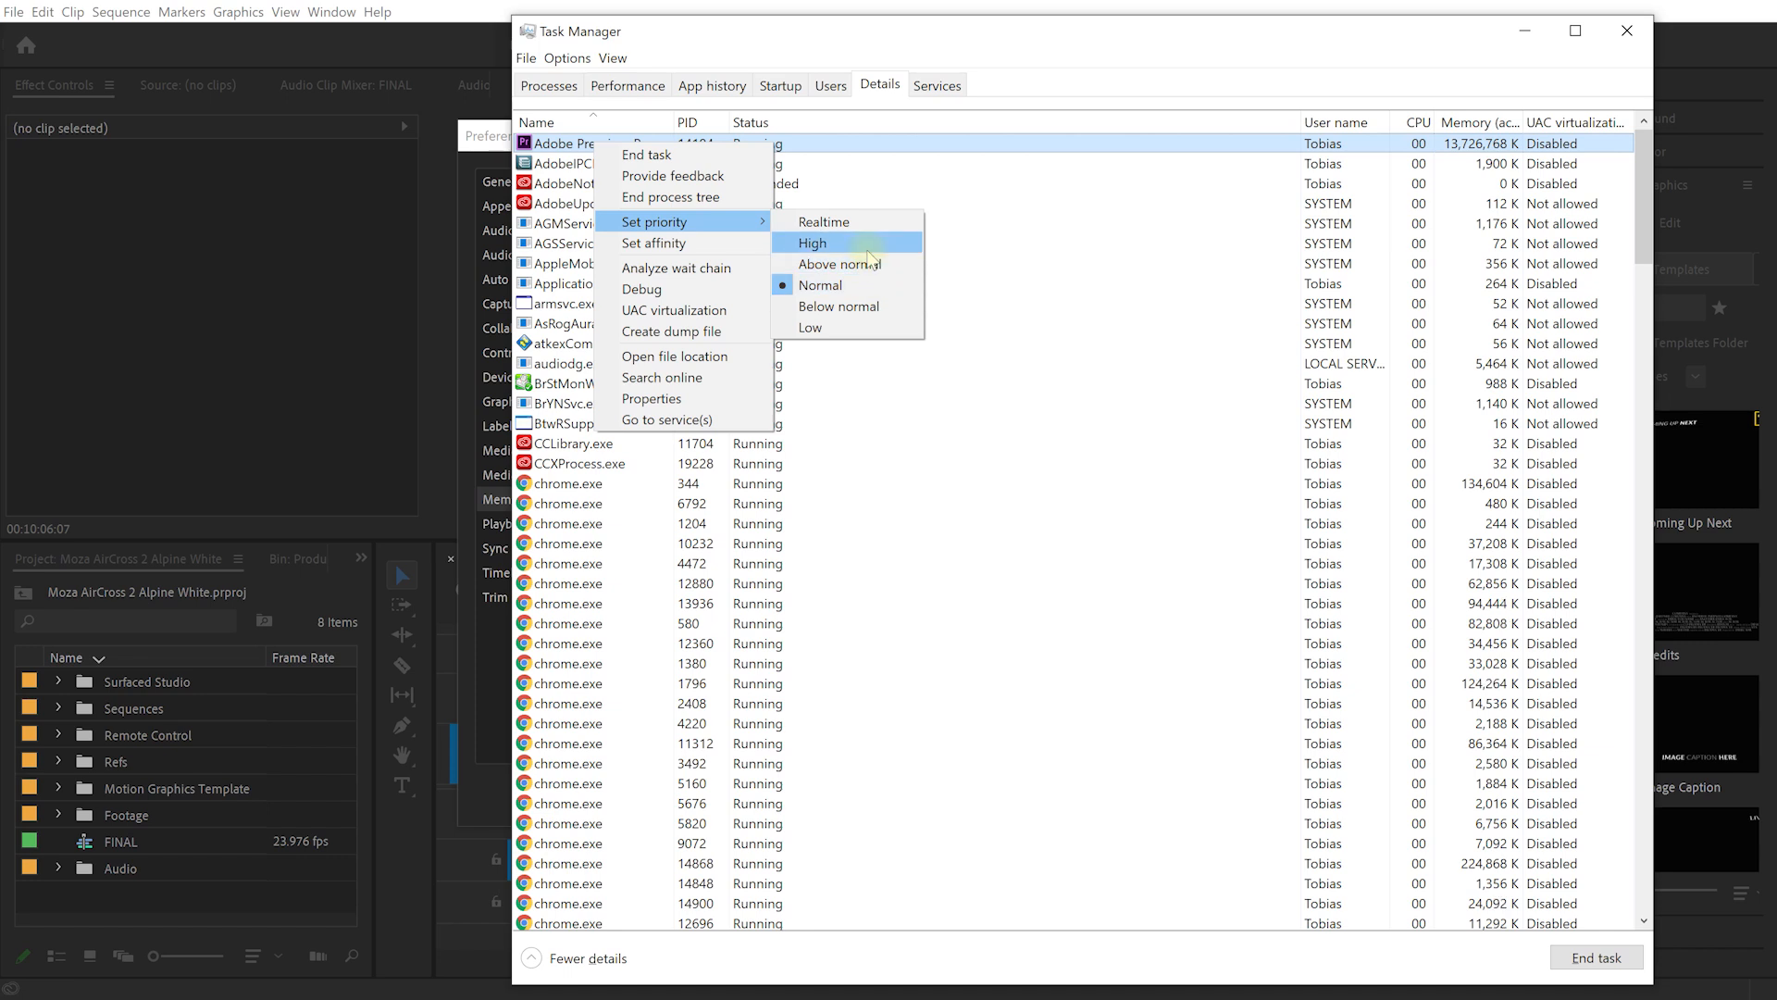
pyautogui.moveTo(856, 288)
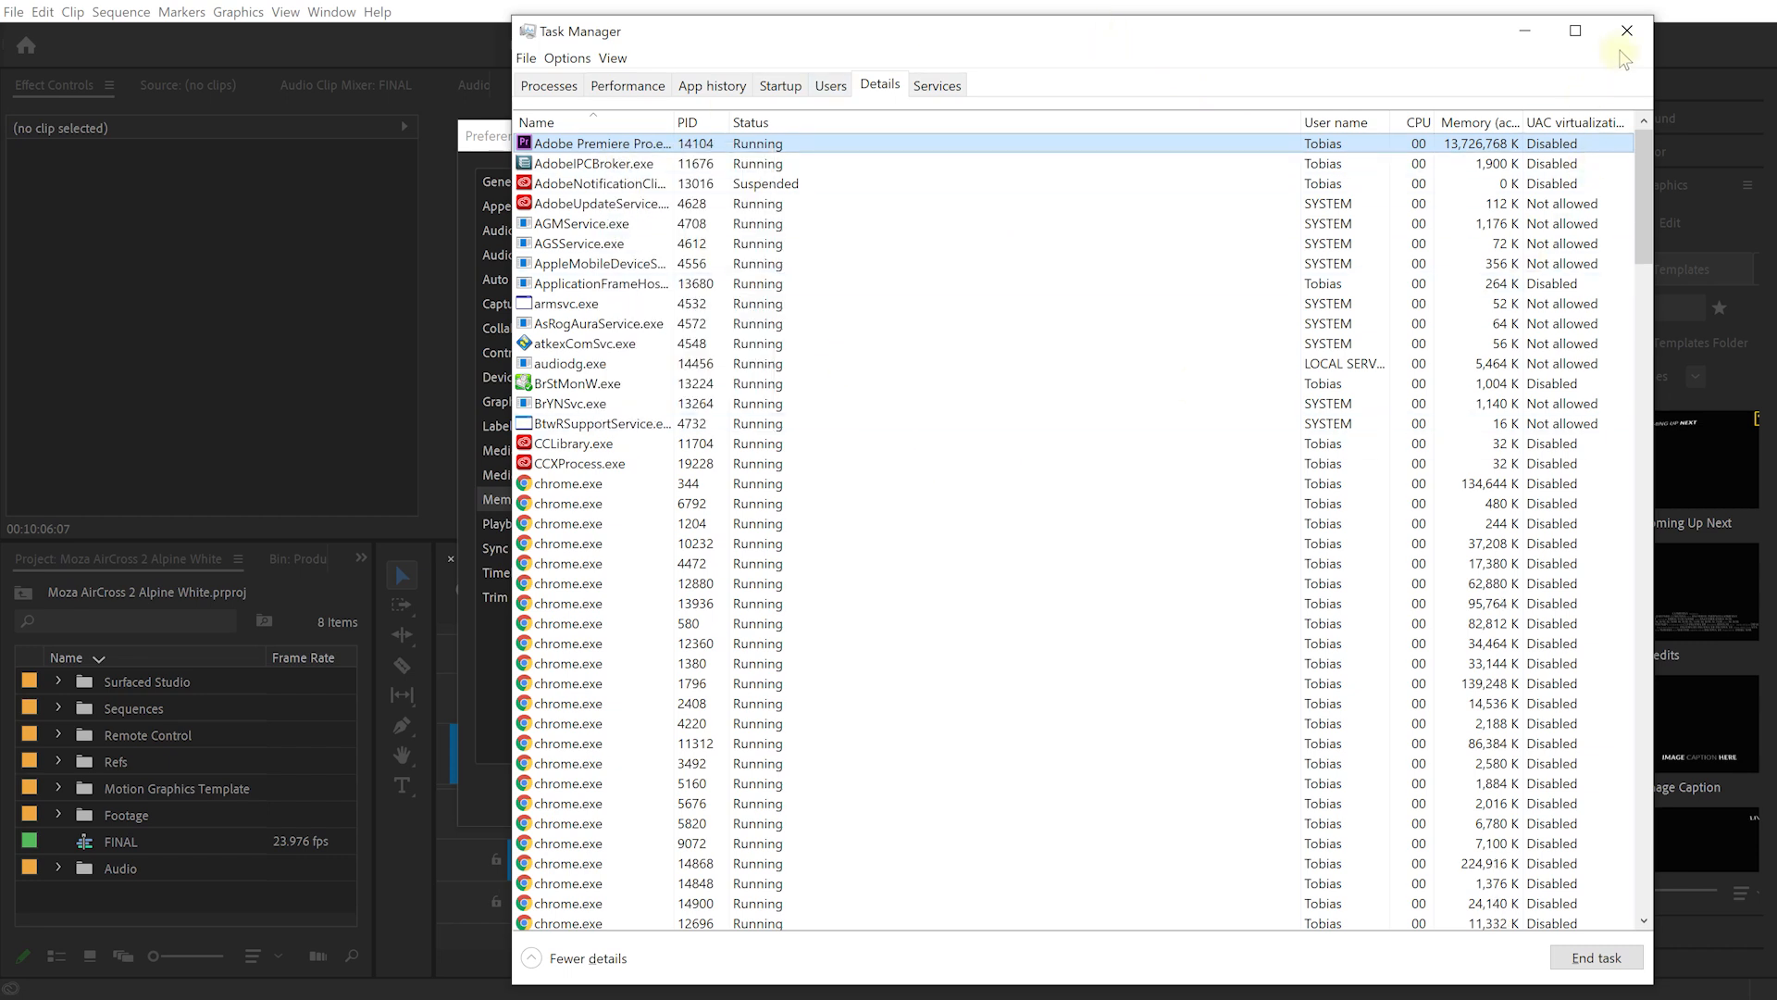
pyautogui.moveTo(1626, 31)
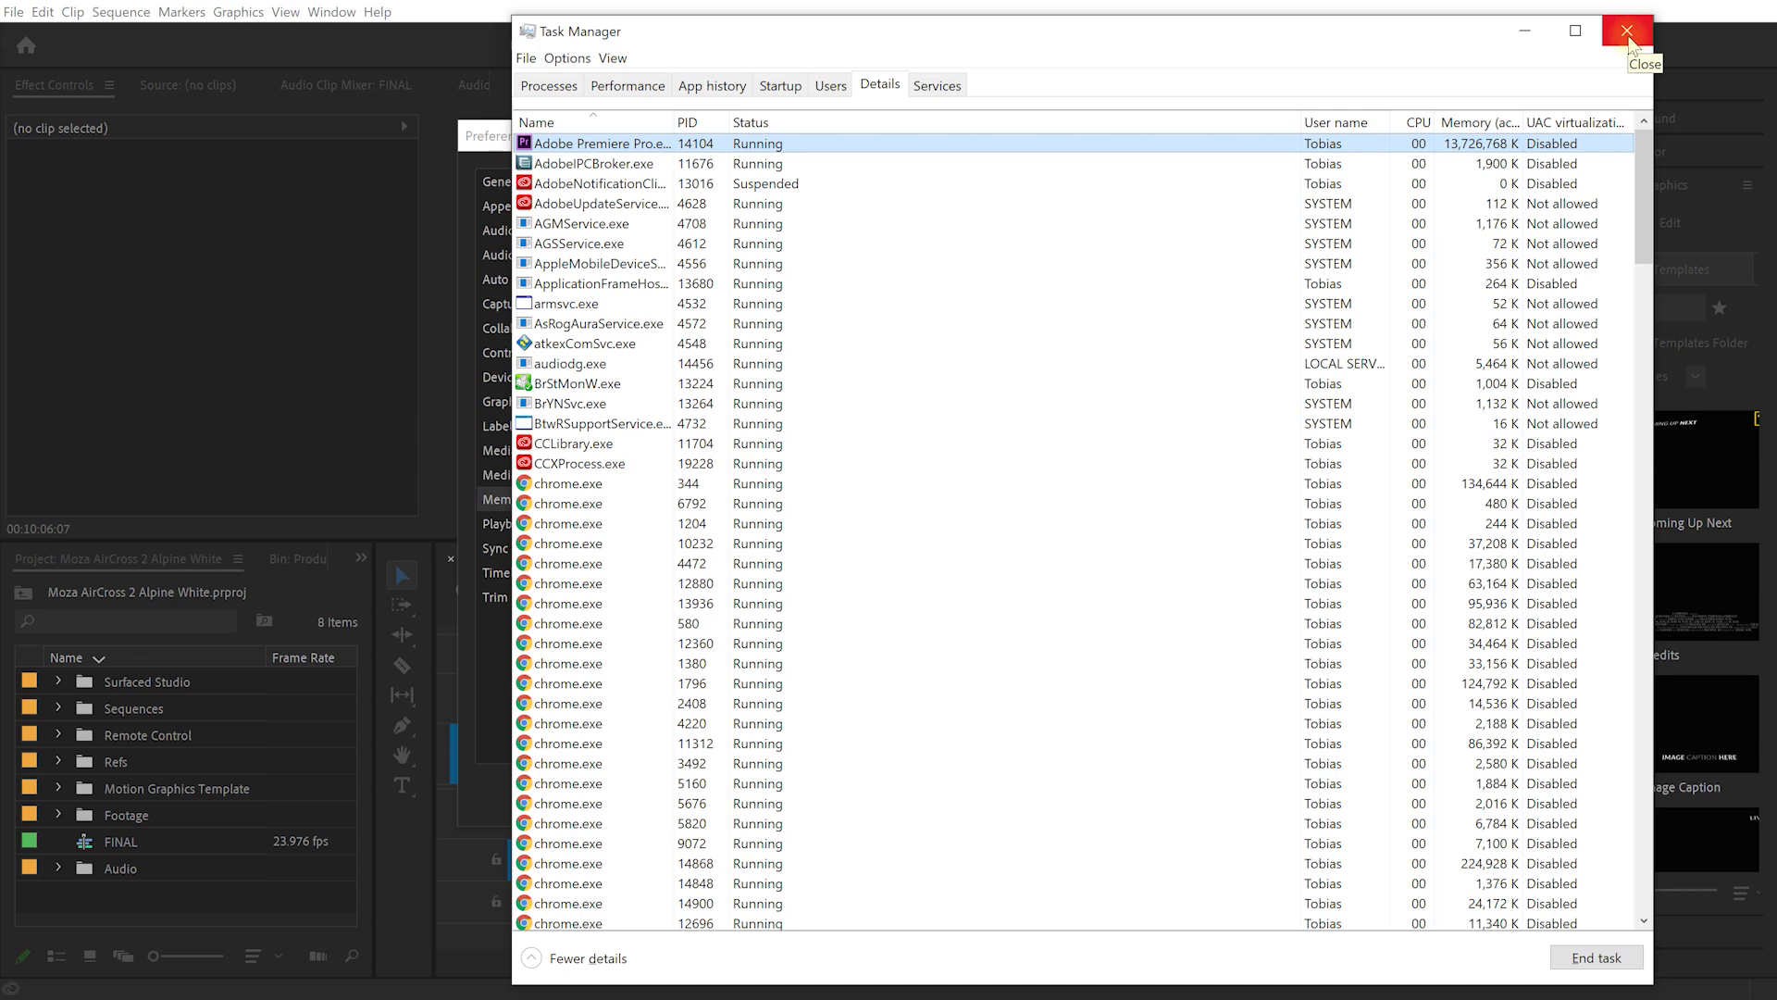
# Close Task Manager to reveal Premiere Pro's Memory preferences, rendering optimized for Performance
pyautogui.click(1627, 30)
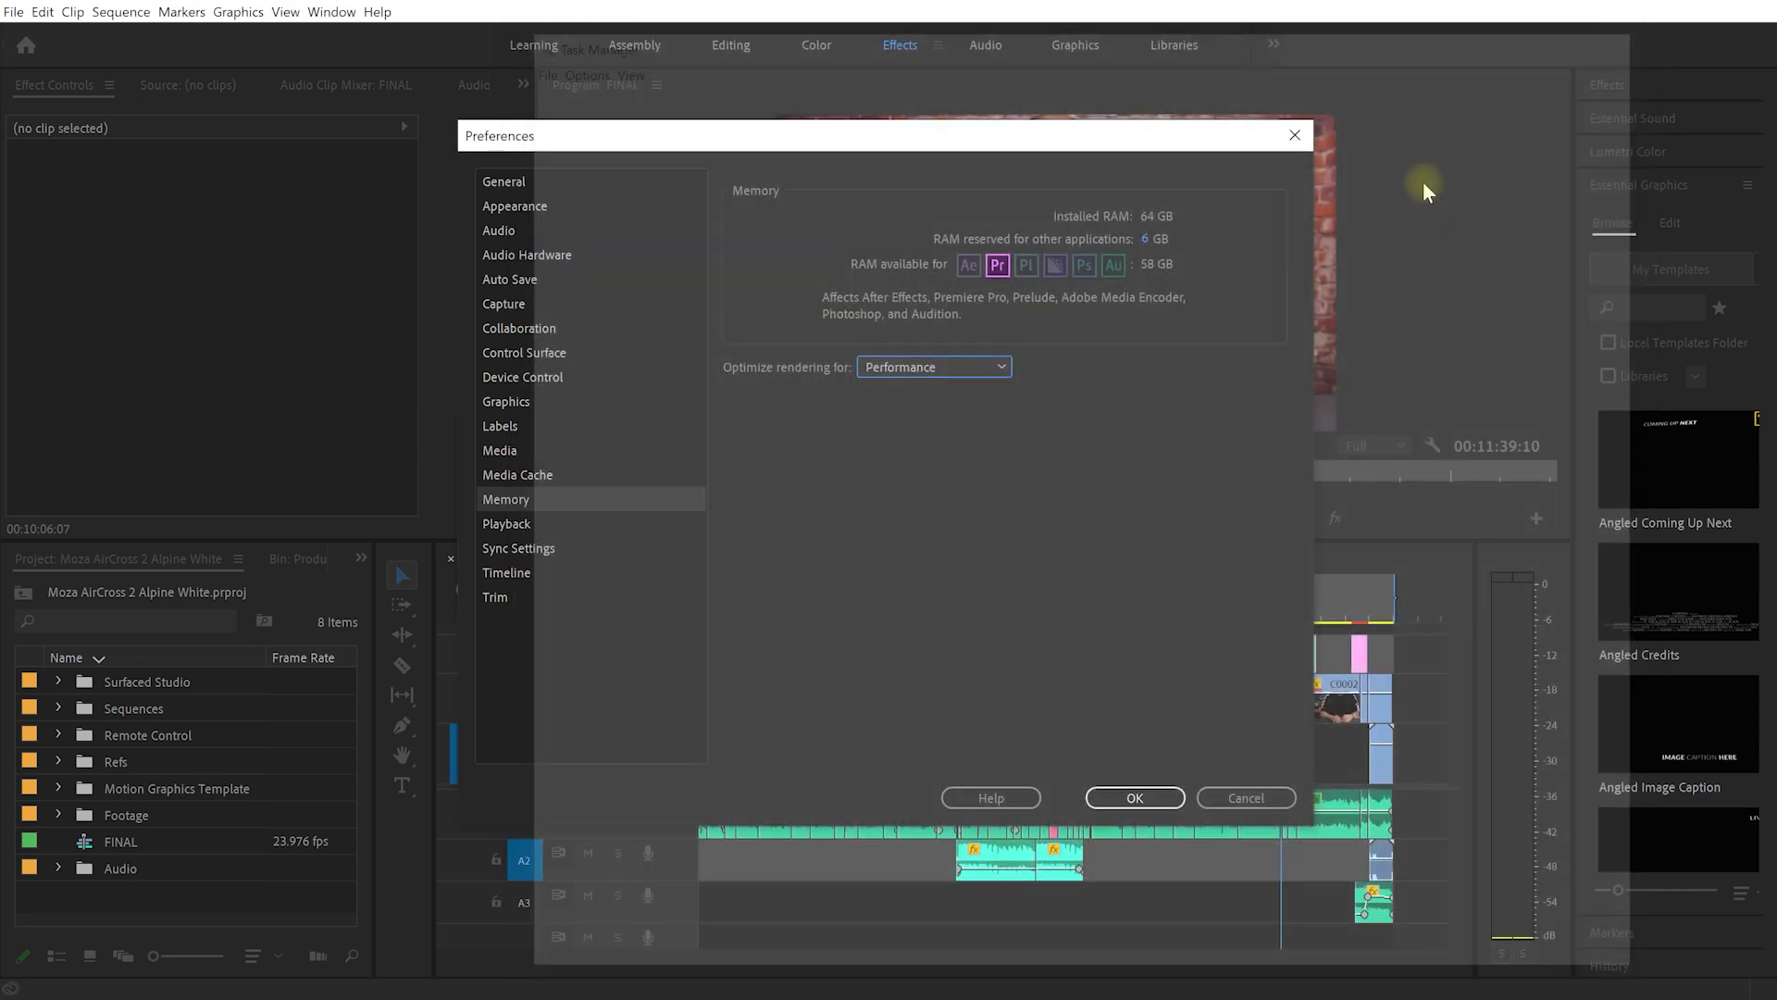
pyautogui.moveTo(1124, 477)
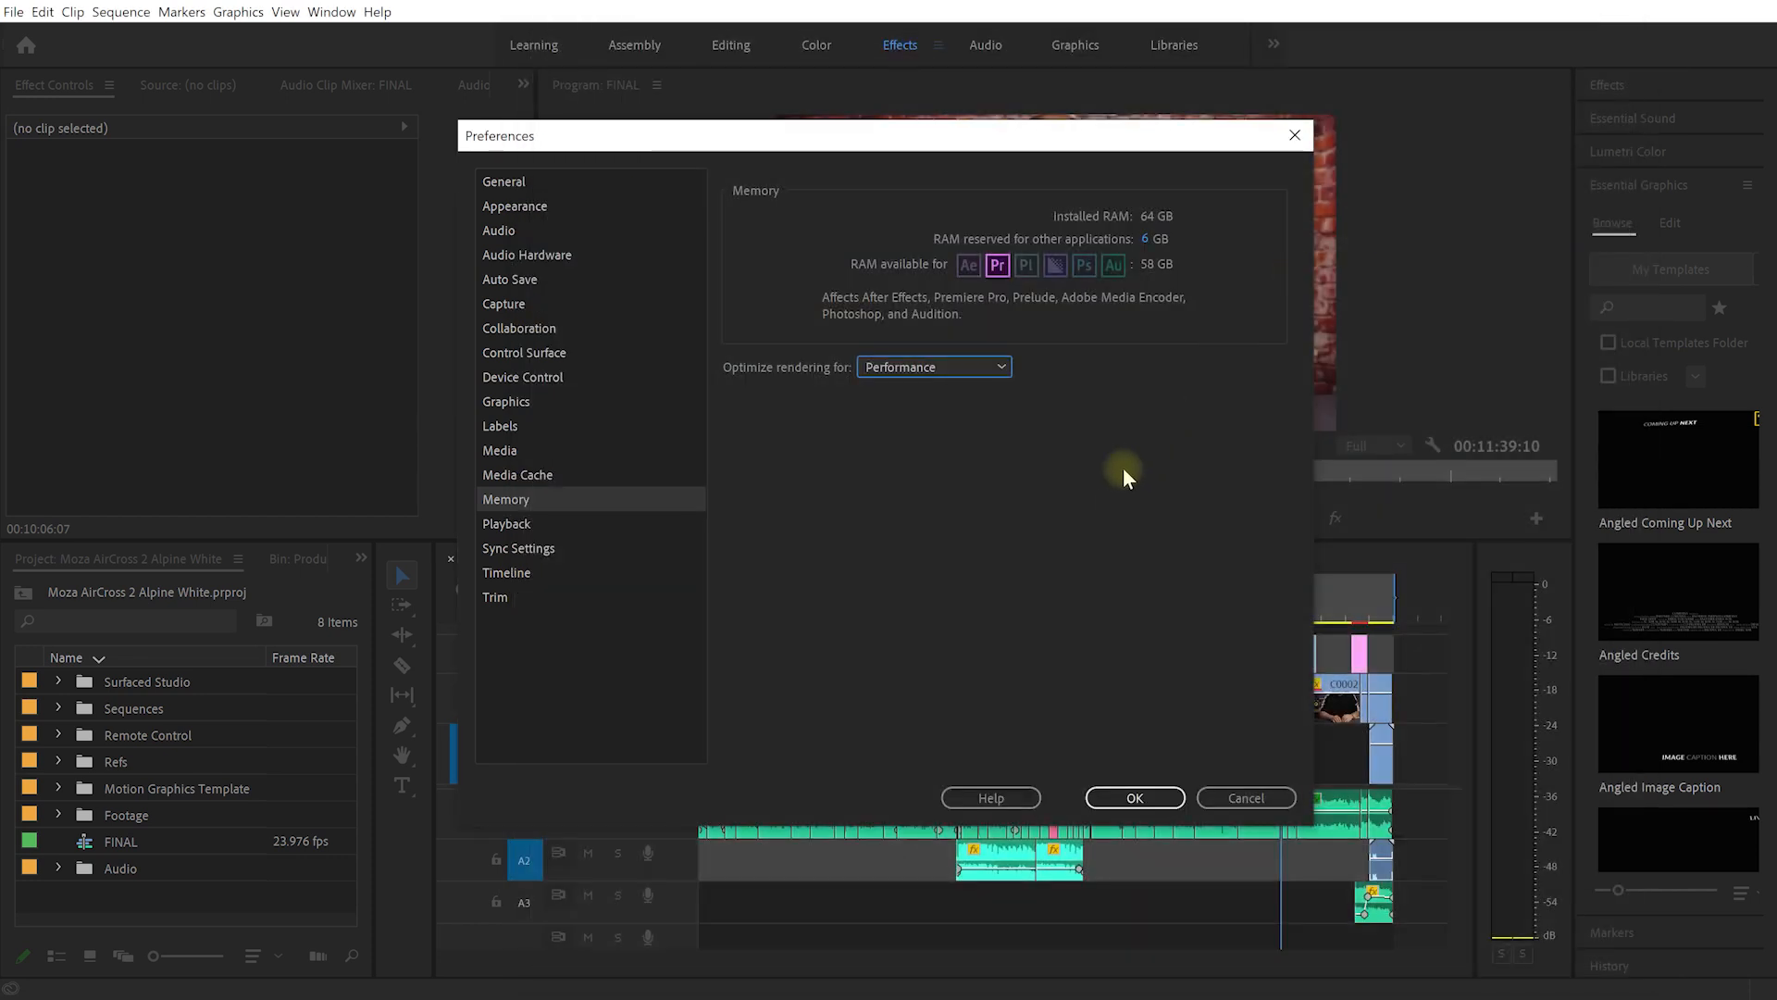
pyautogui.moveTo(1055, 512)
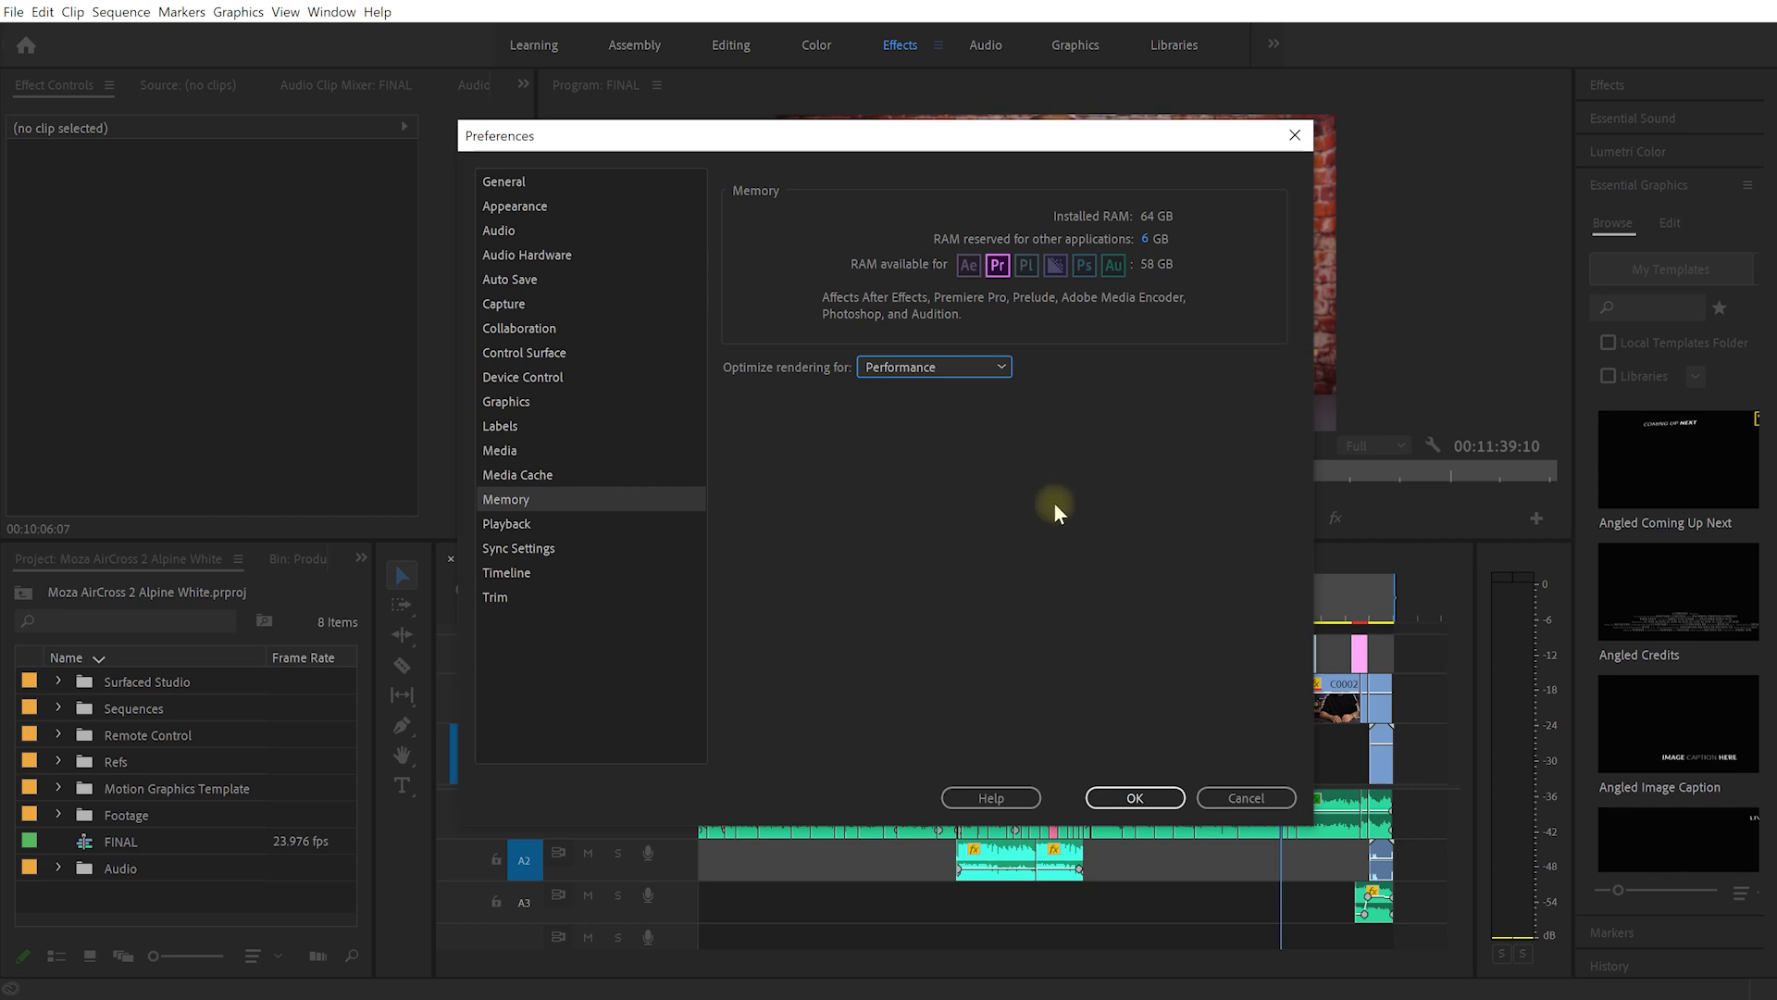
pyautogui.moveTo(1093, 494)
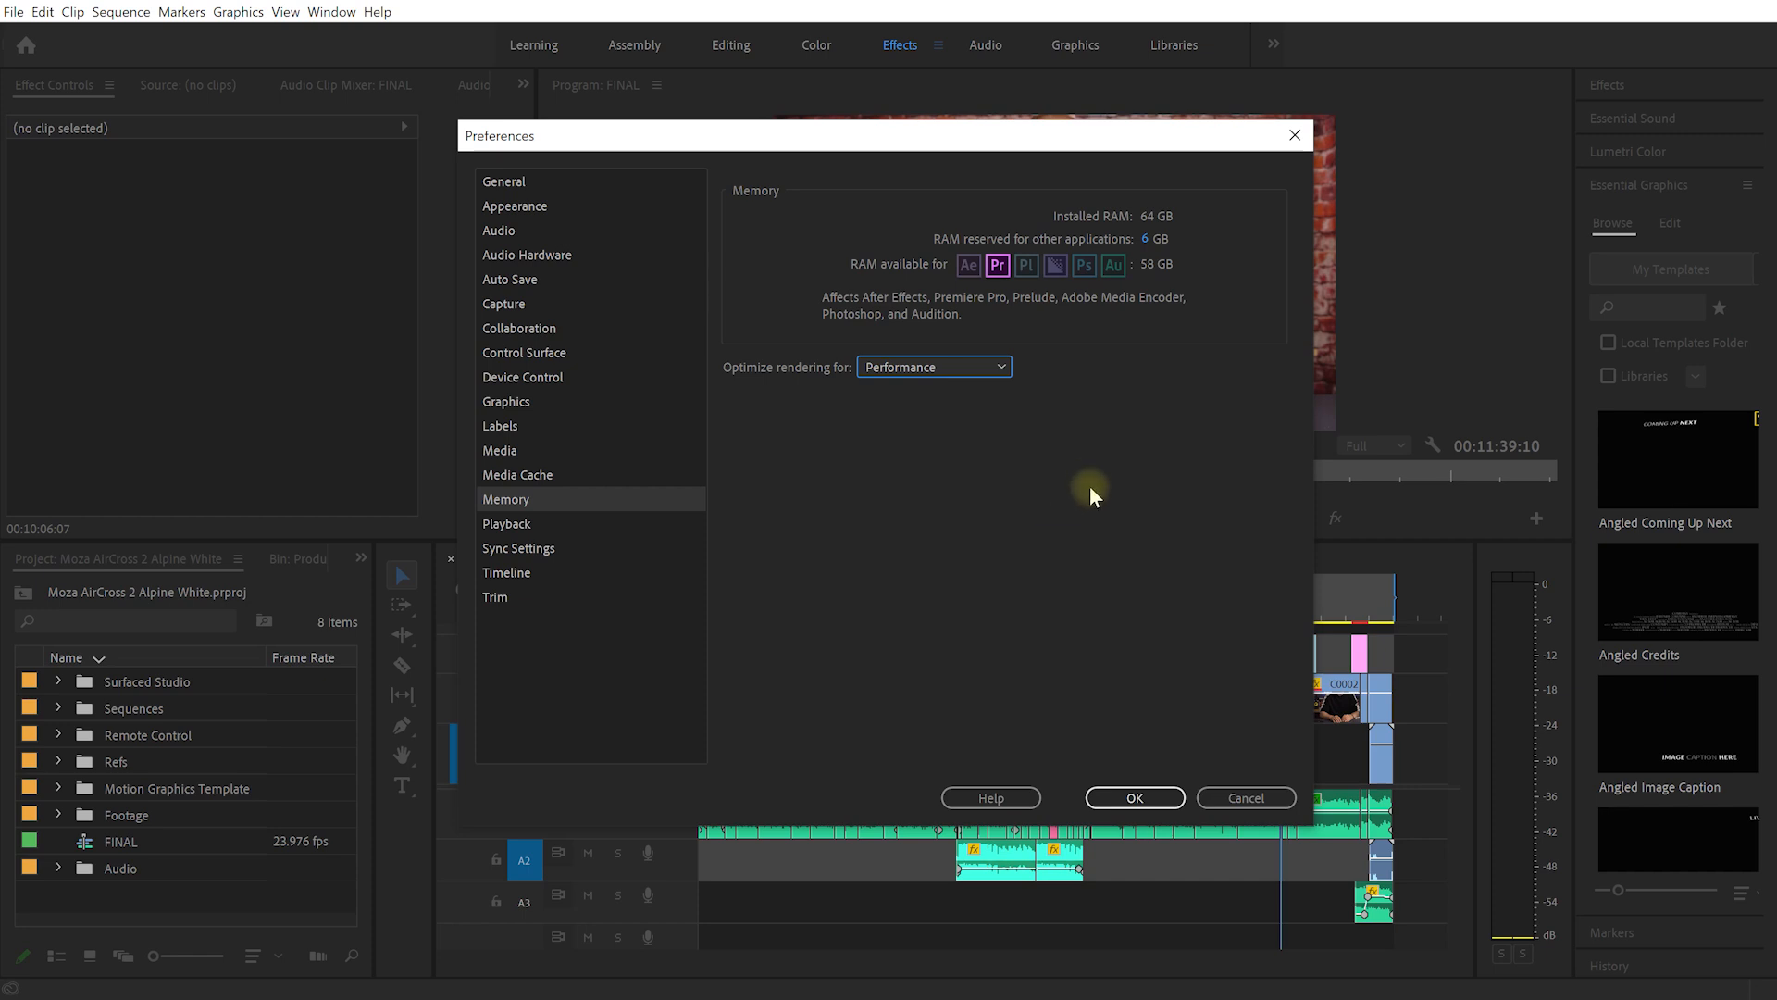
pyautogui.moveTo(1058, 542)
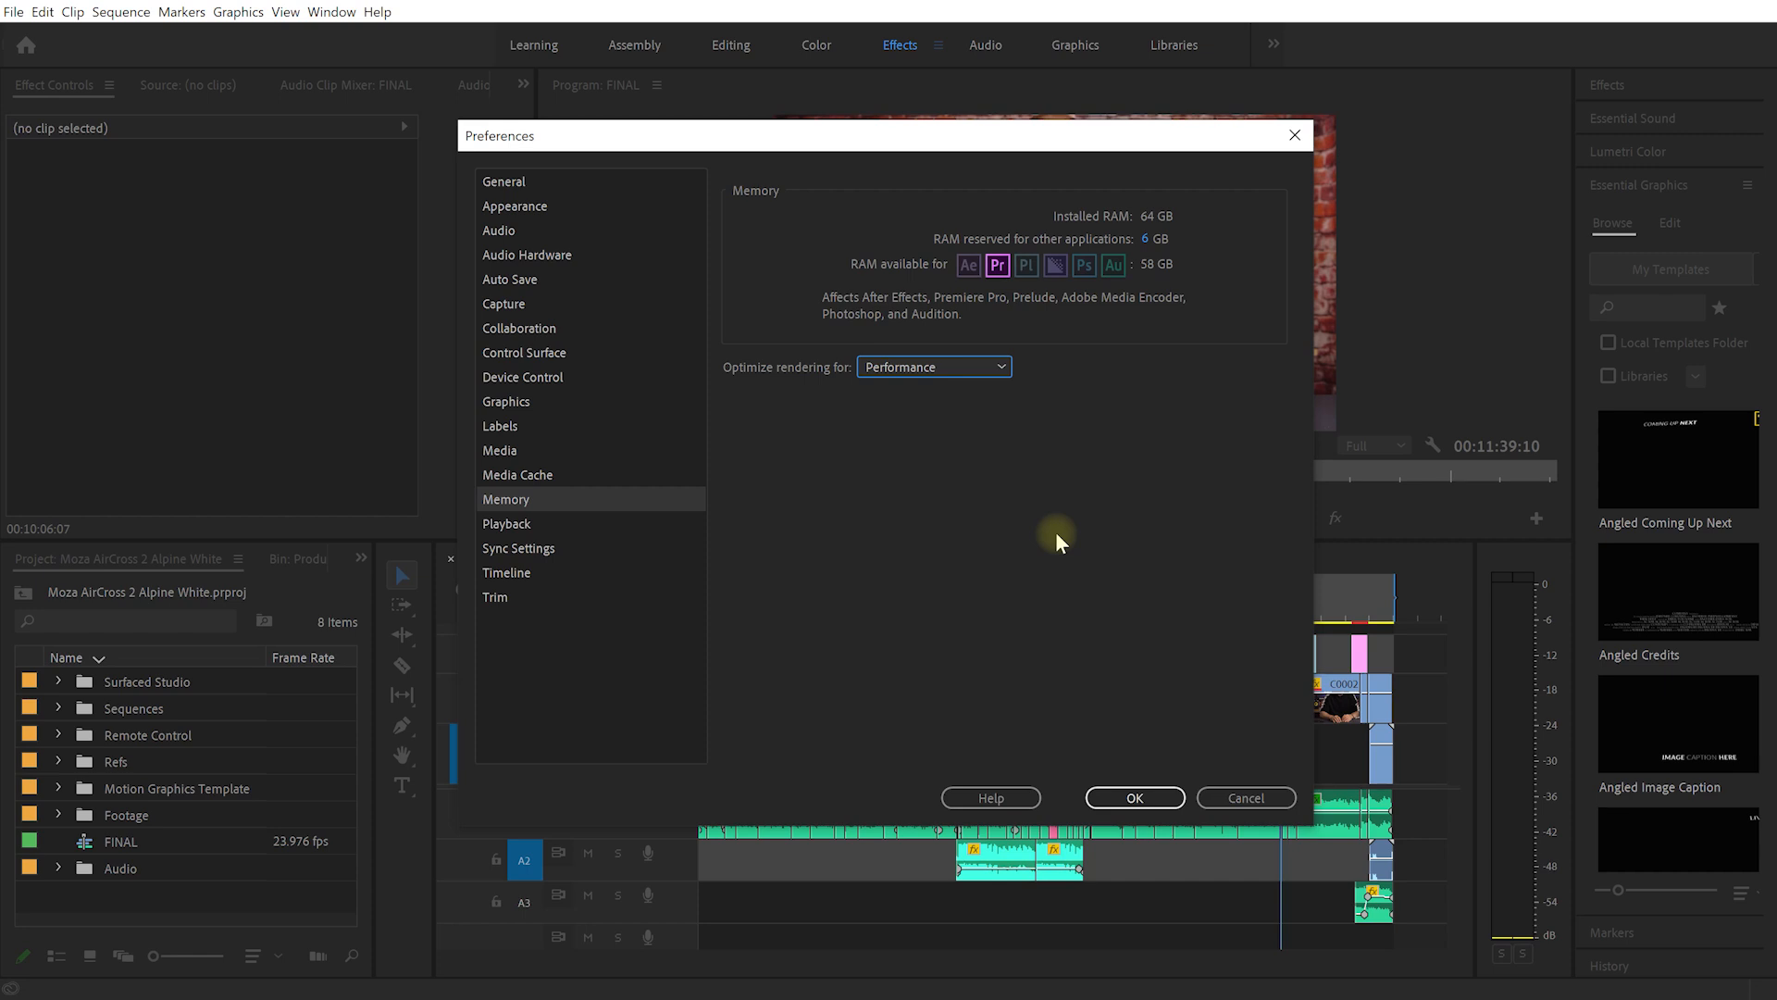